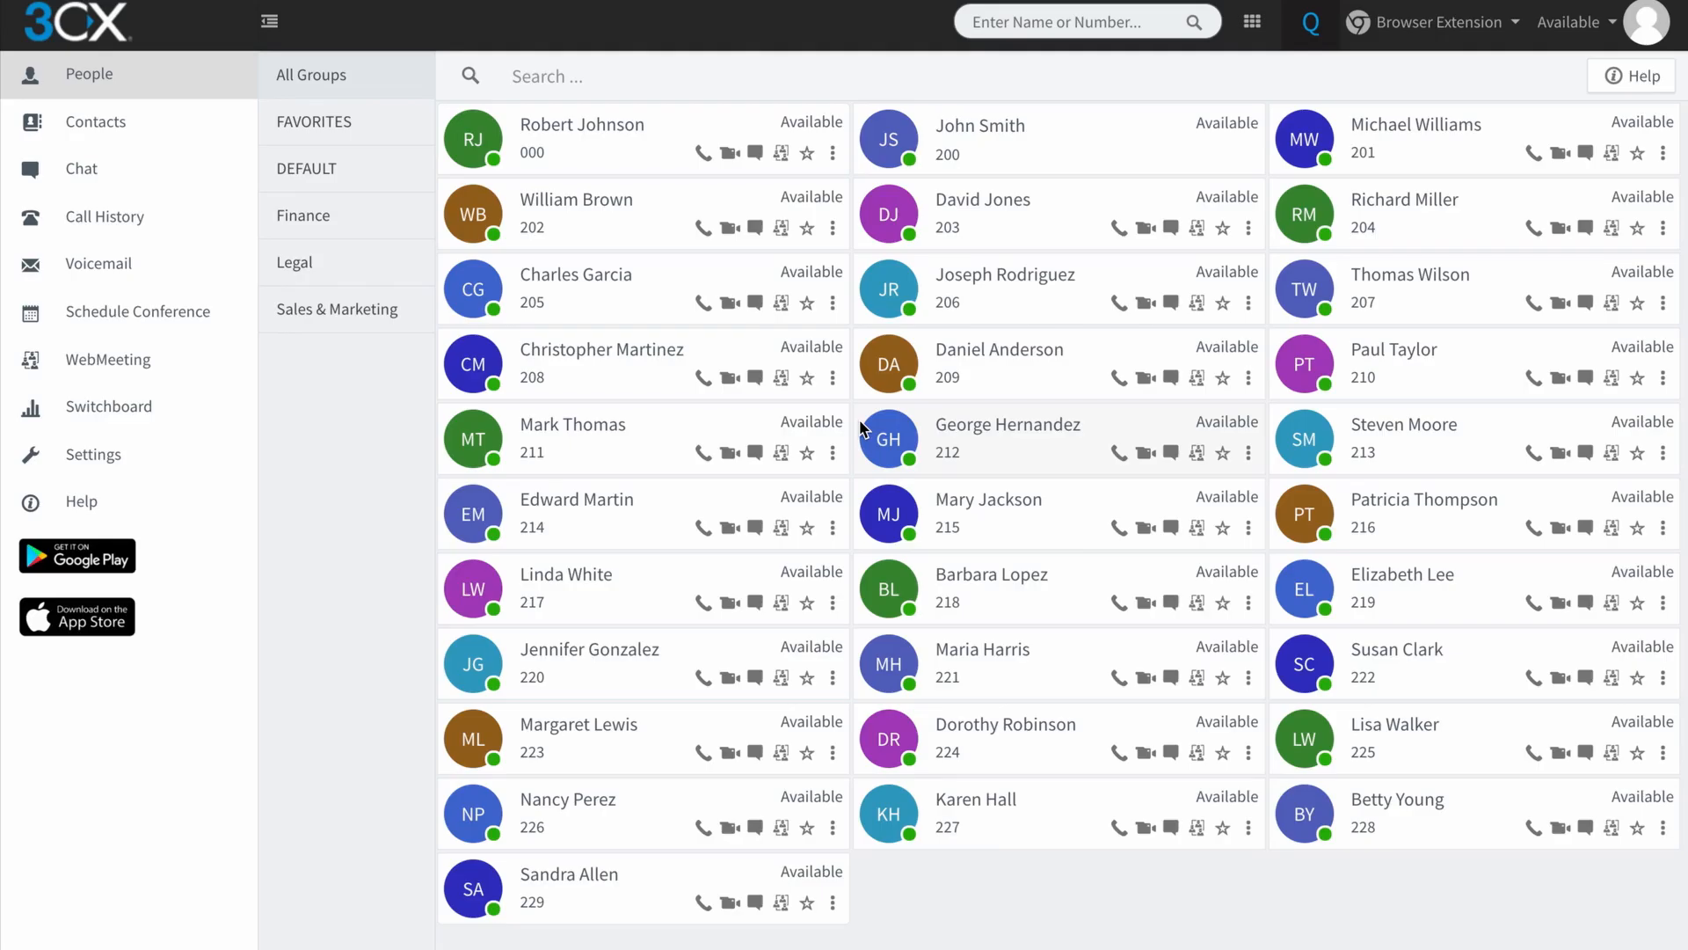
mouse_move(237, 246)
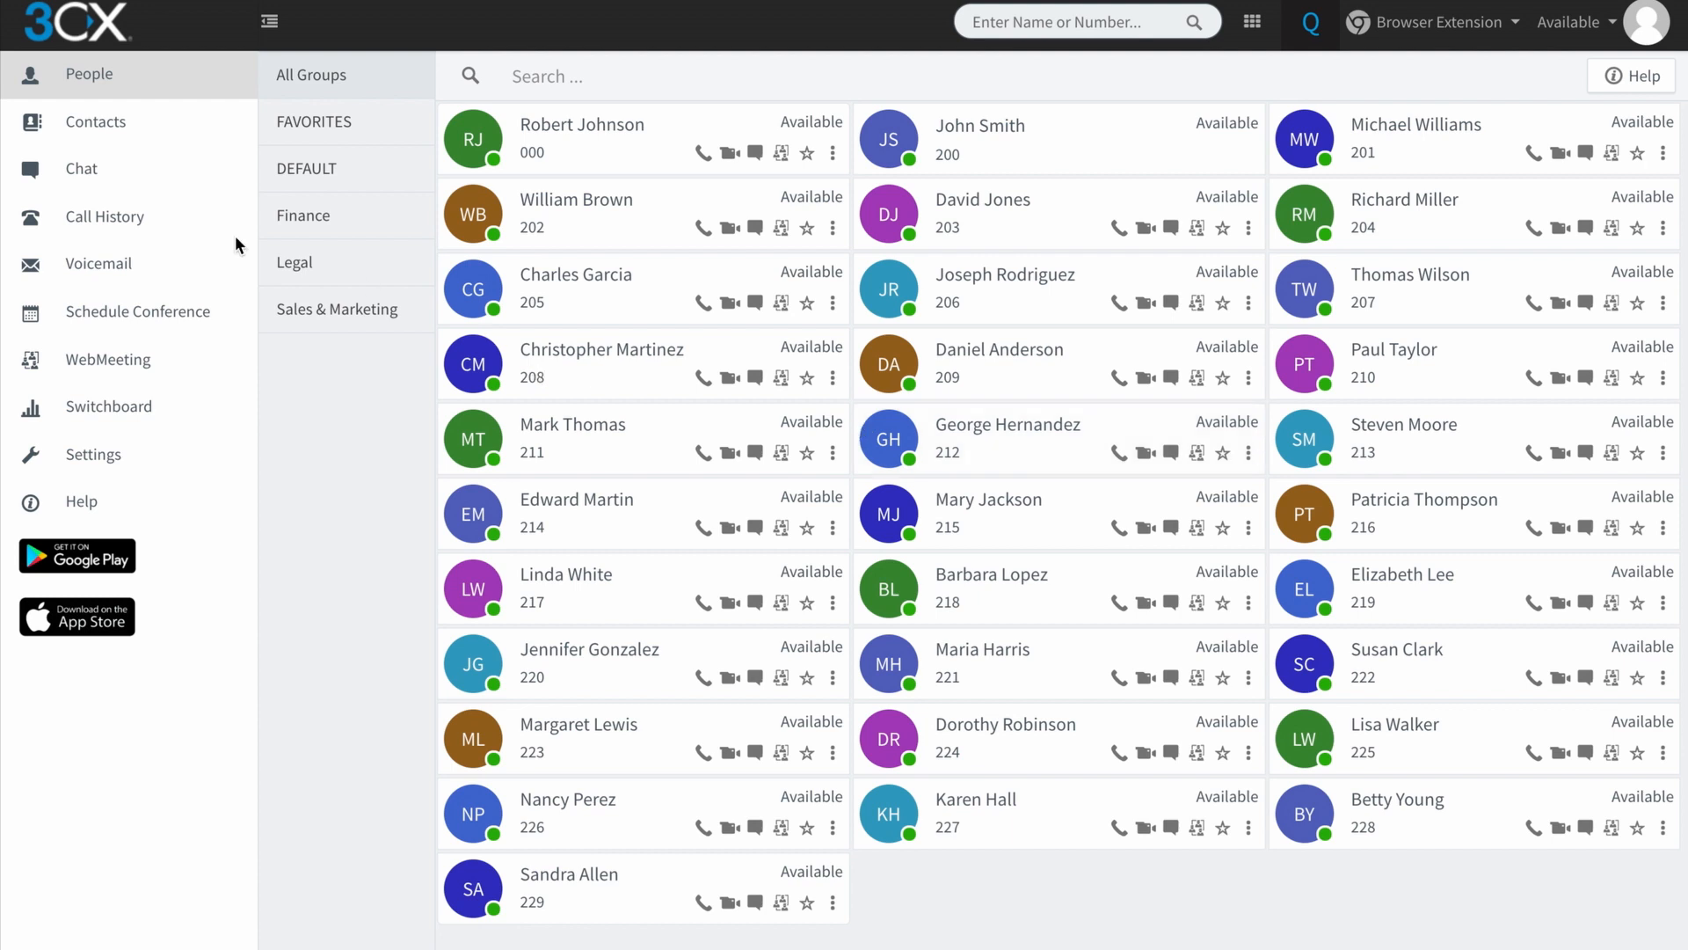
mouse_move(74, 172)
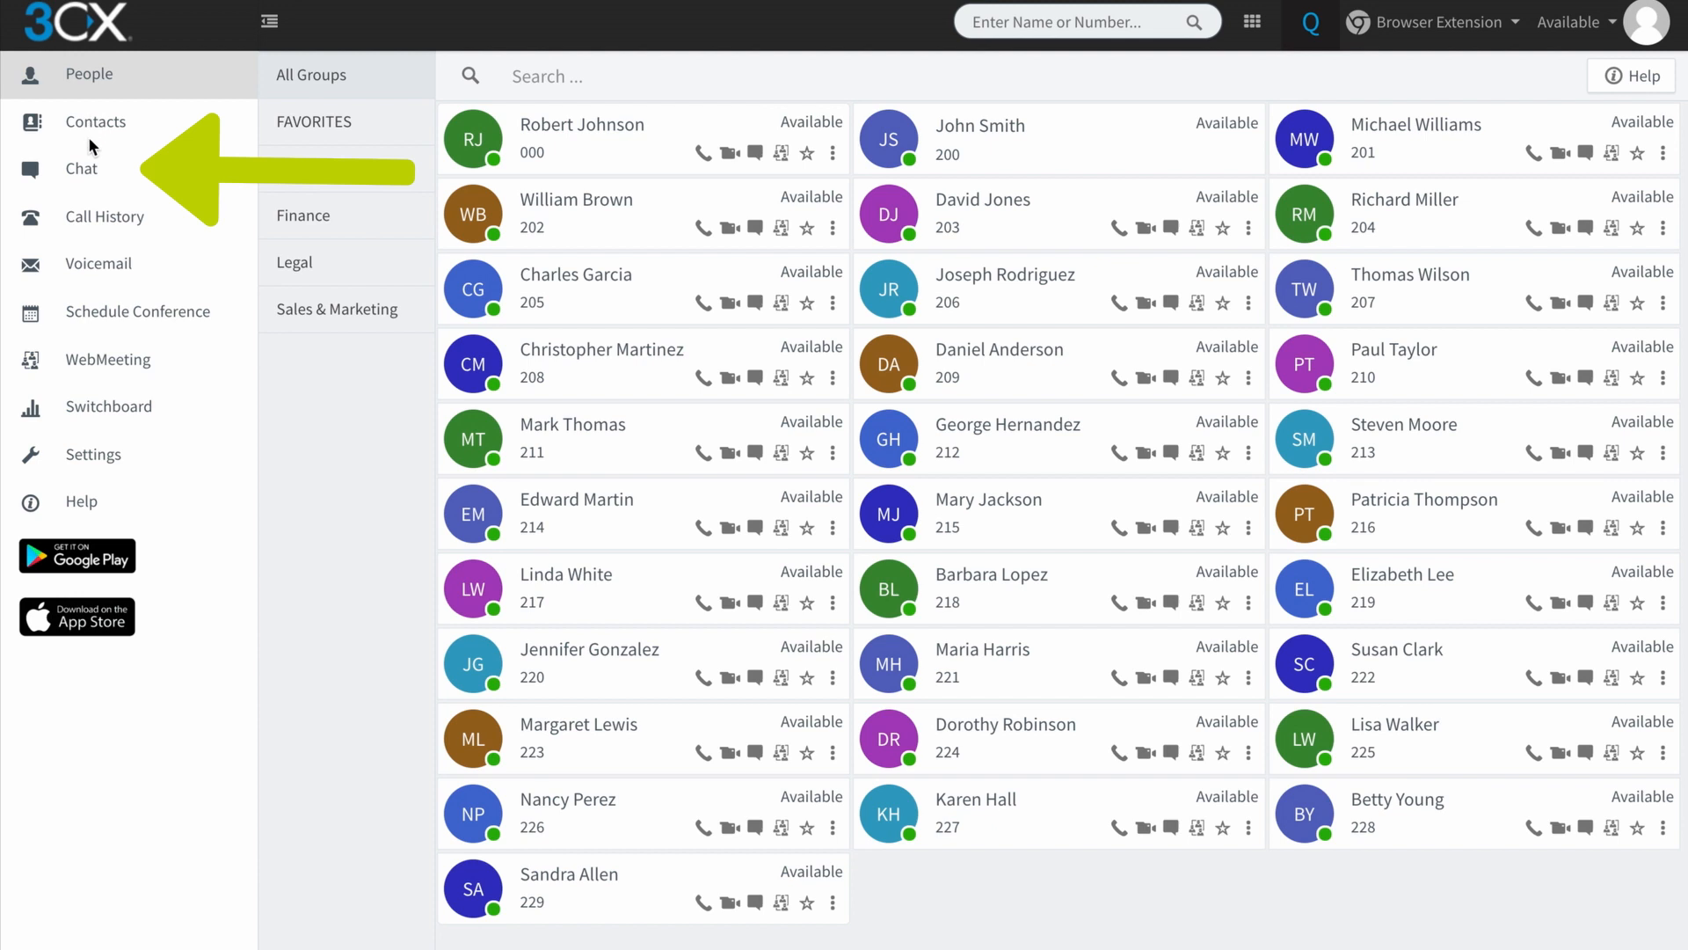
Switch to the Chat section, which shows an empty conversation list
left_click(81, 169)
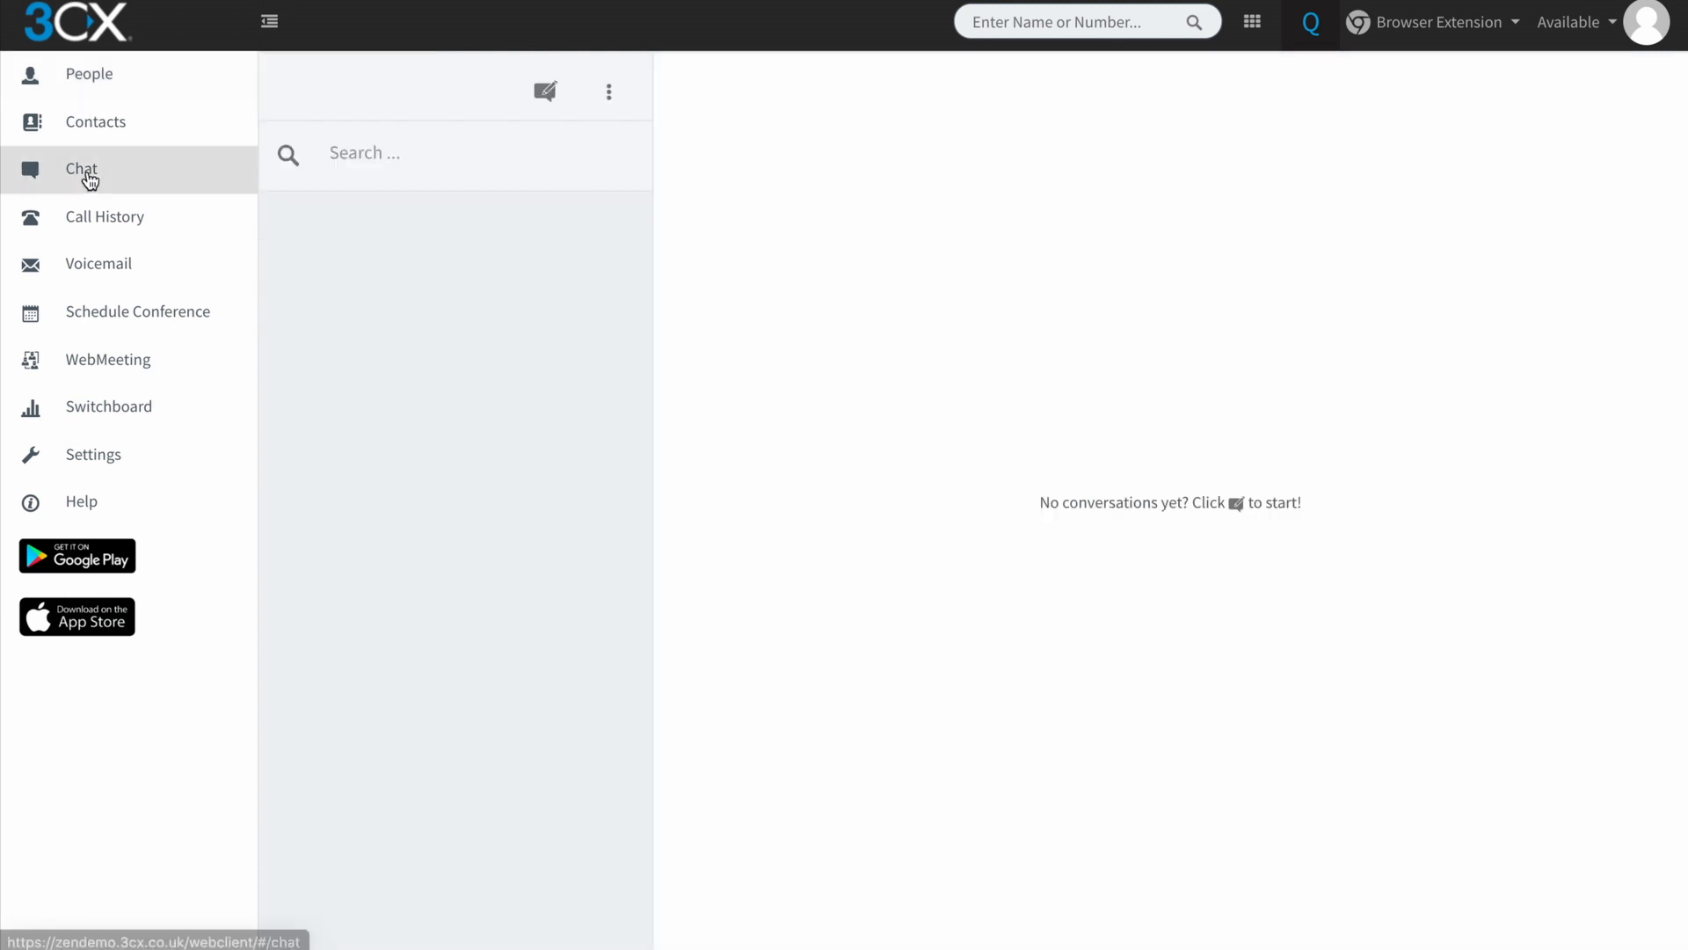
mouse_move(434, 265)
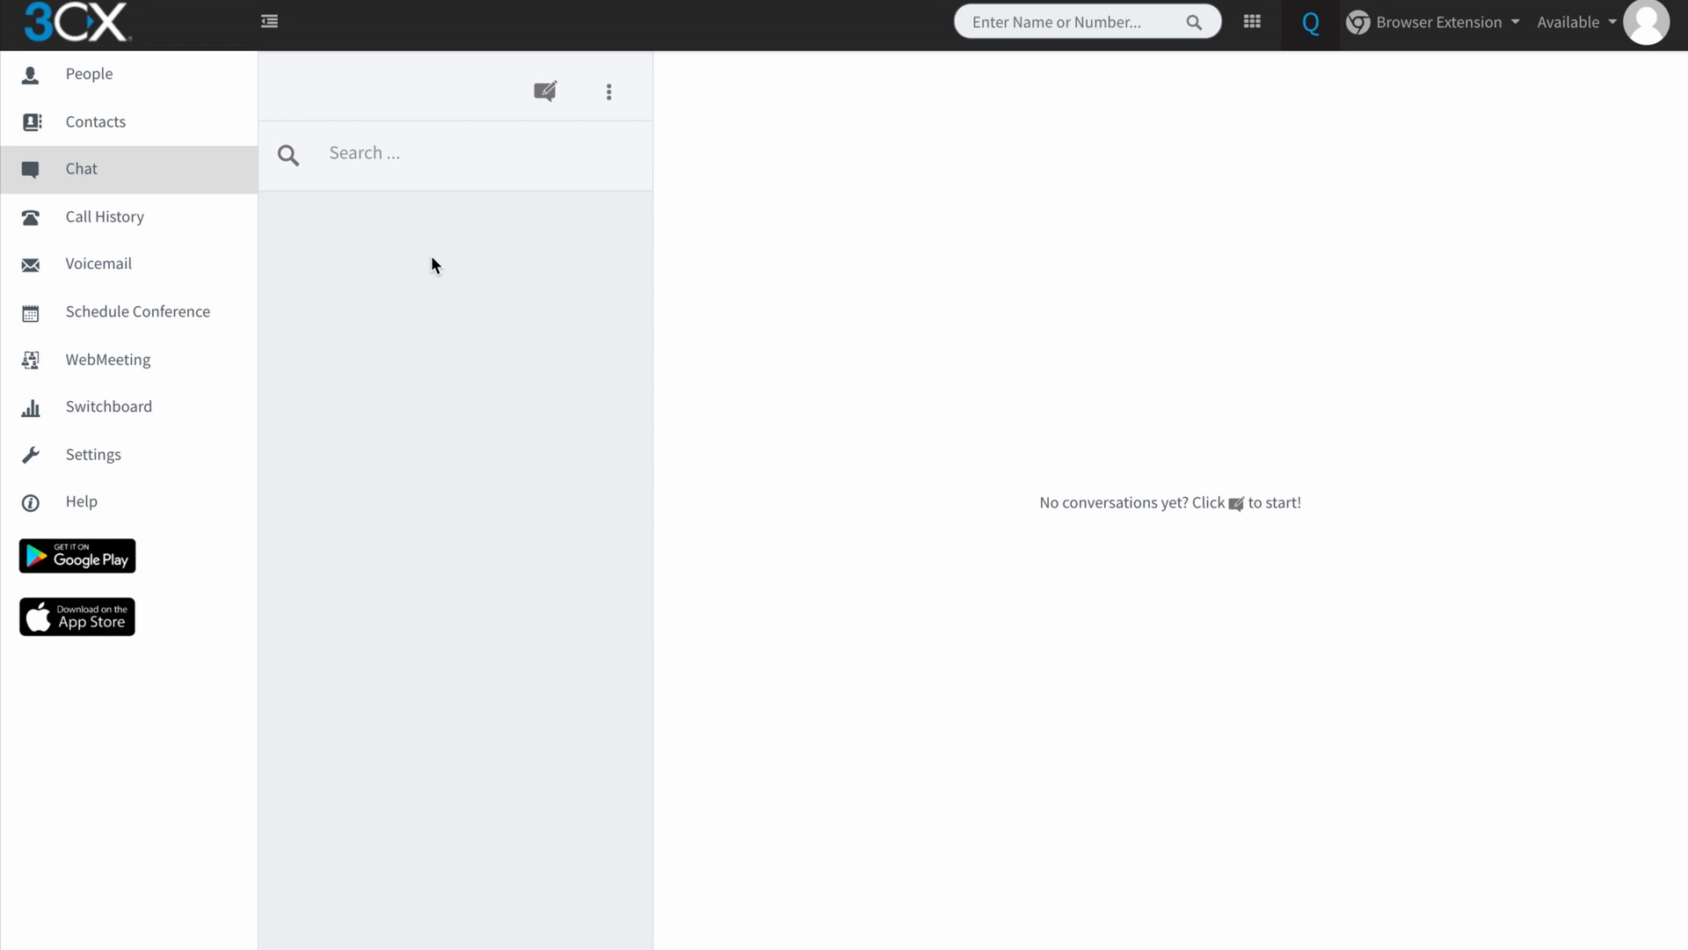
mouse_move(506, 255)
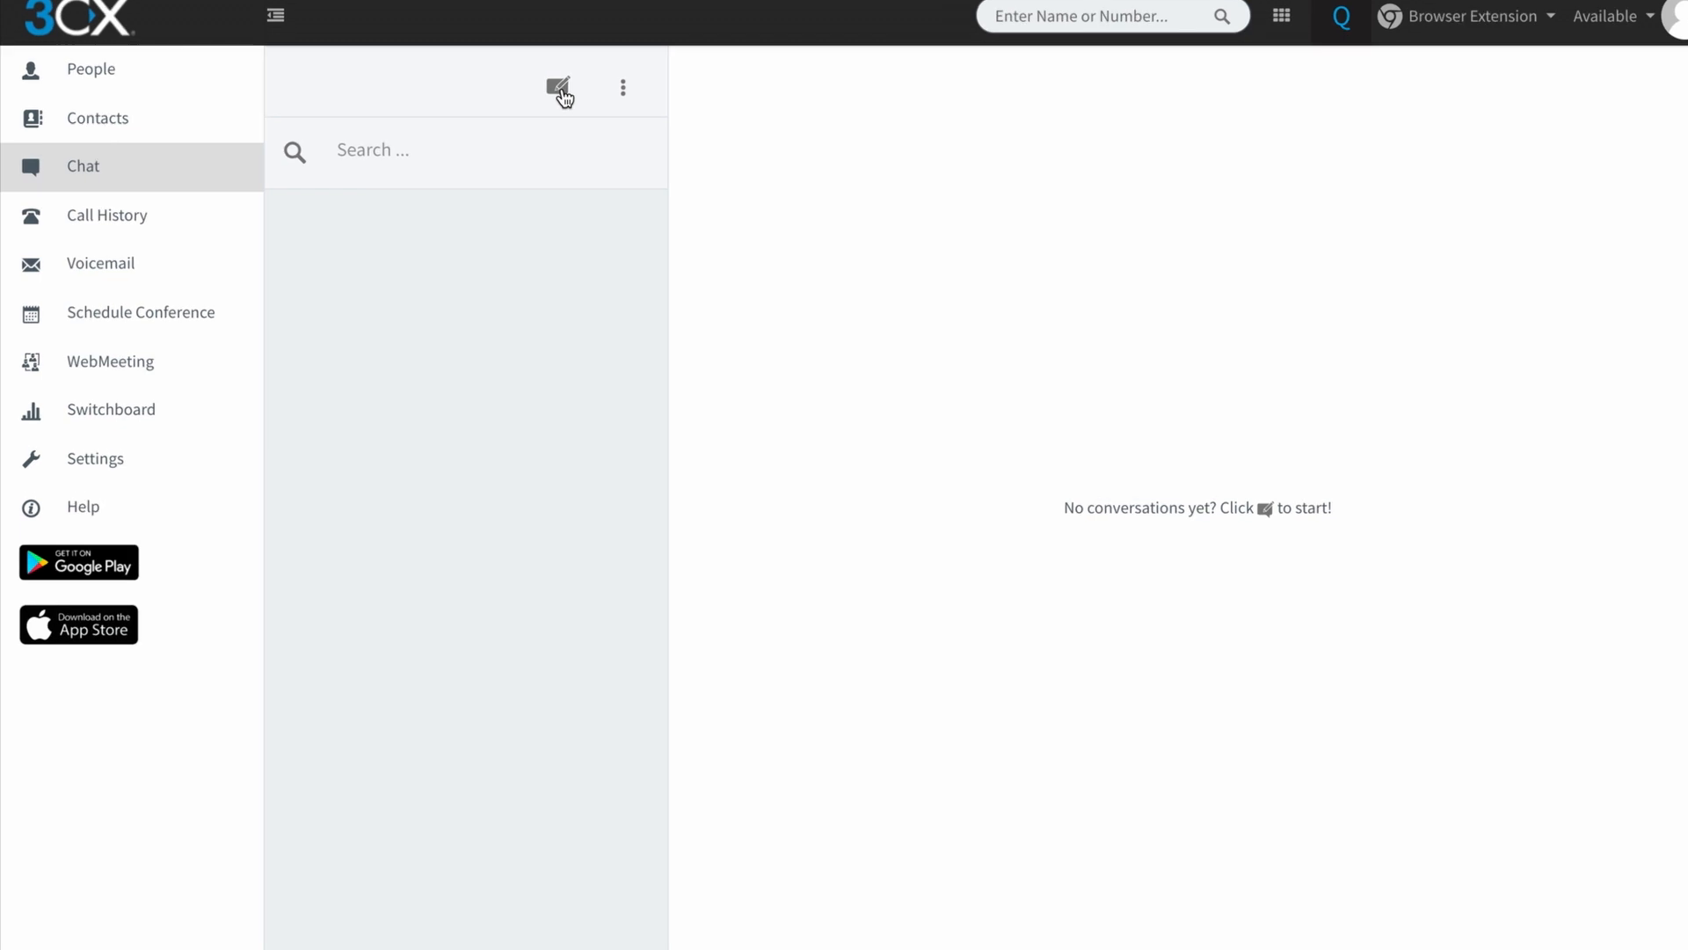
left_click(559, 88)
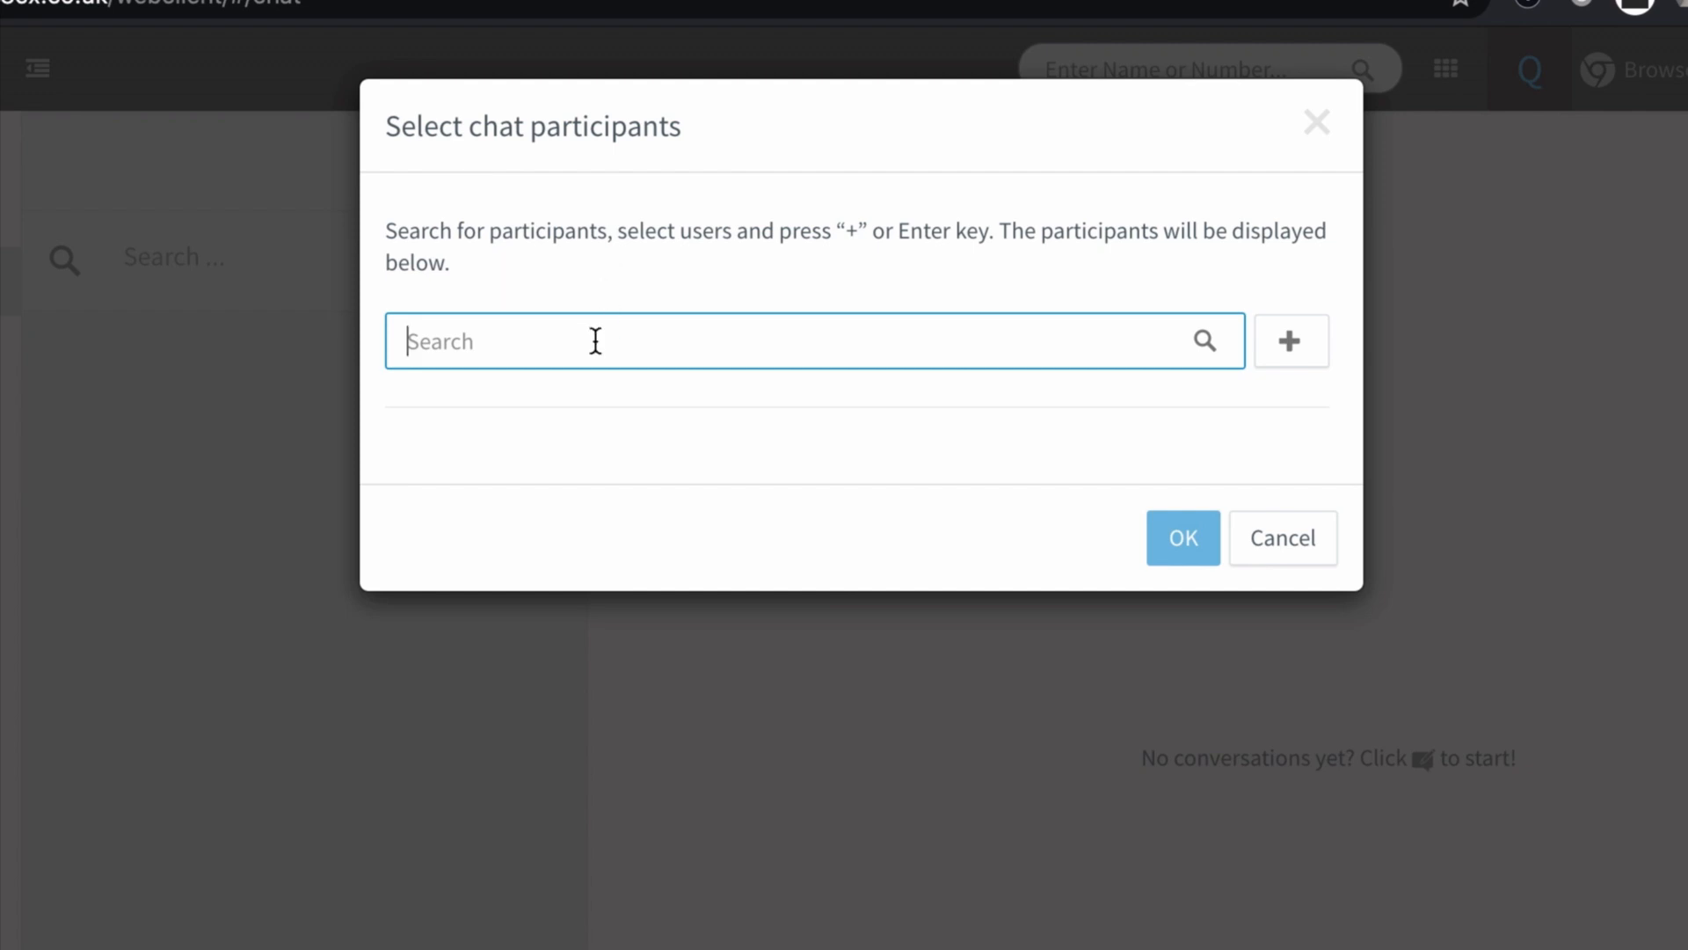
type("w")
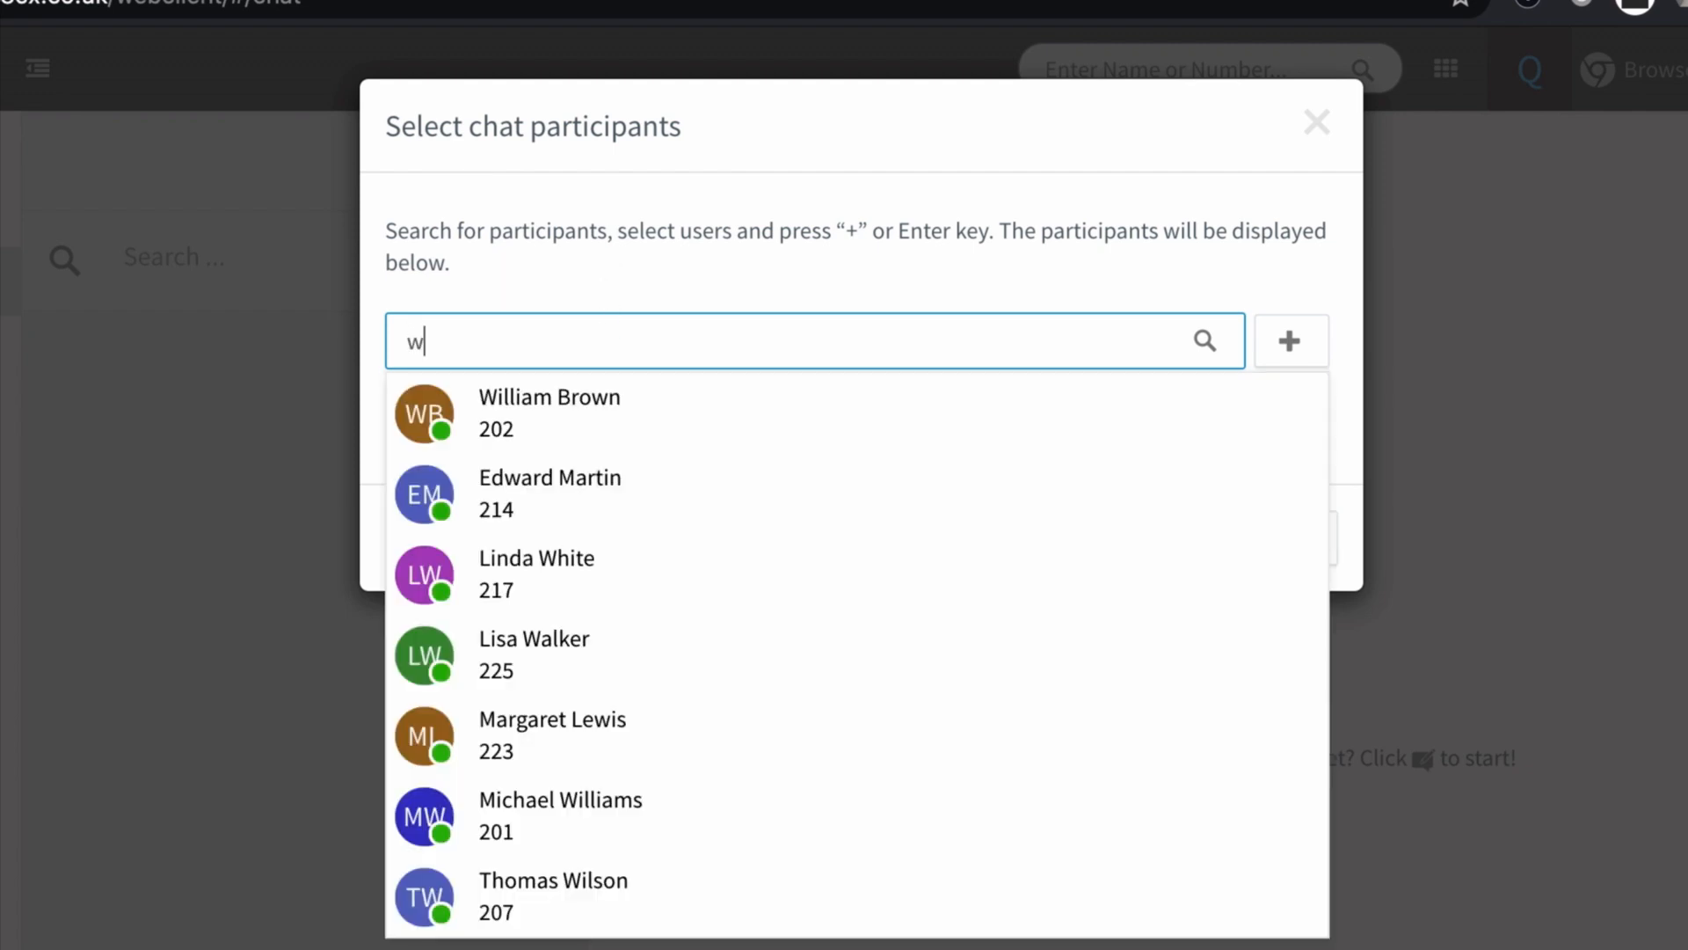
type("ill")
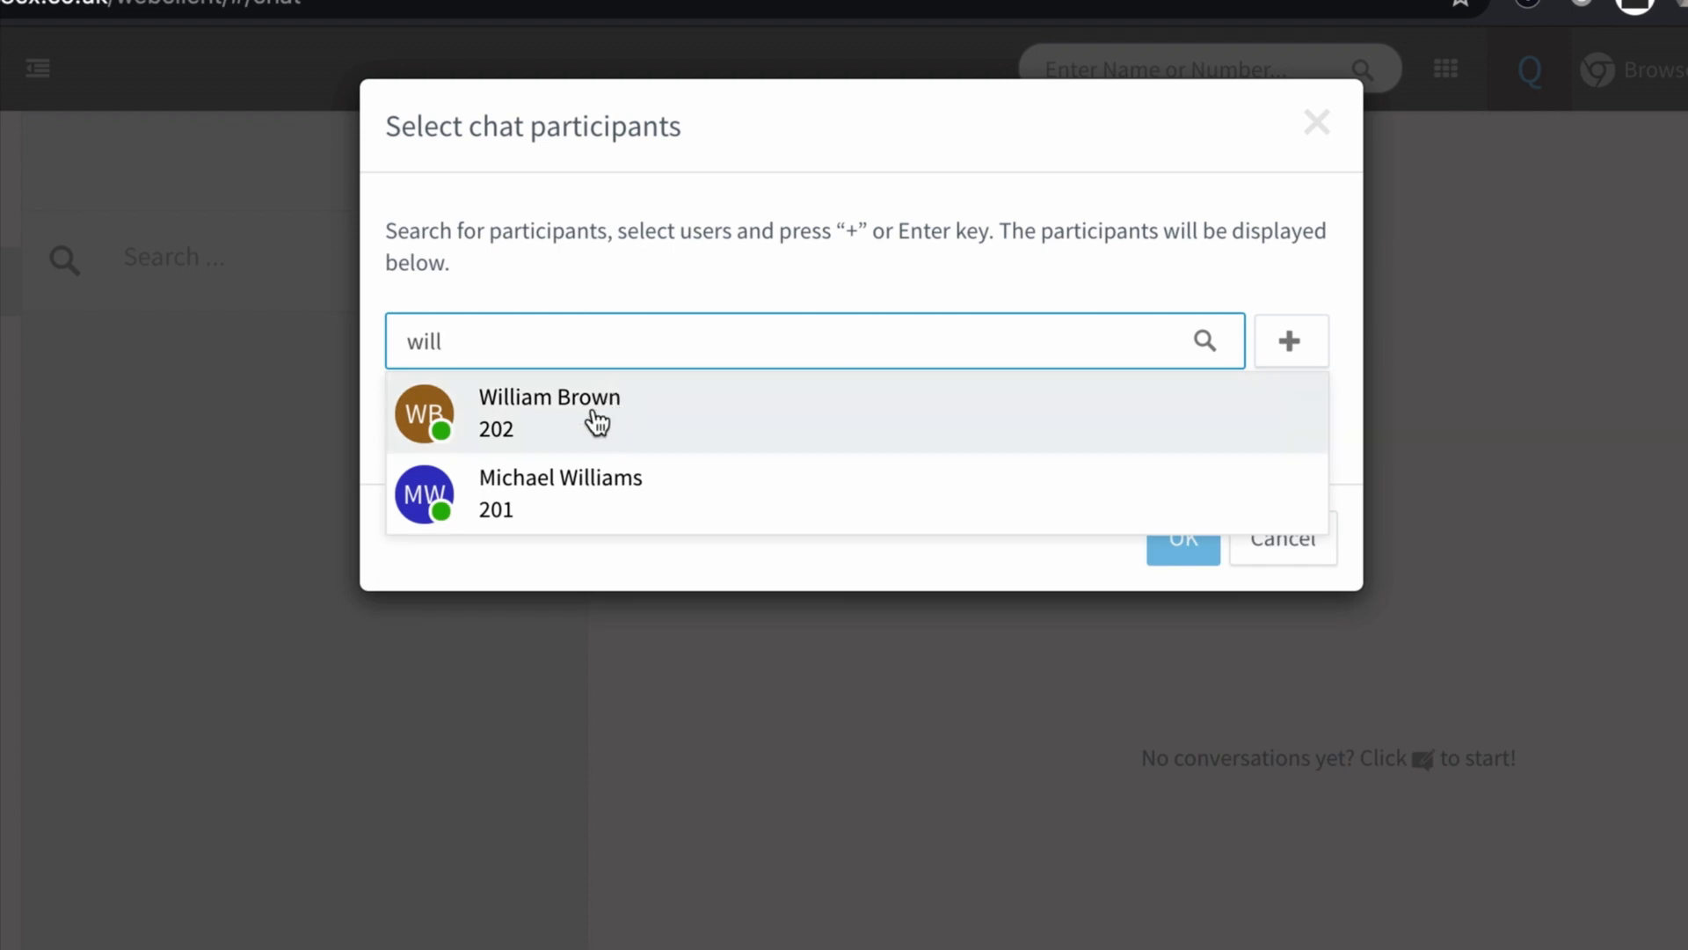
left_click(549, 411)
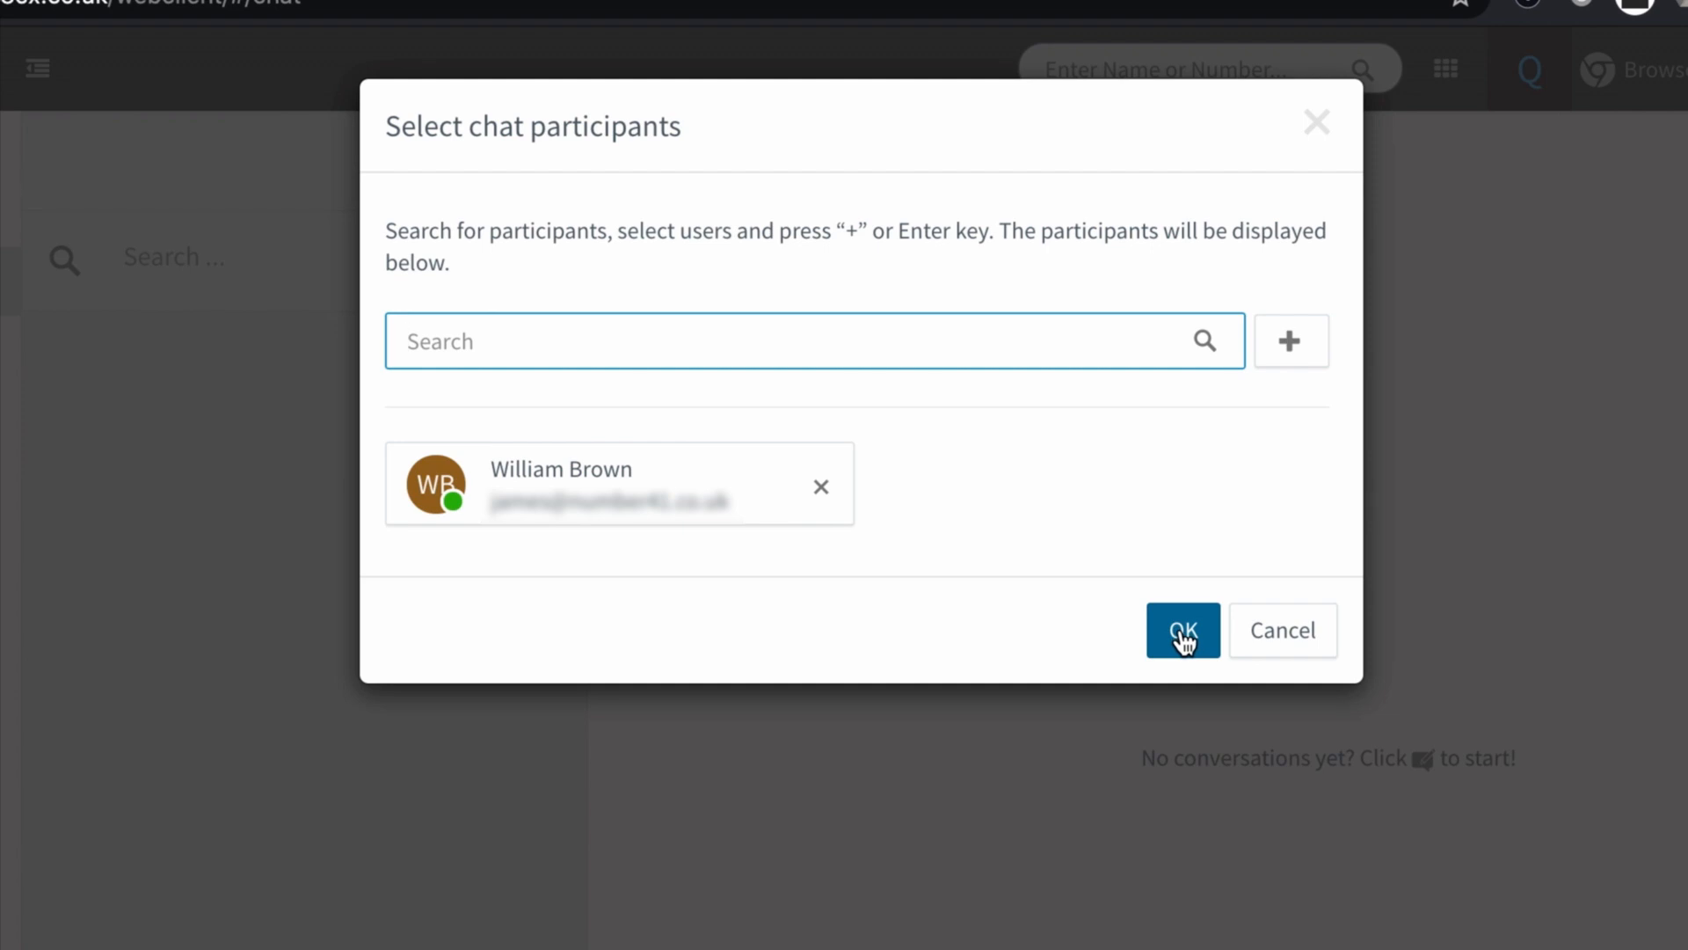
left_click(1181, 630)
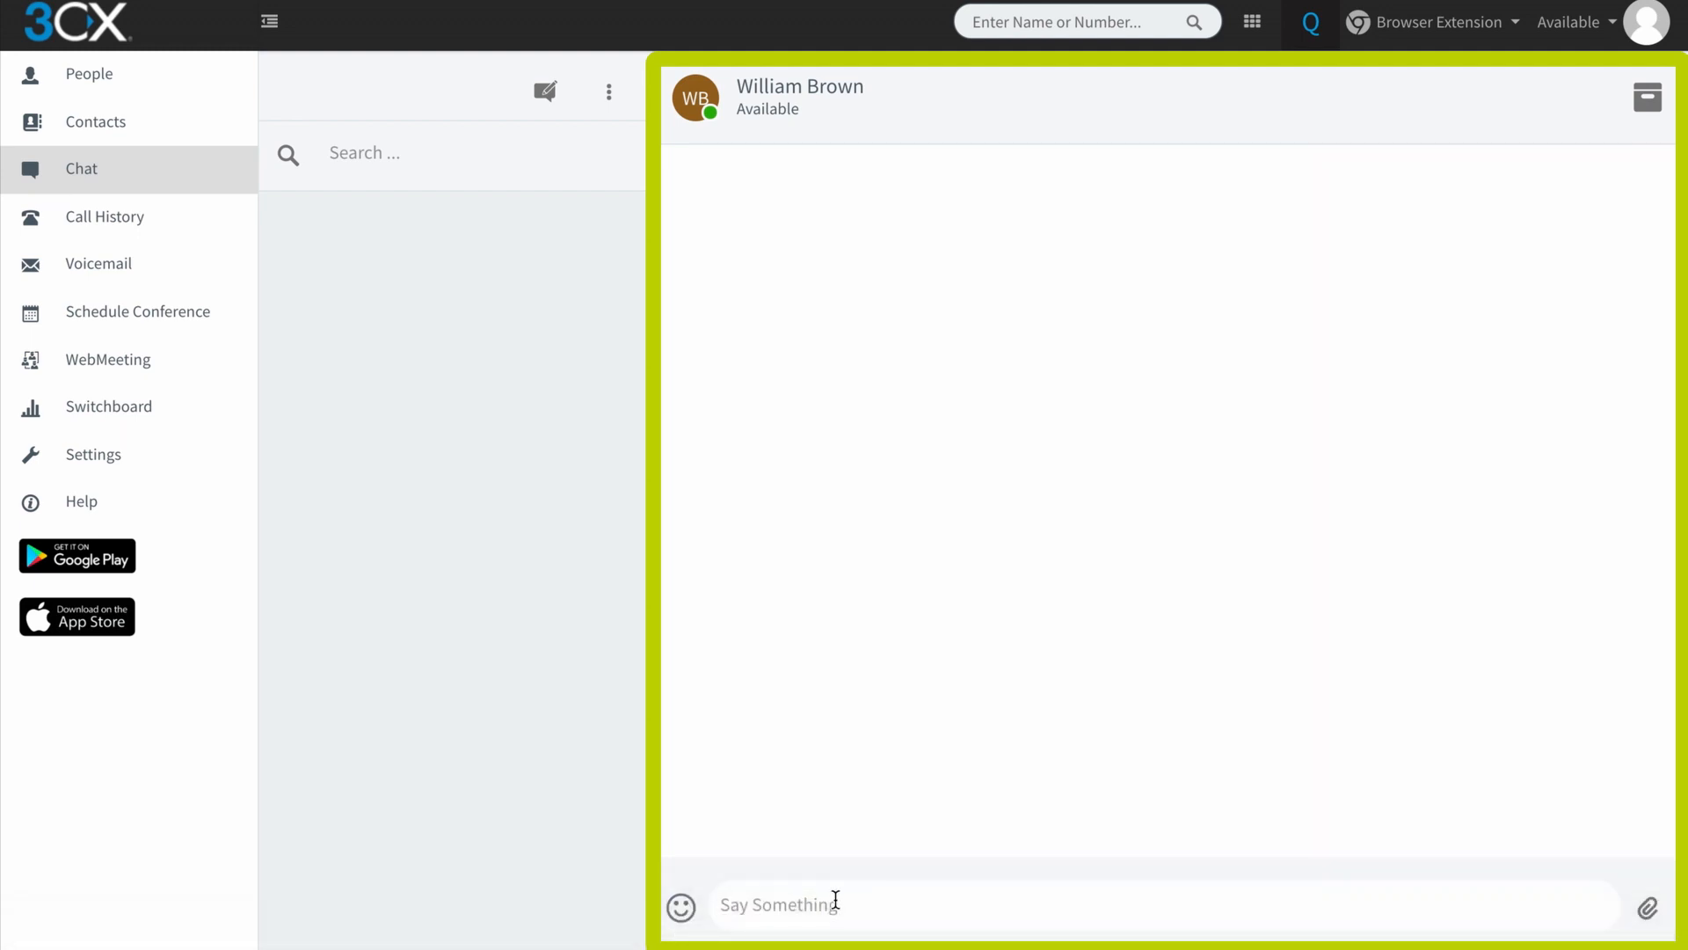
Send 'Hello William' and receive his 'Hi John' reply
type("Hello")
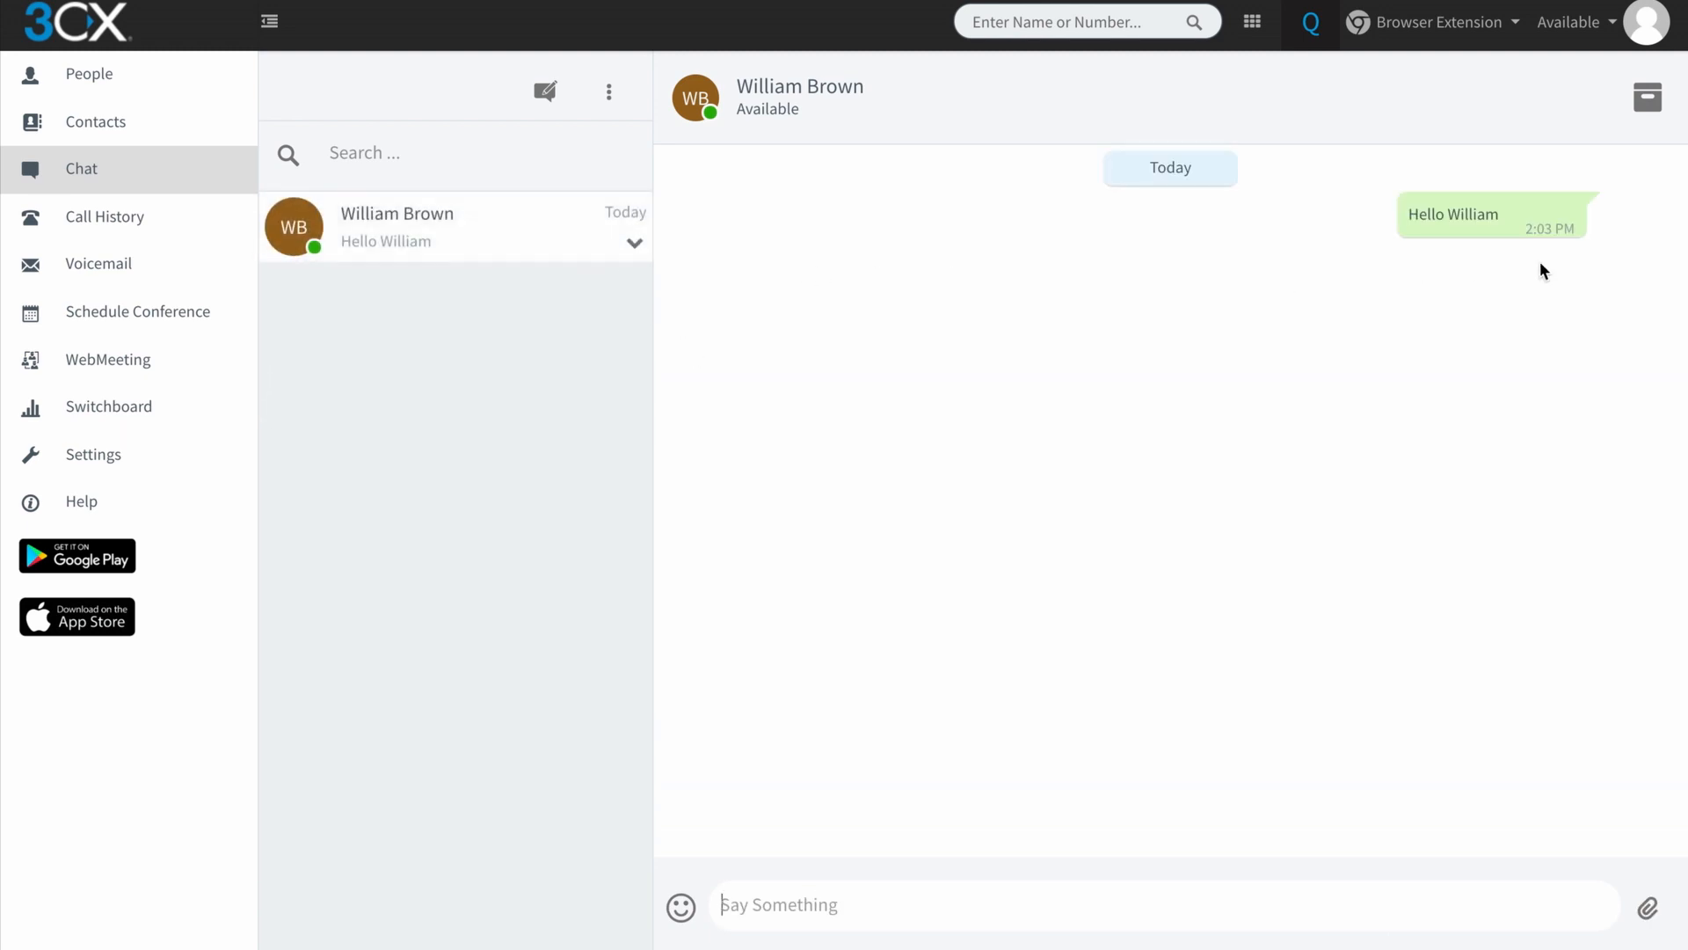
mouse_move(1396, 401)
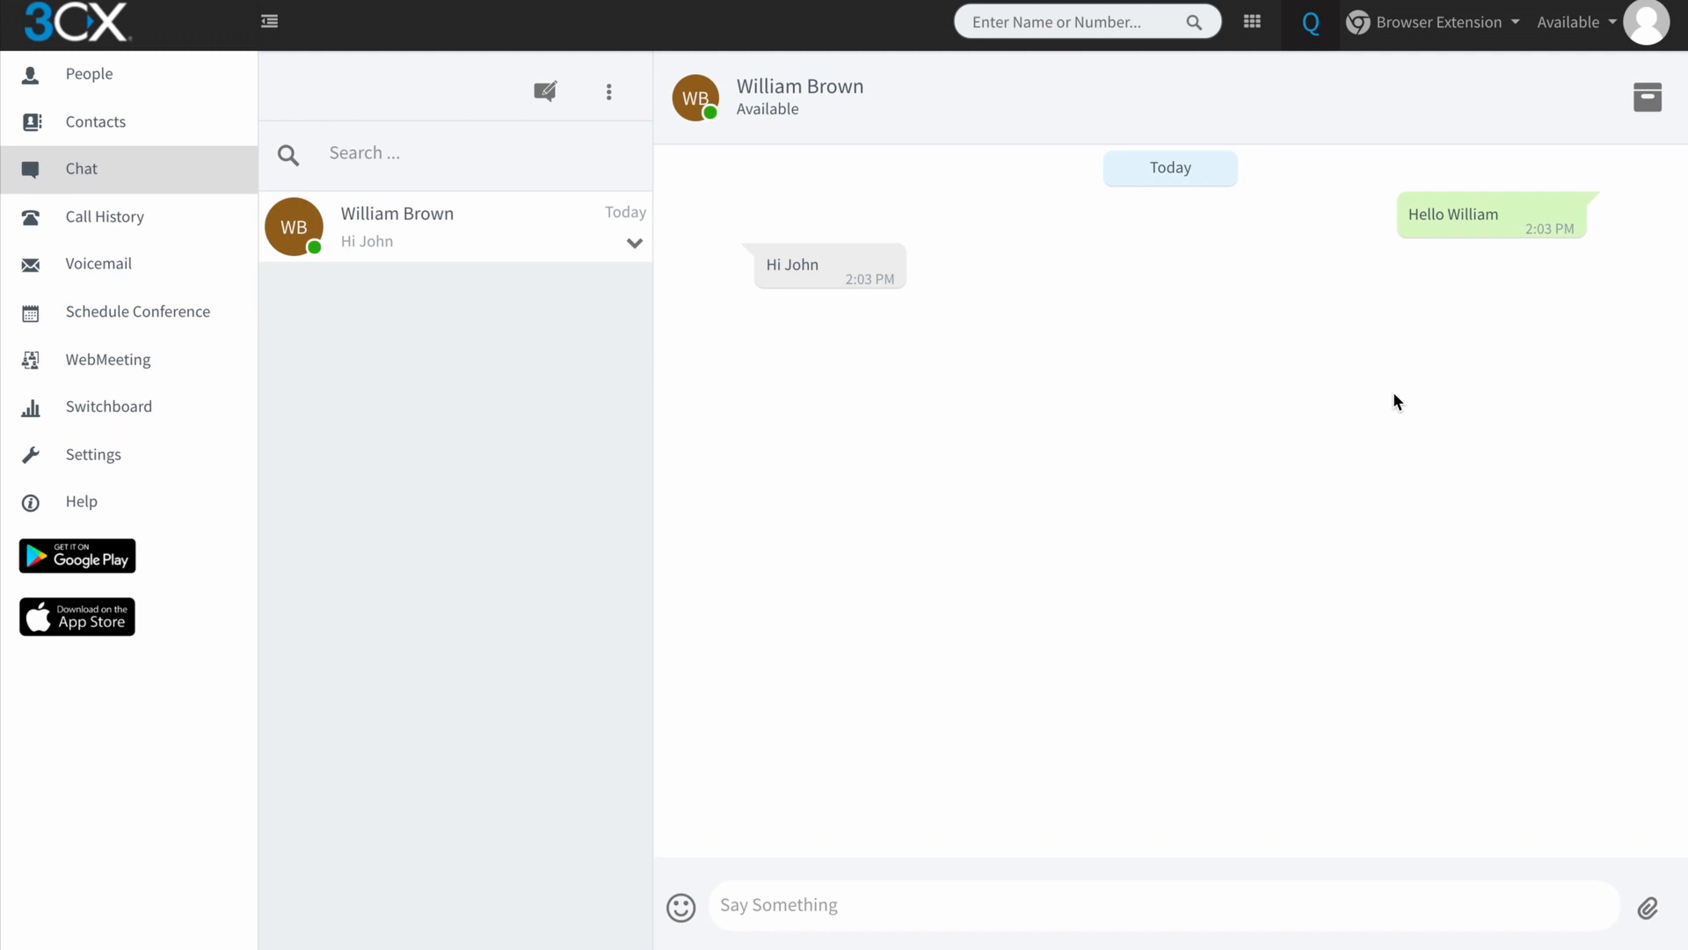
mouse_move(517, 404)
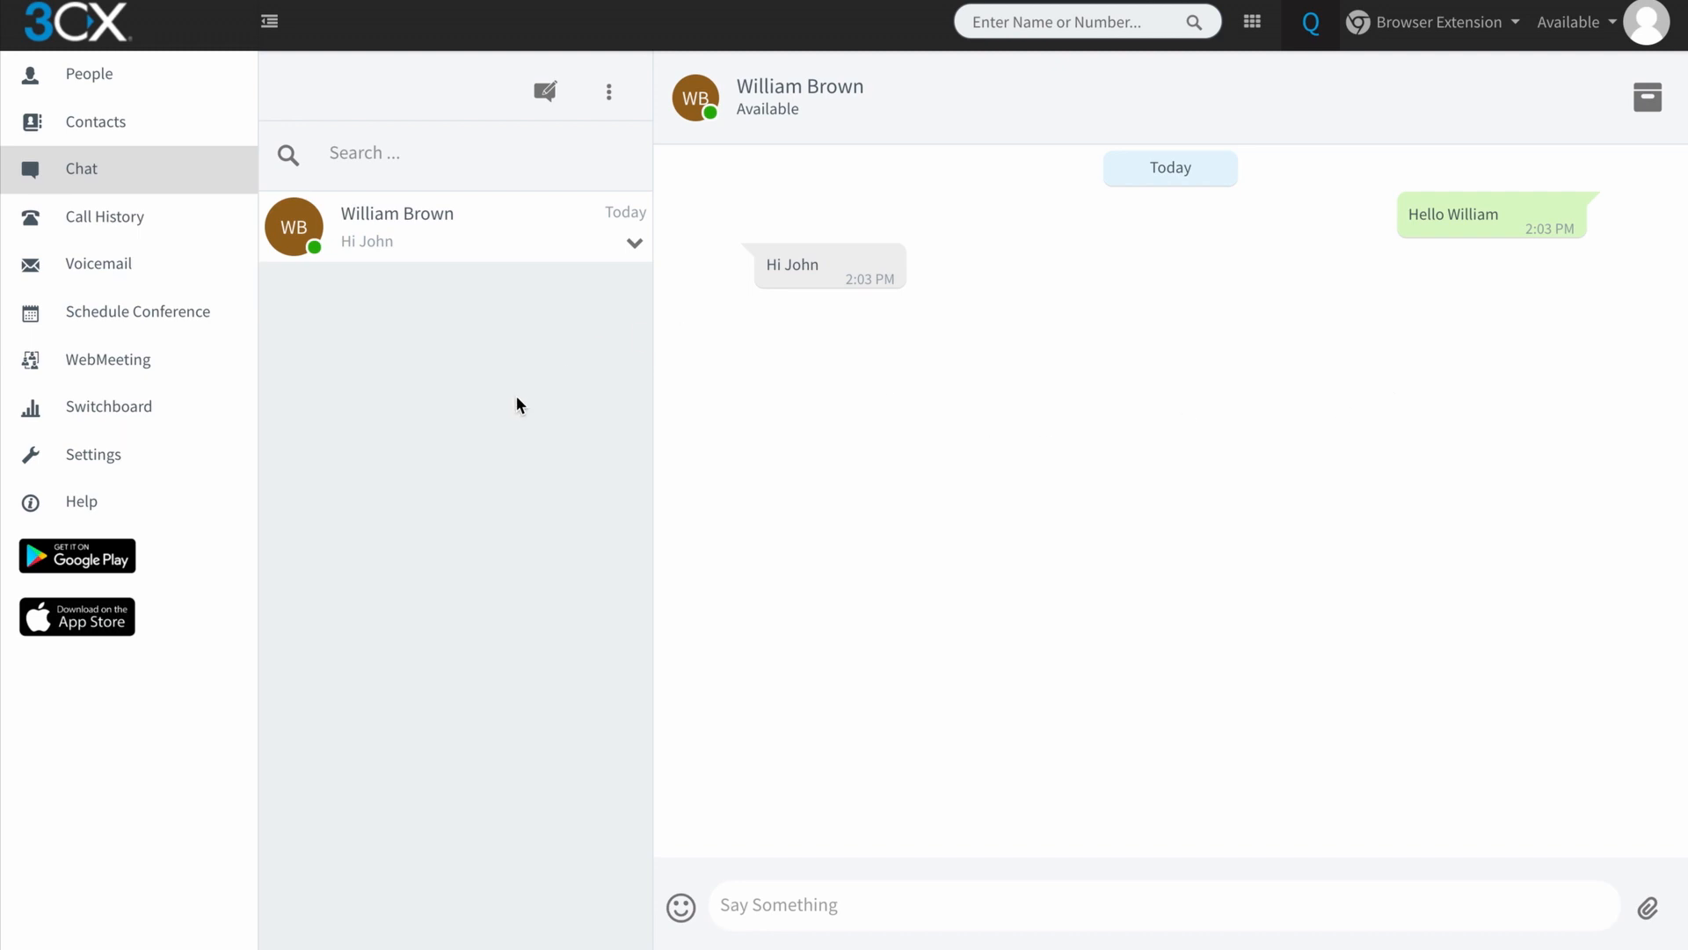
mouse_move(607, 334)
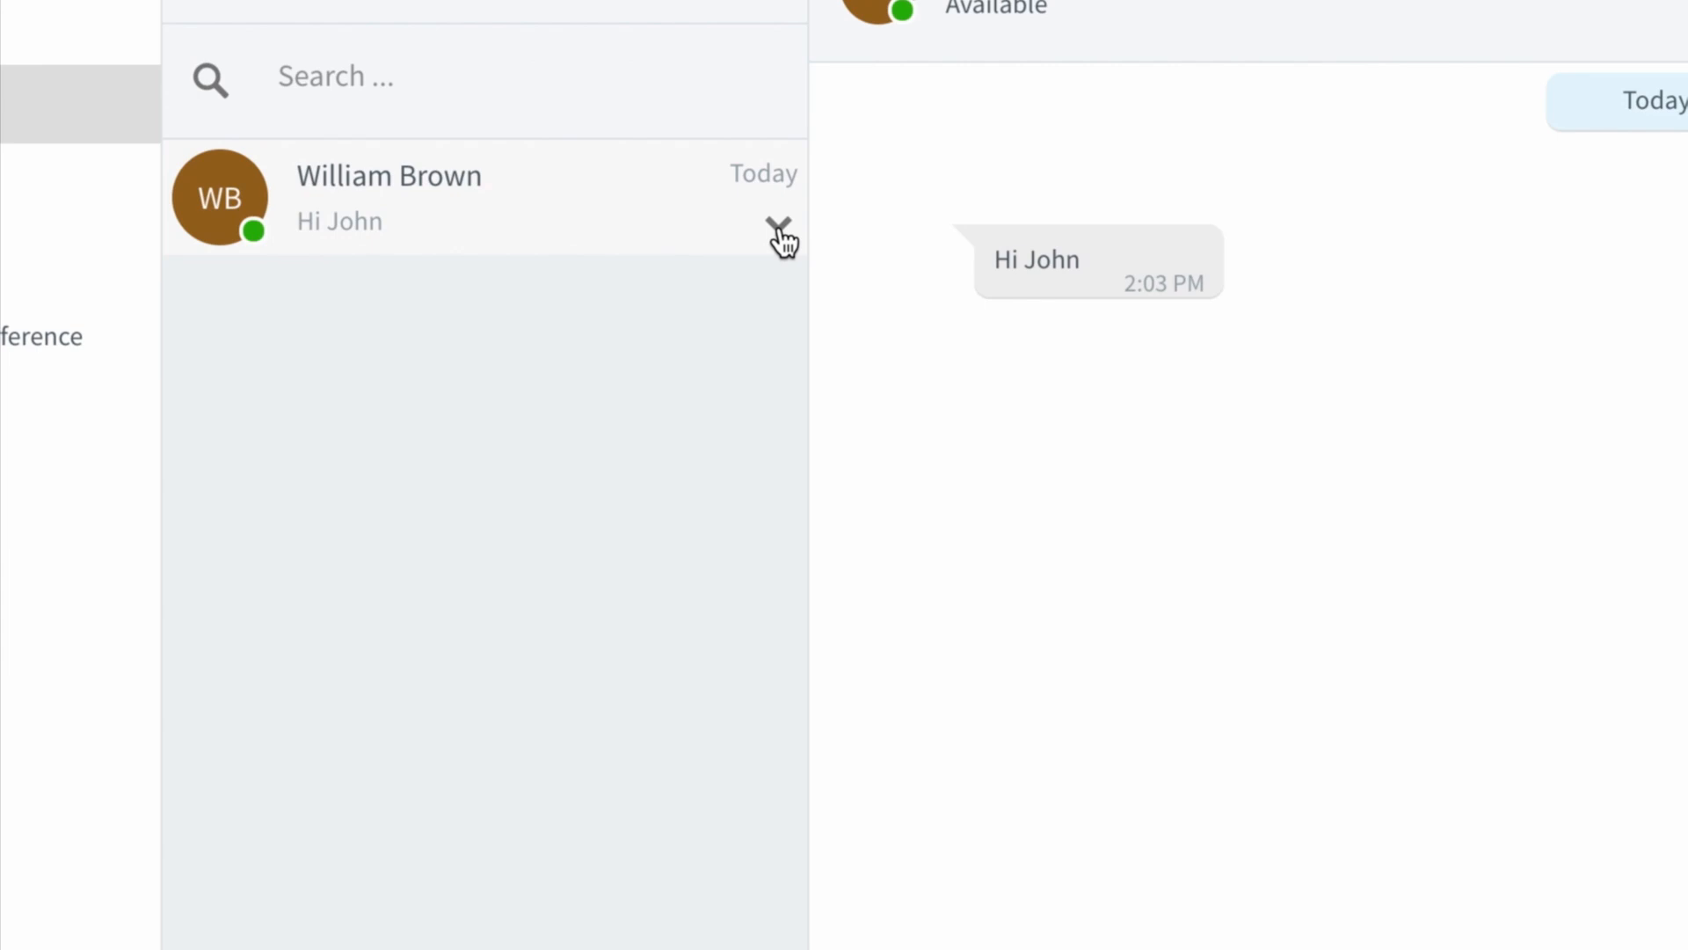
left_click(779, 223)
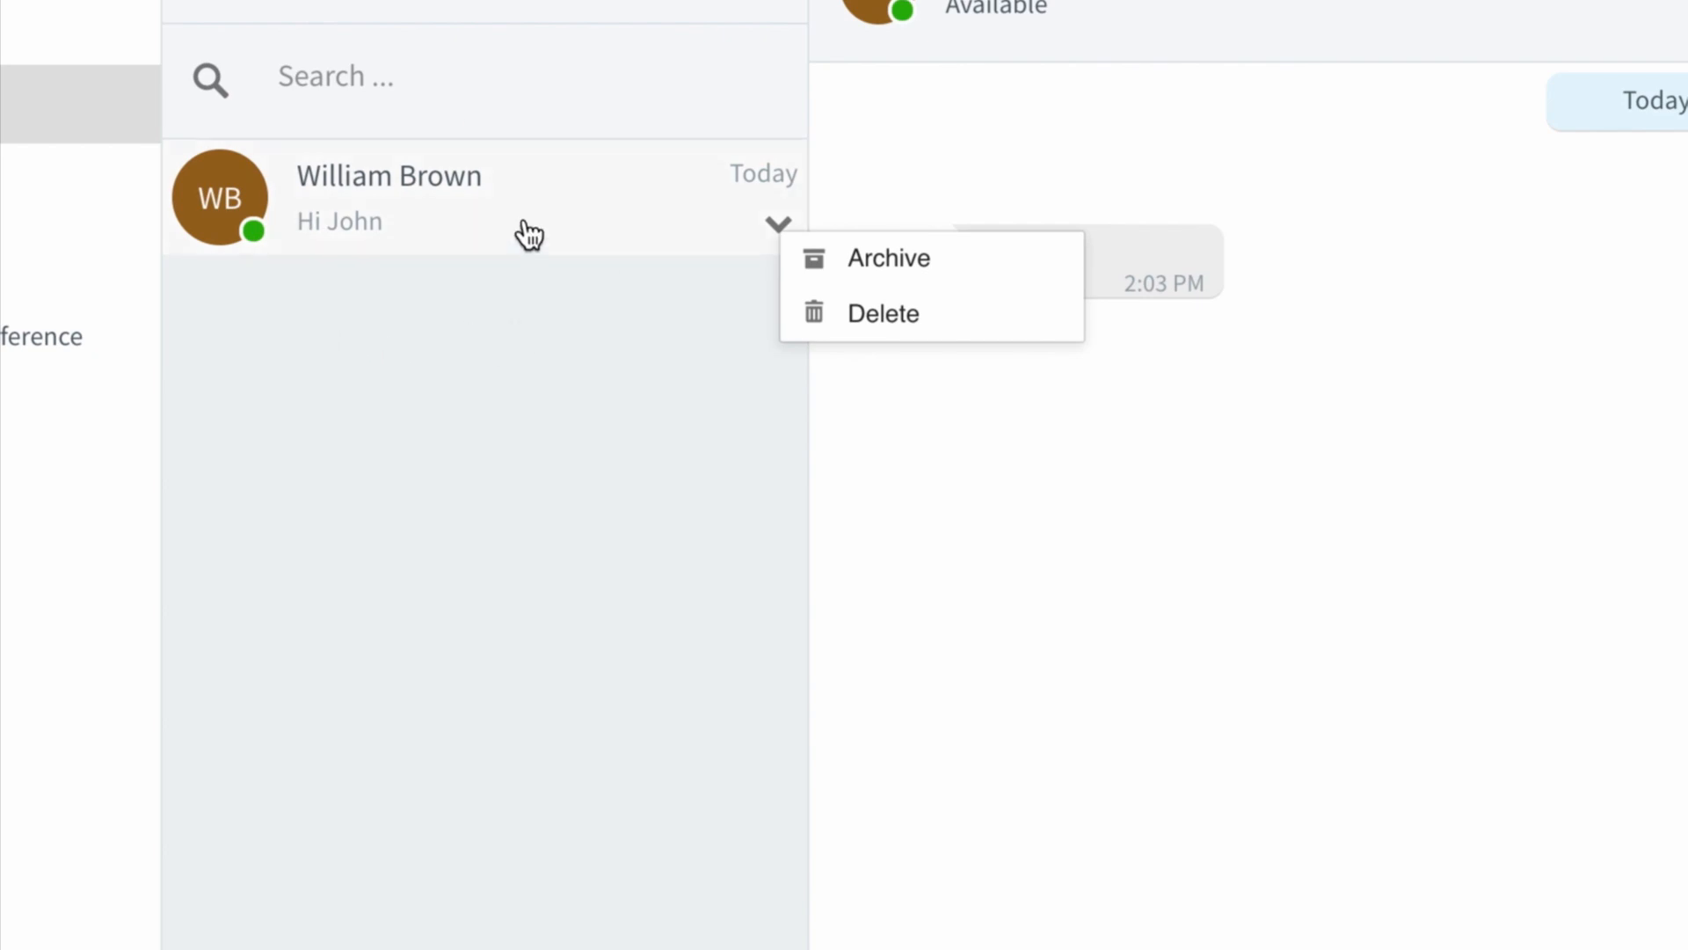
mouse_move(883, 313)
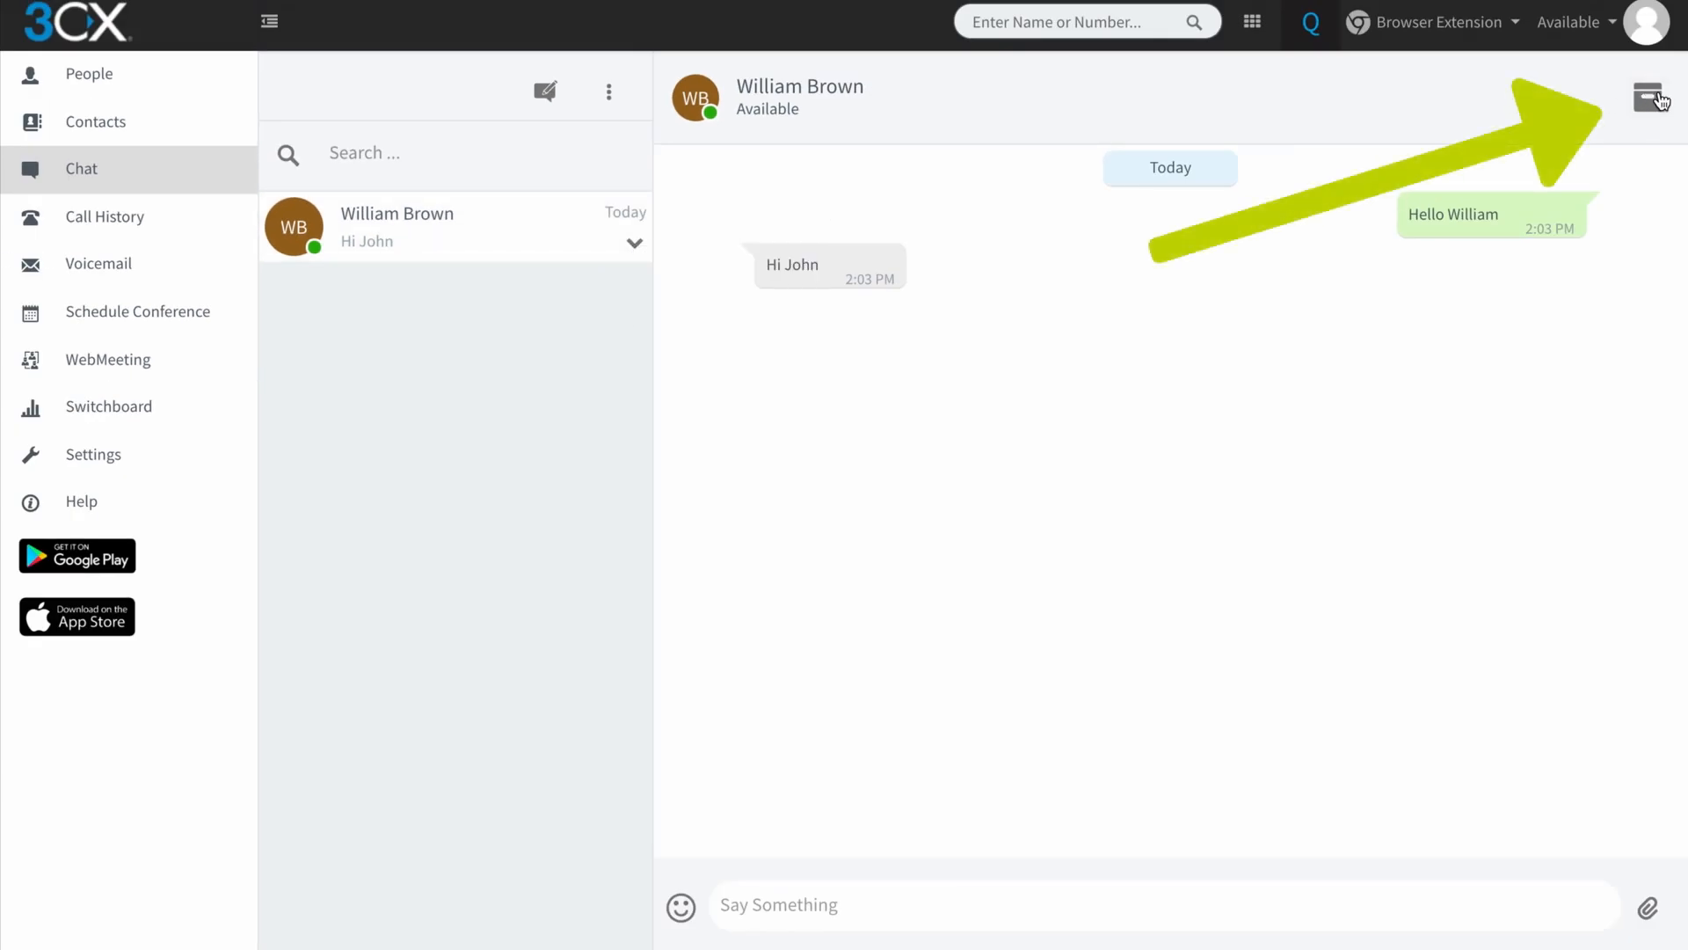
mouse_move(1646, 99)
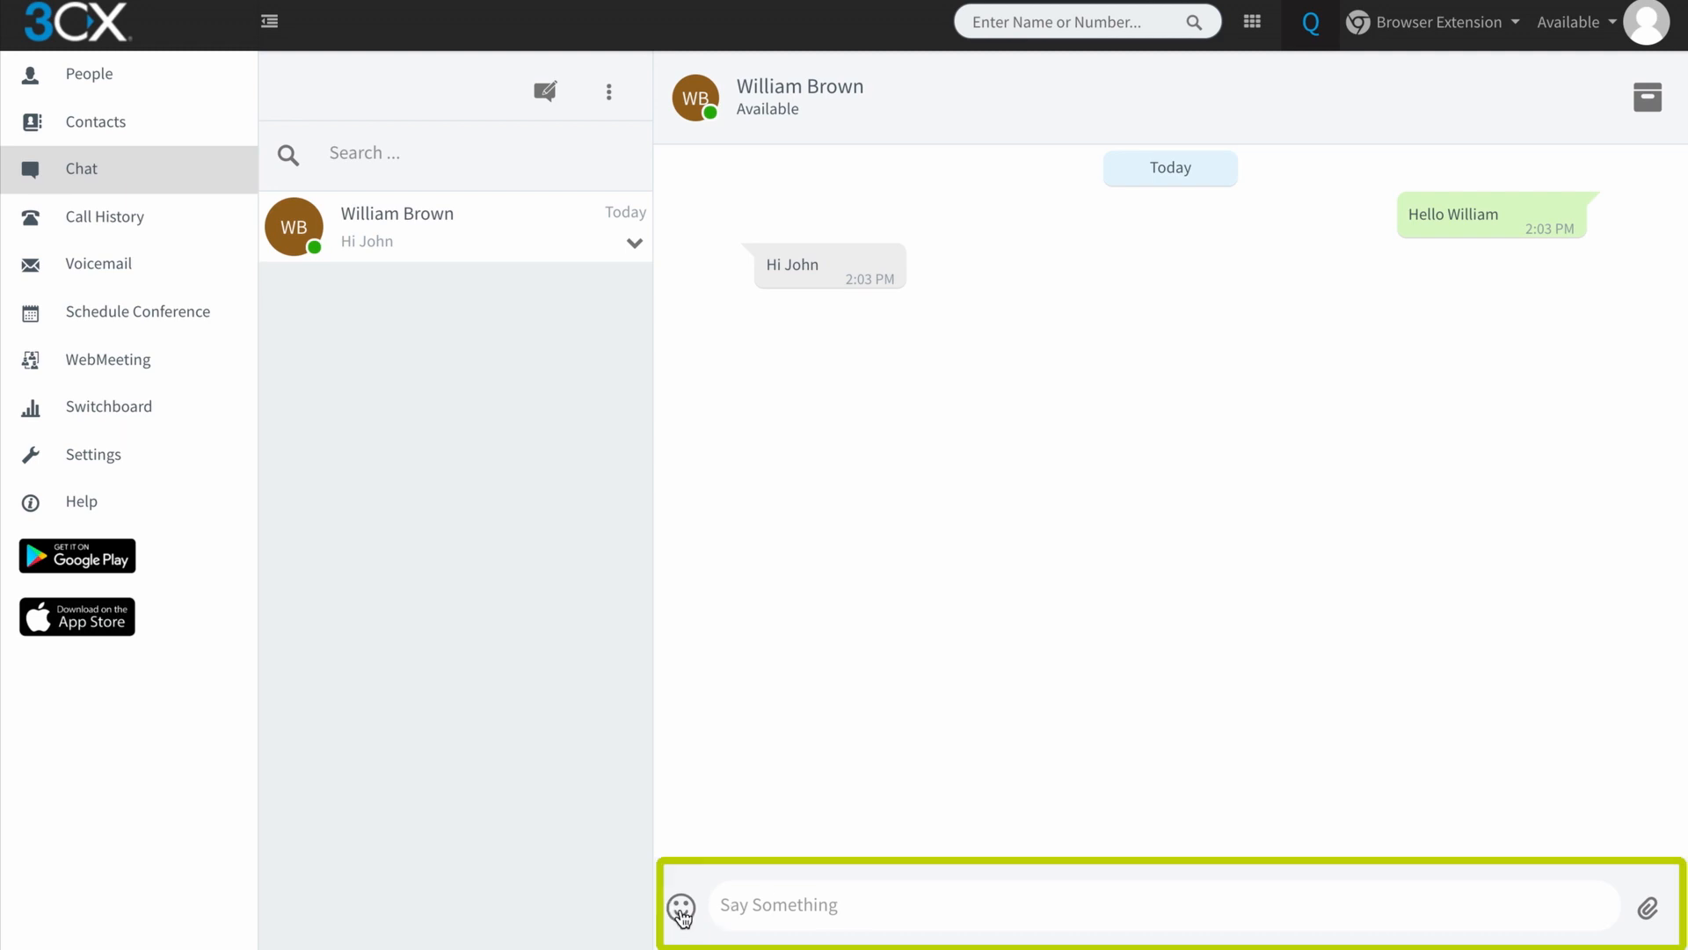
Browse the emoji picker's travel, objects and symbols categories, ending on Smileys and People
left_click(680, 904)
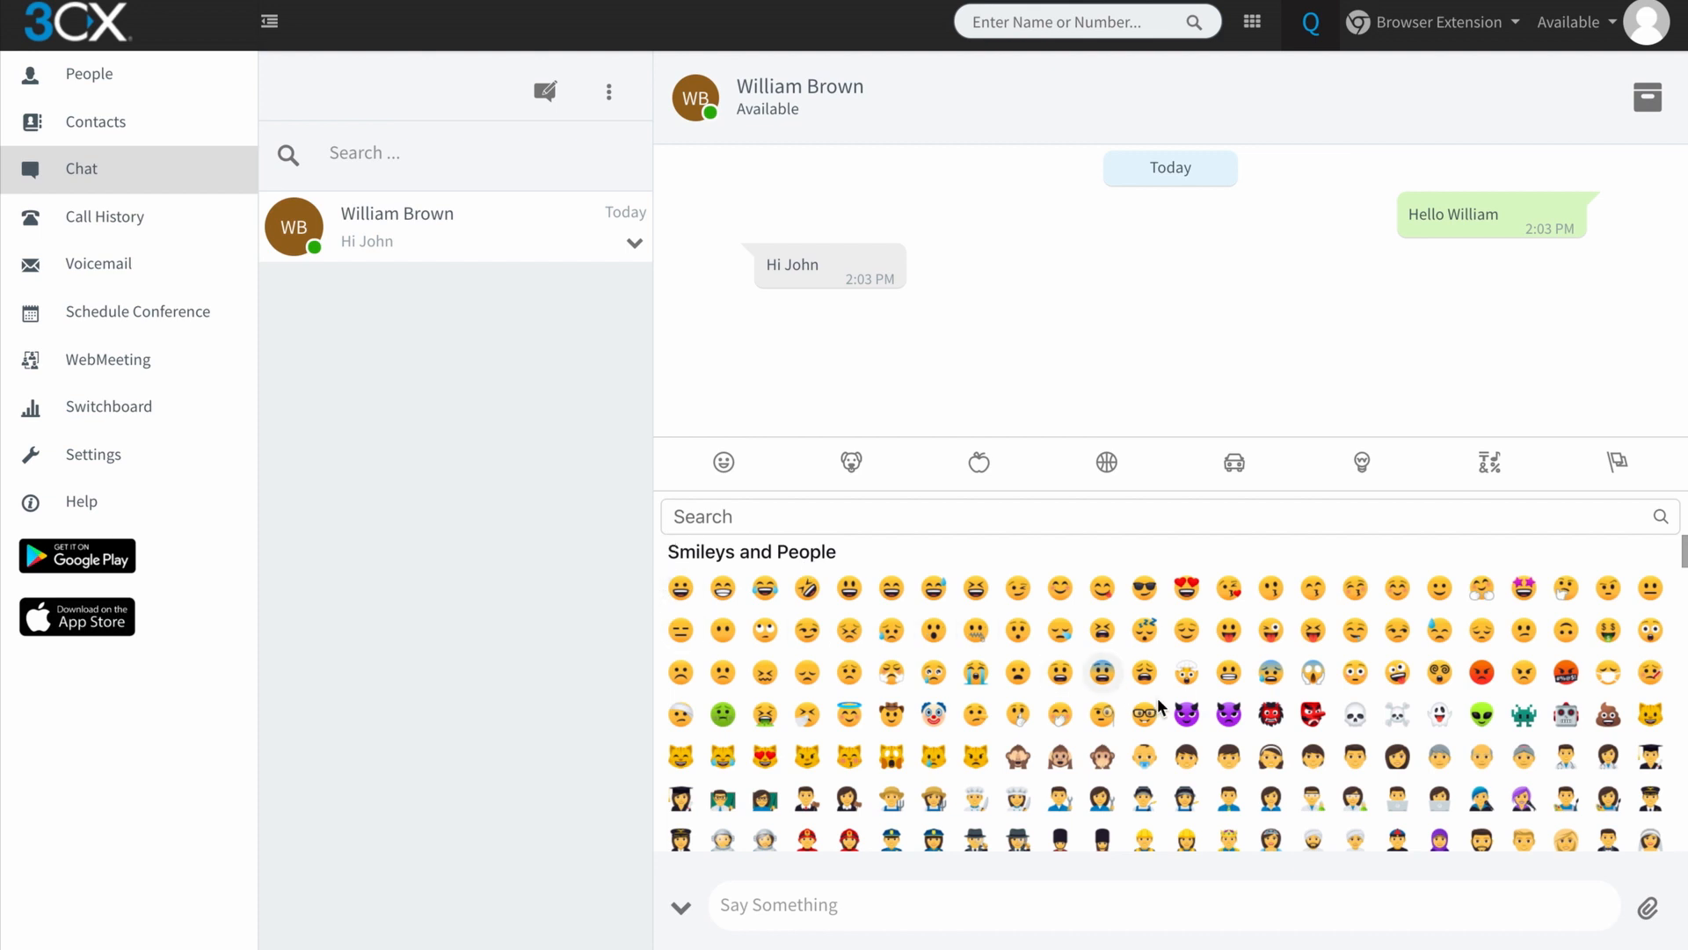
scroll("down", 3)
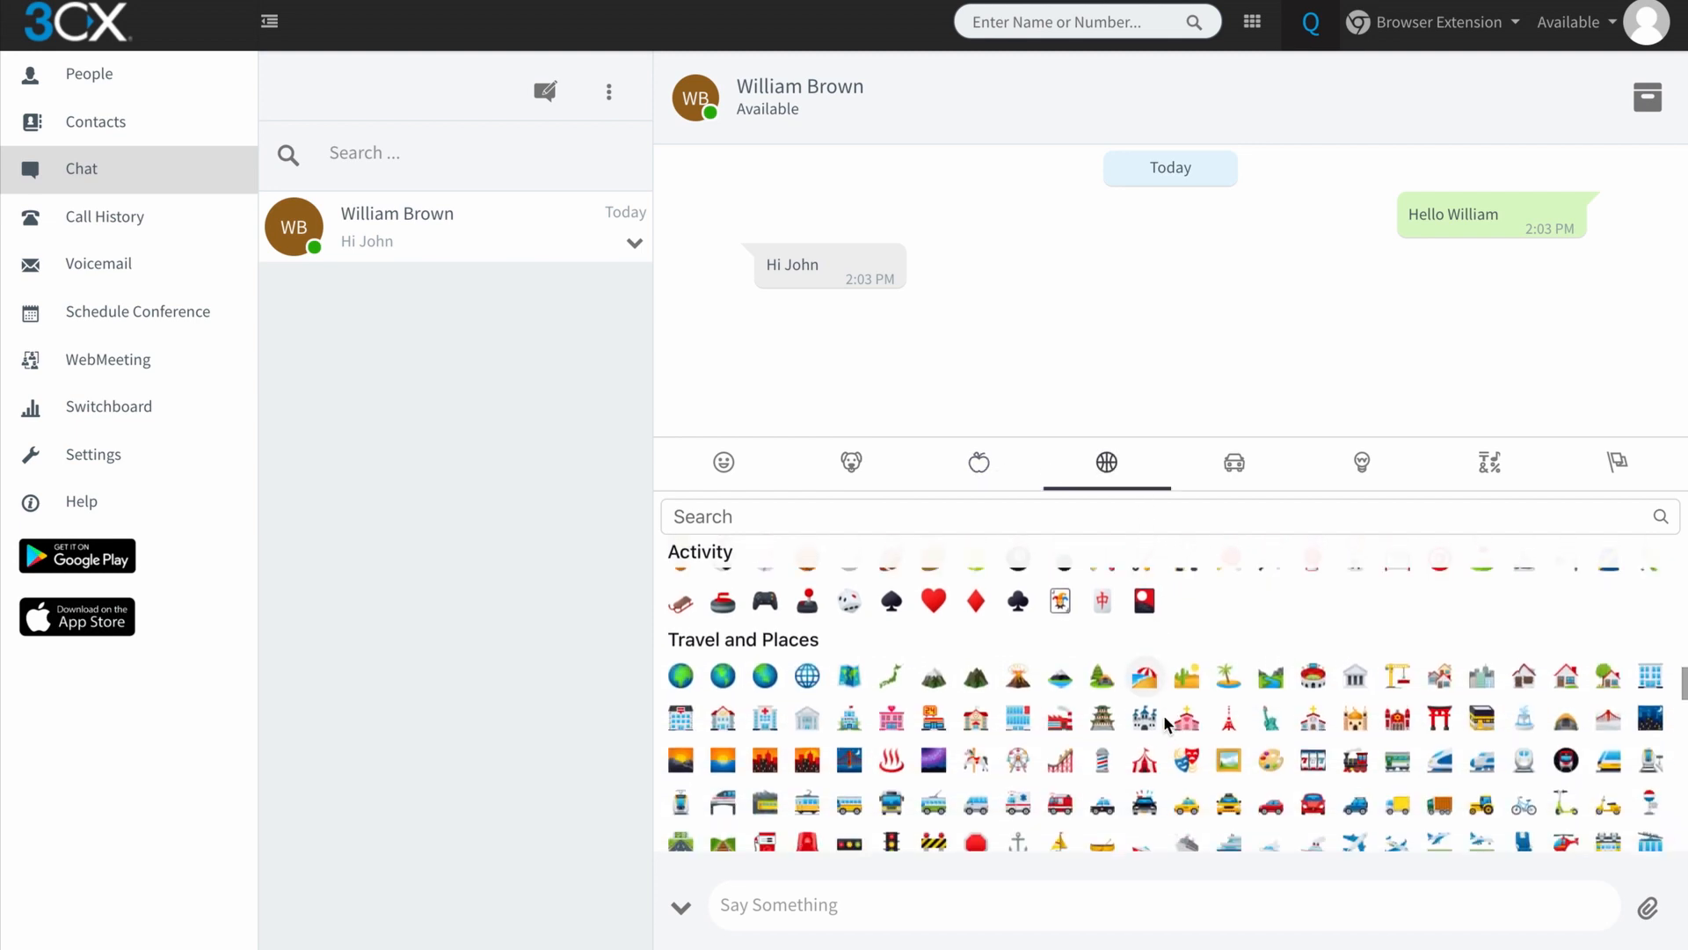
left_click(1233, 462)
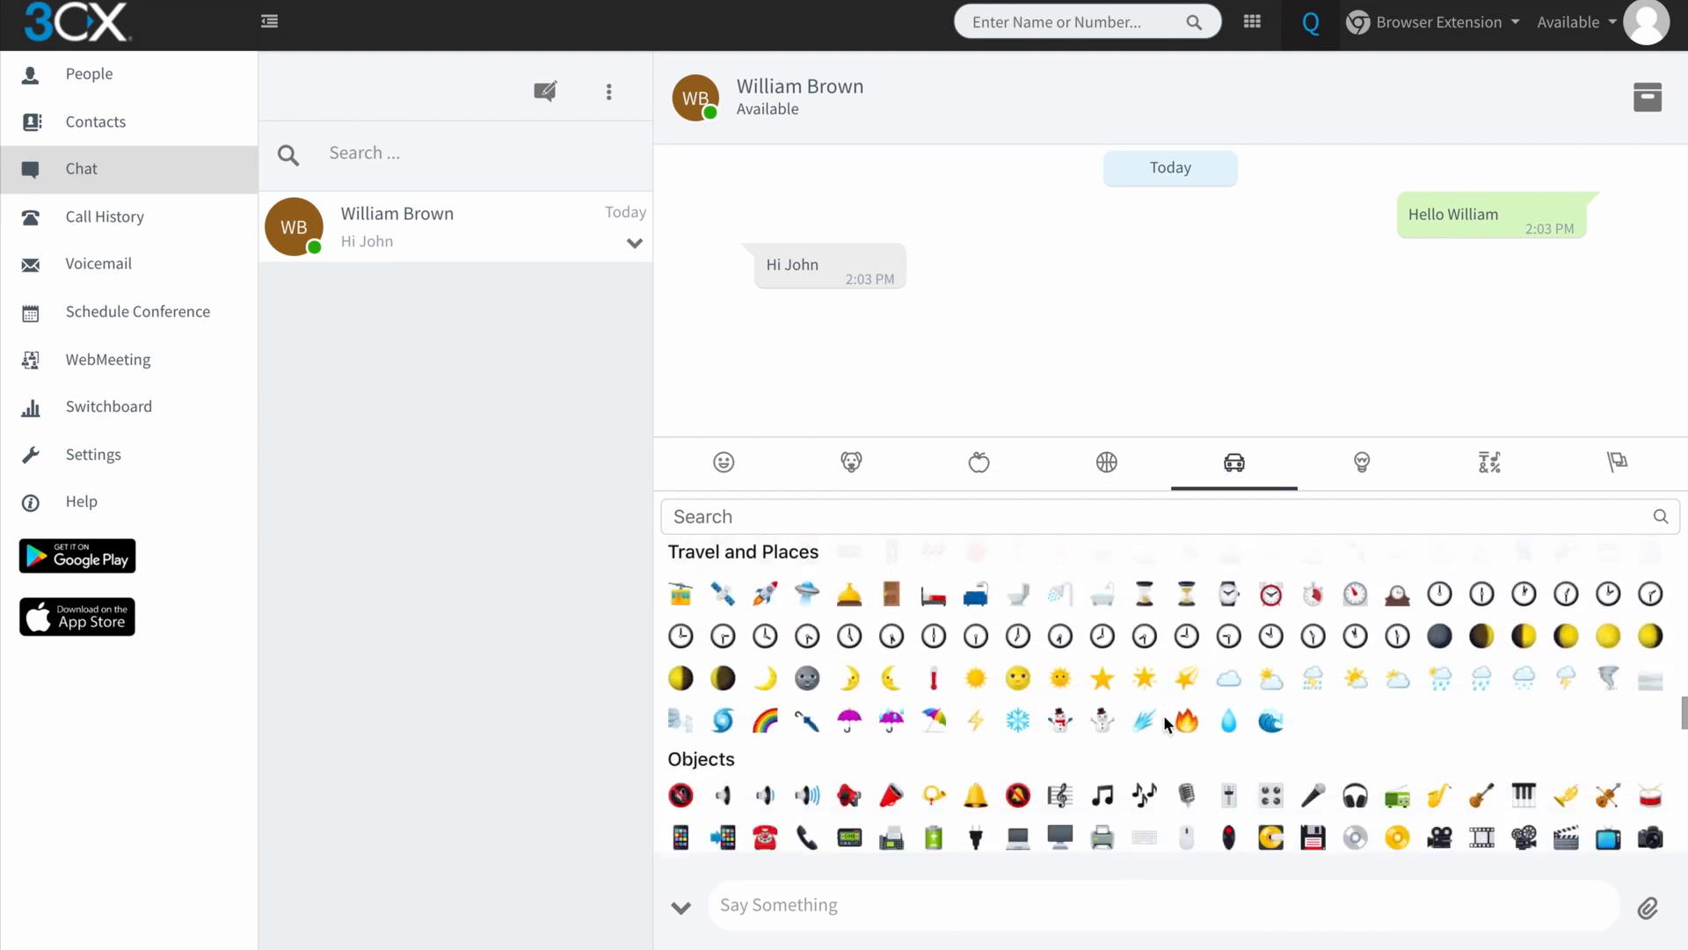
left_click(1359, 462)
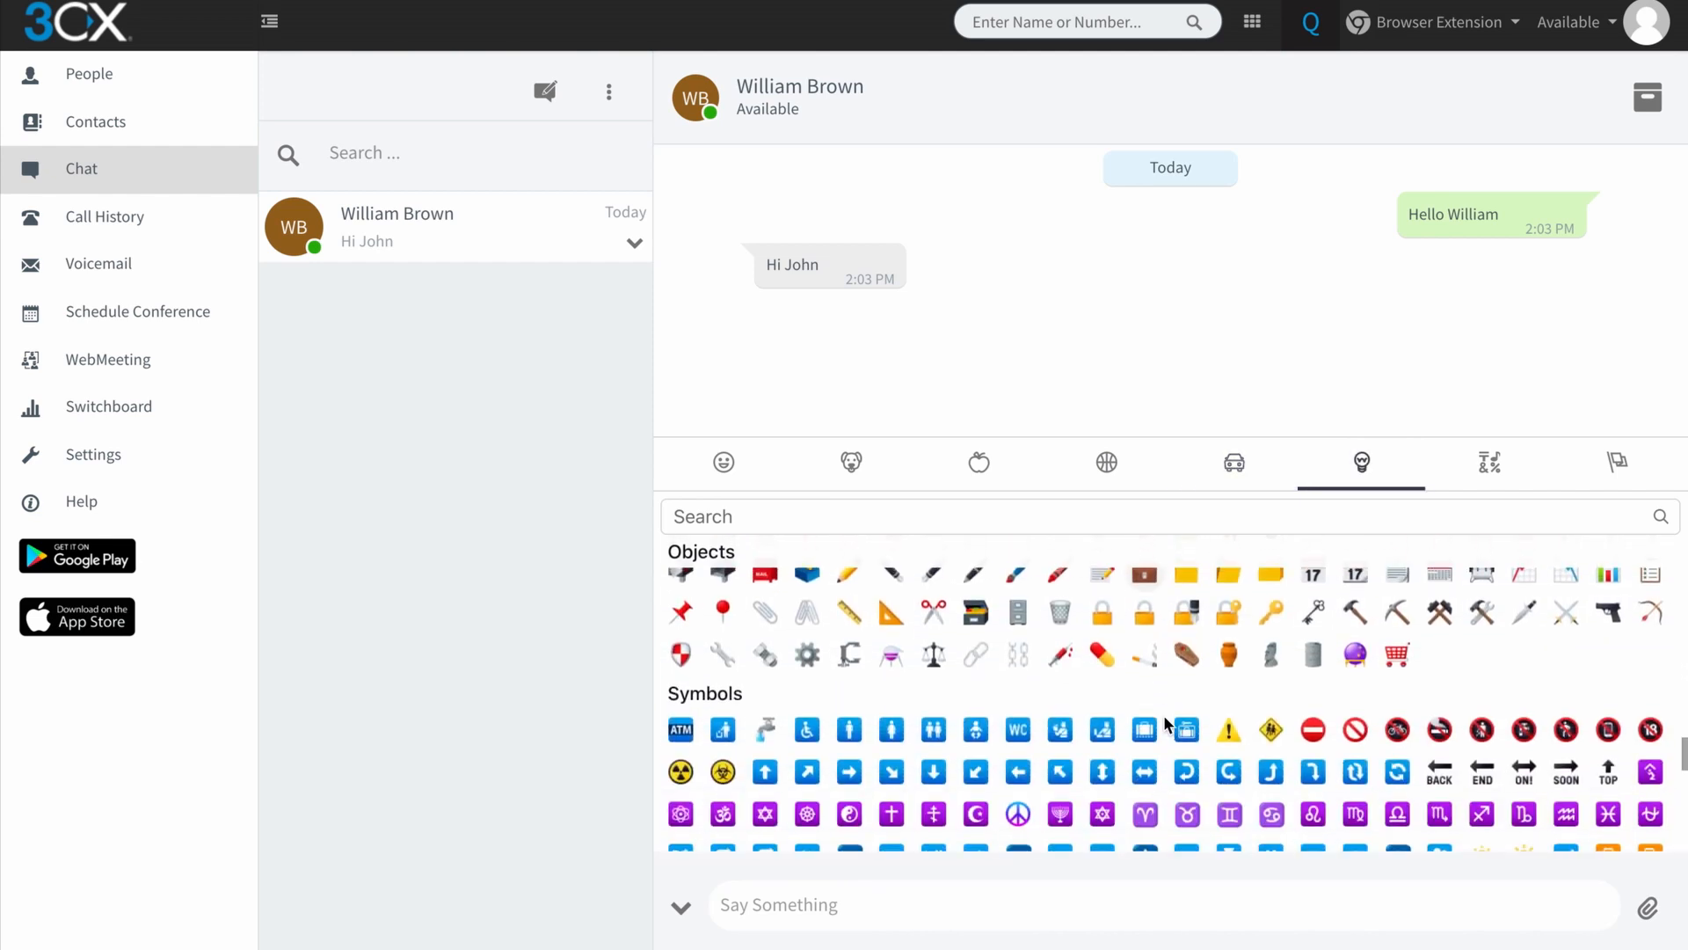
left_click(1616, 462)
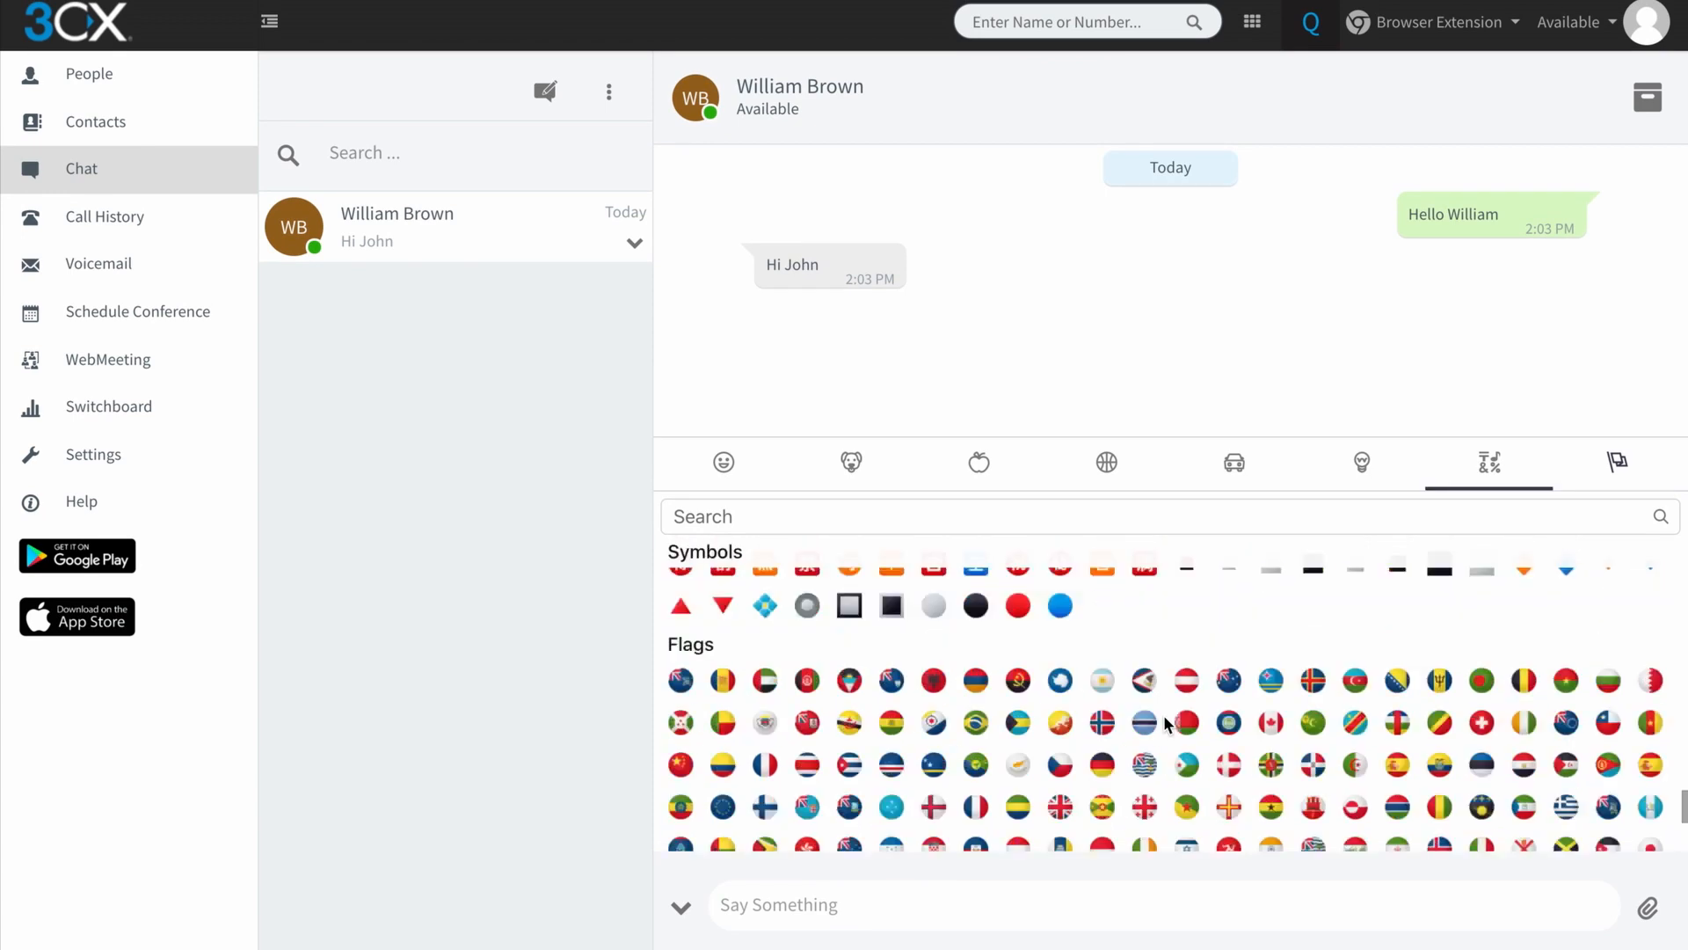
left_click(723, 463)
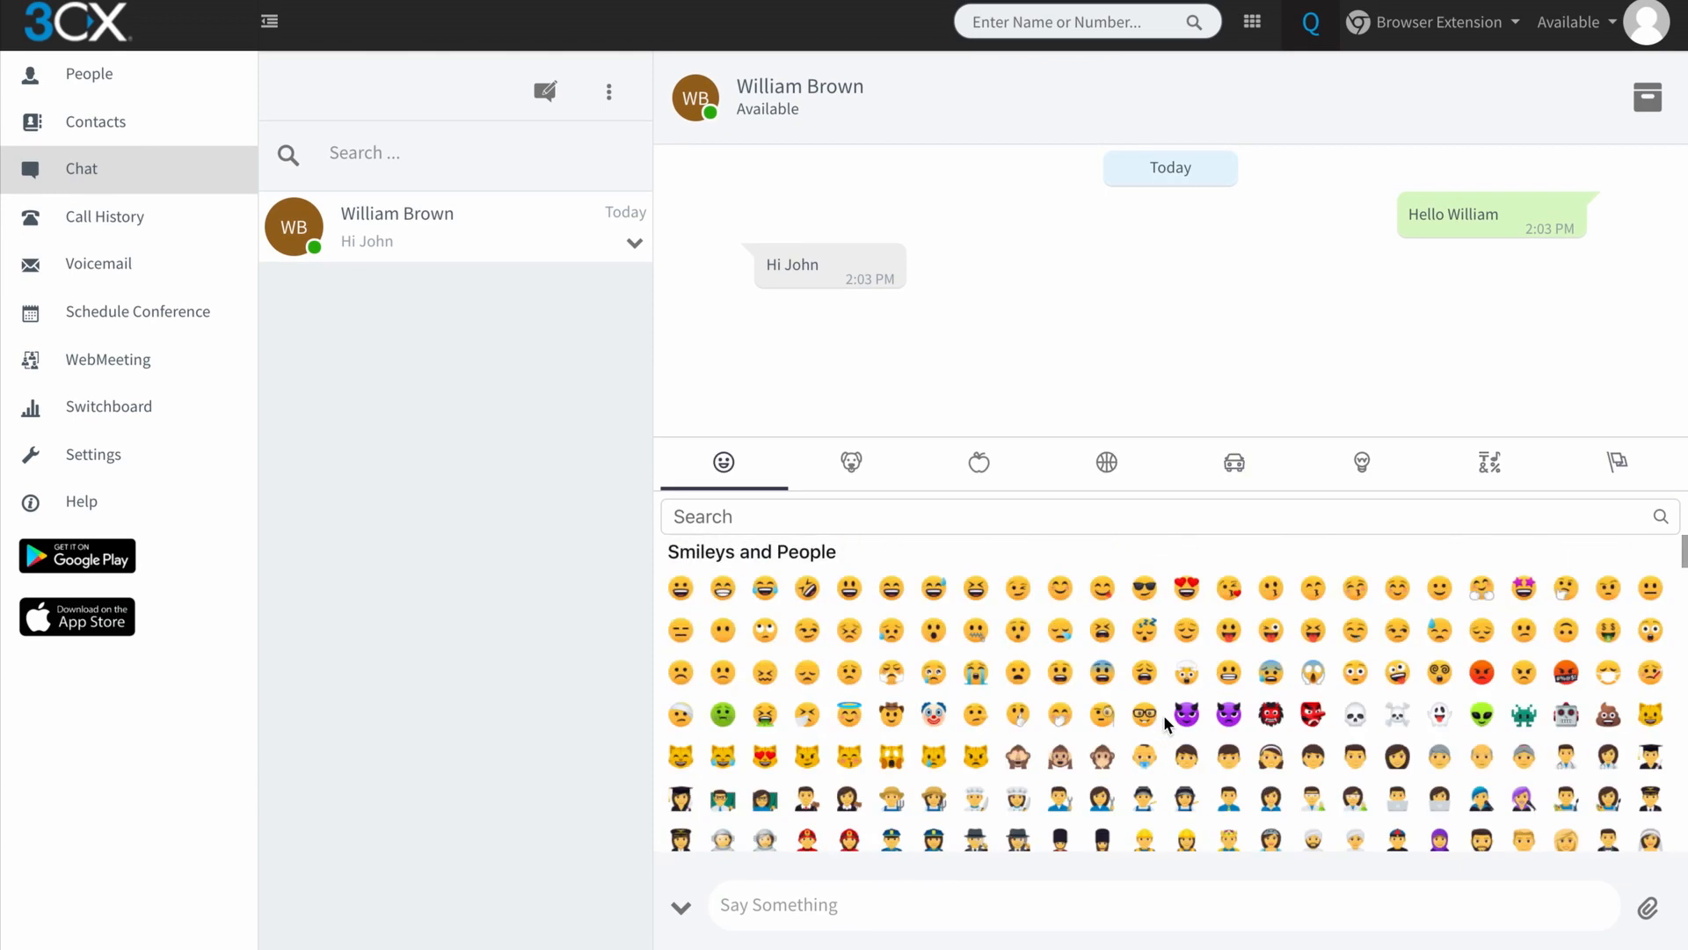
mouse_move(960, 776)
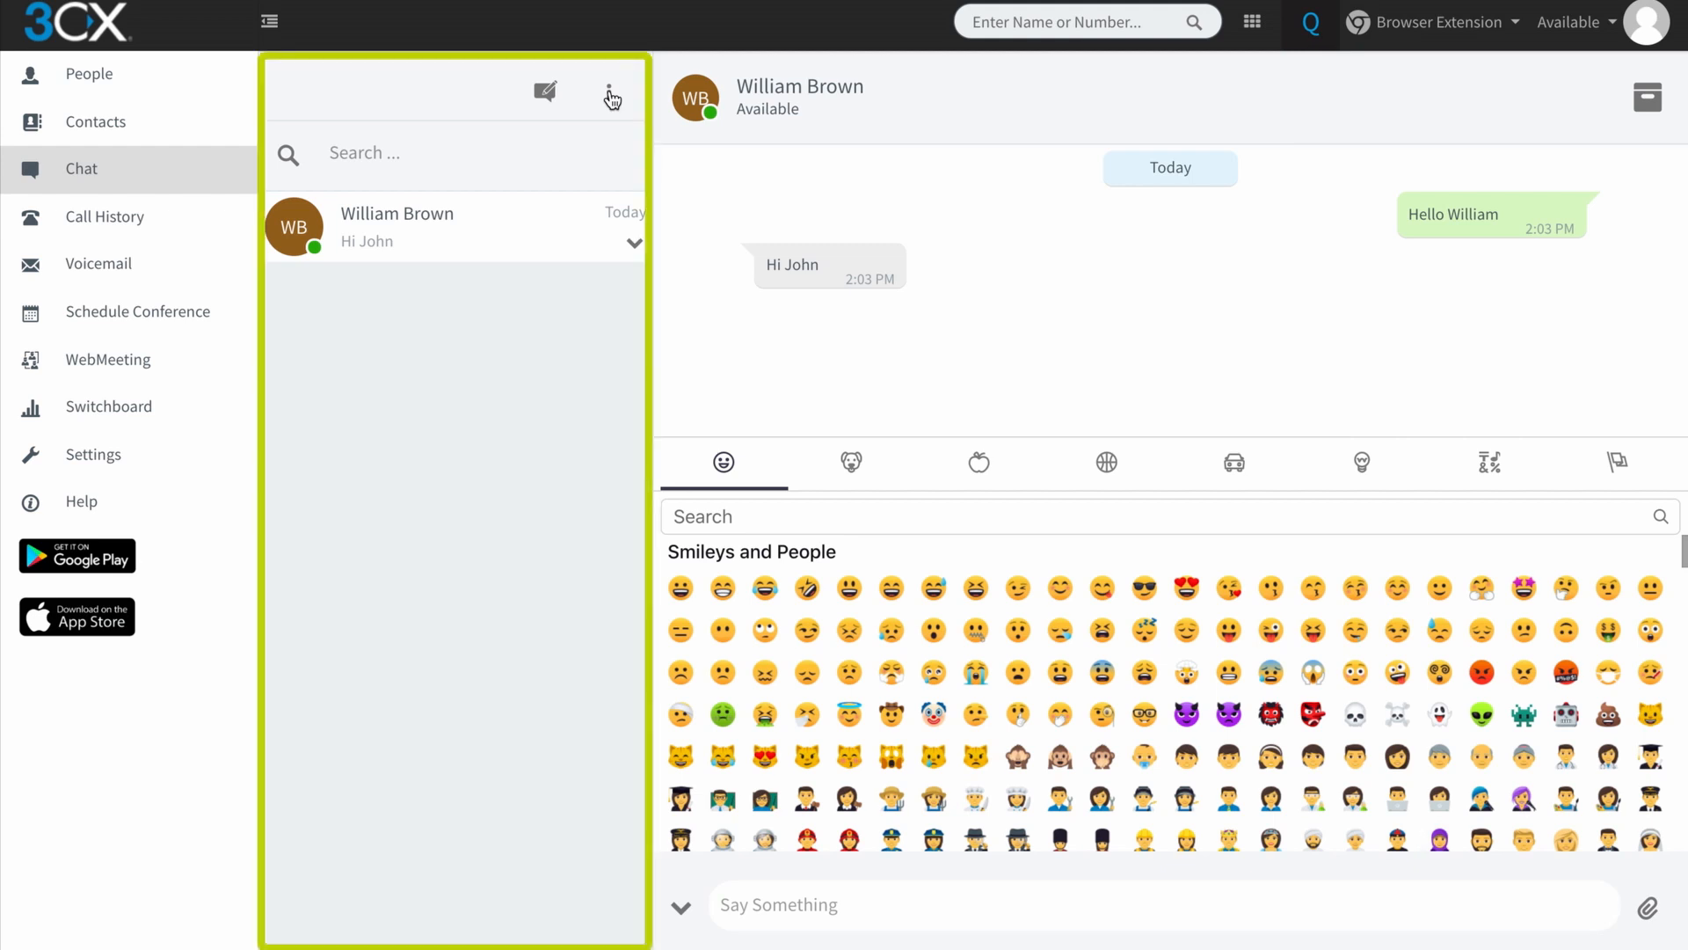
mouse_move(468, 313)
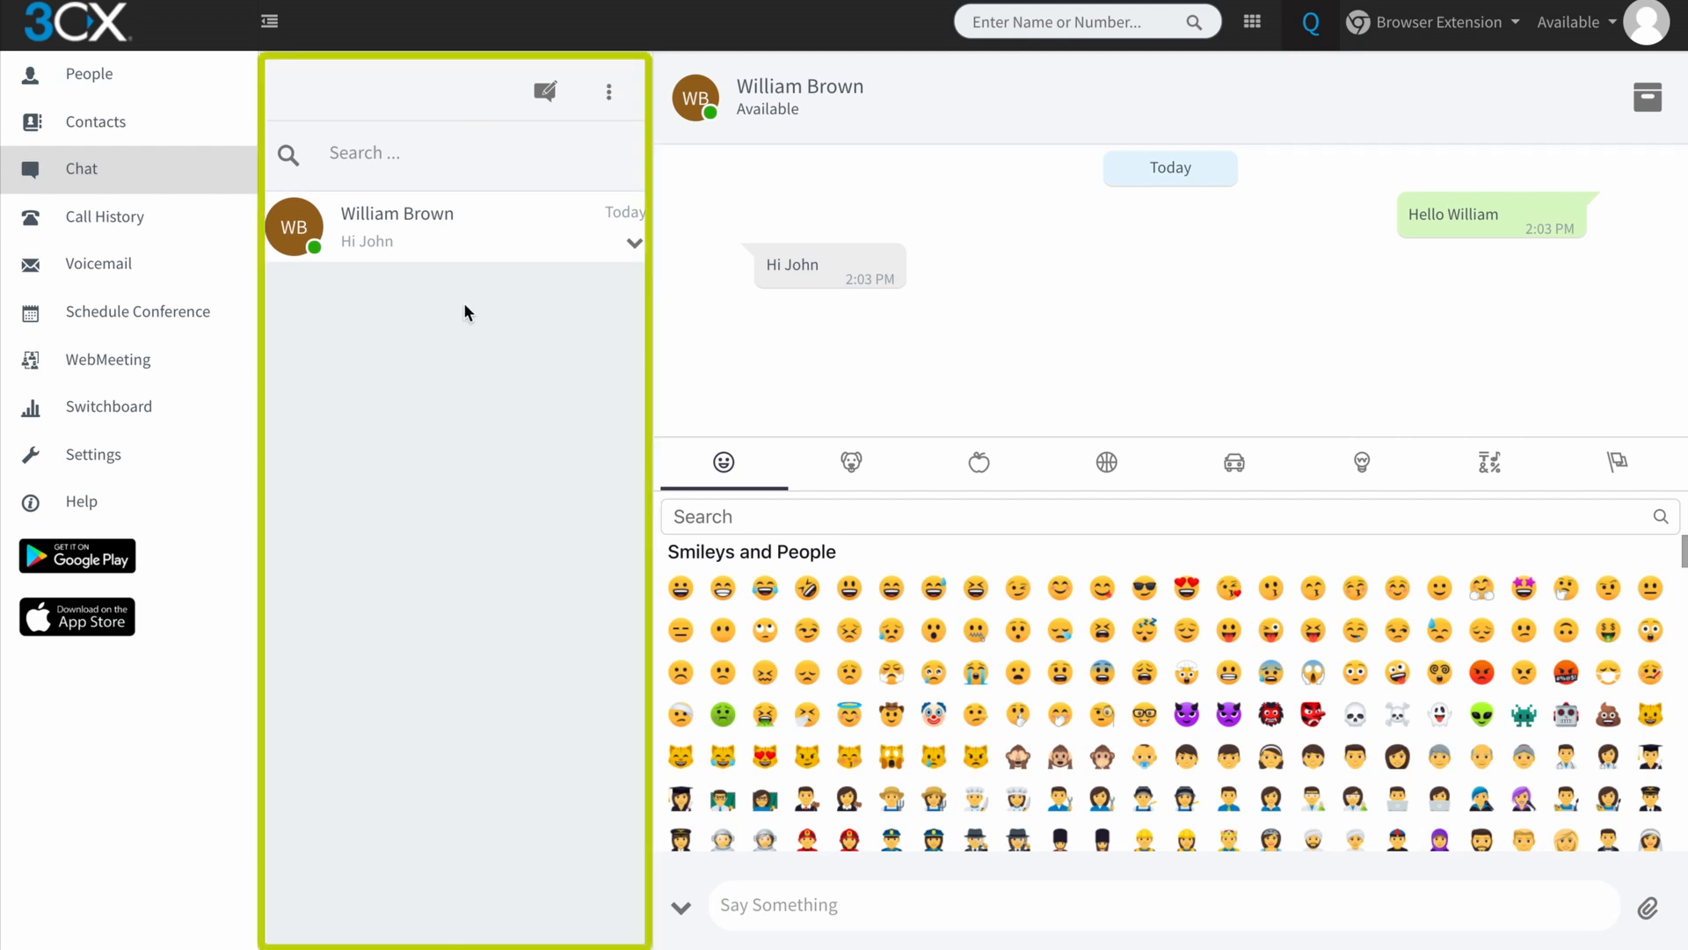
mouse_move(448, 520)
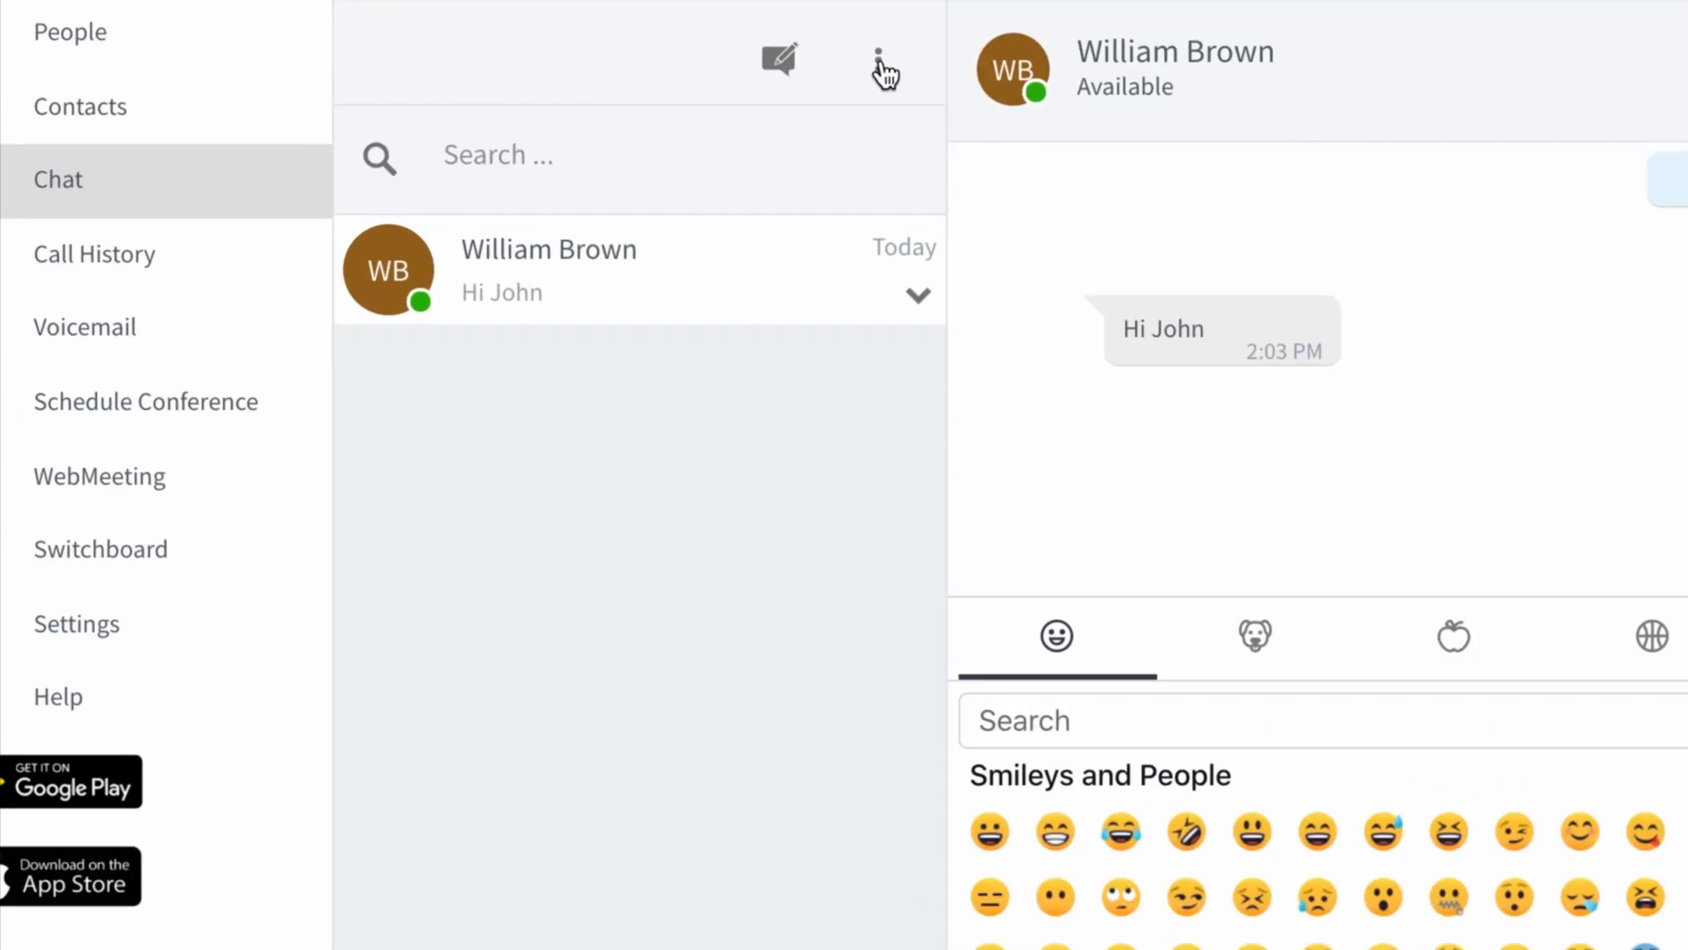
Review the archived conversations via the chat list menu, then return to active chats
left_click(878, 60)
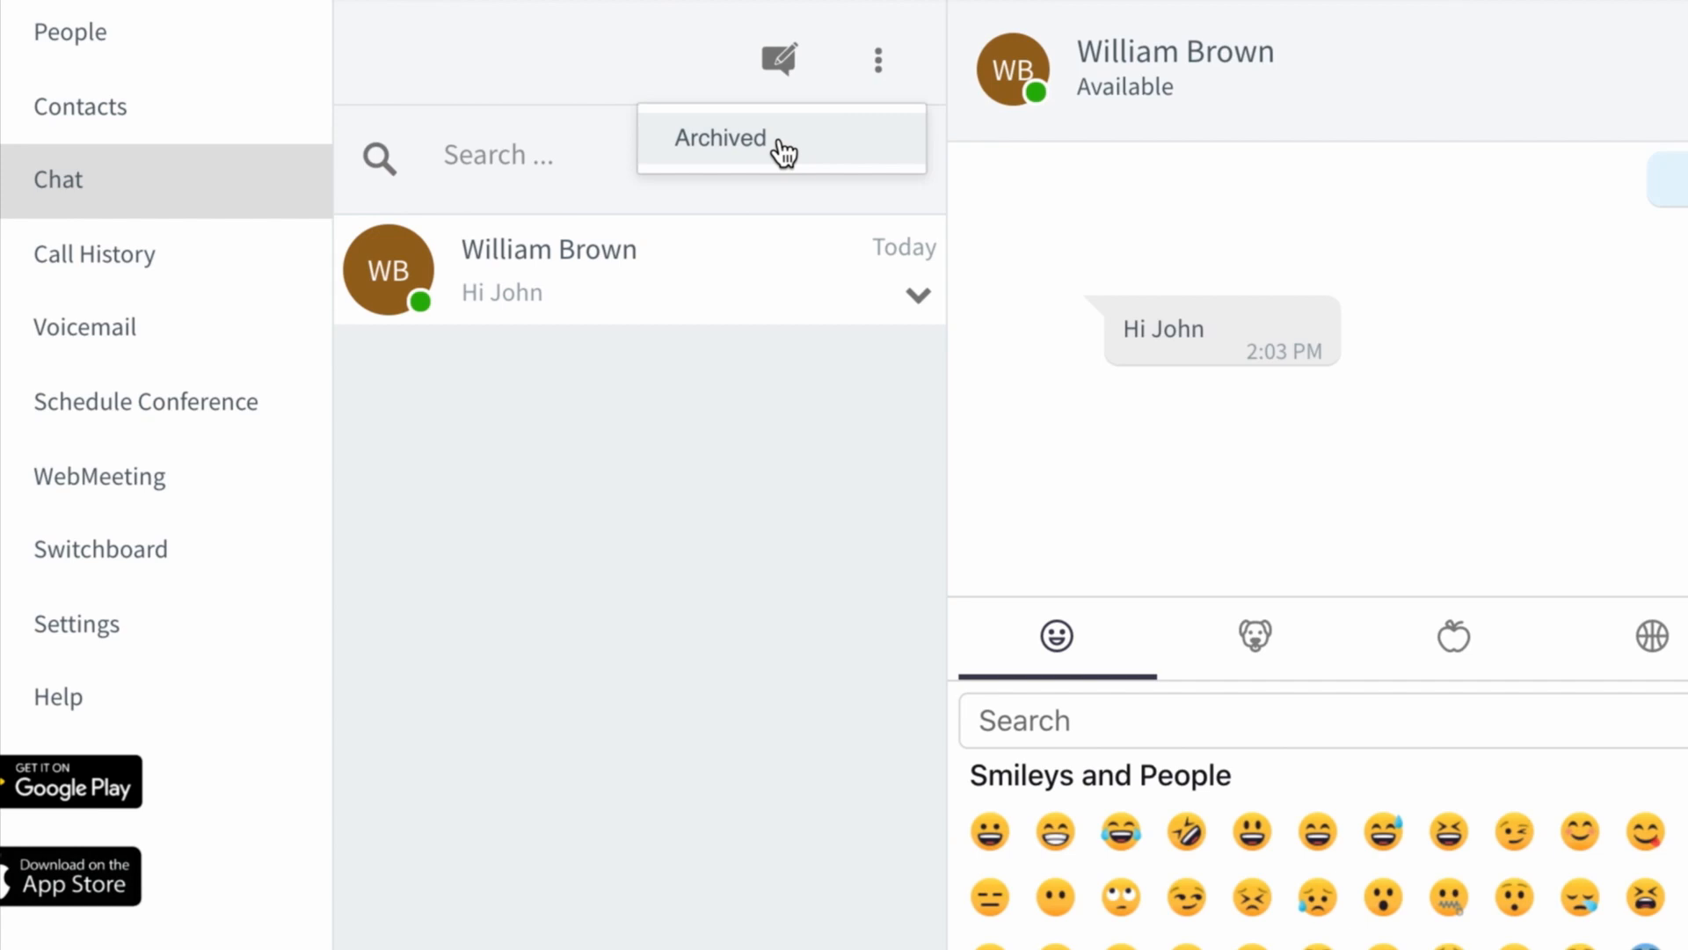
left_click(719, 137)
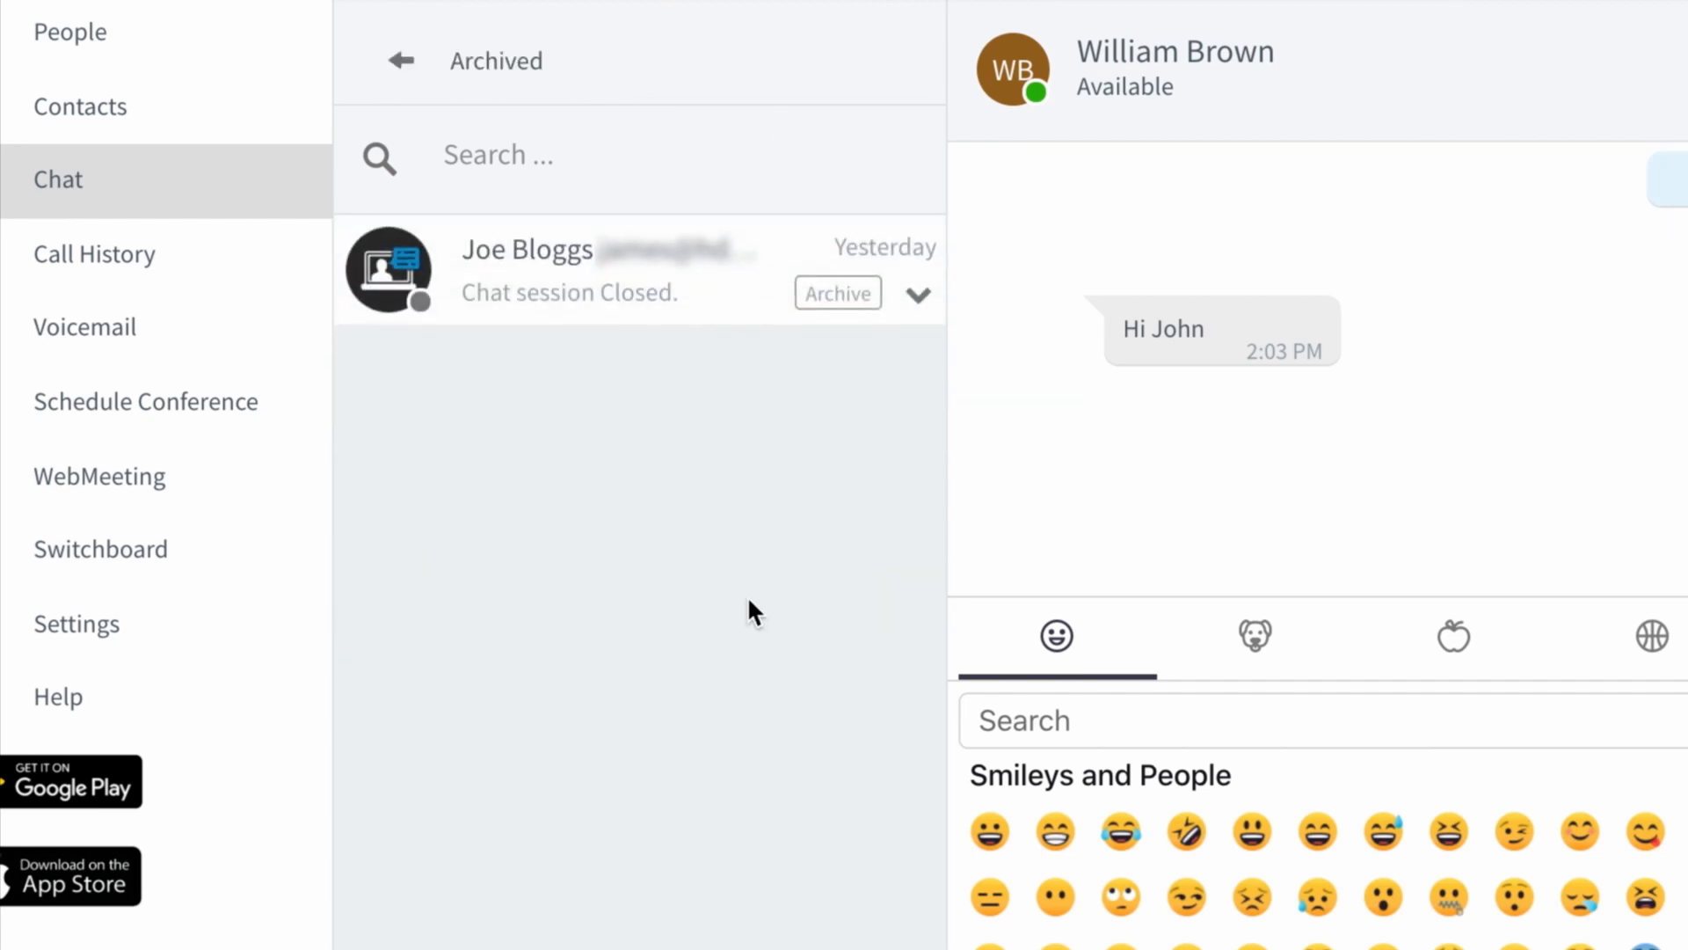
mouse_move(784, 487)
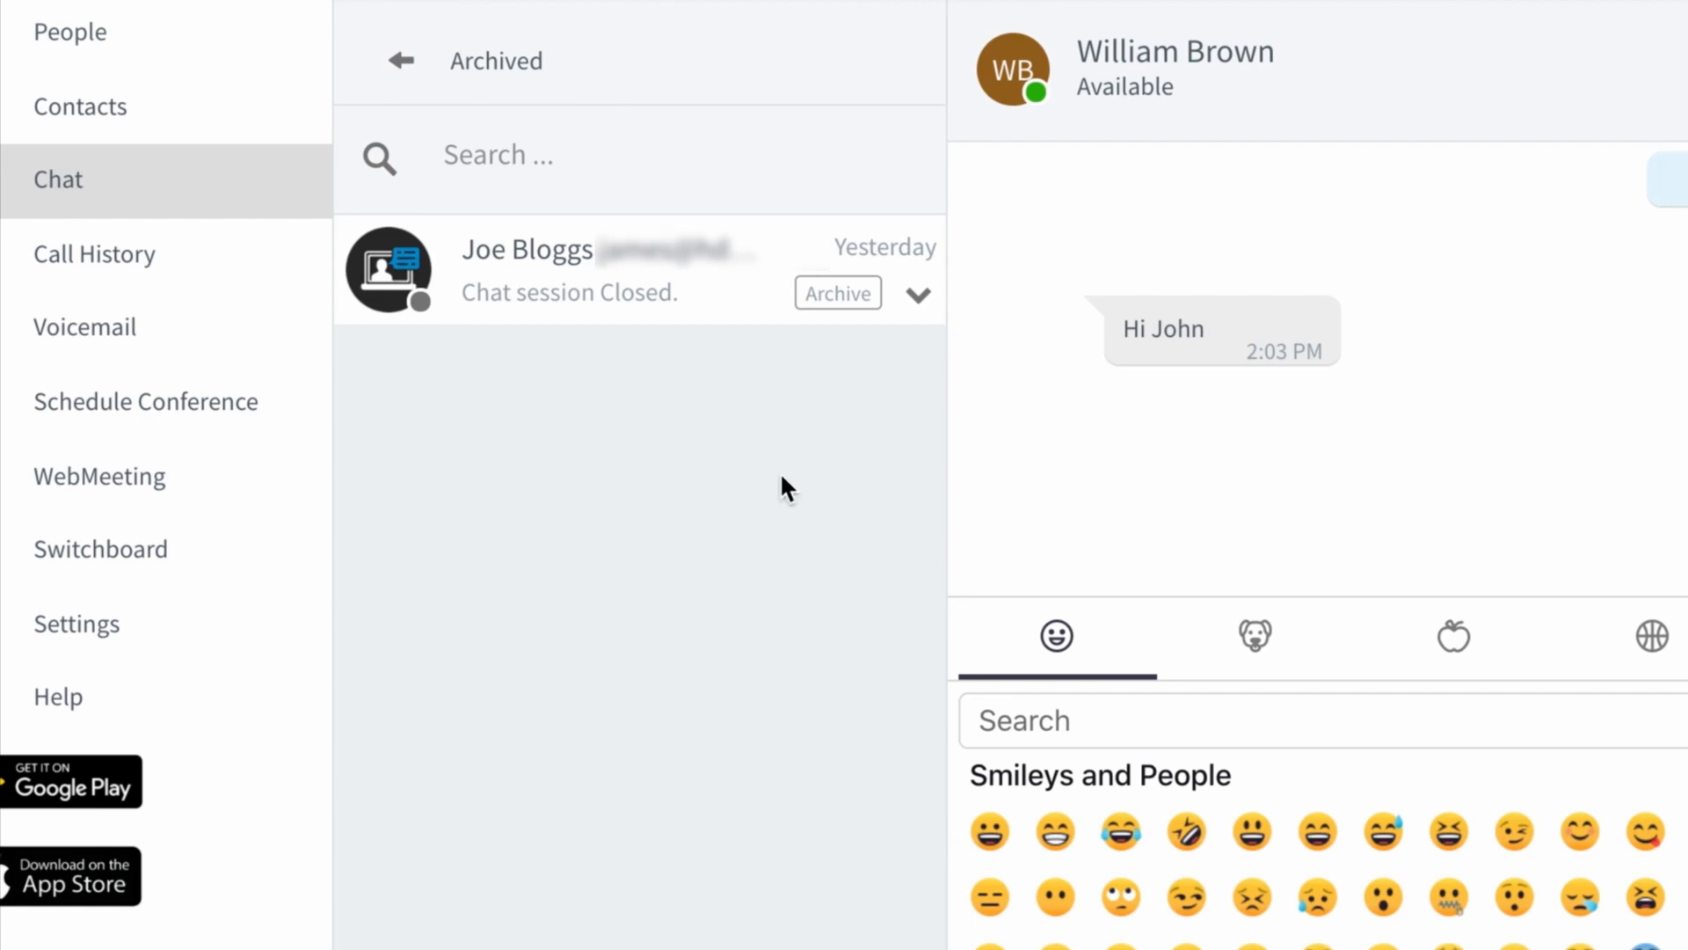
mouse_move(418, 77)
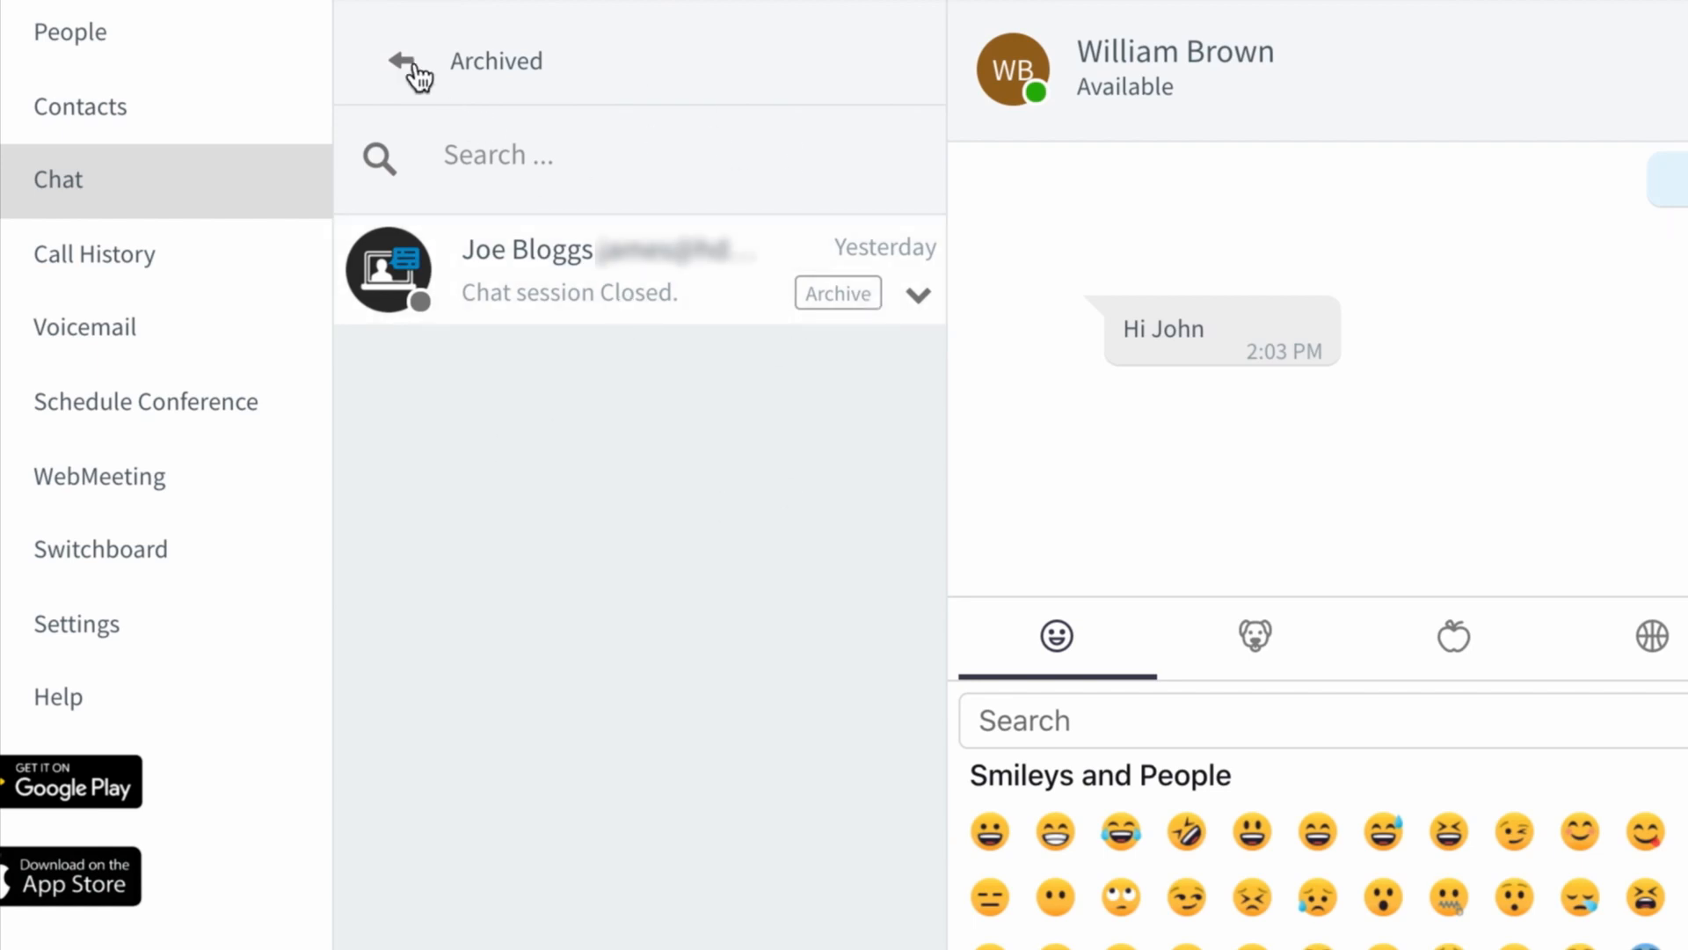
left_click(411, 62)
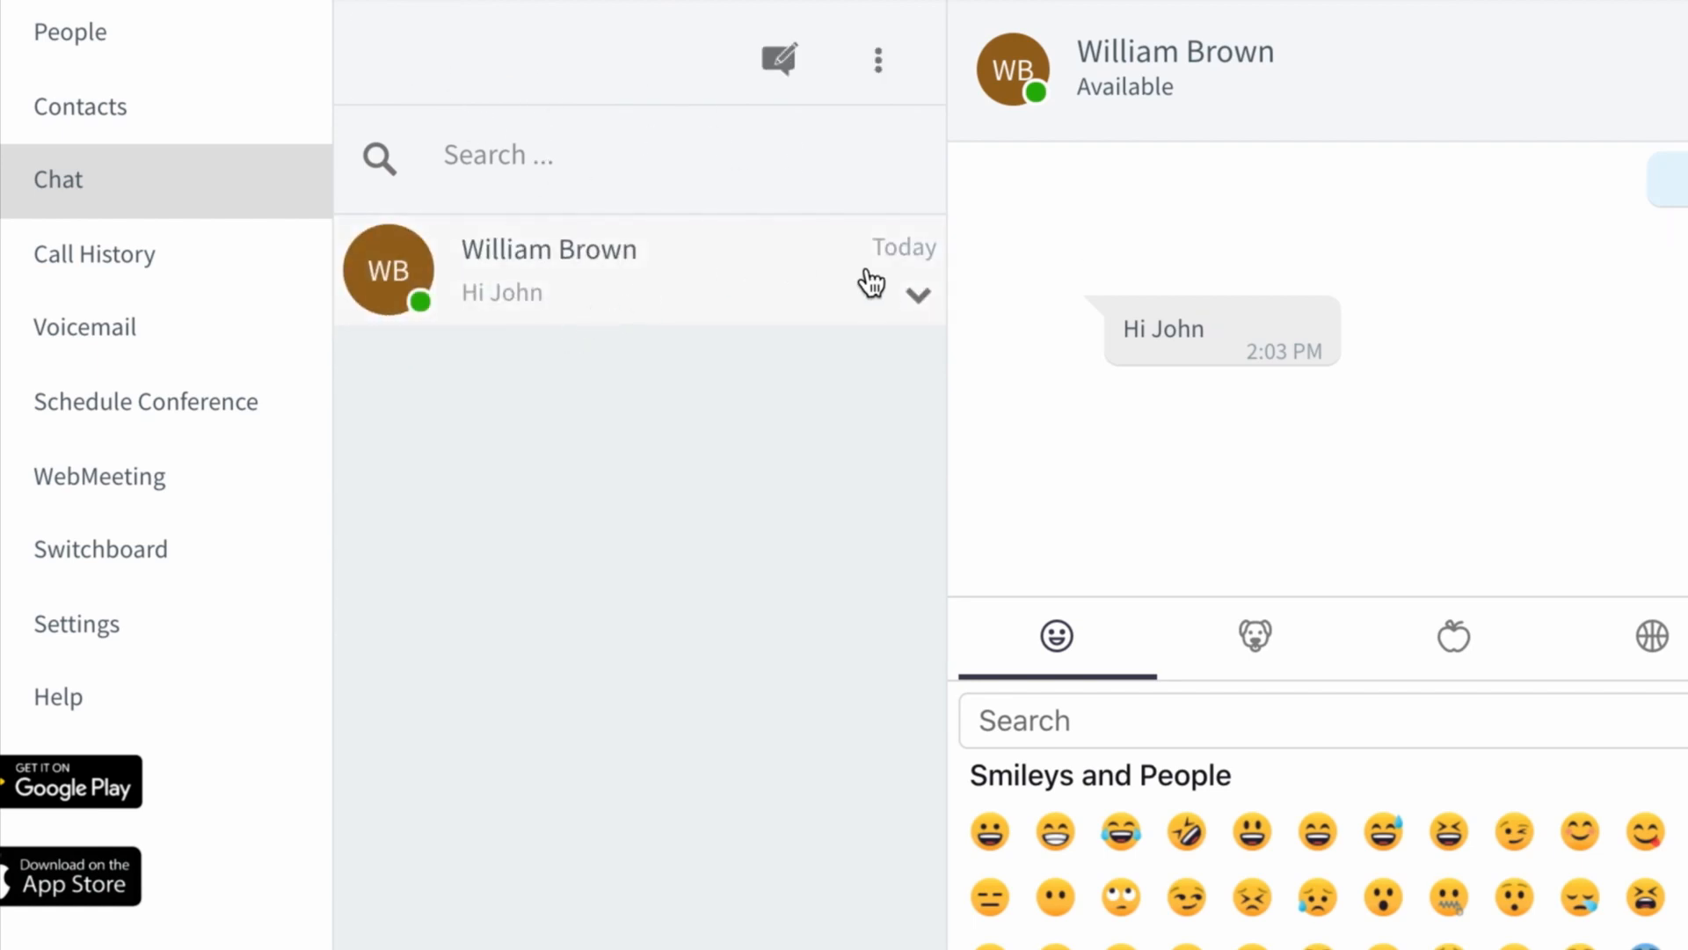
mouse_move(966, 334)
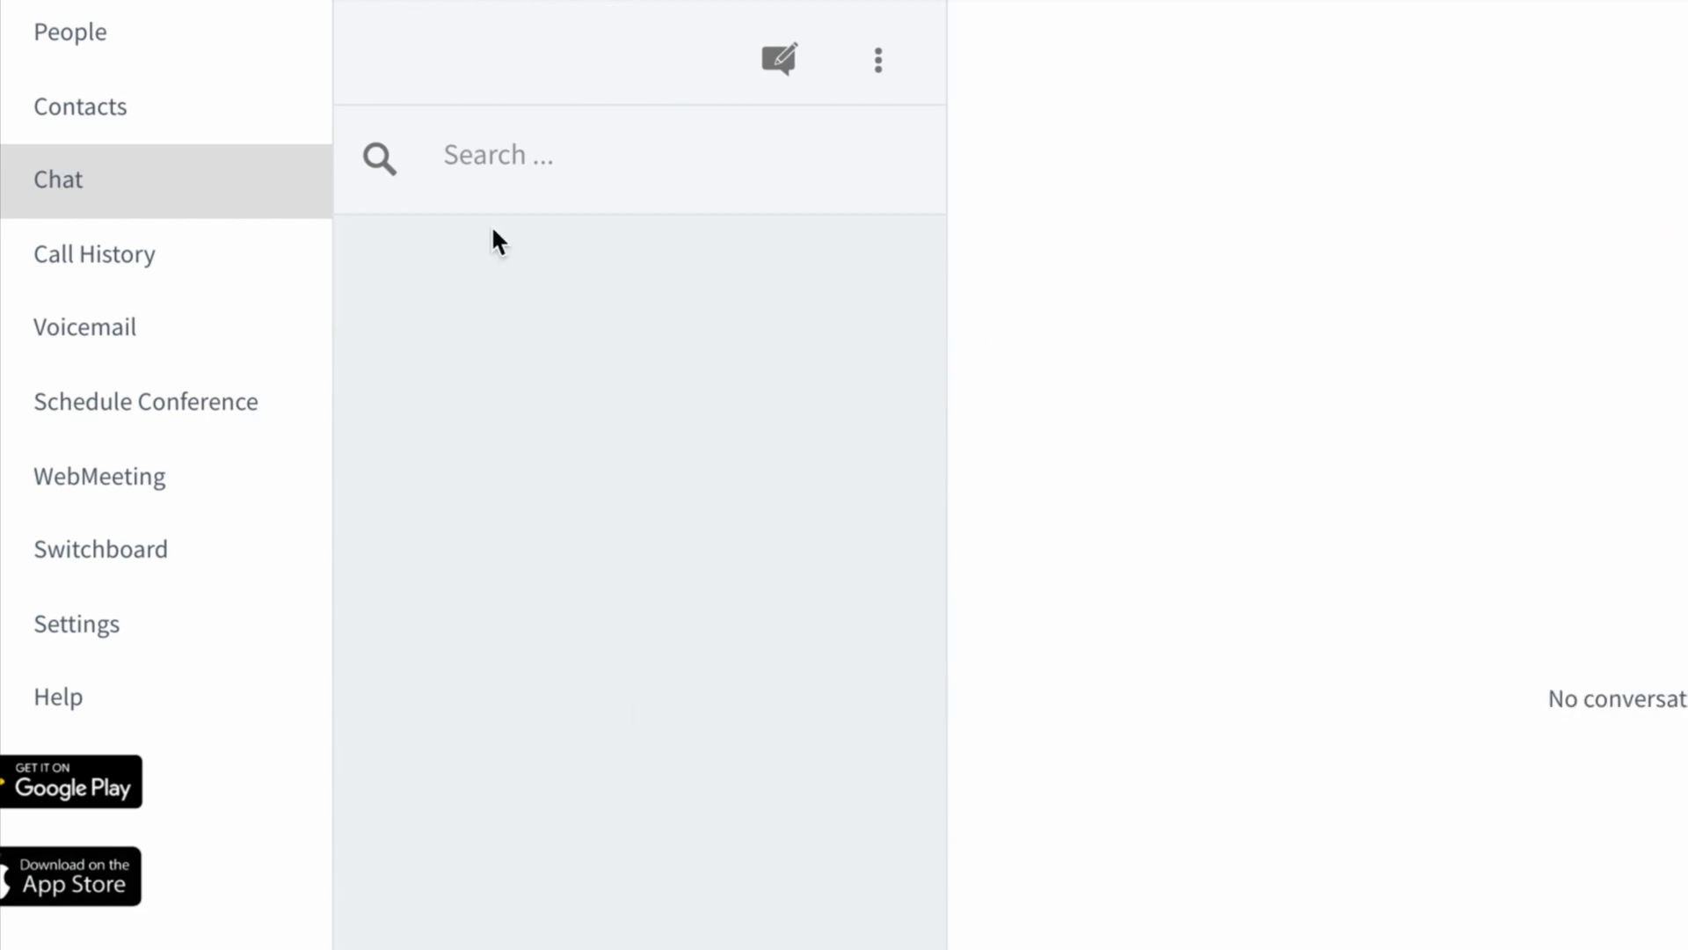
left_click(879, 60)
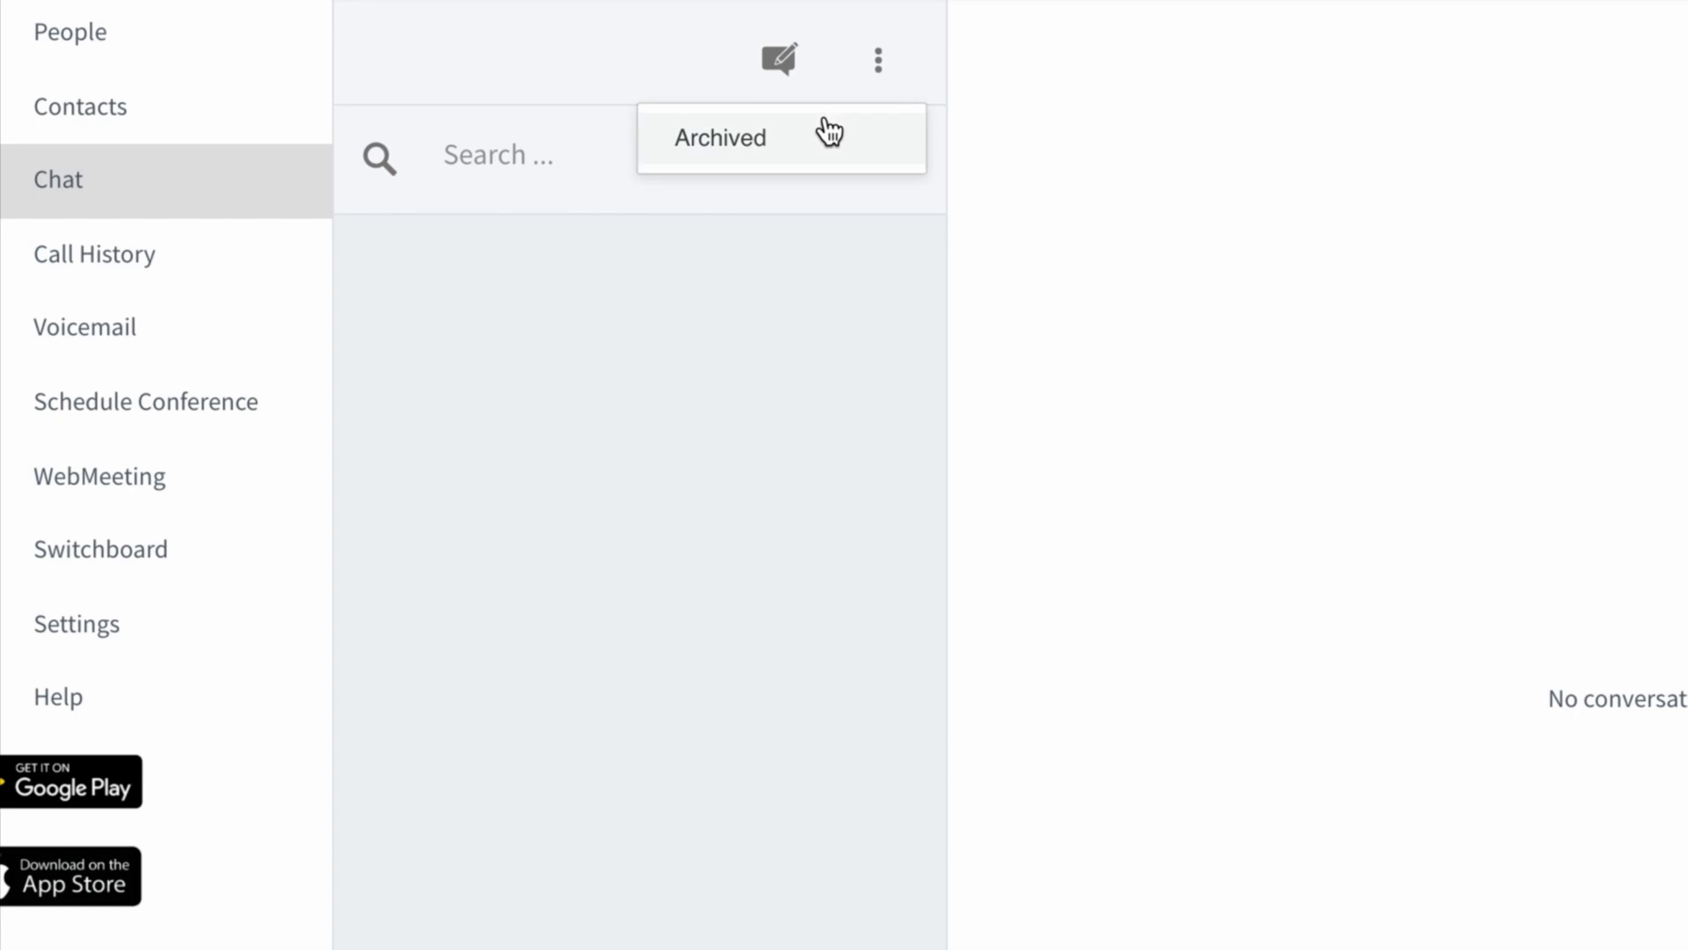
left_click(717, 137)
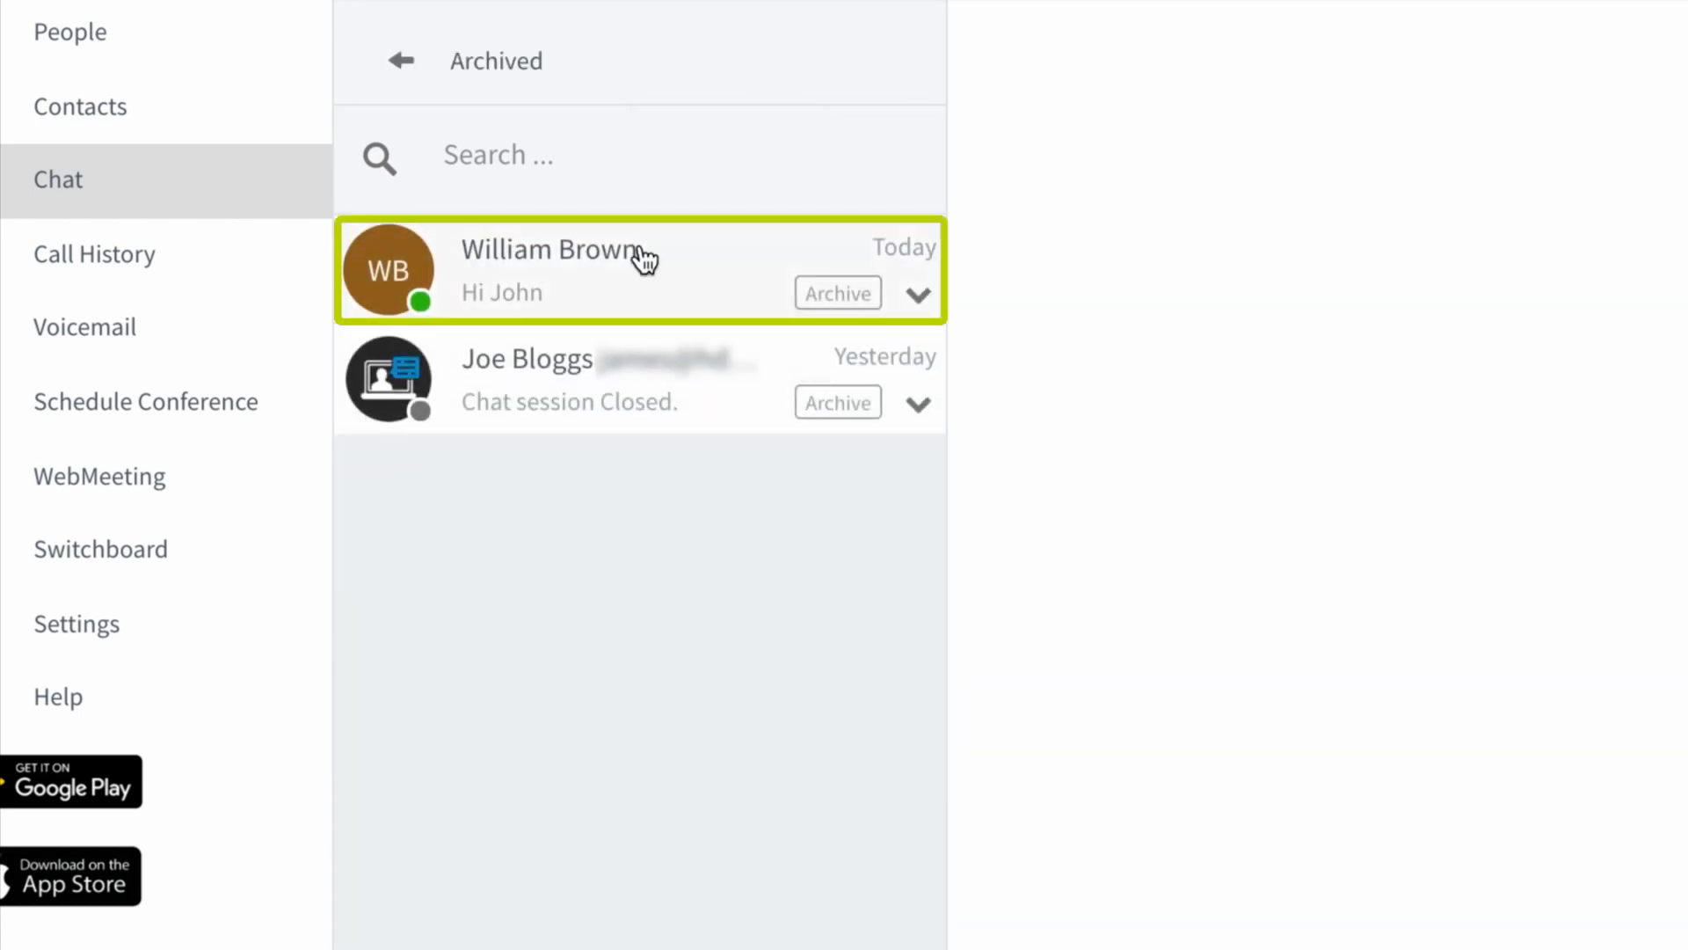
mouse_move(618, 756)
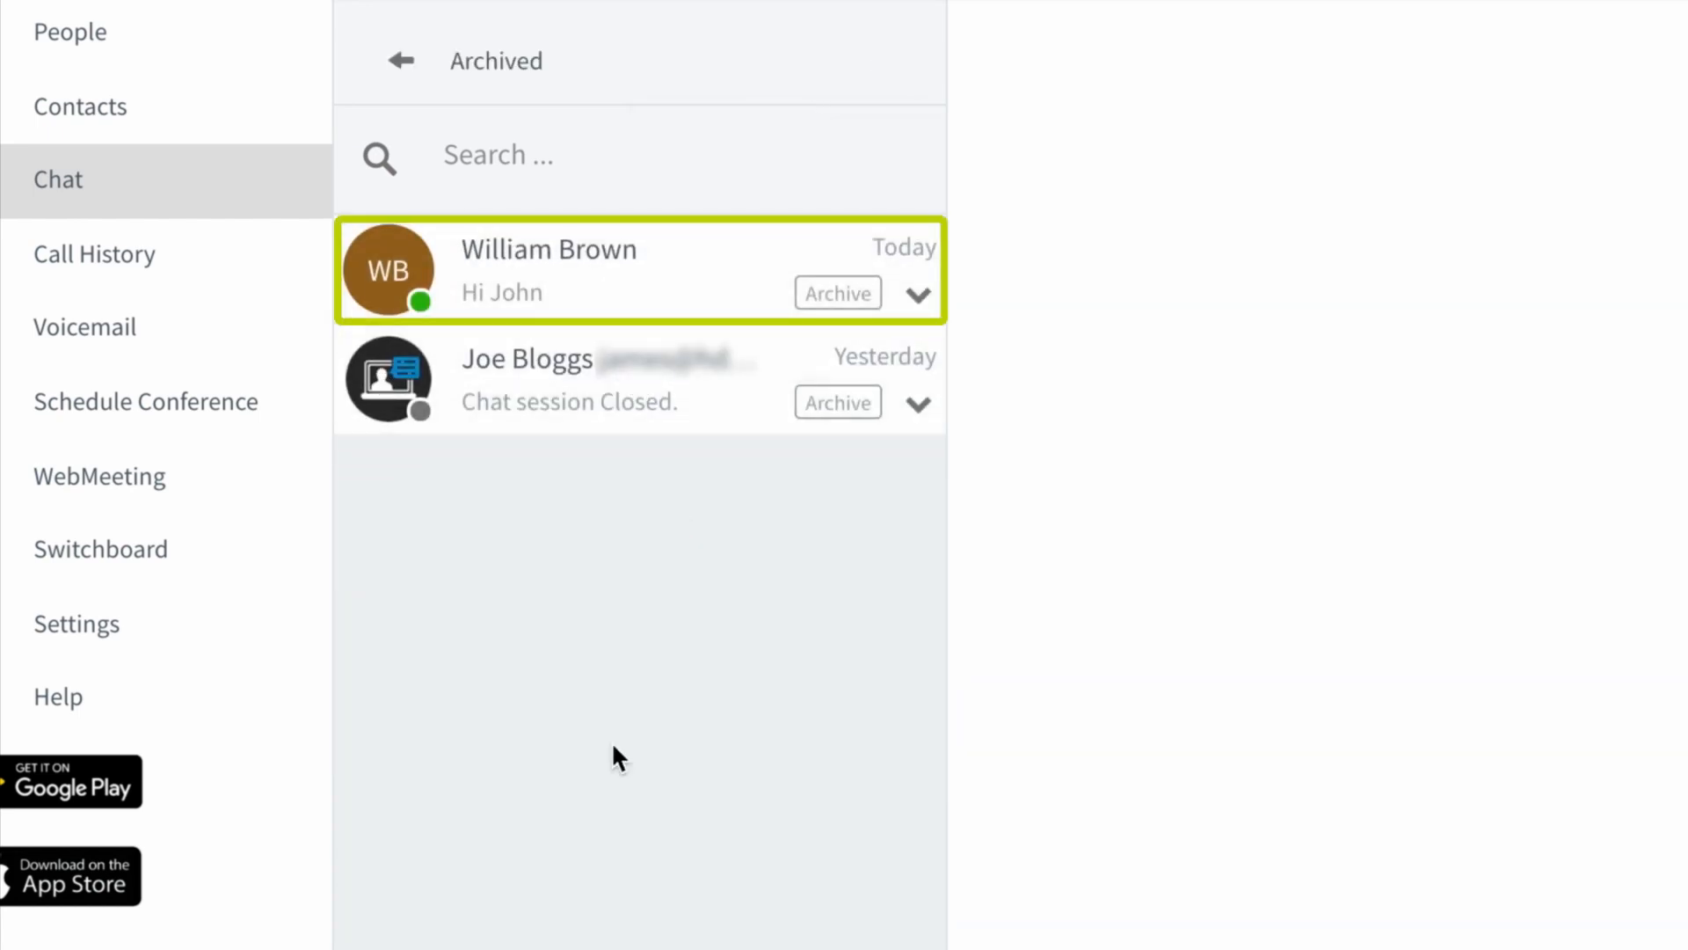
left_click(400, 60)
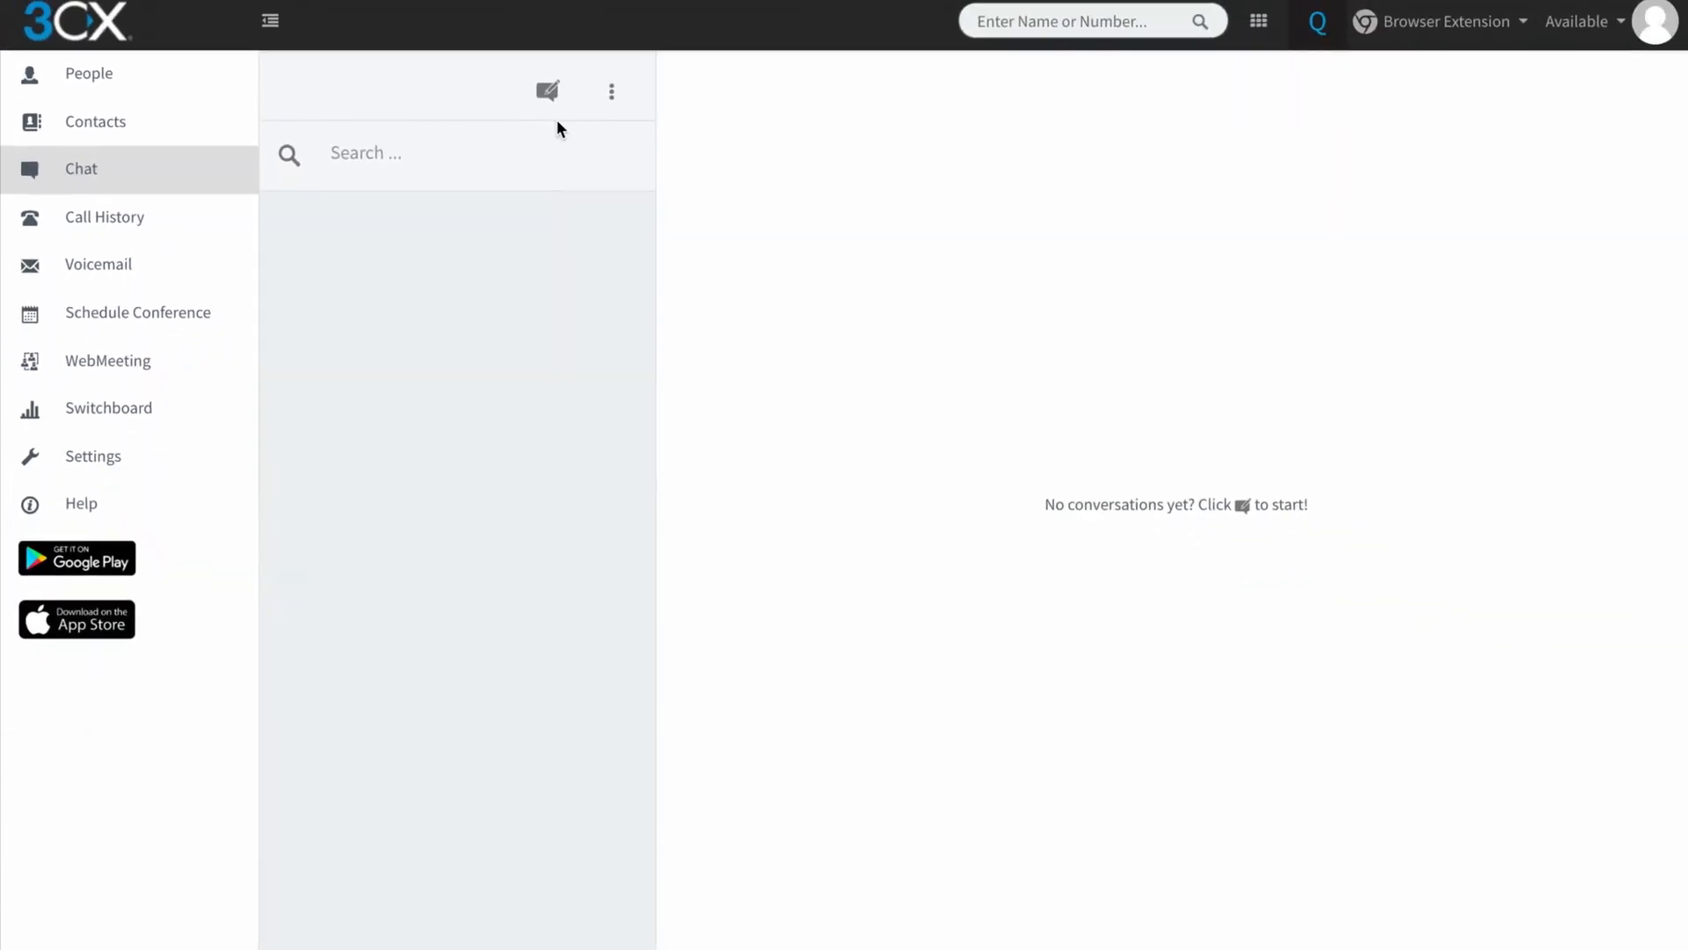
left_click(546, 90)
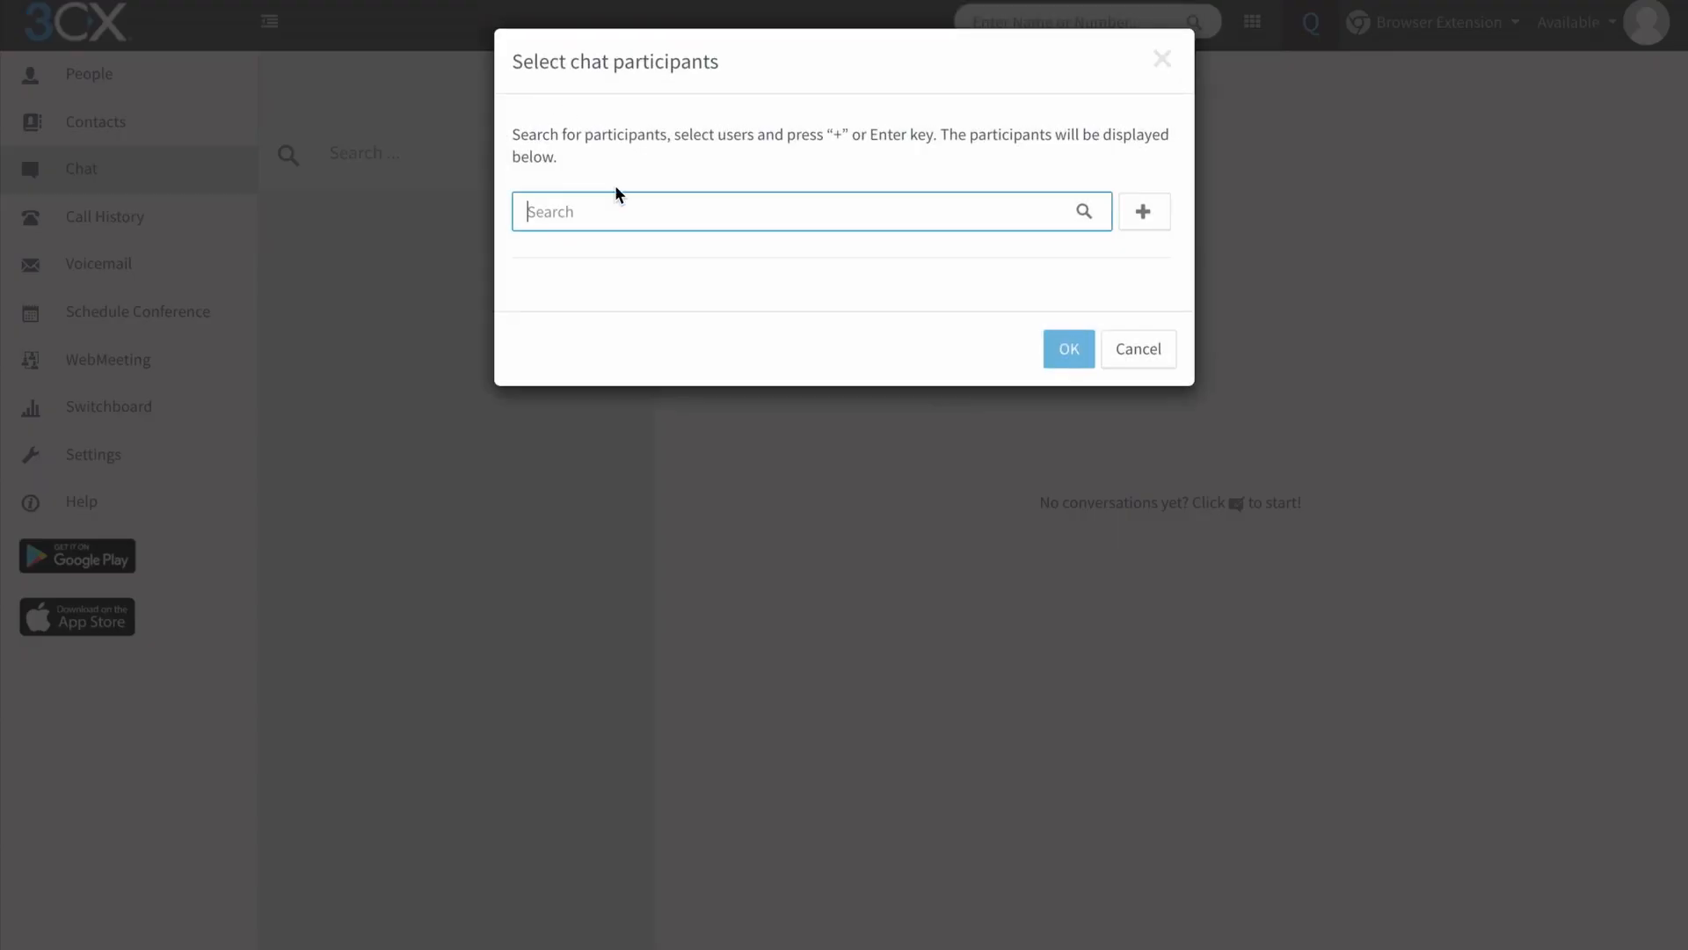
type("w")
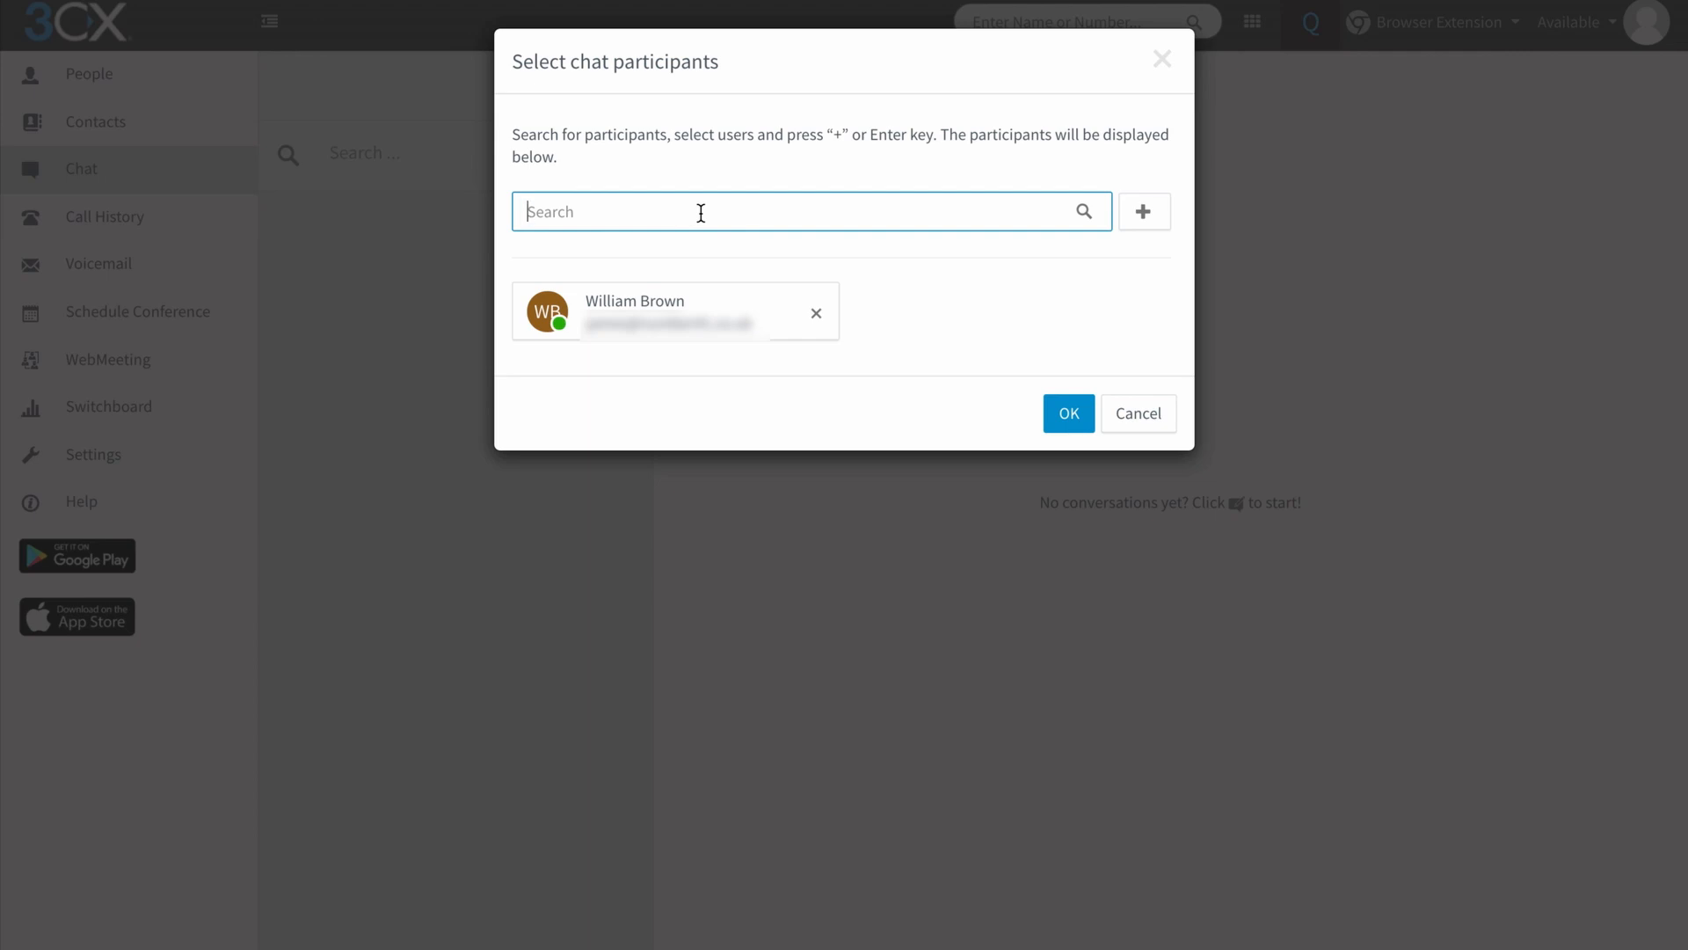
type("2")
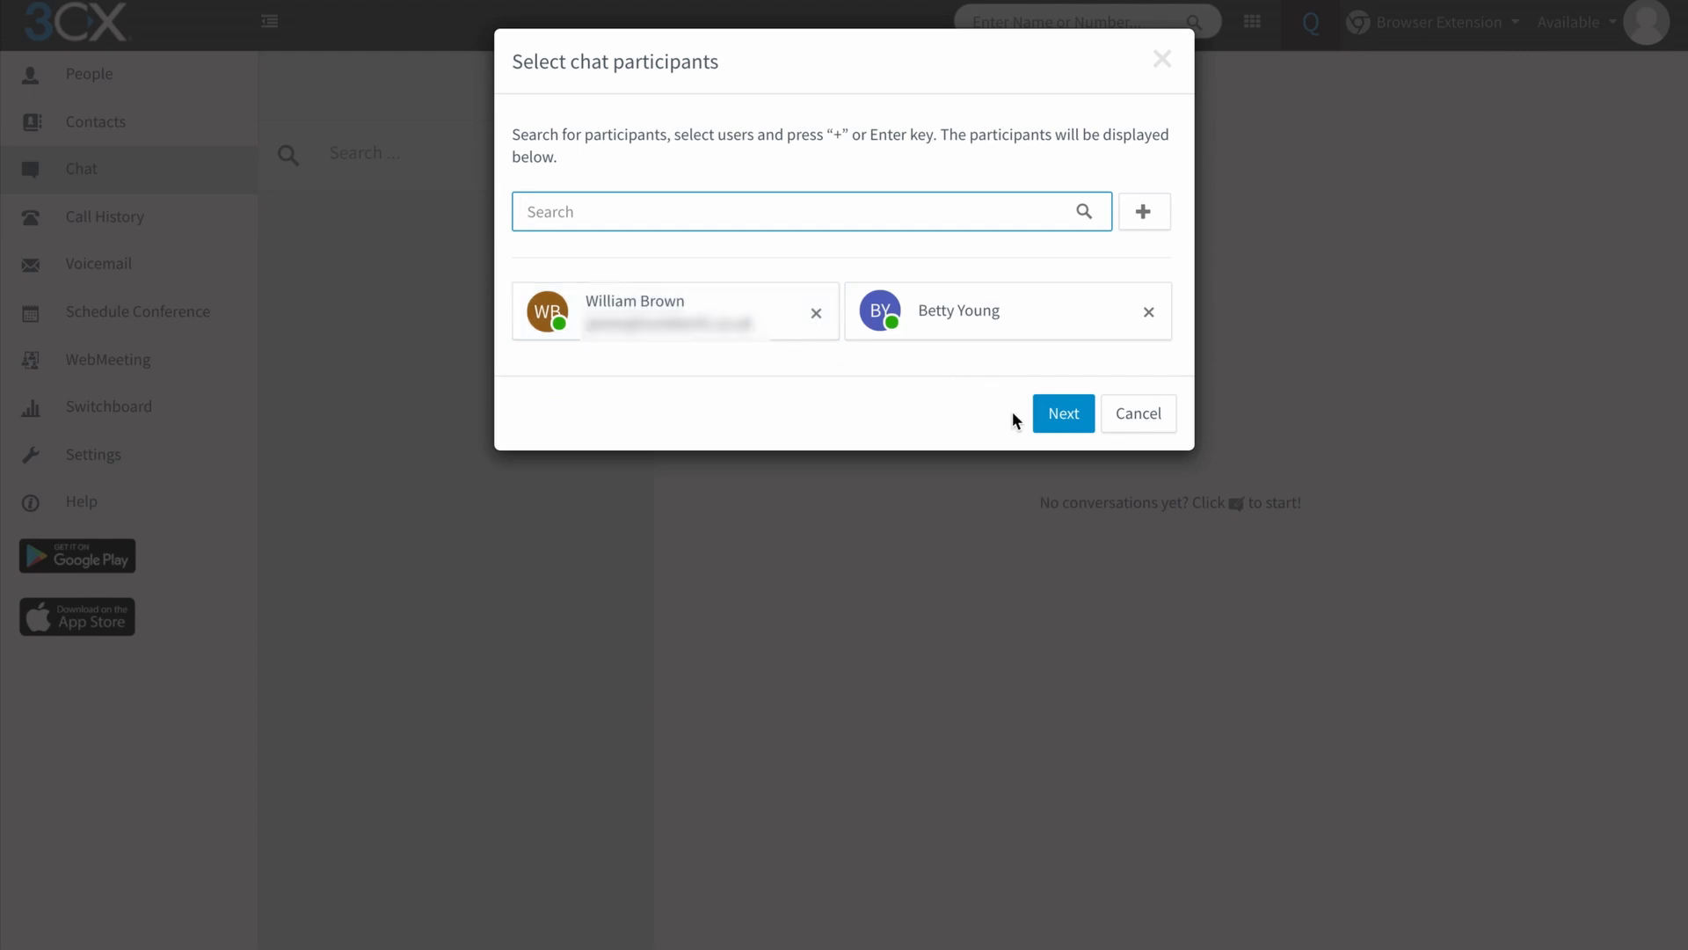
left_click(1062, 413)
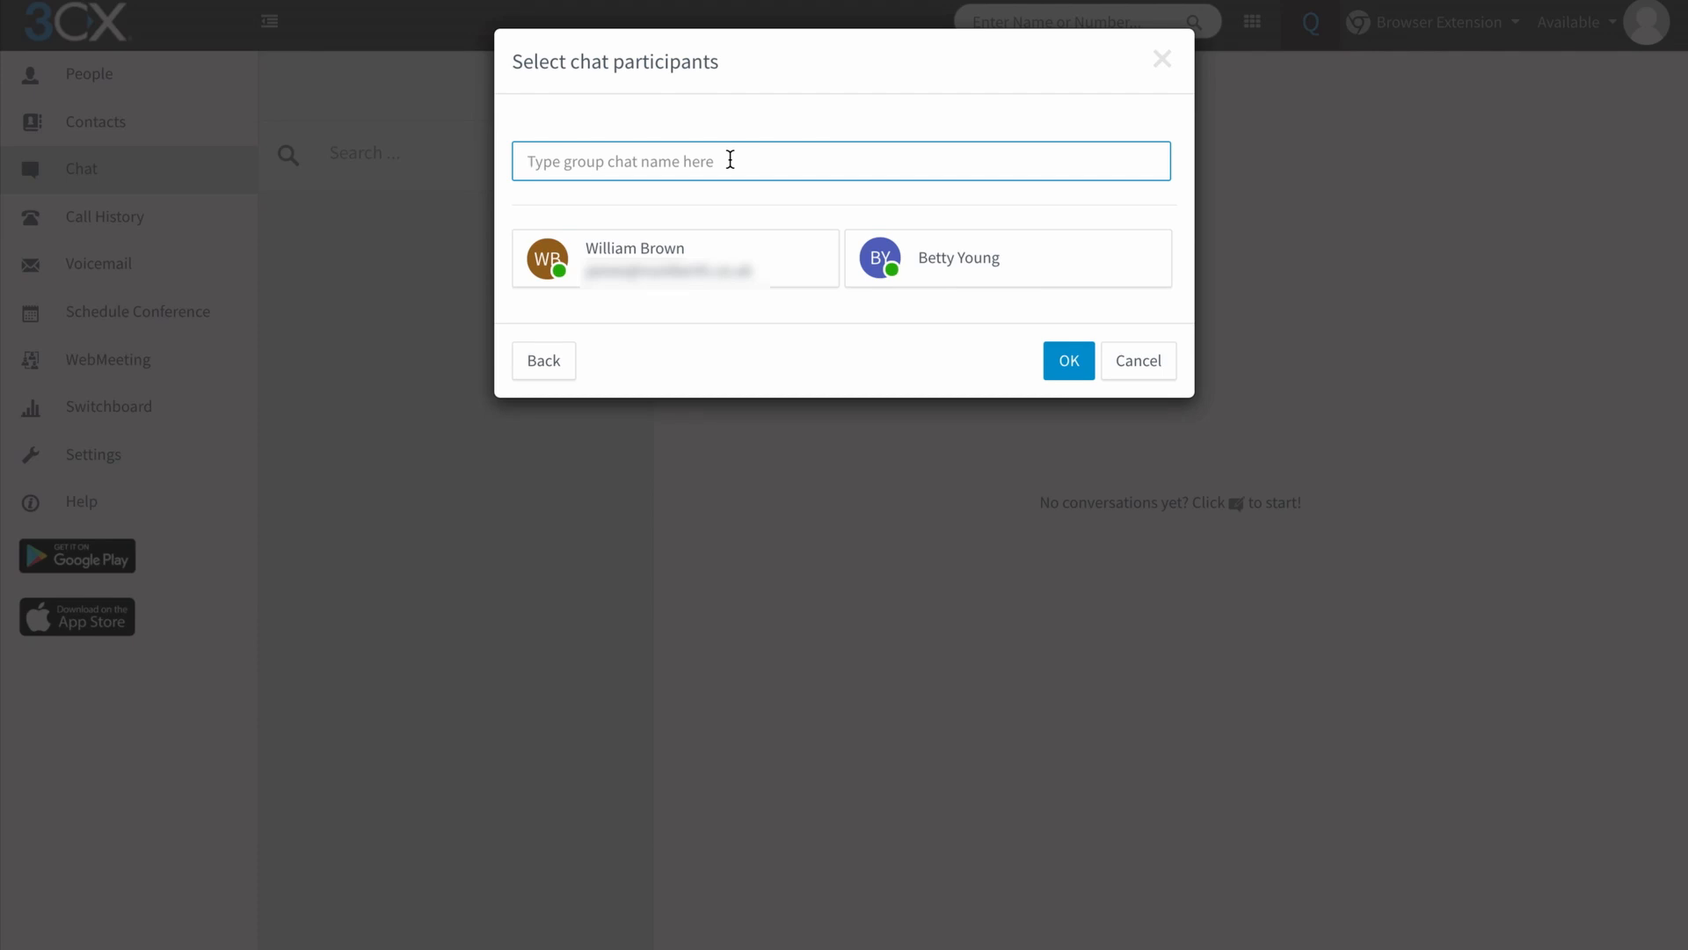
Name the group 'Accounts Chat' and create it
type("Accoun")
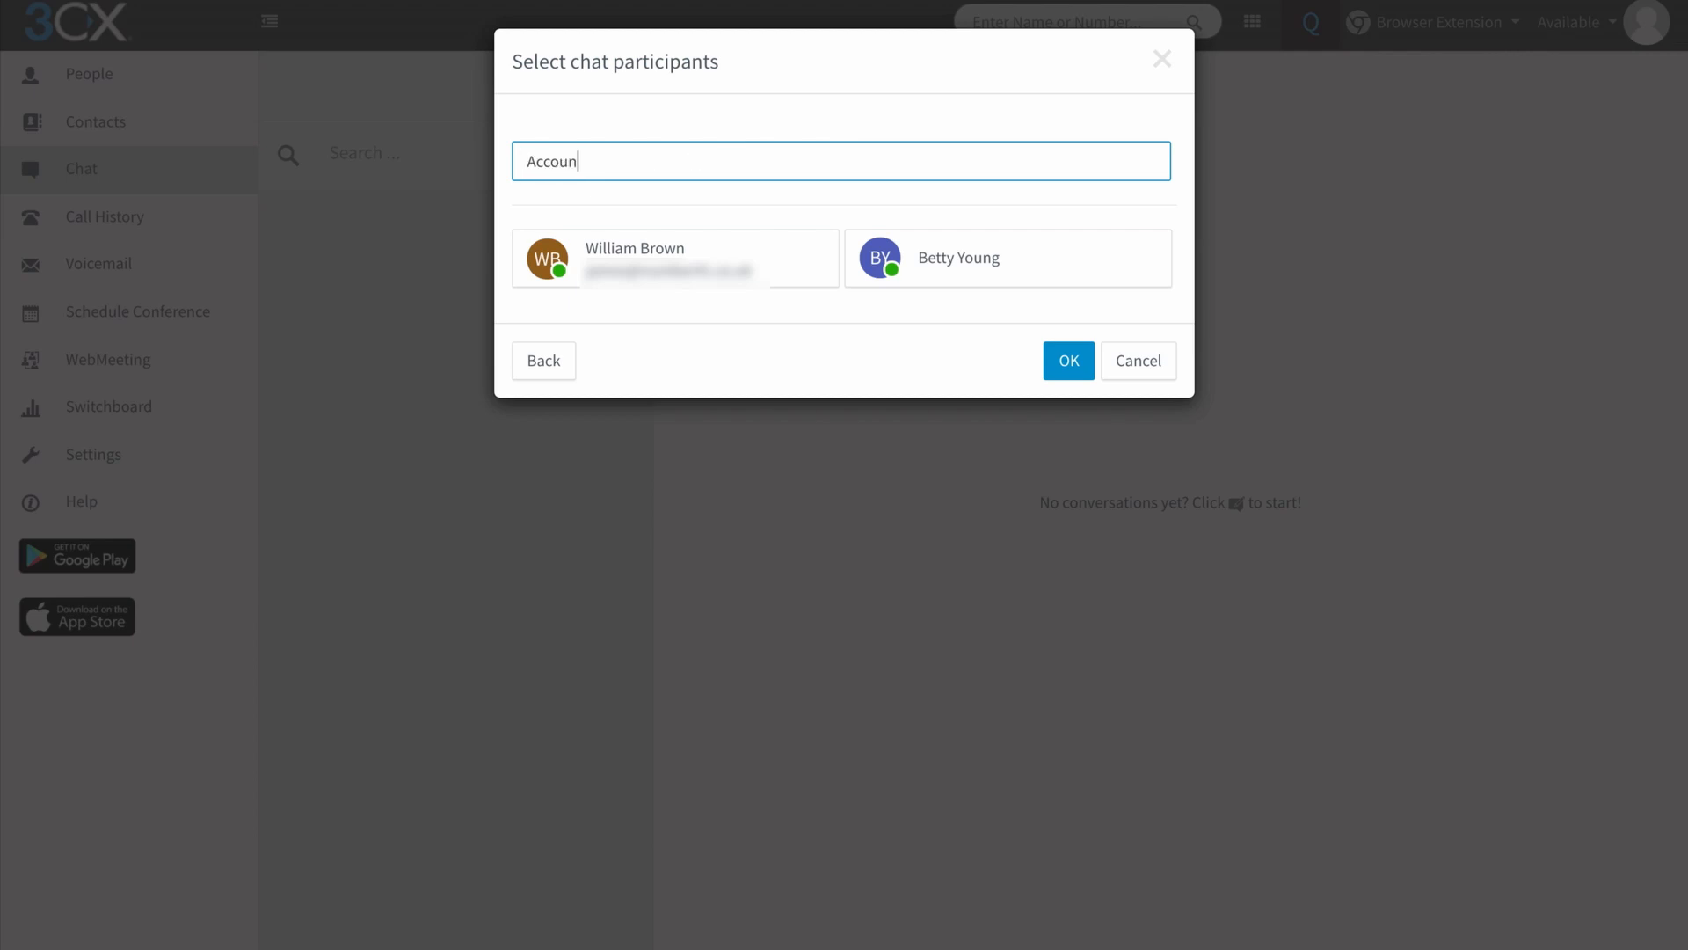
left_click(1068, 360)
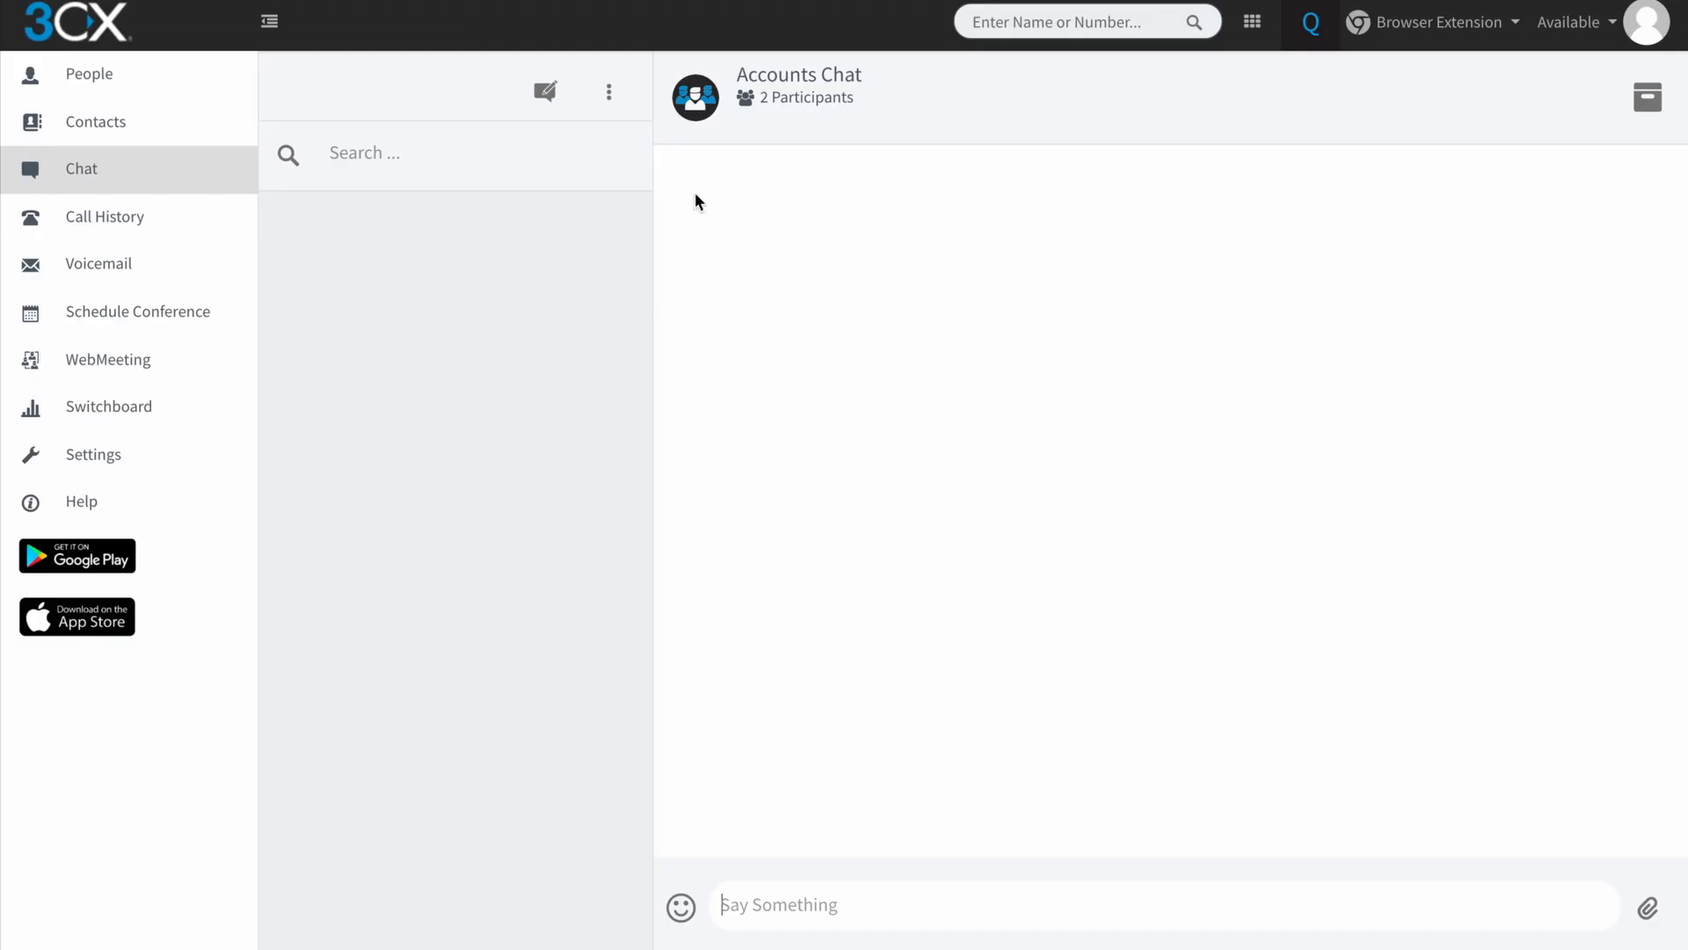
mouse_move(796, 95)
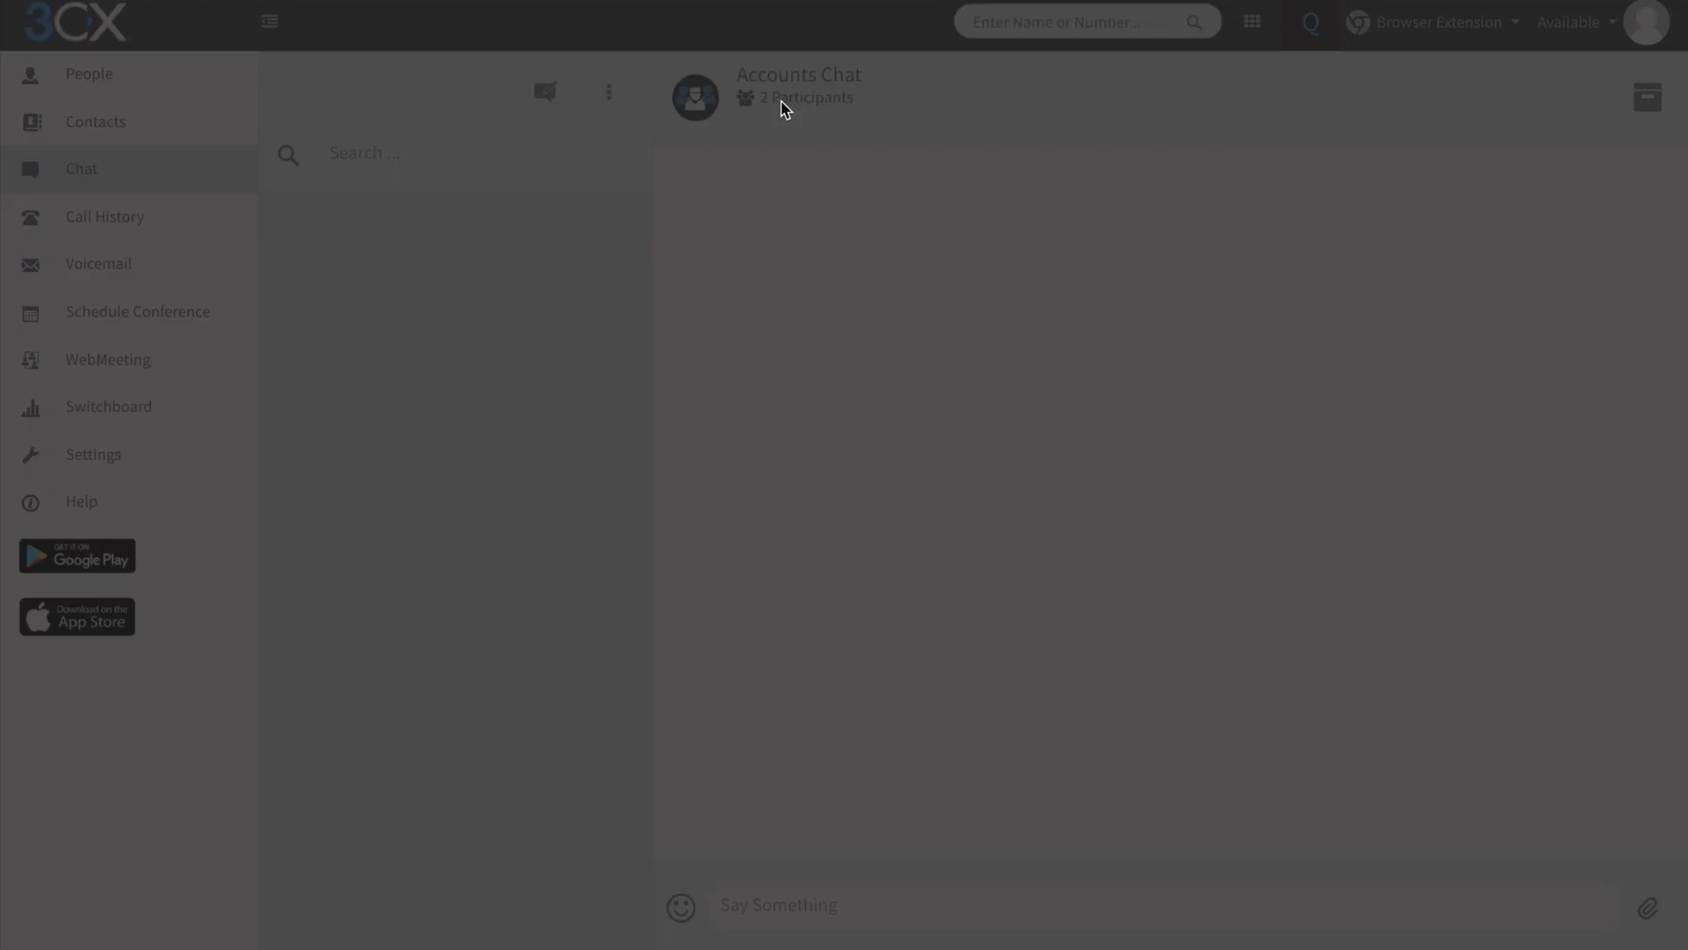
left_click(805, 97)
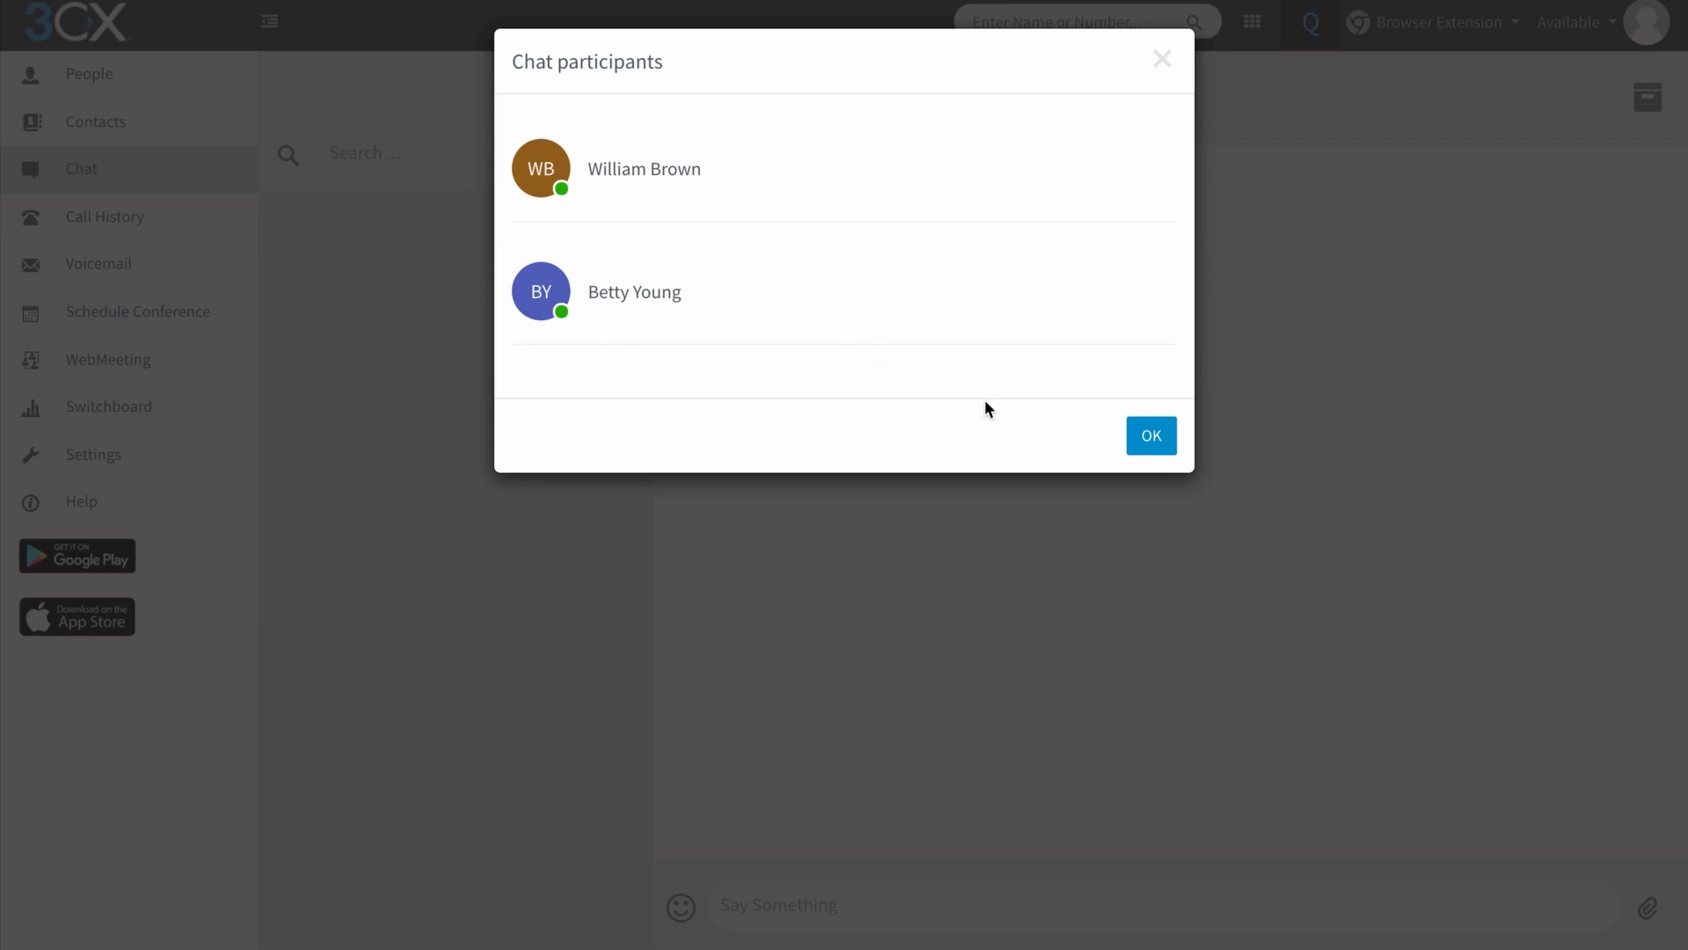
left_click(1150, 434)
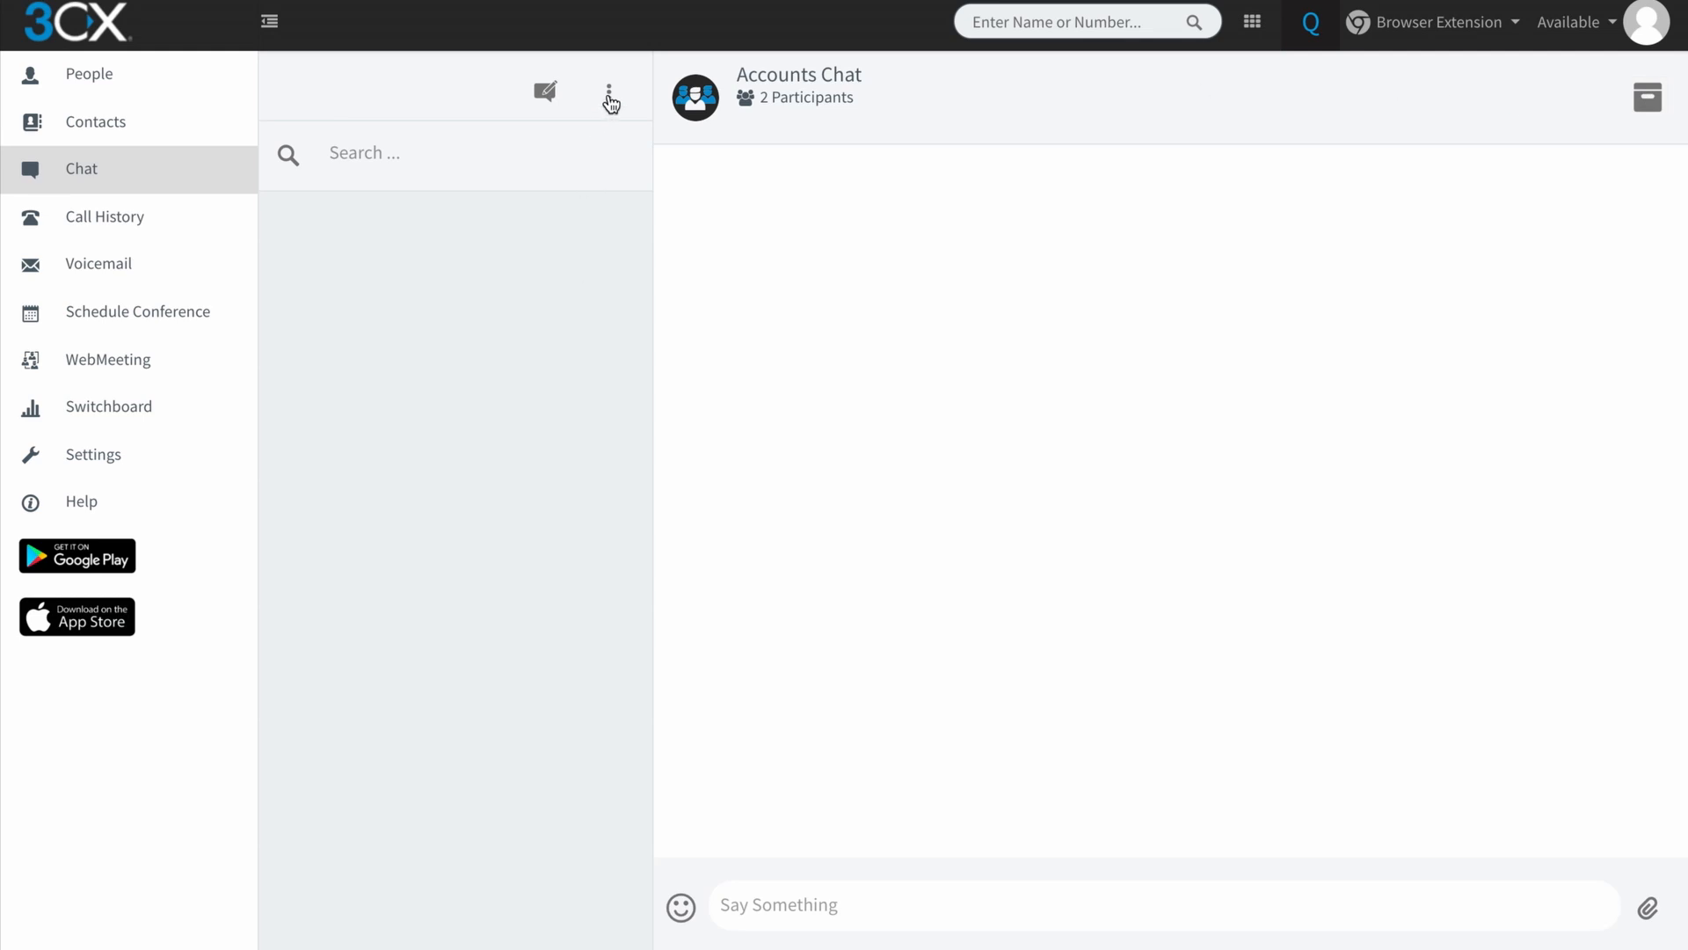
Send a 'Hello all' message to the Accounts Chat group
left_click(608, 89)
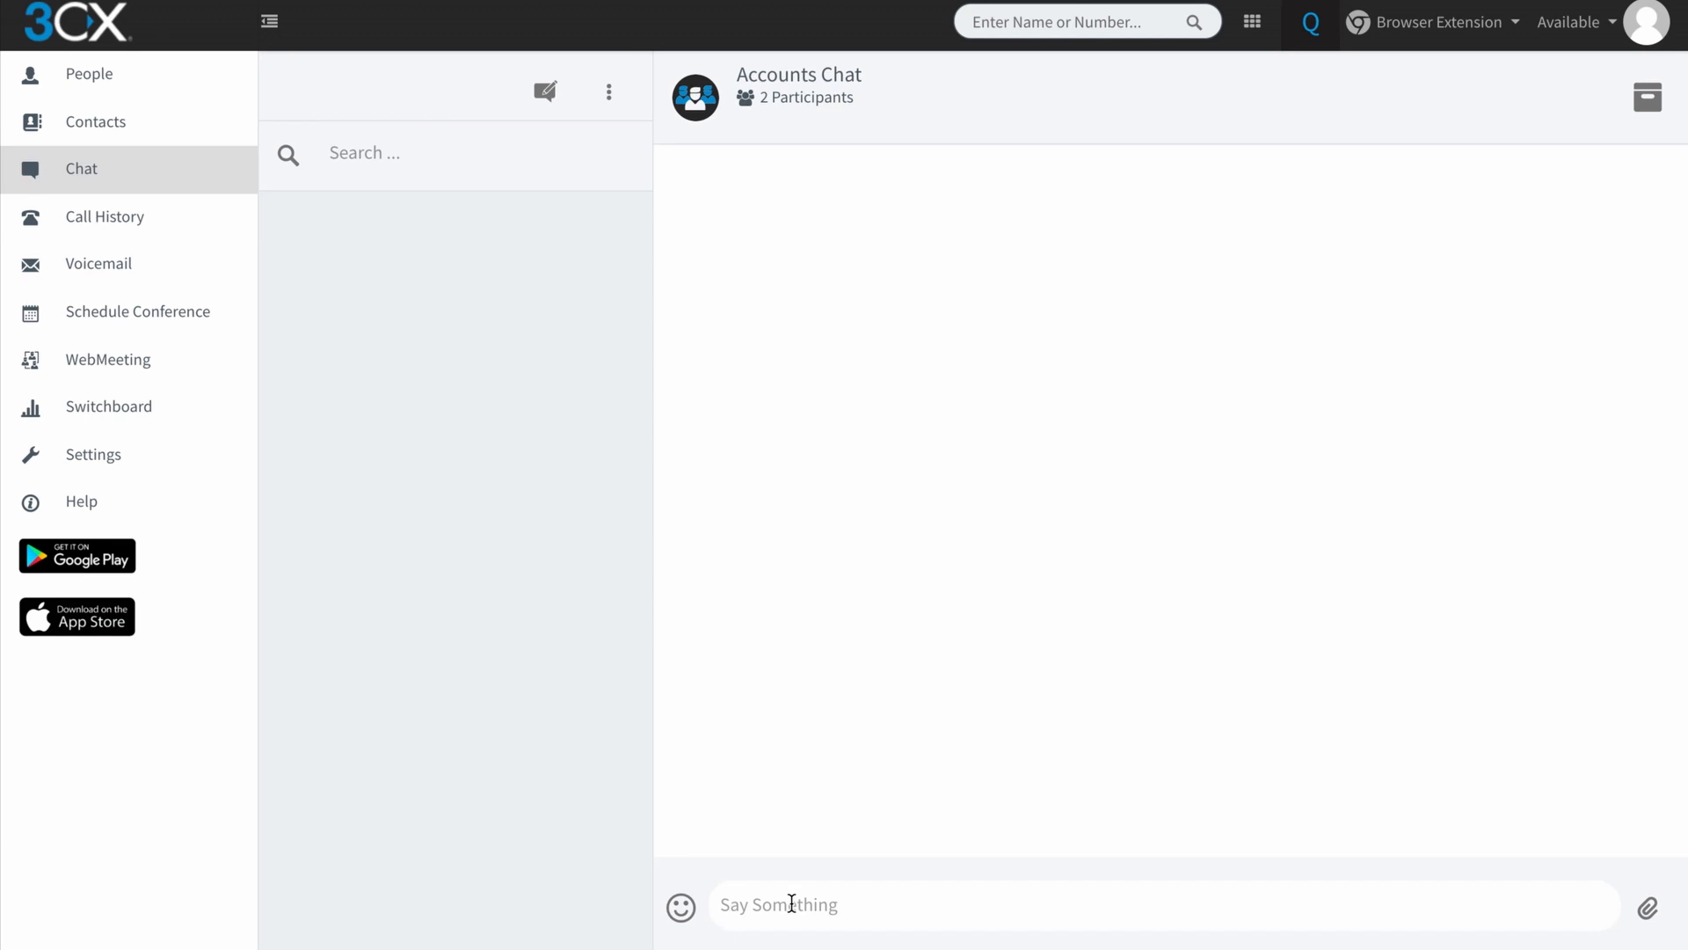
type("Hello")
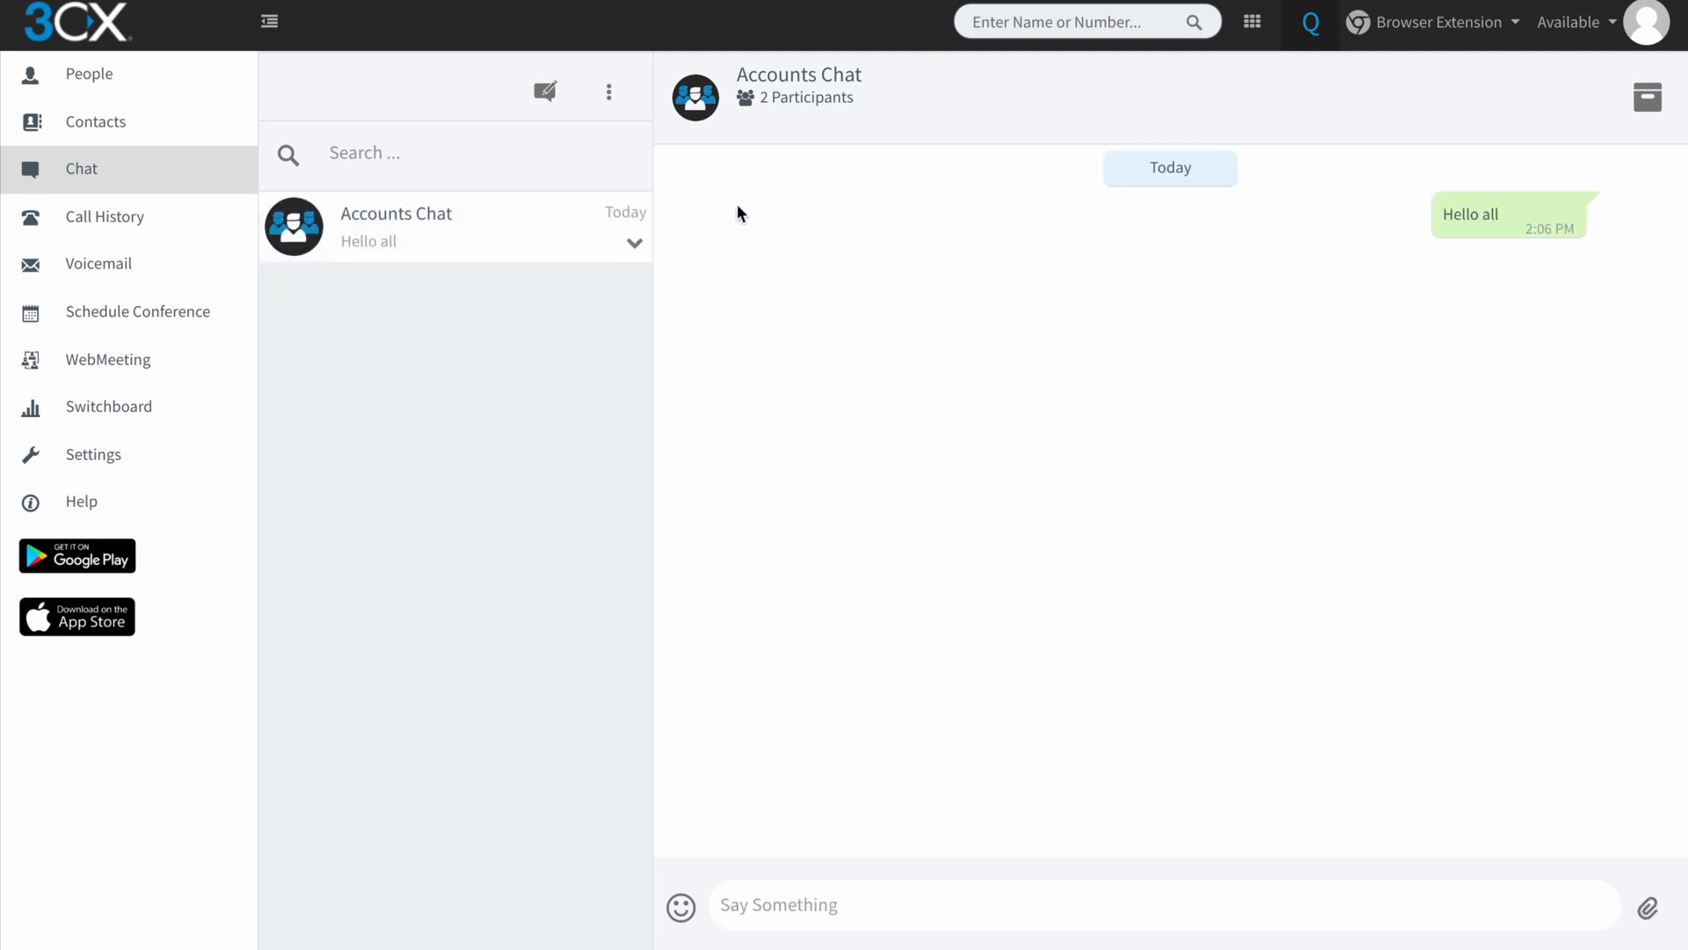
mouse_move(1247, 481)
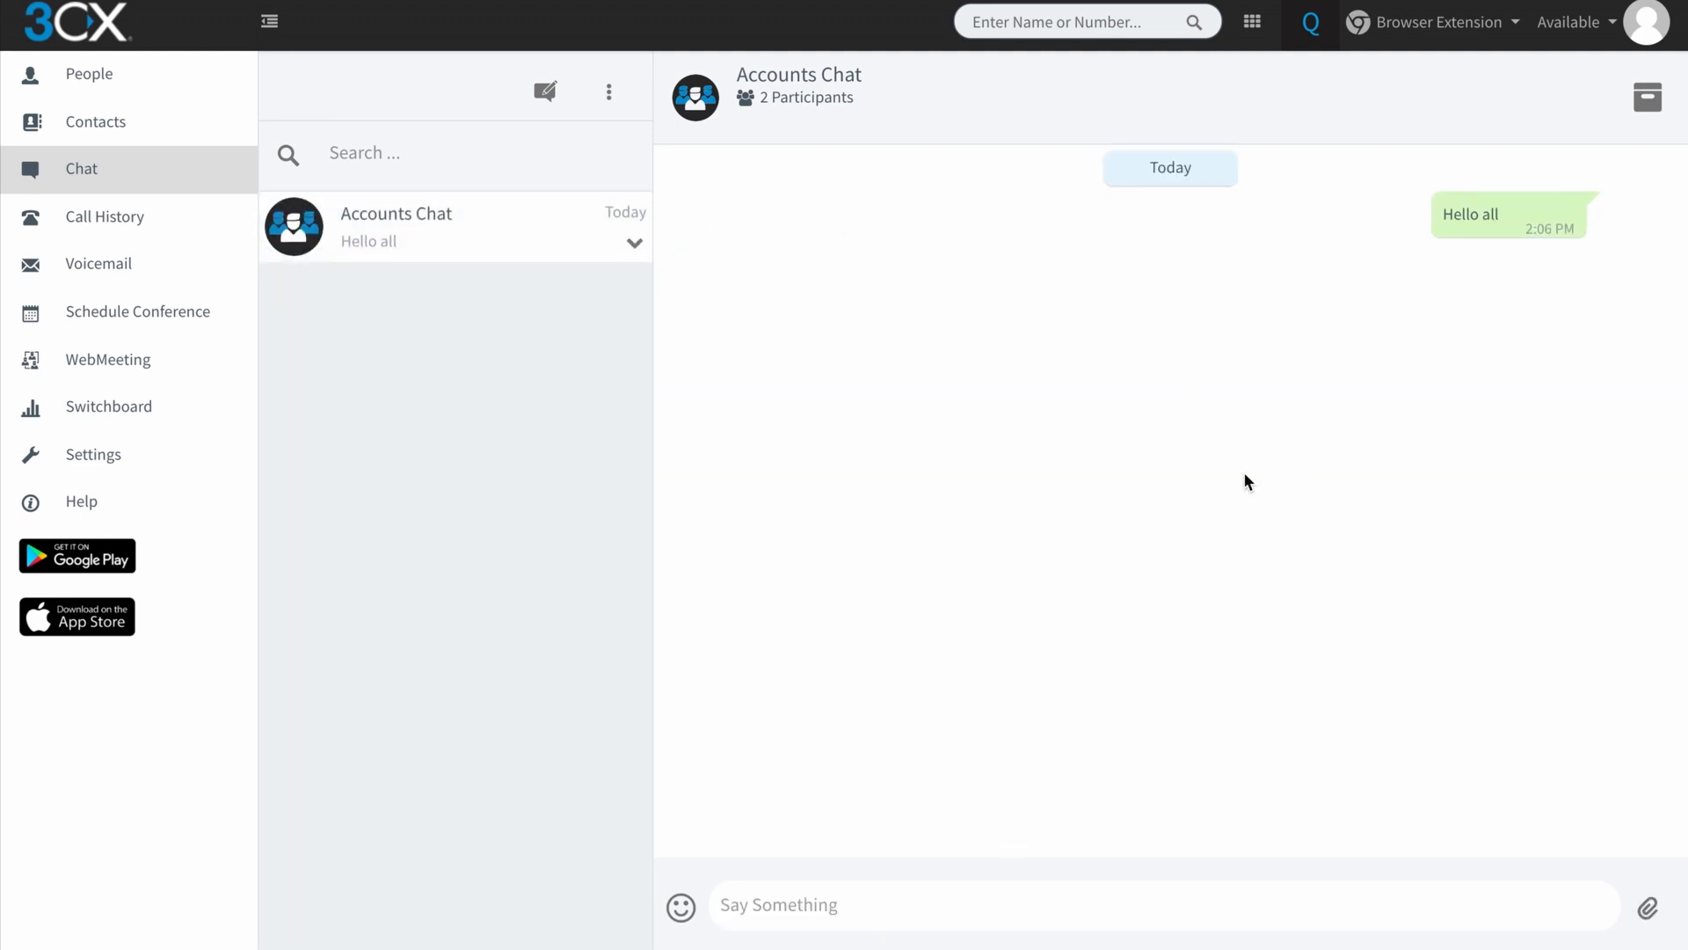
mouse_move(457, 212)
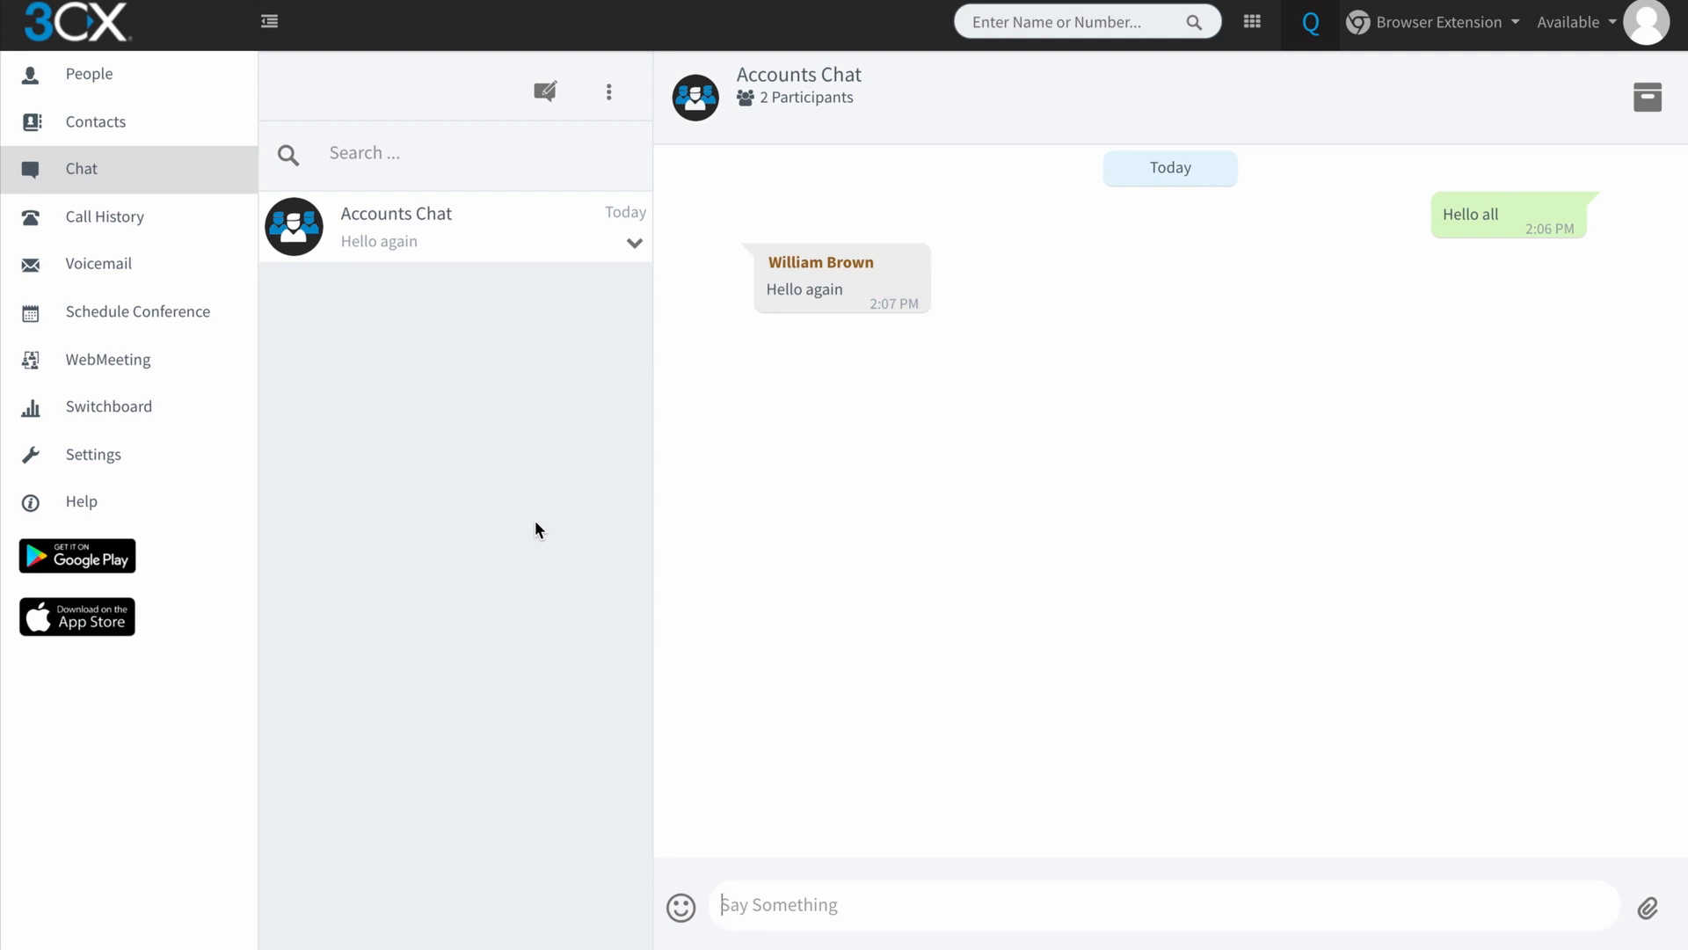
mouse_move(807, 526)
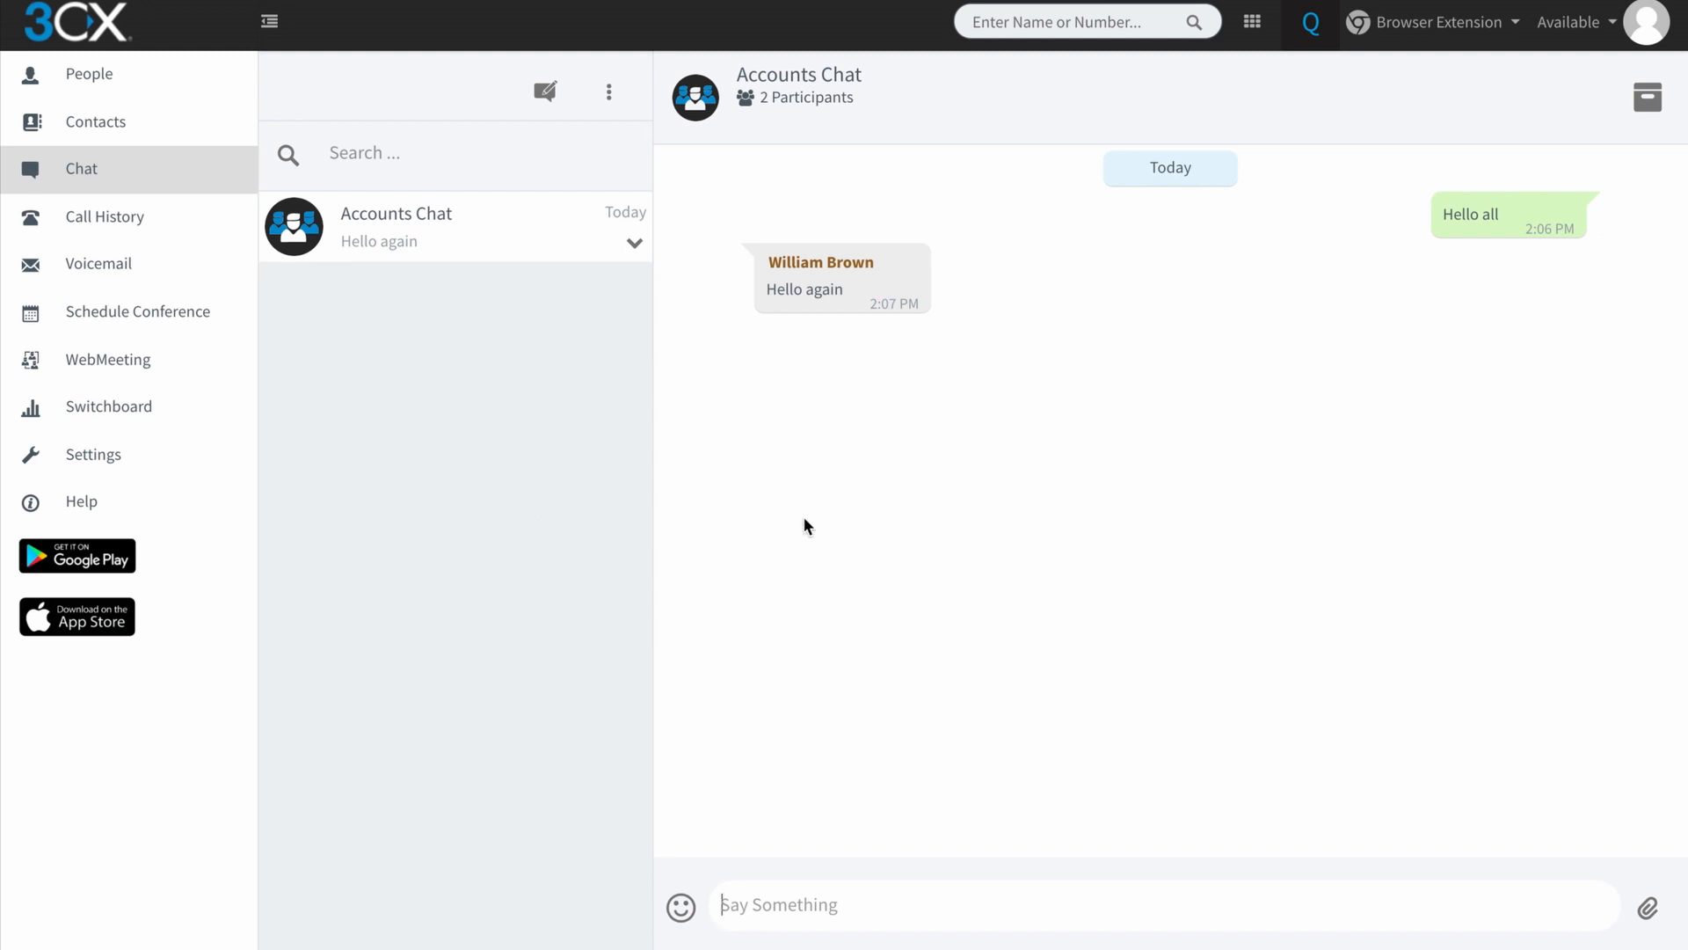
mouse_move(1015, 497)
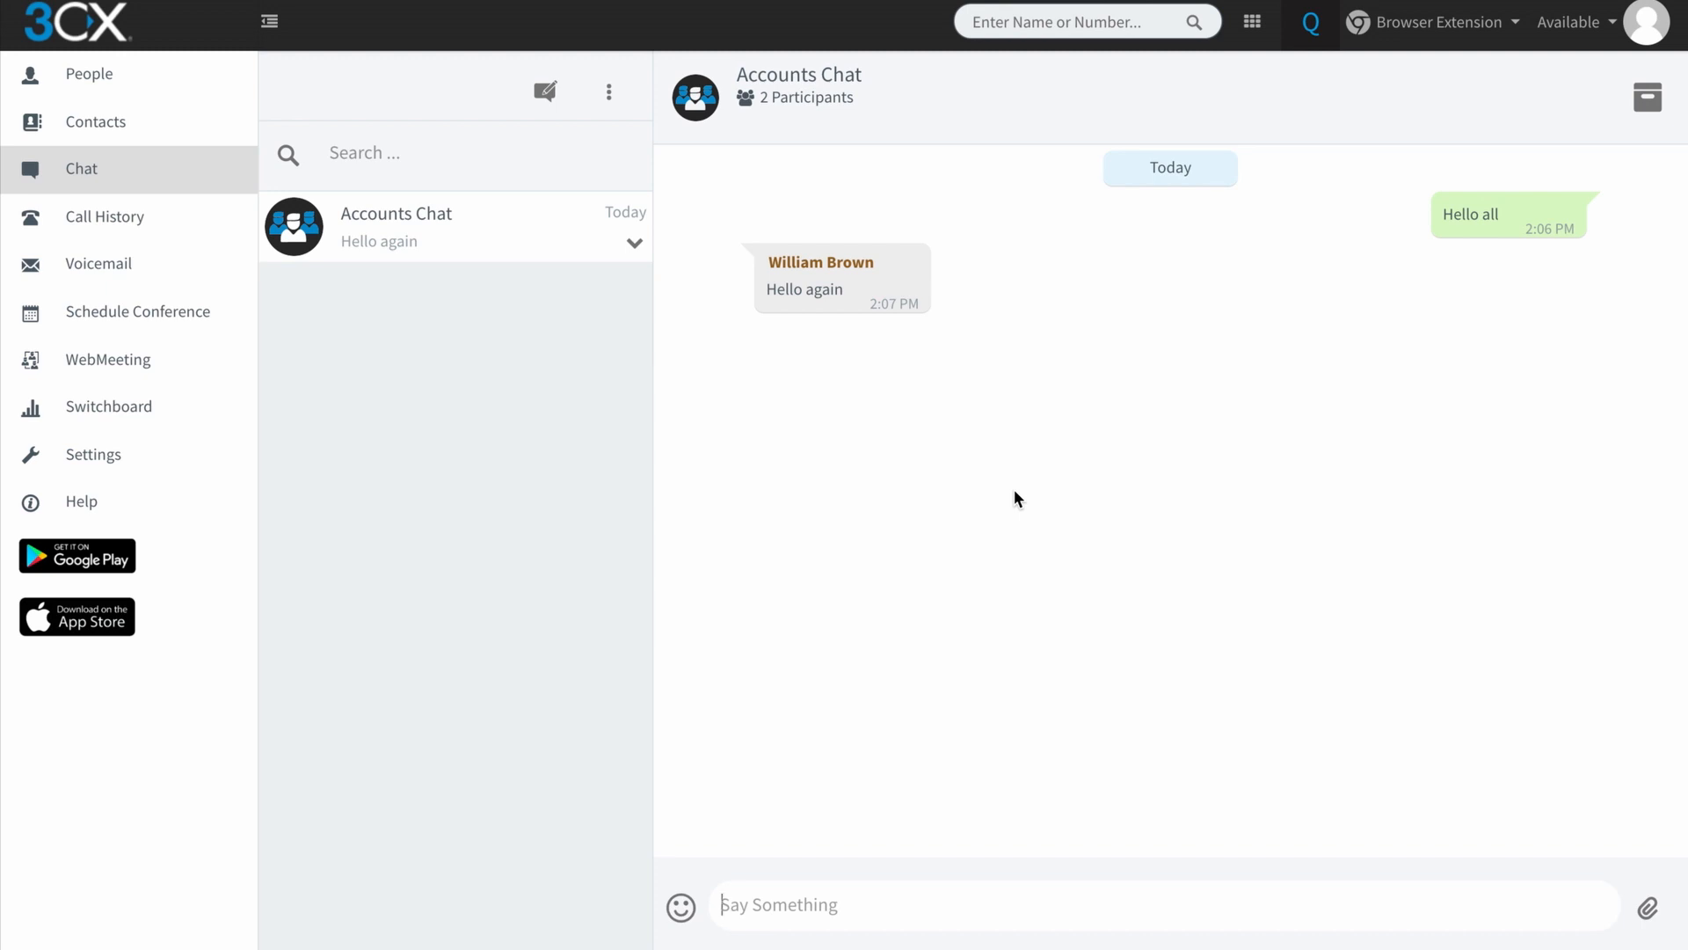
mouse_move(339, 340)
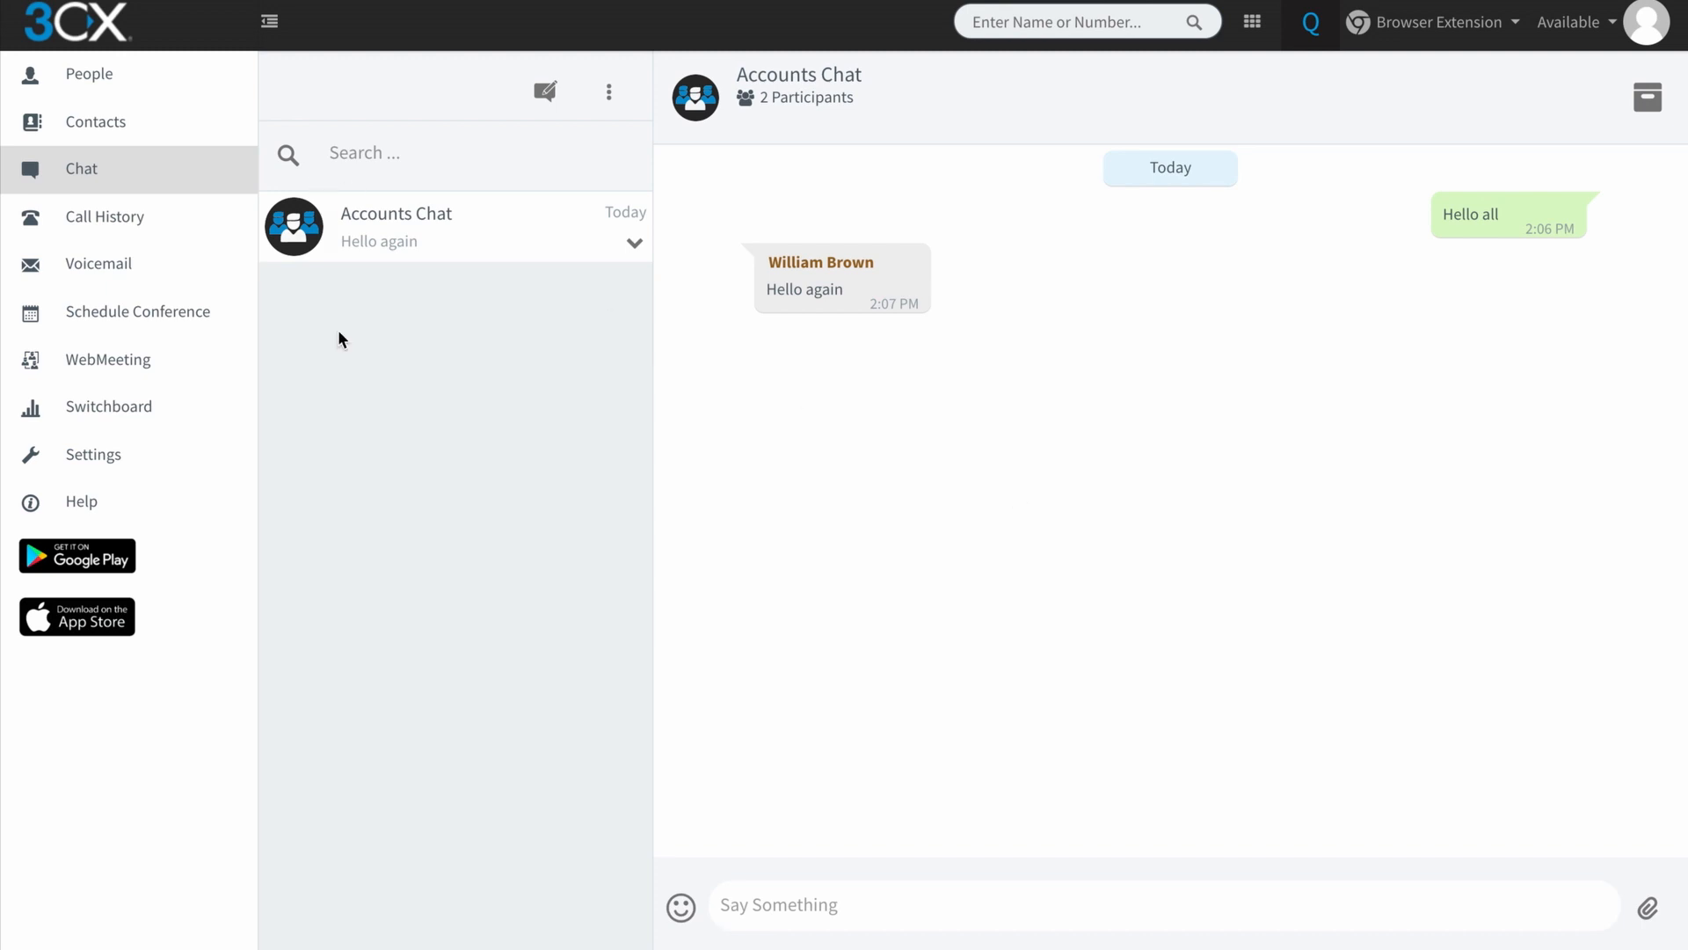
mouse_move(1090, 656)
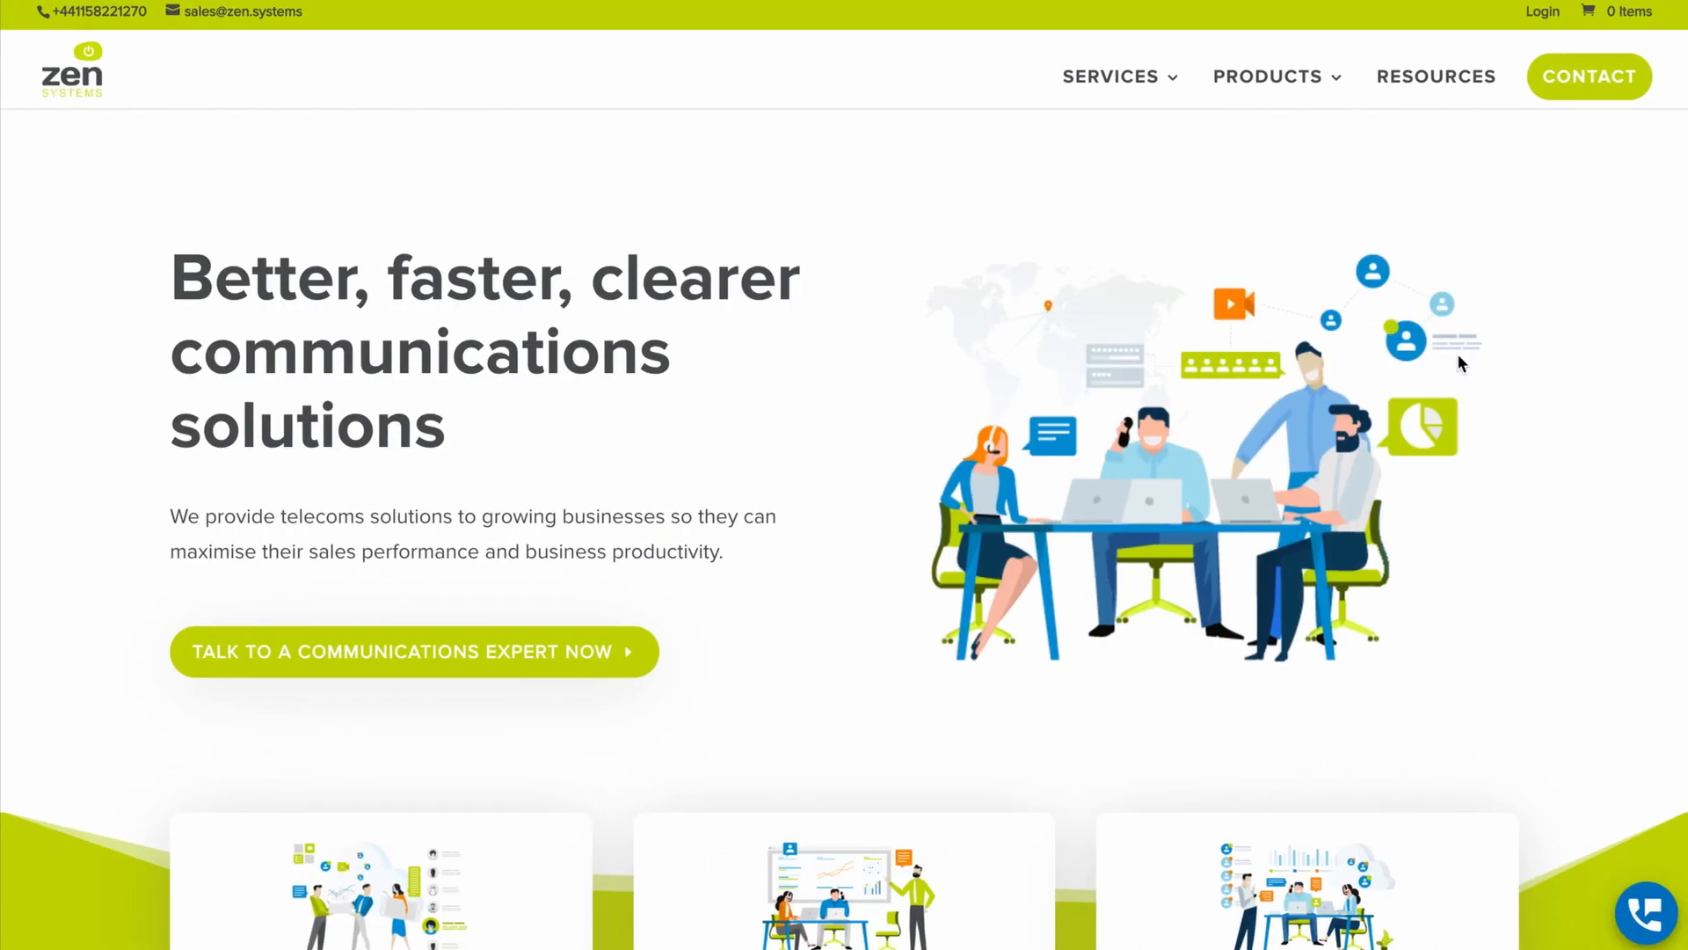
Dismiss the 'No Agents available' contact form on the Zen Systems website
left_click(1646, 914)
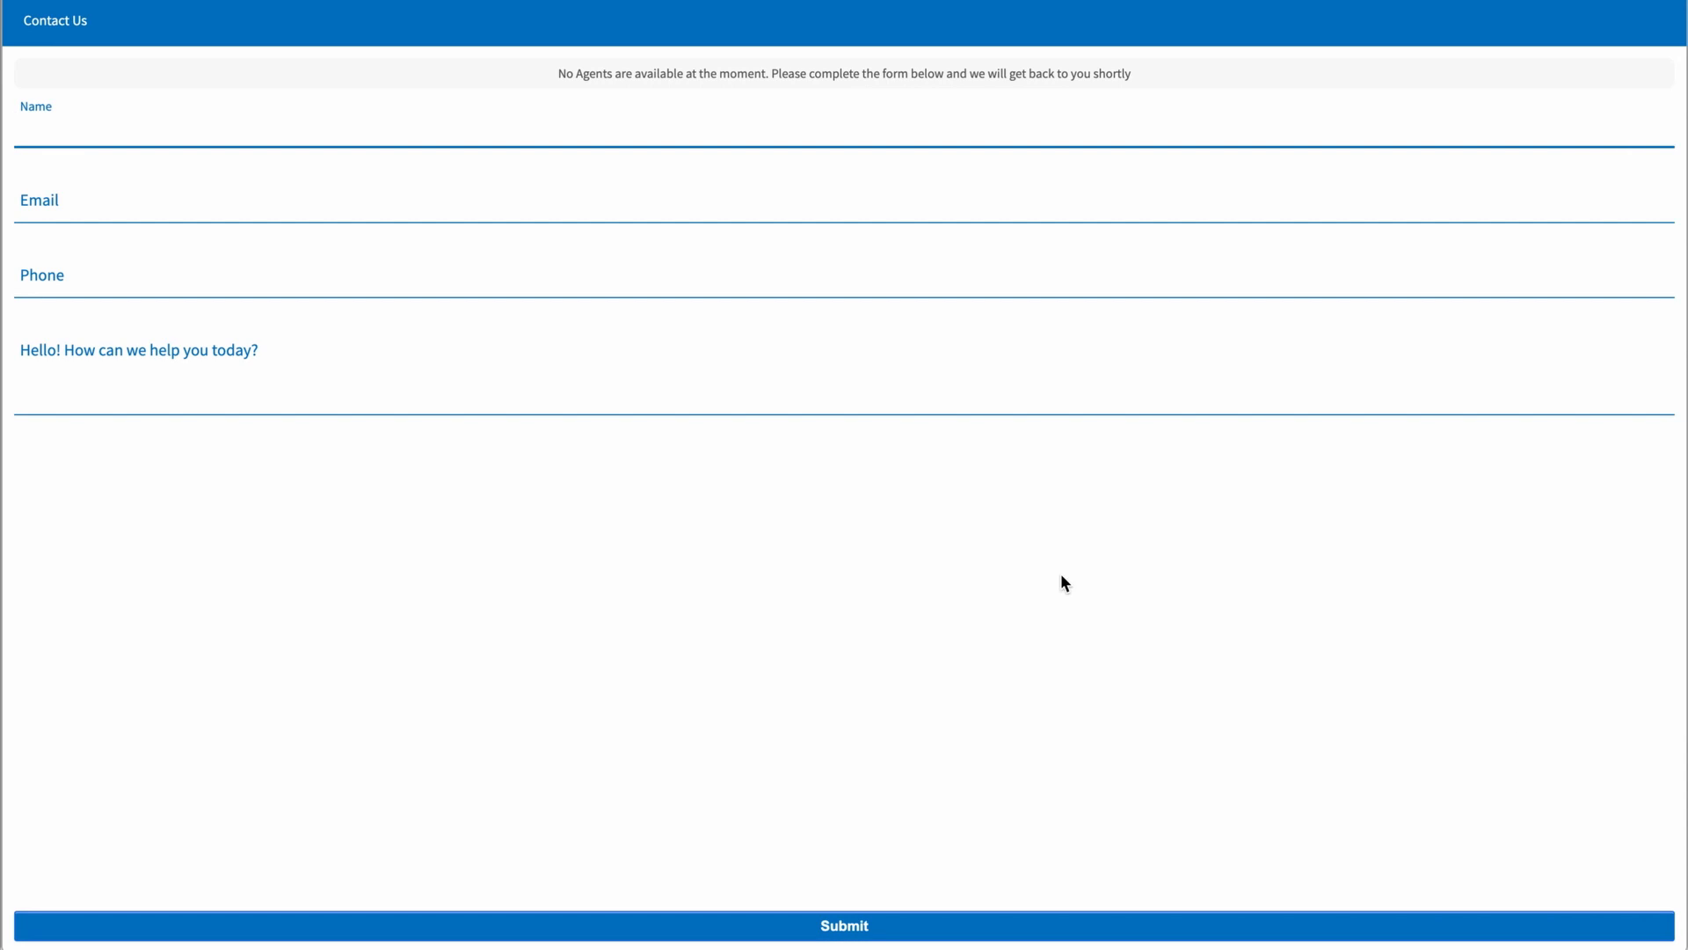
mouse_move(1064, 582)
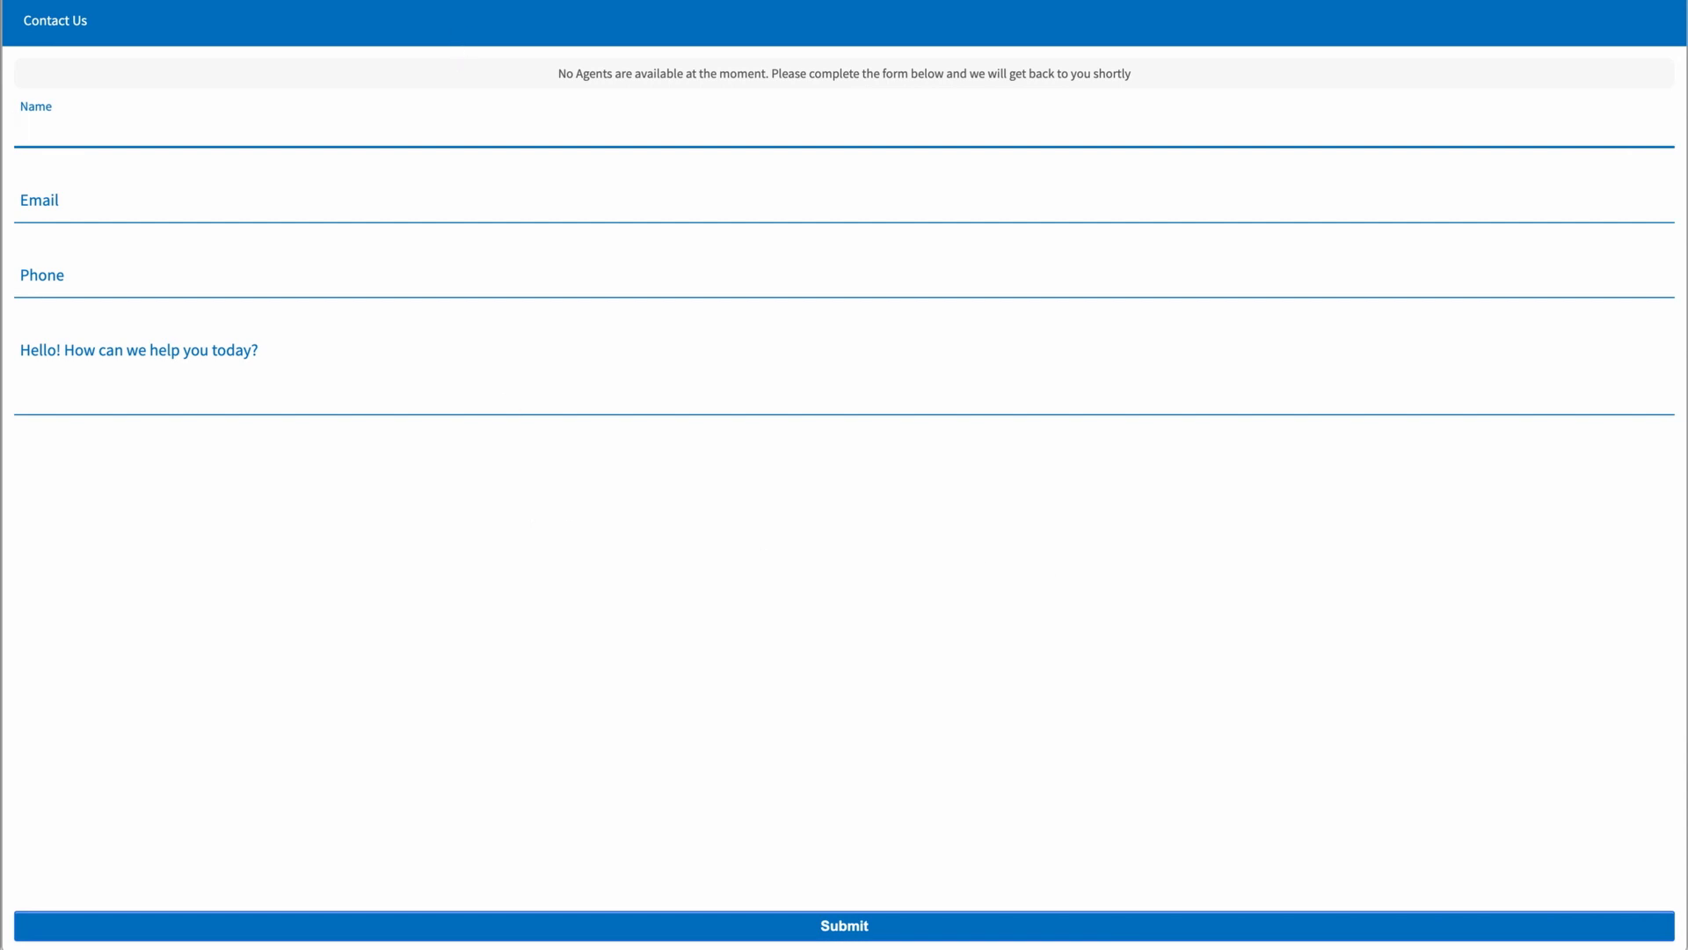
mouse_move(550, 100)
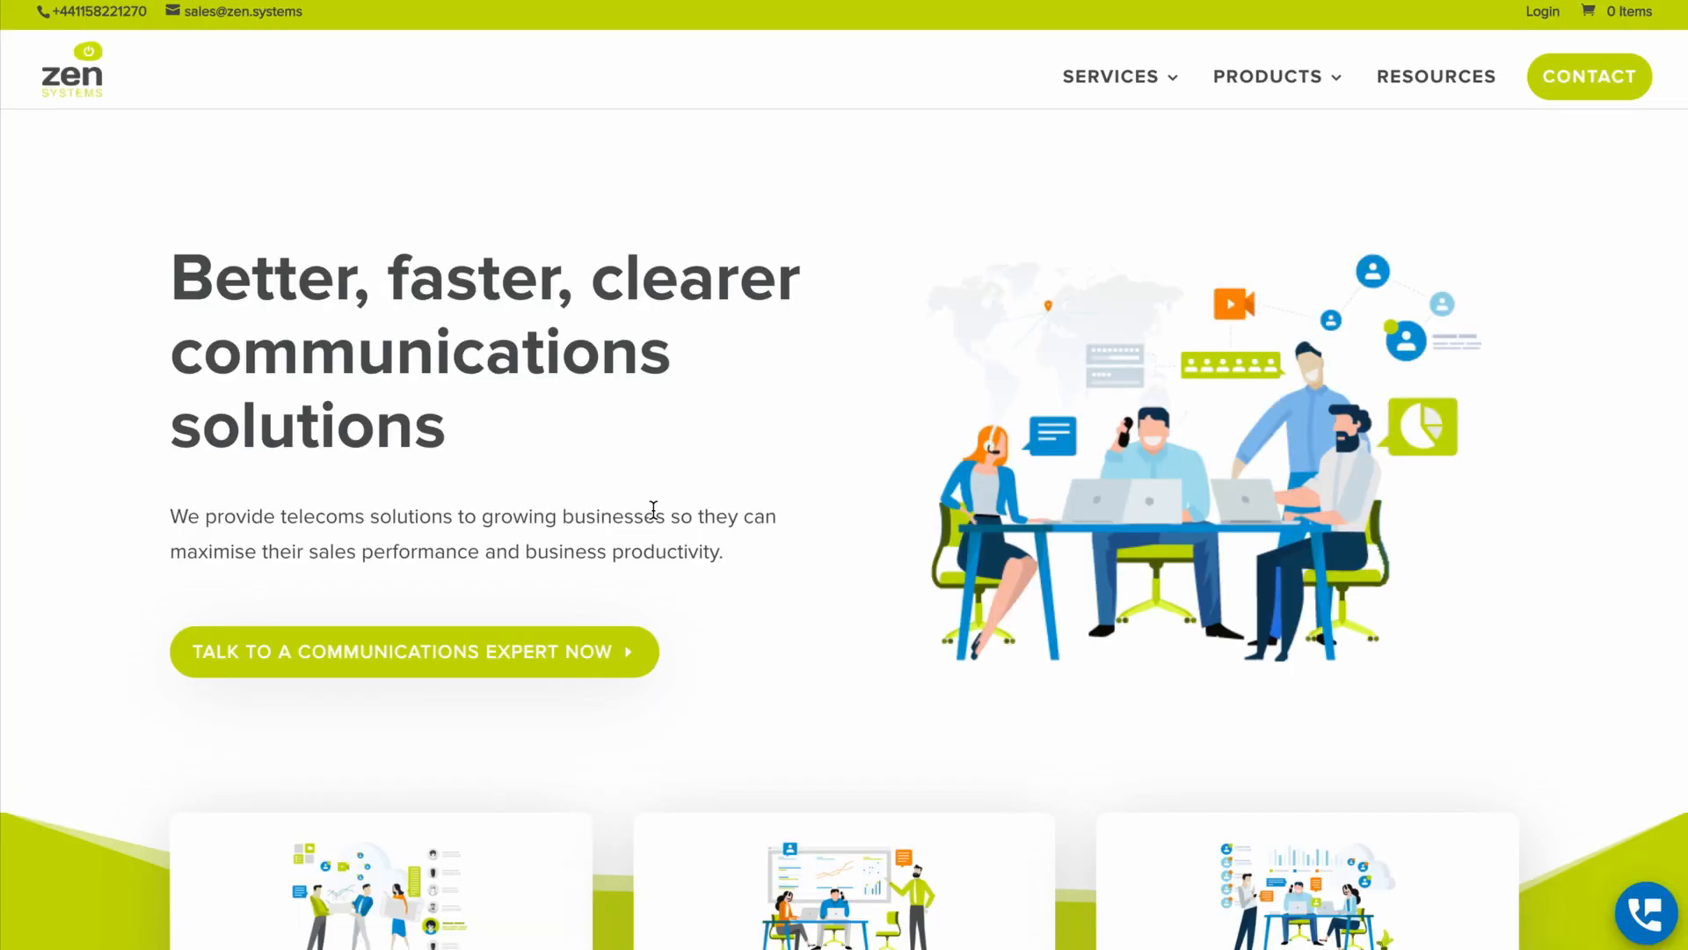
mouse_move(932, 635)
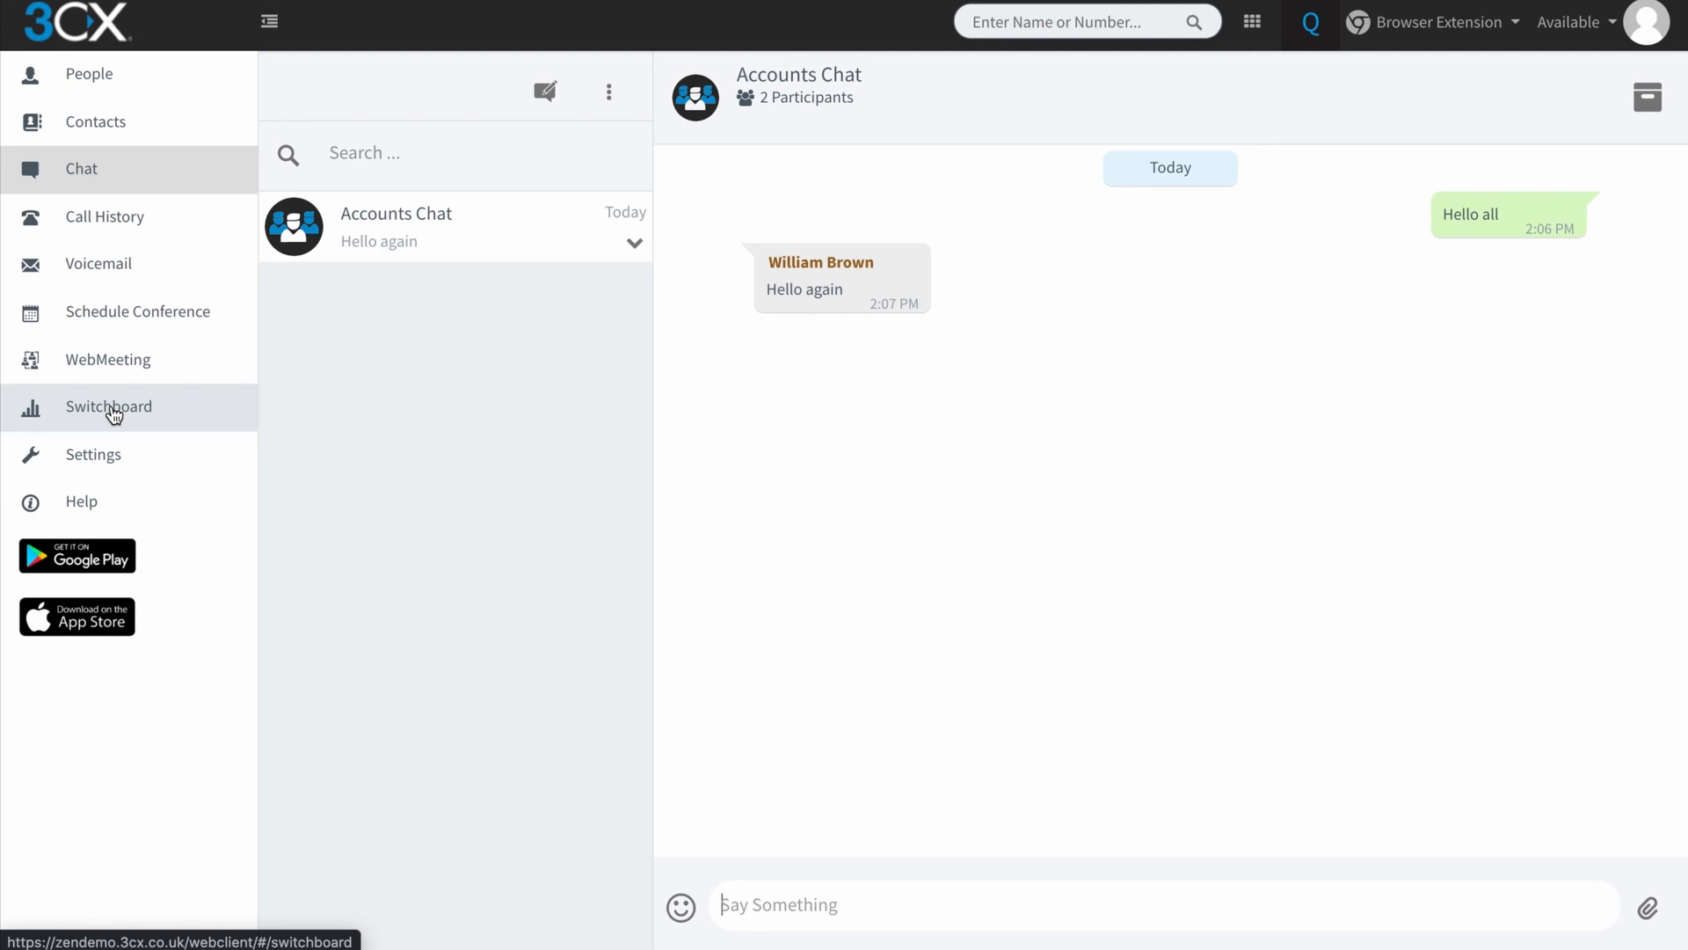
View the 803 Homepage Chat queue and its agent status in the Switchboard
left_click(109, 407)
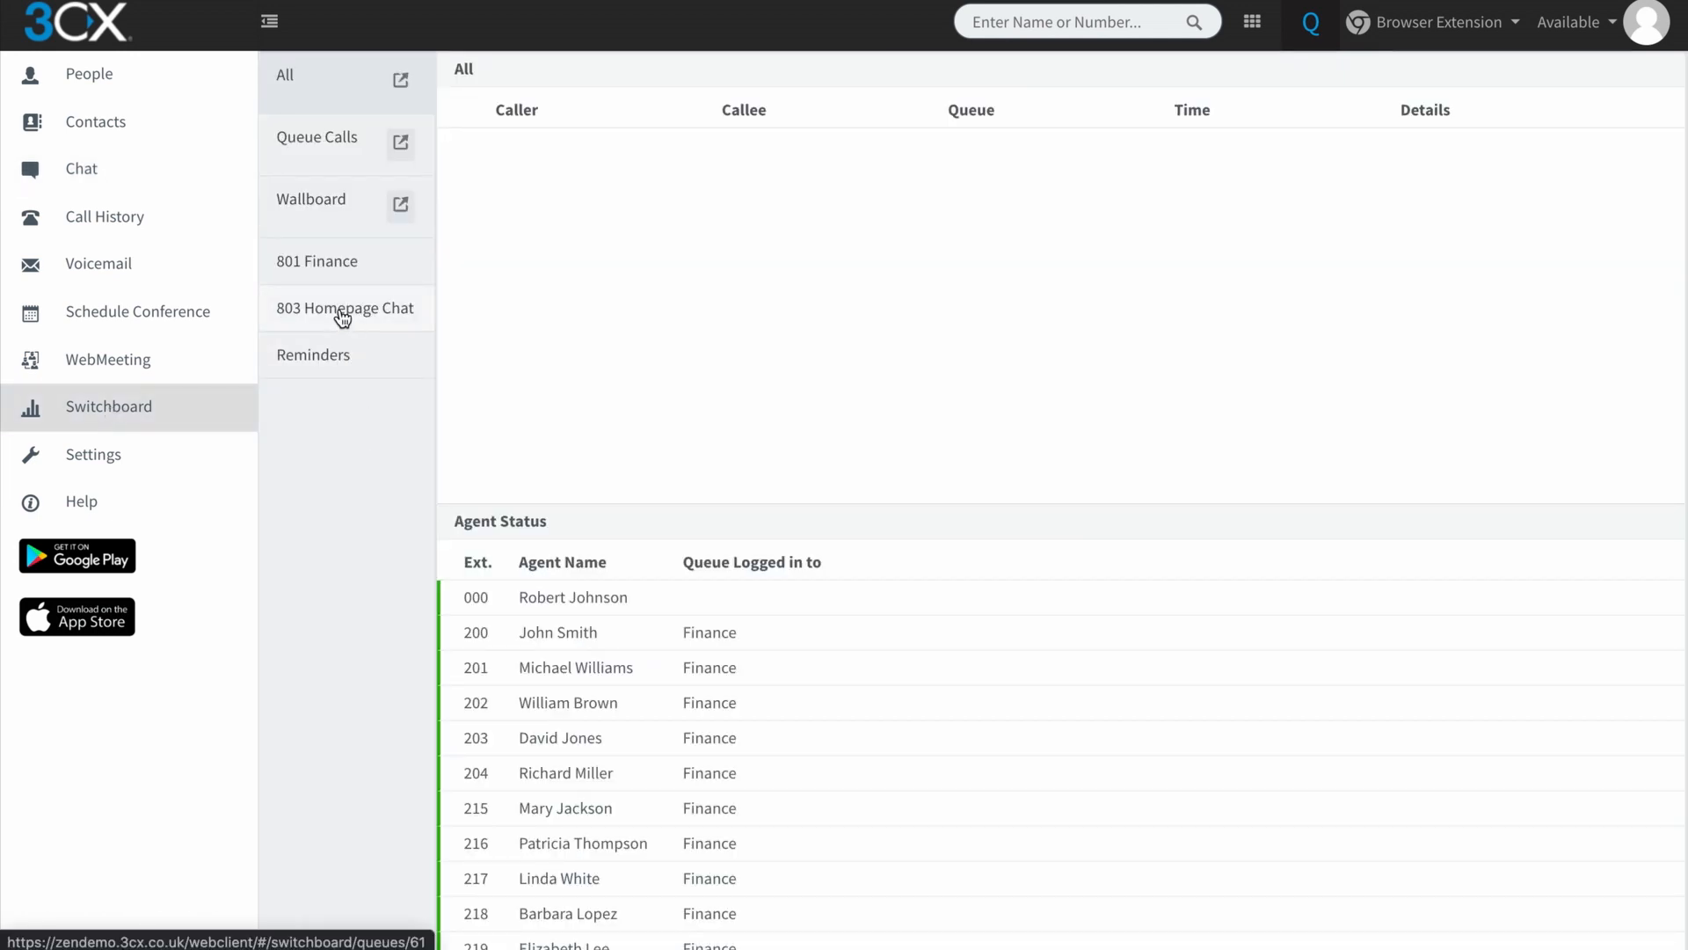
left_click(344, 308)
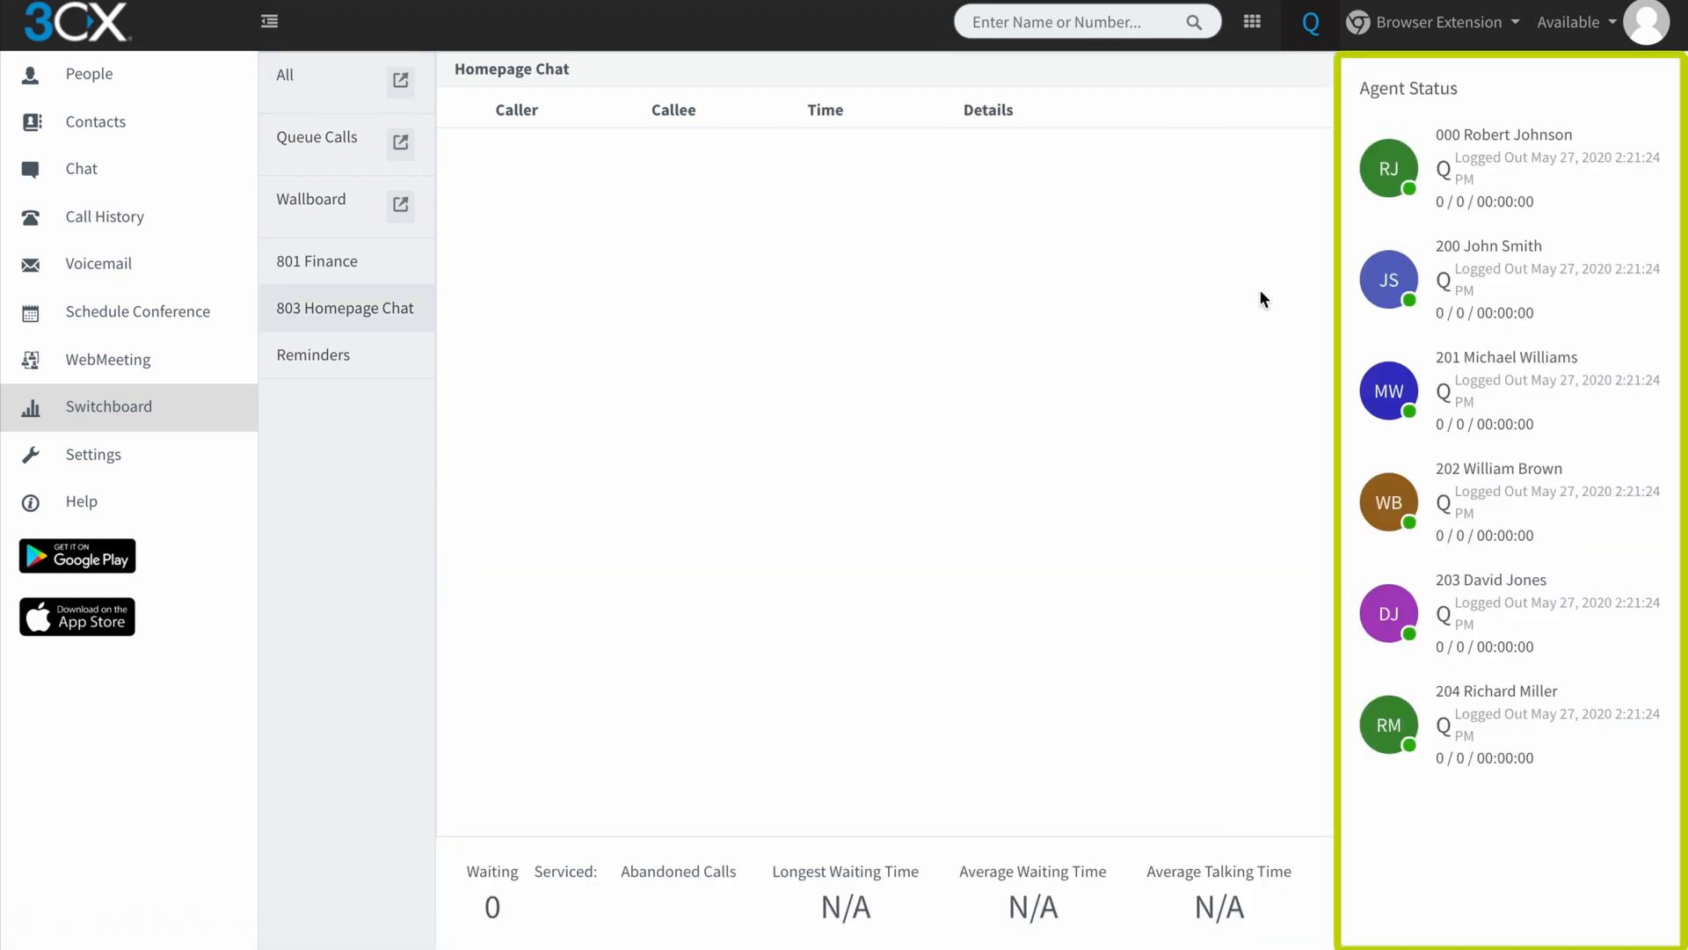
mouse_move(1470, 148)
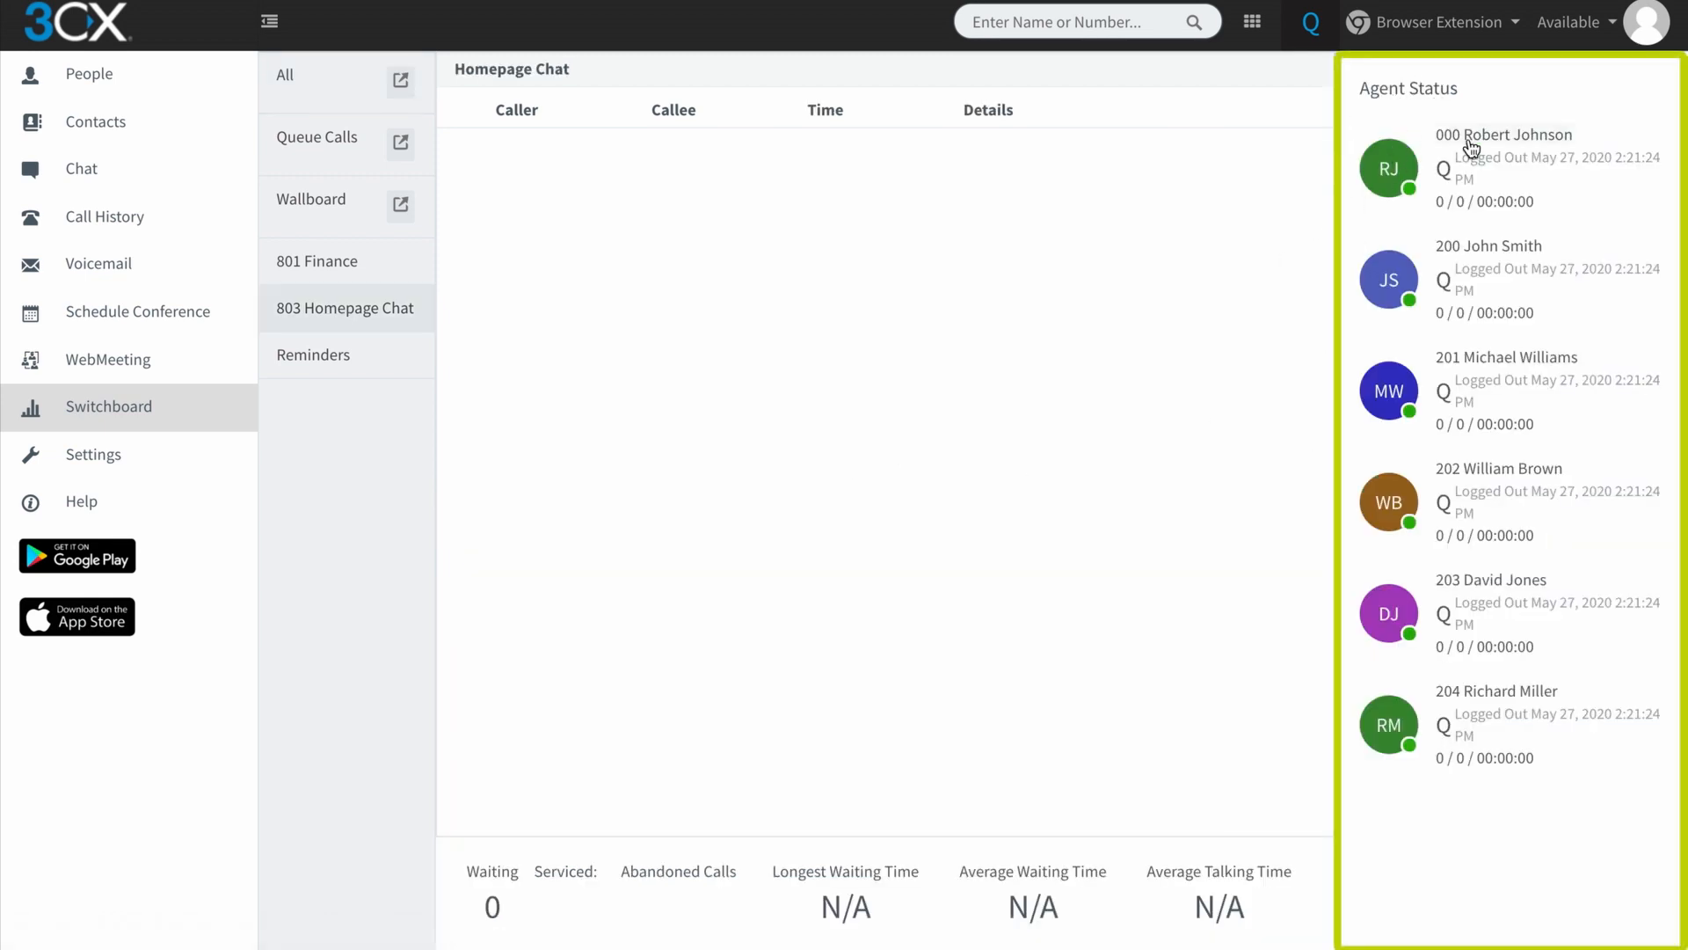
mouse_move(1451, 179)
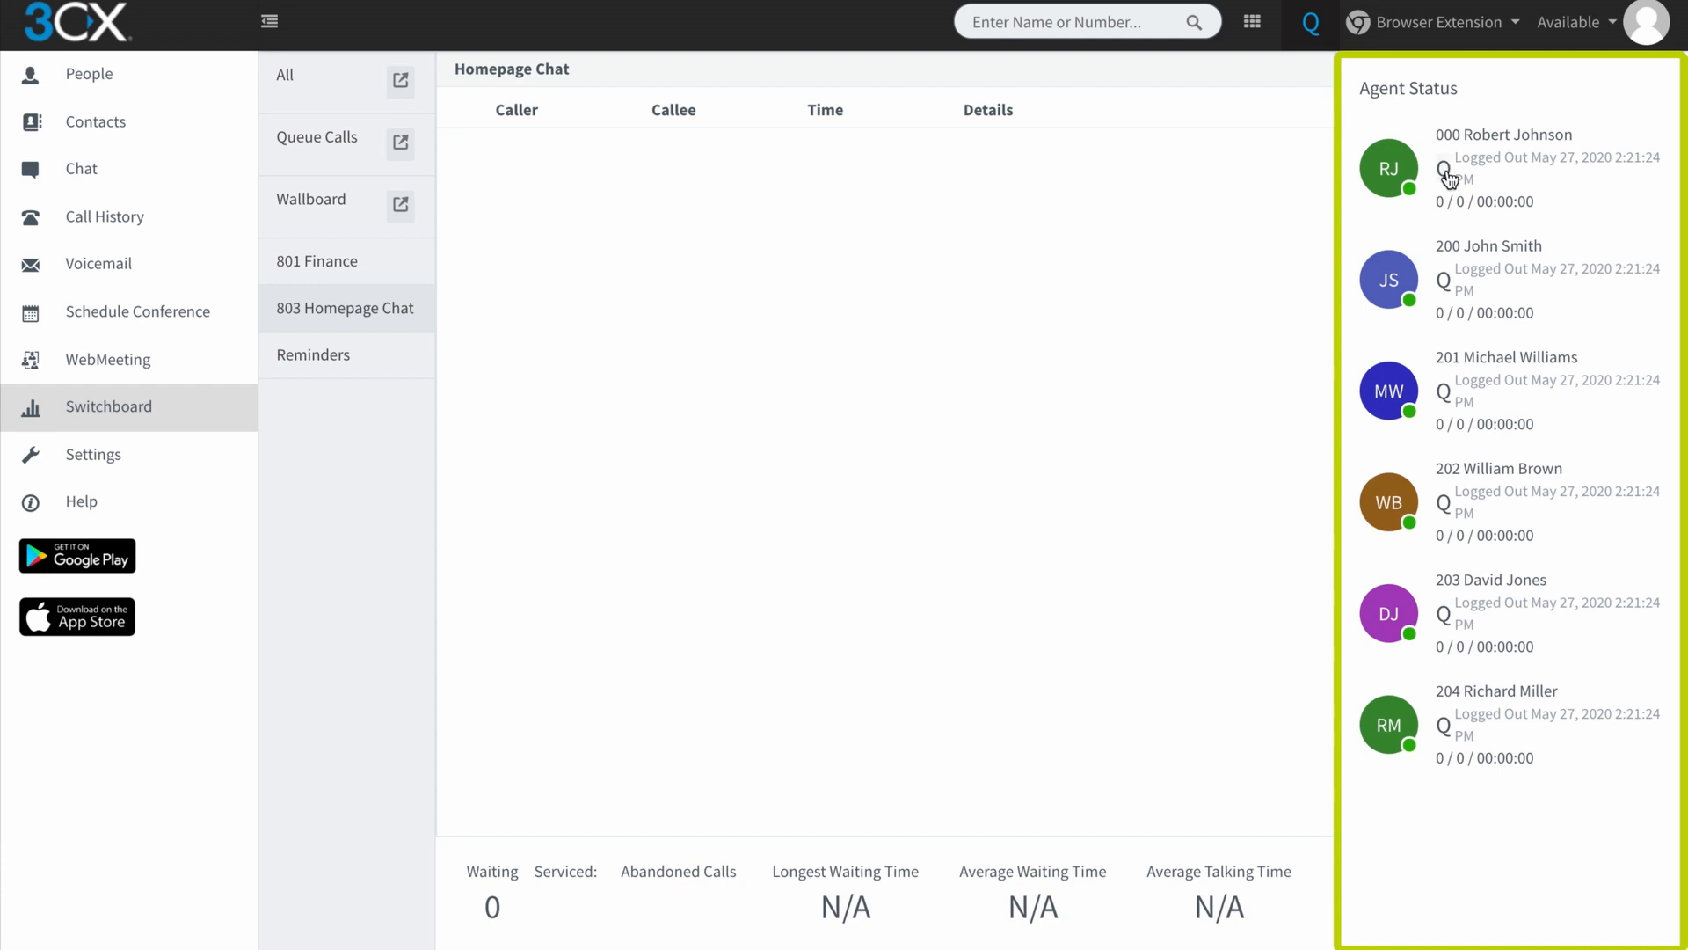
mouse_move(1451, 411)
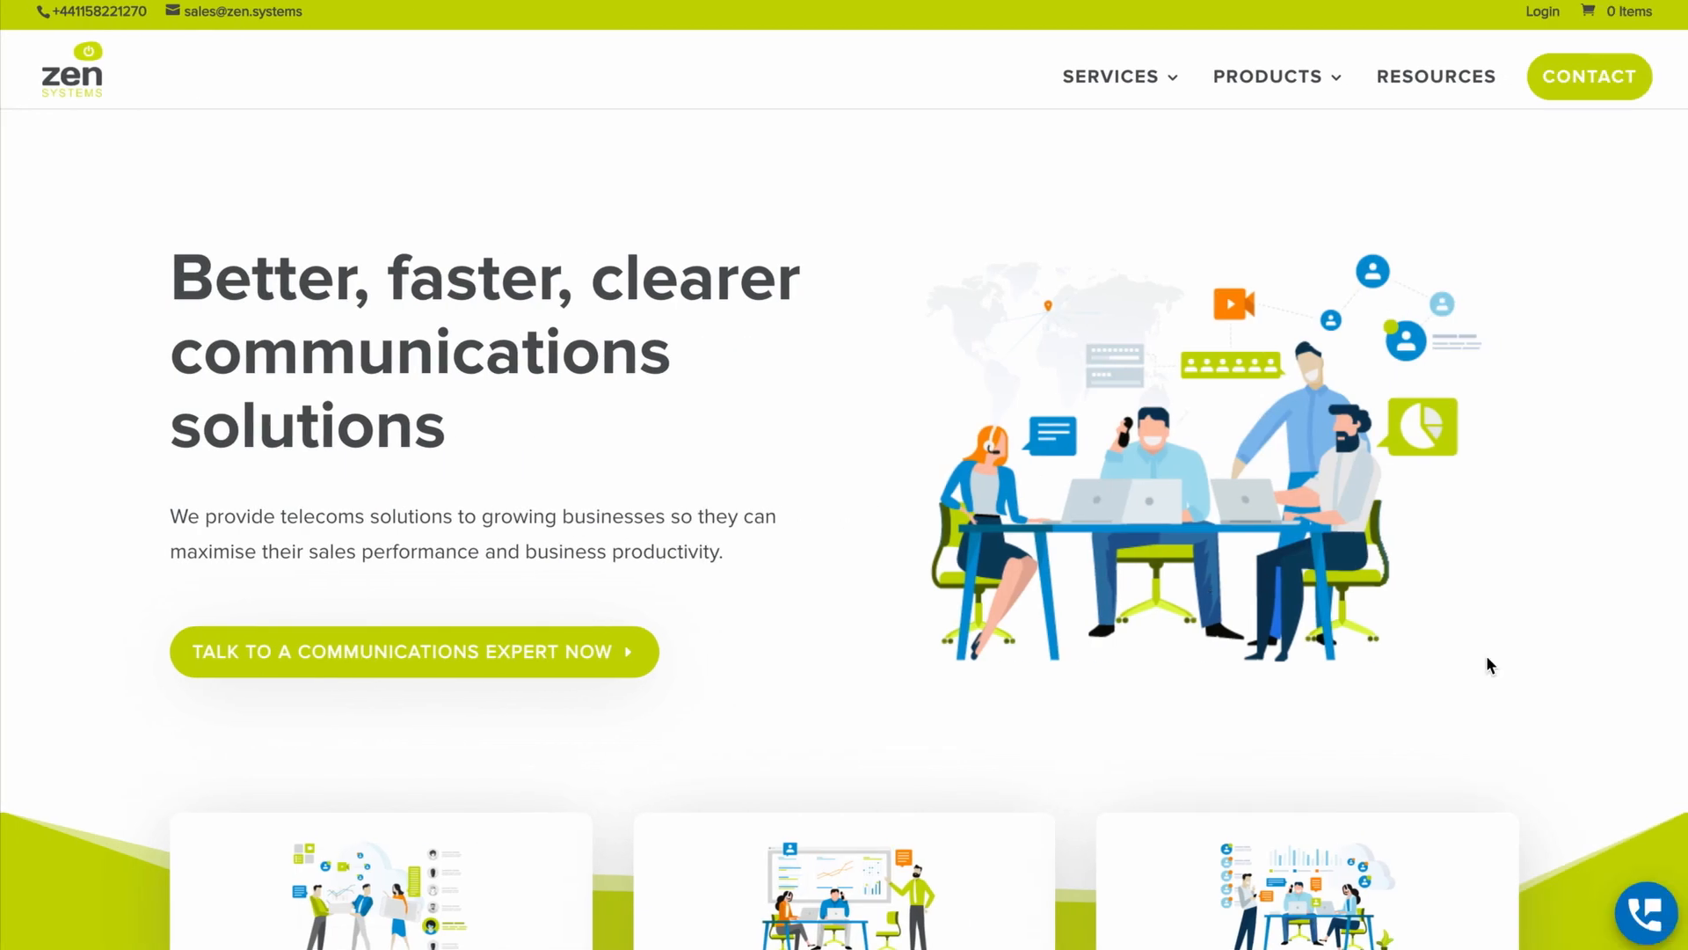
mouse_move(1646, 913)
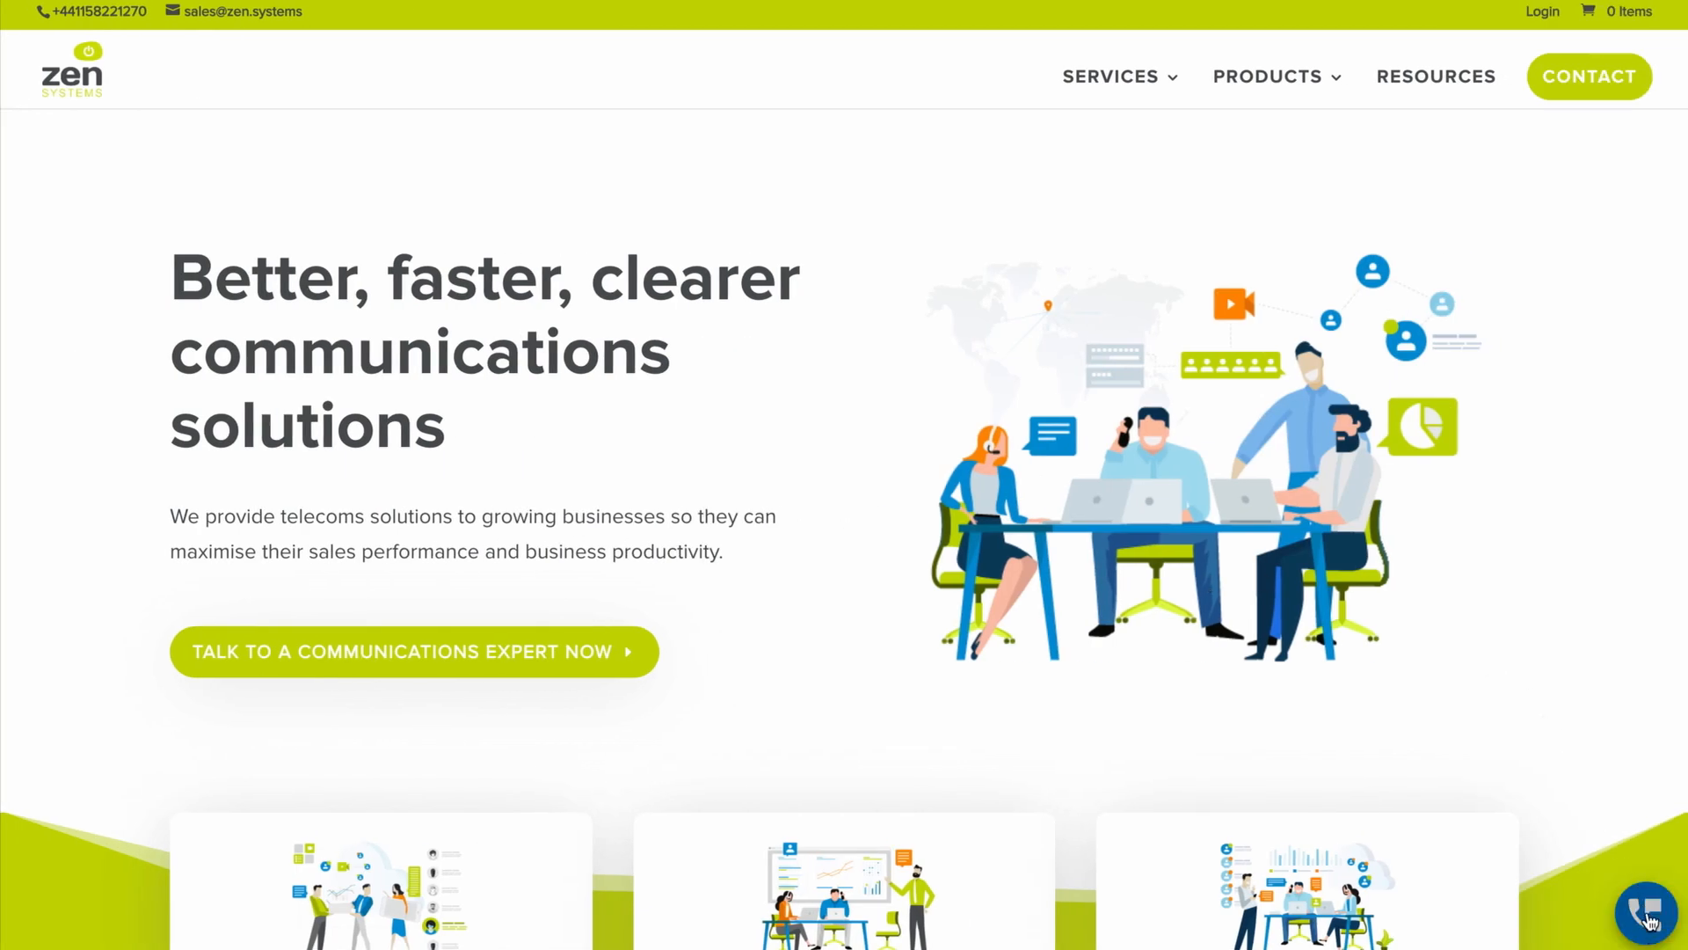
Start a website live chat and send 'I'd like some information on 3CX please?', fixing the spelling of 'information'
left_click(1646, 912)
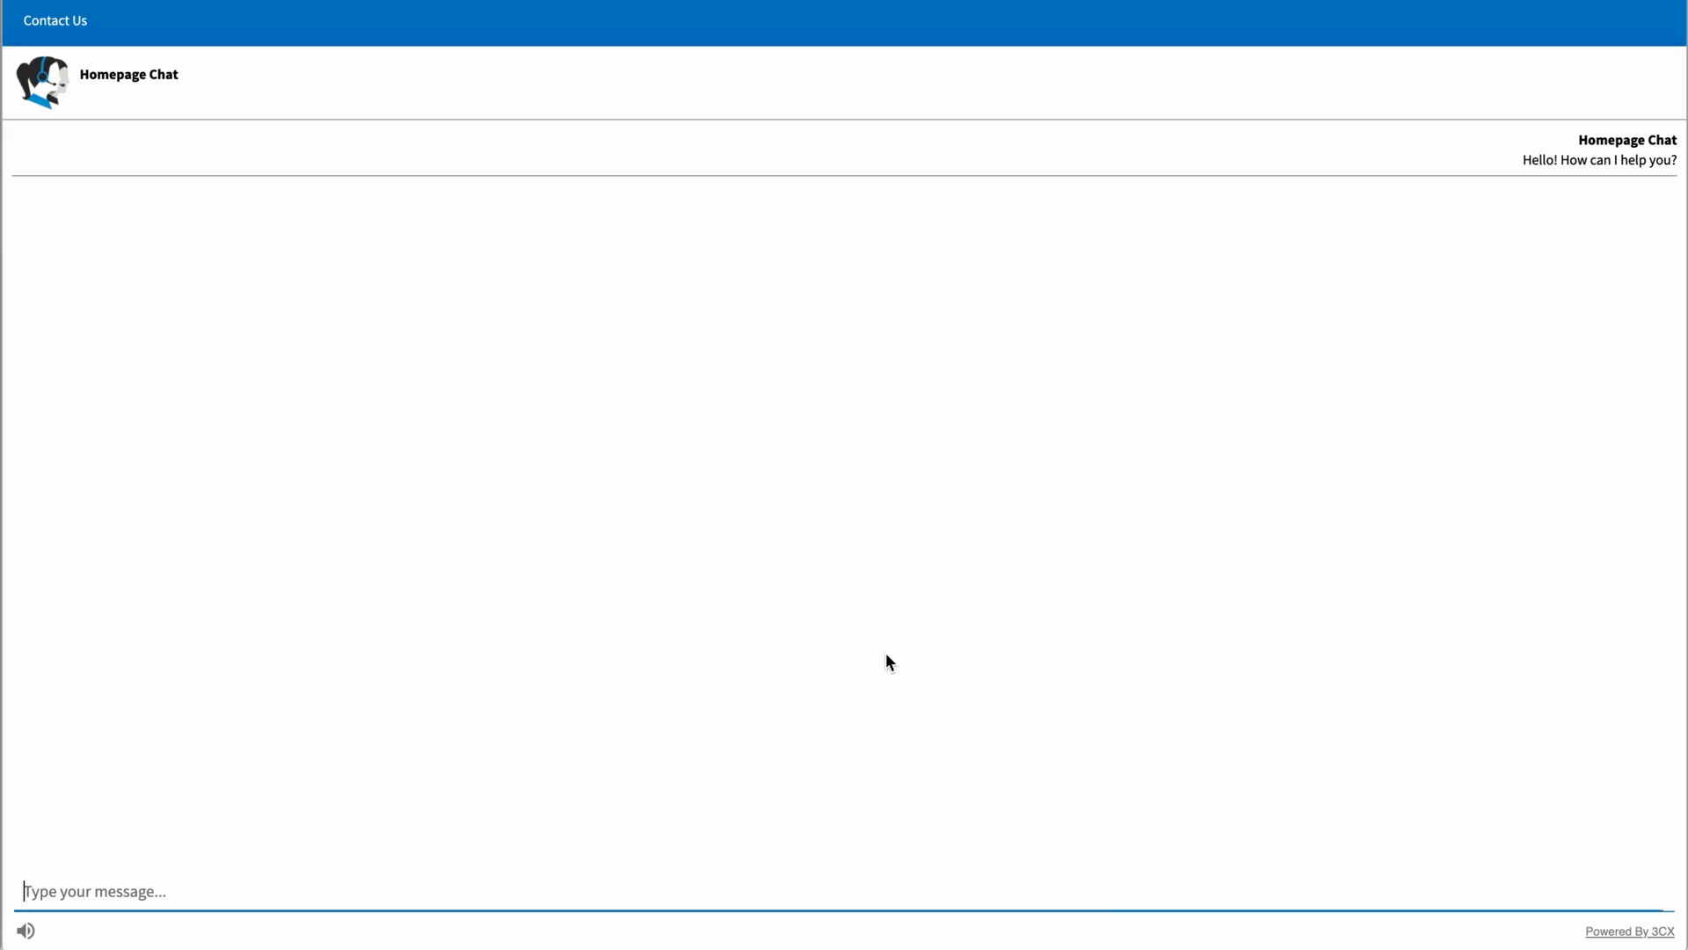
mouse_move(392, 229)
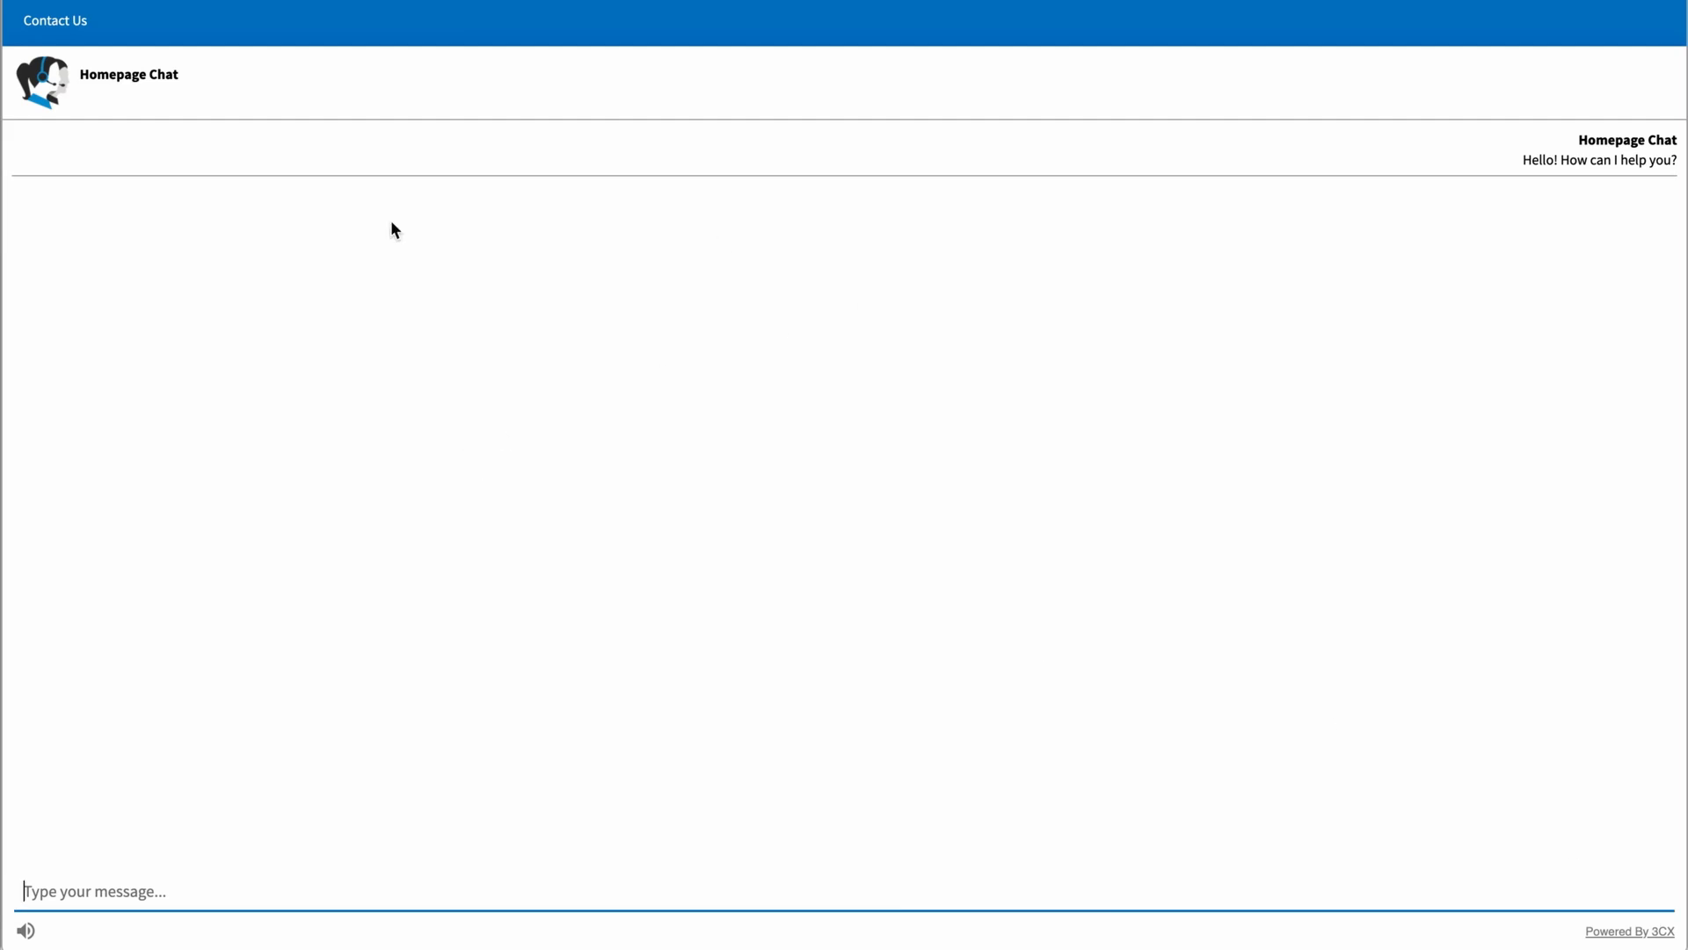
mouse_move(547, 415)
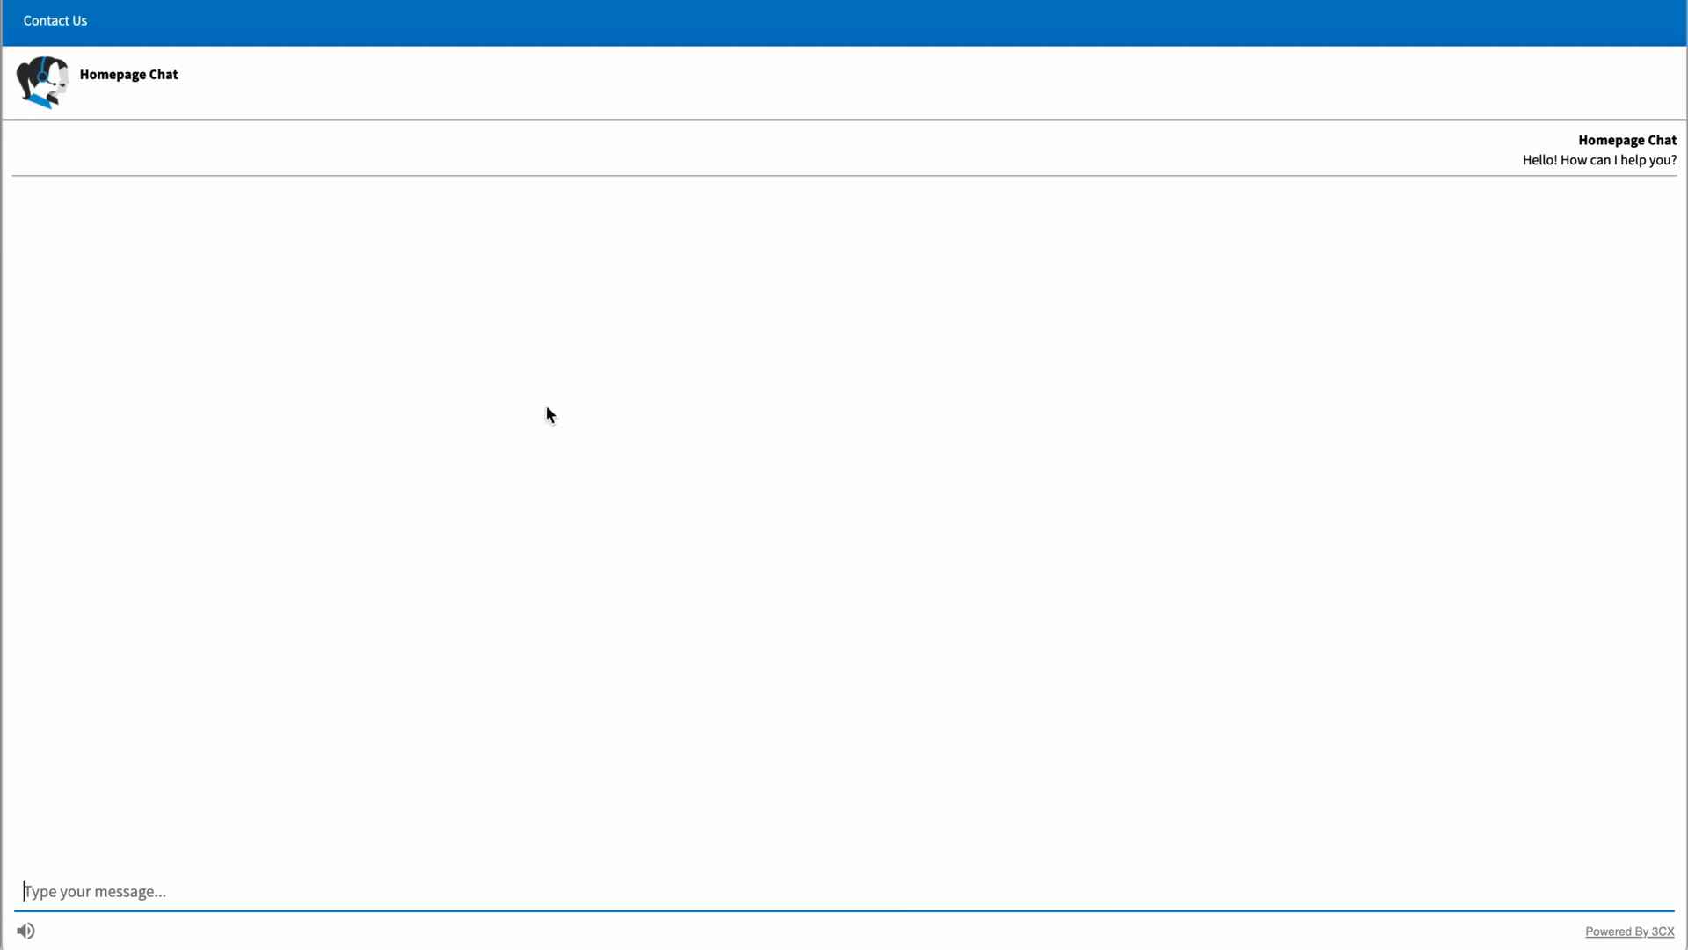
mouse_move(181, 882)
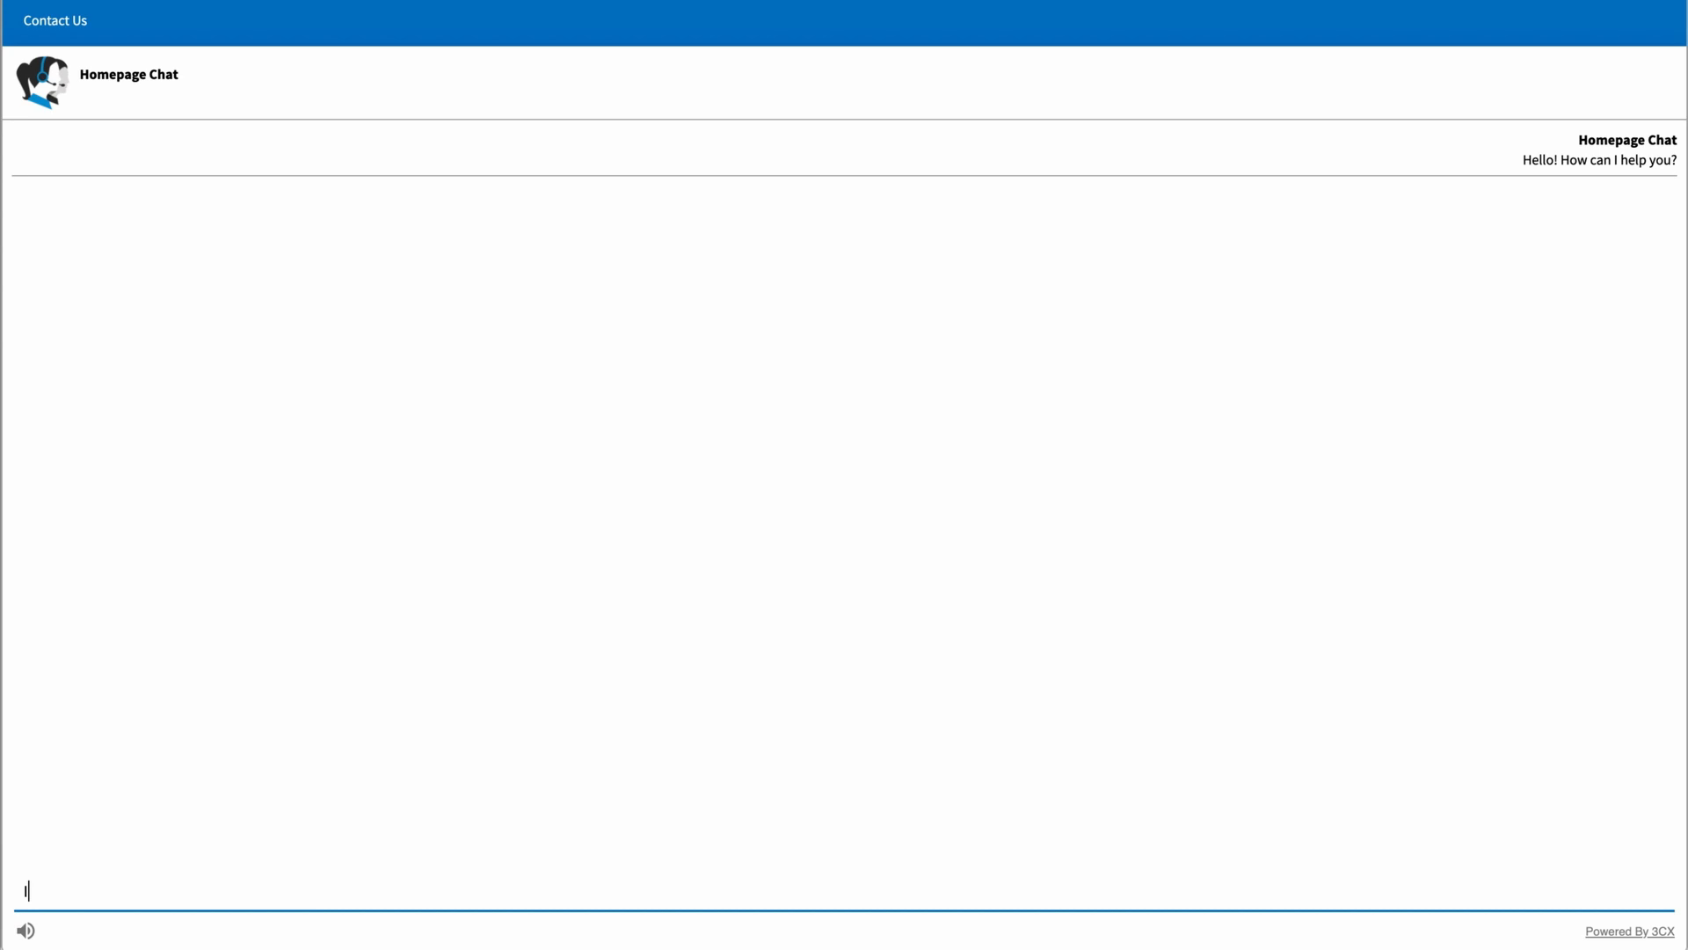
type("I'd like some informaiton on")
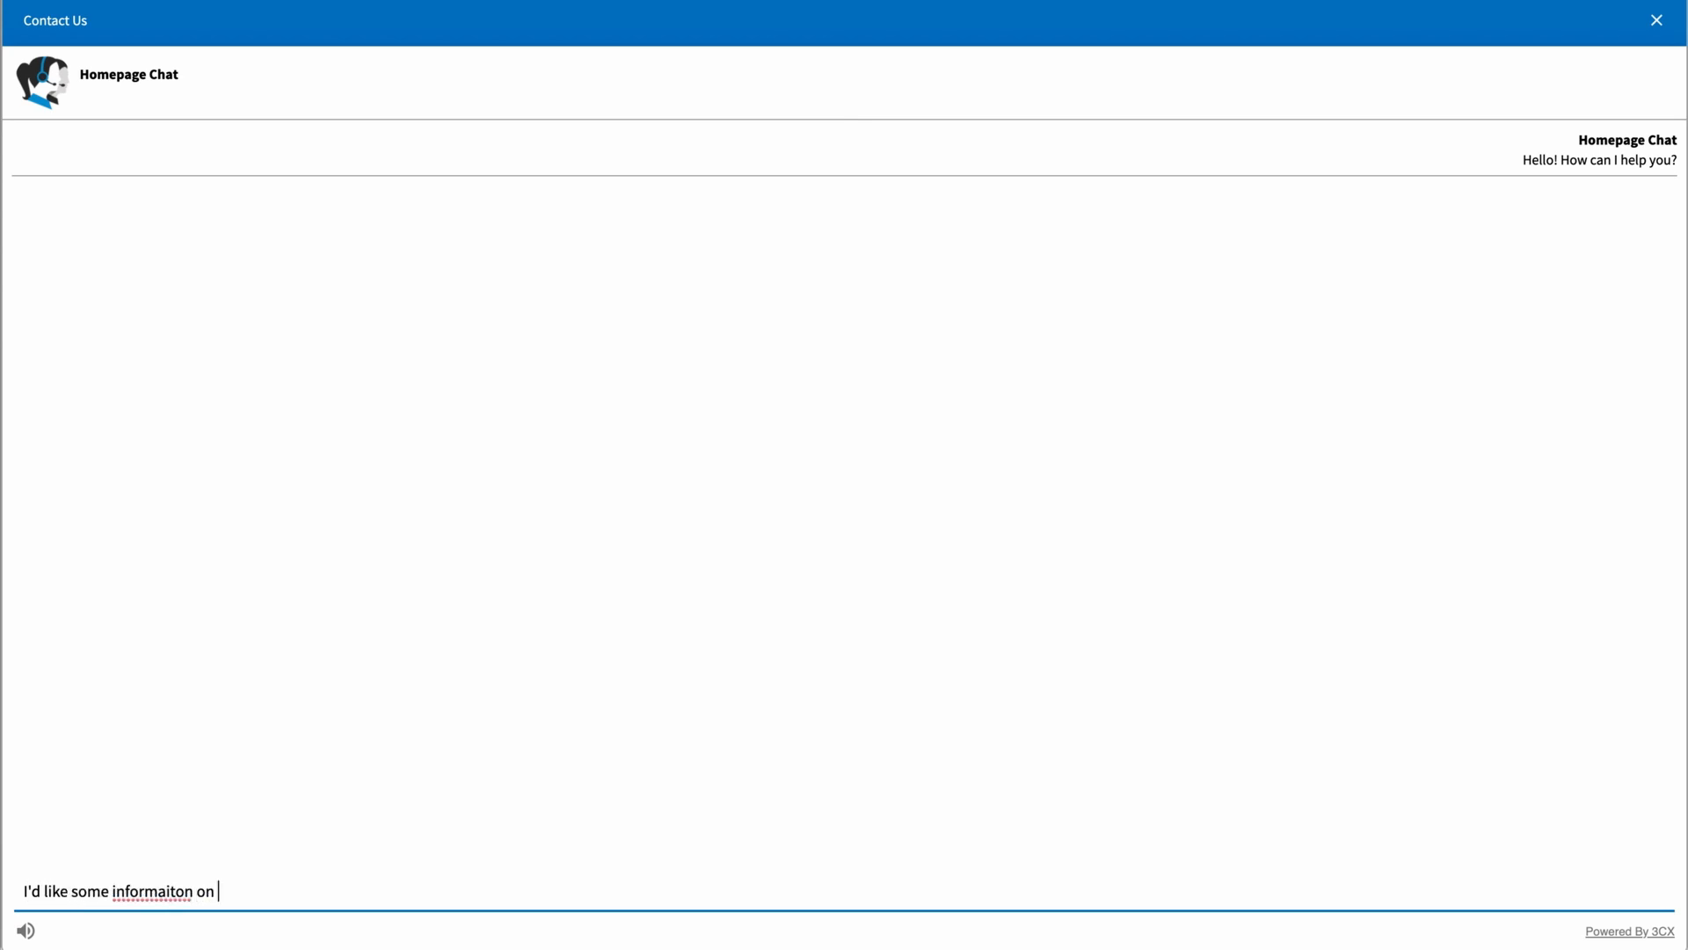
type("3CX")
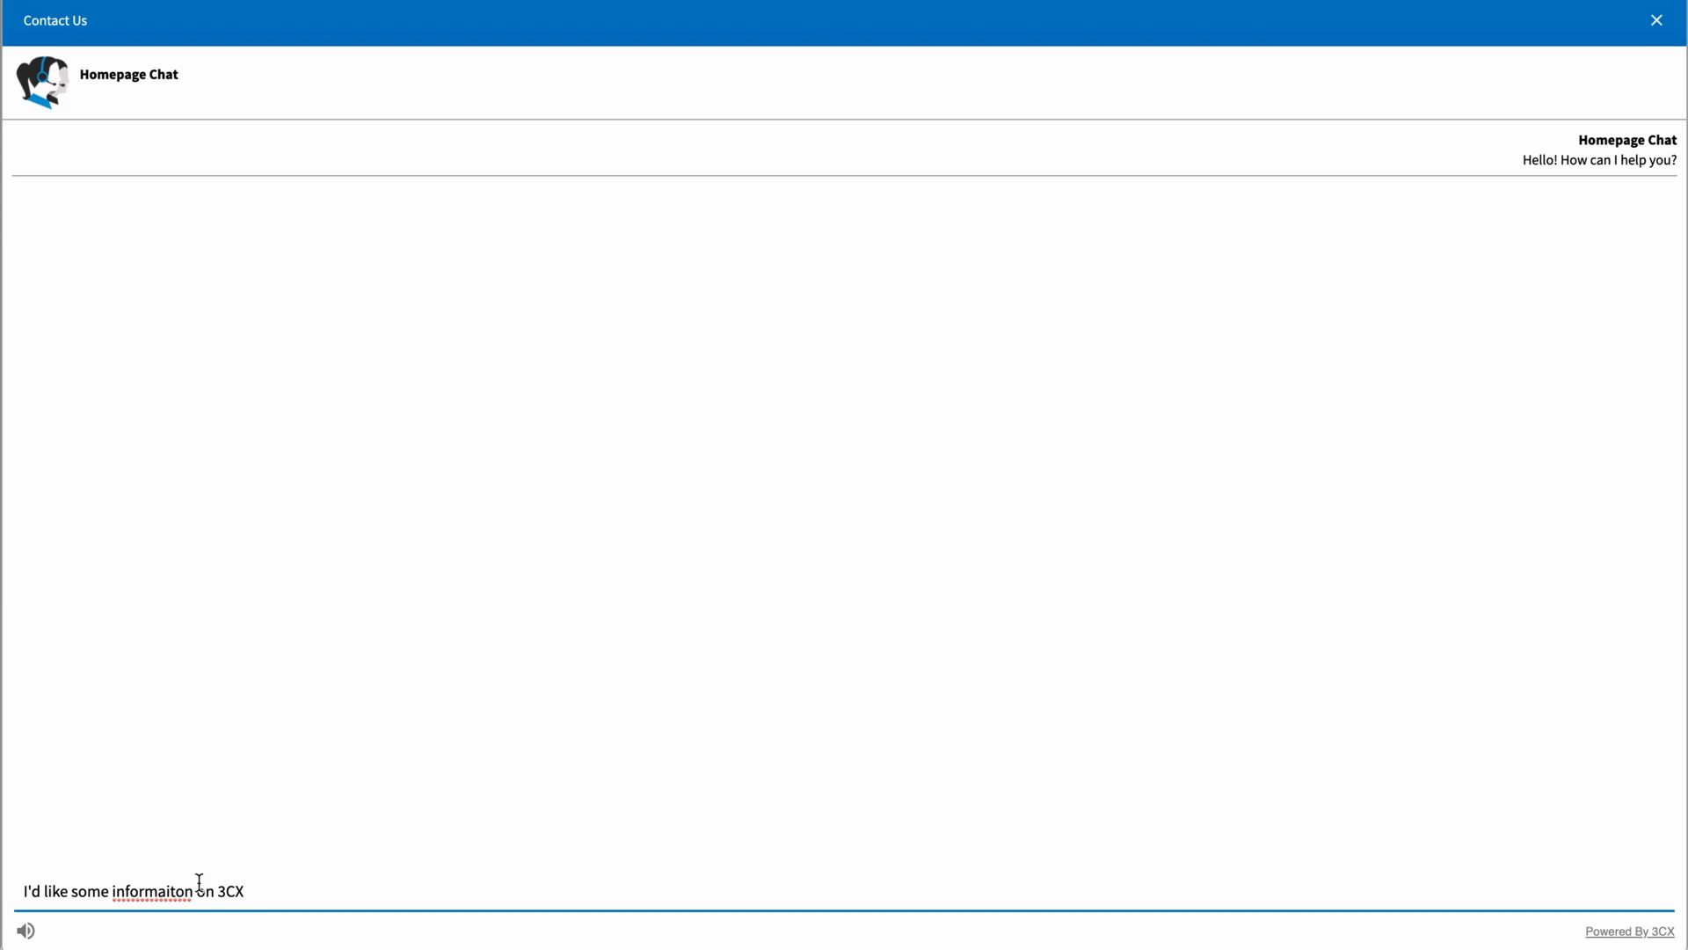
right_click(152, 890)
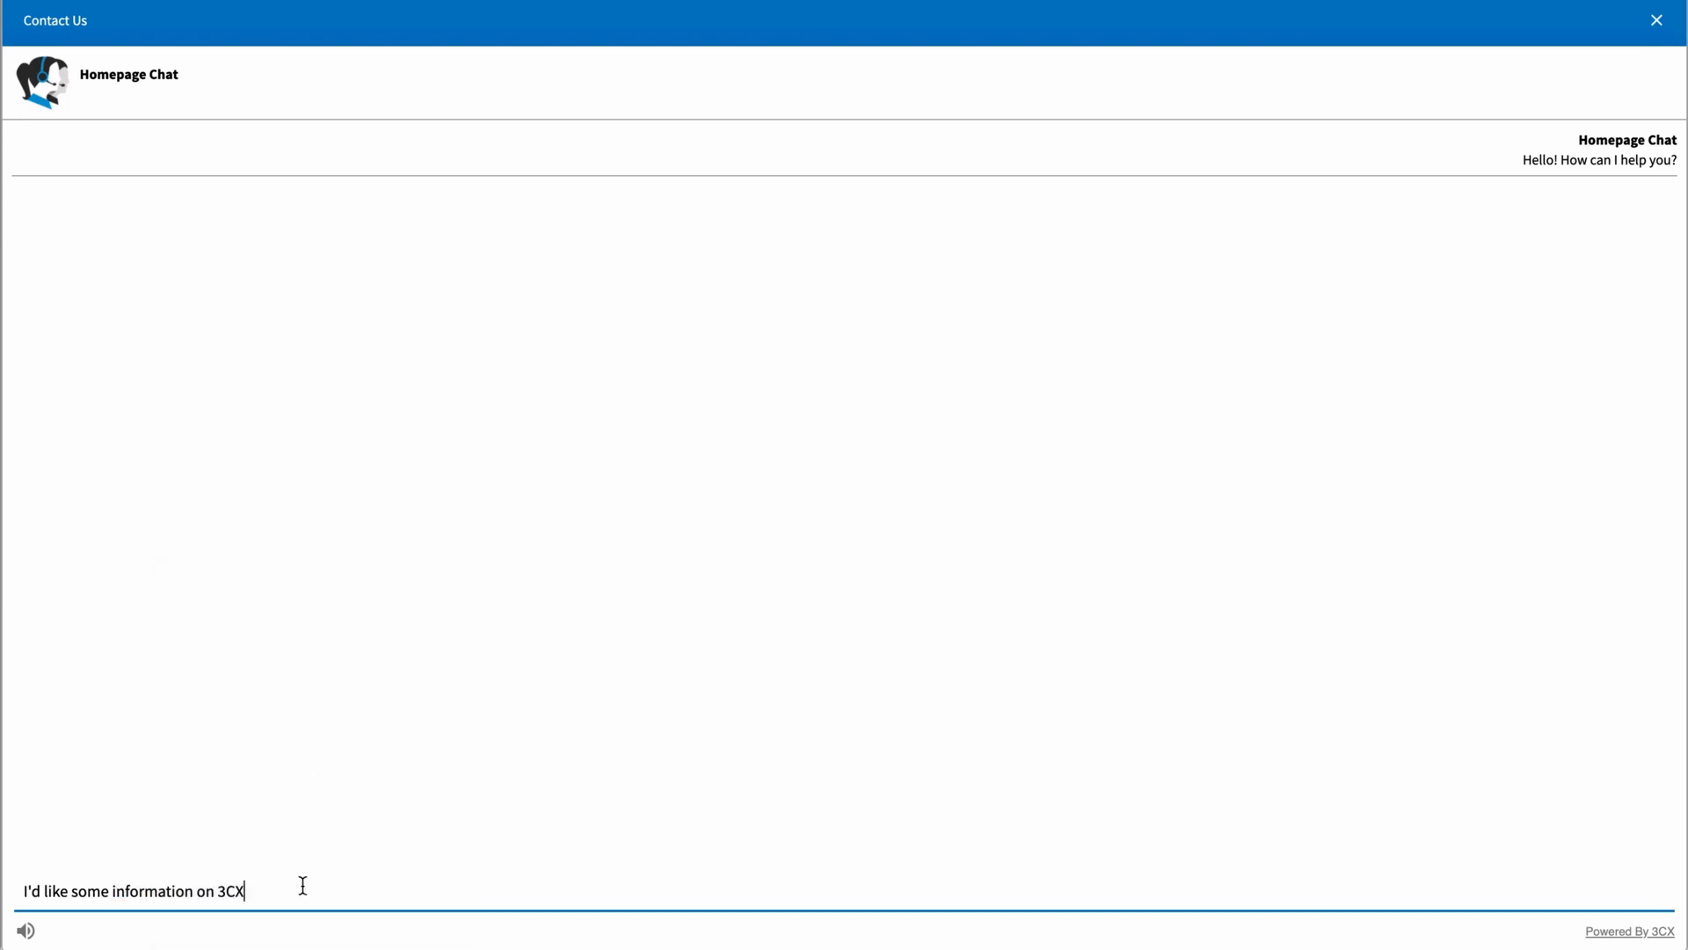
type("please?")
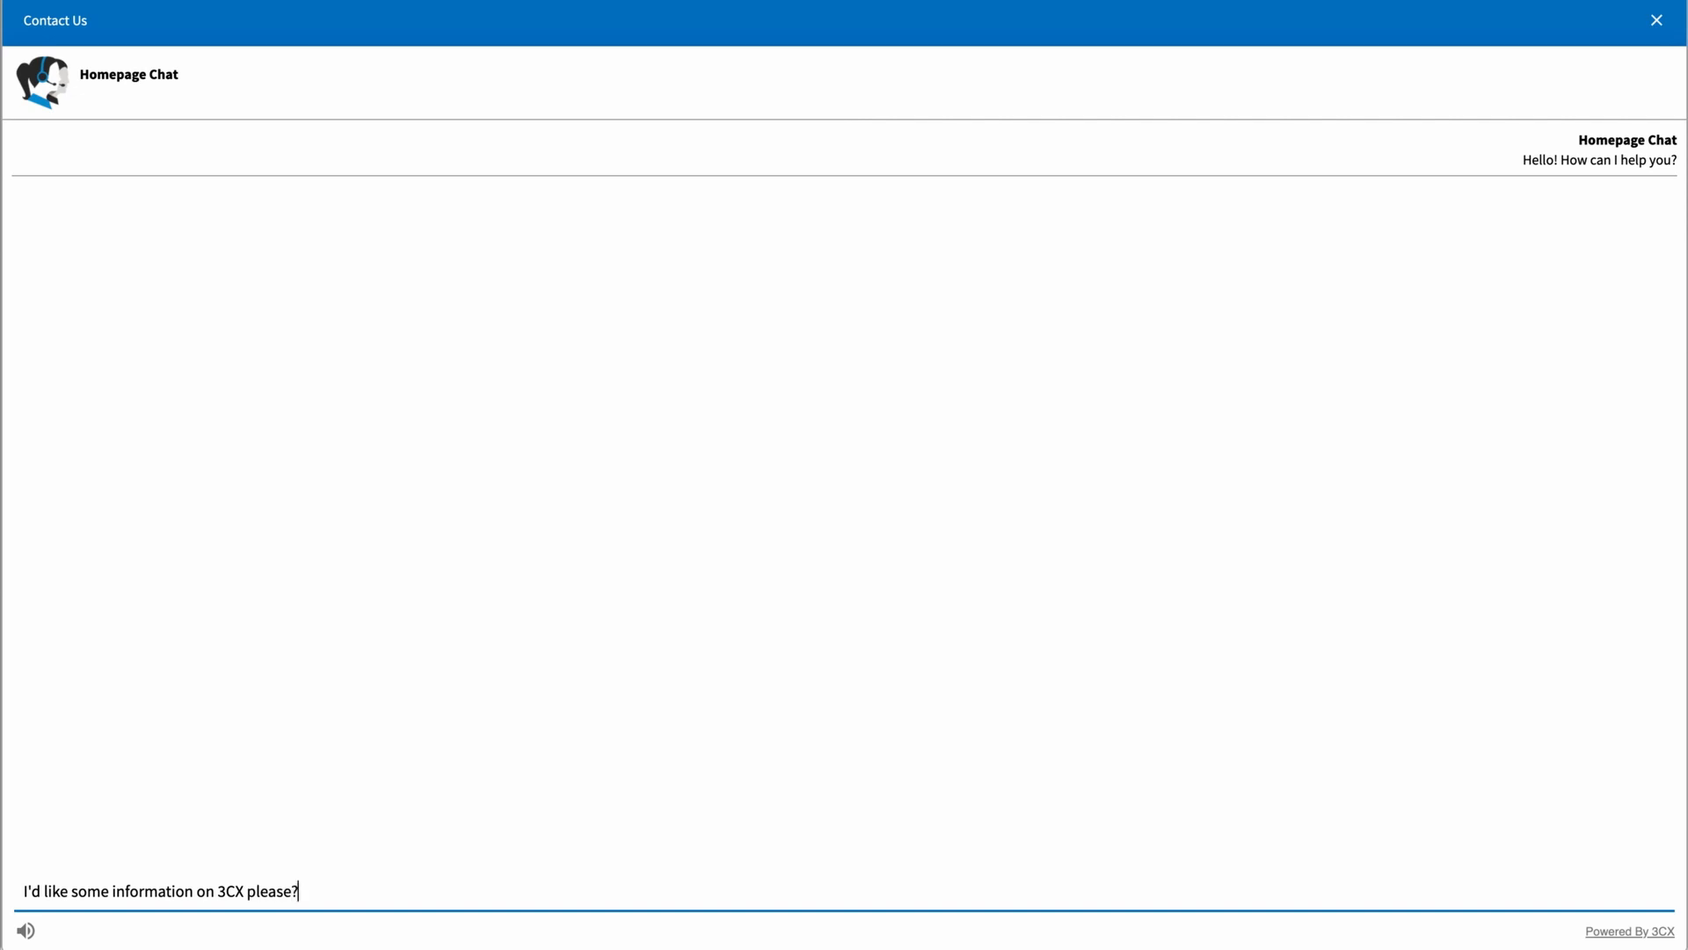
key("Return")
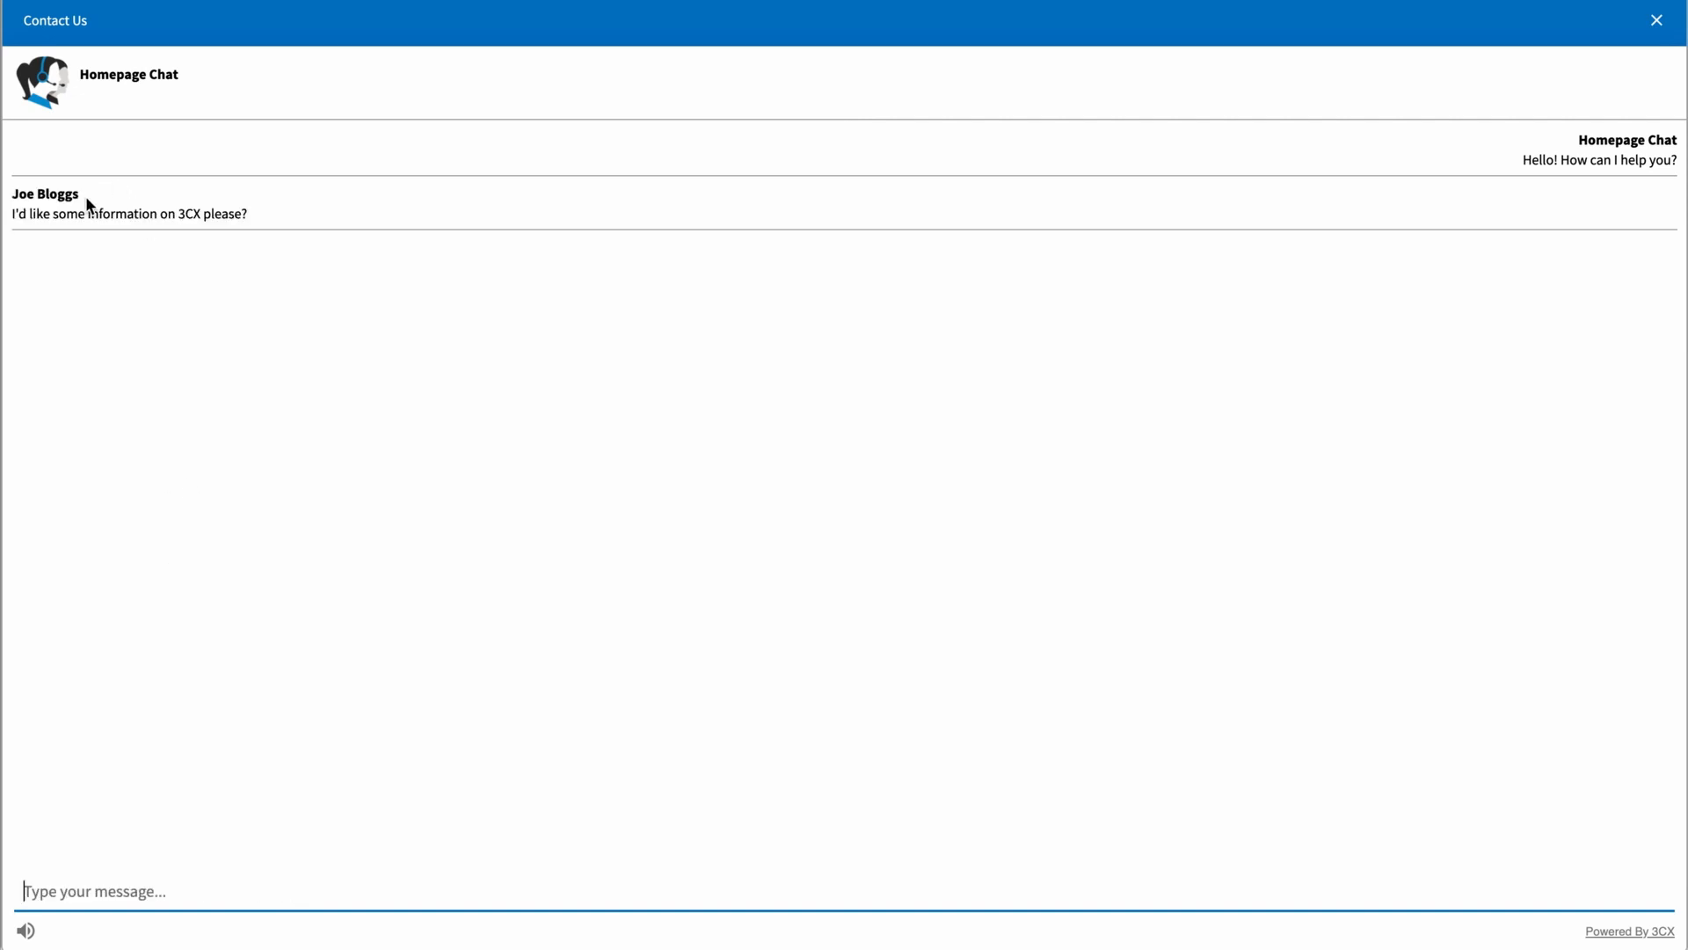
mouse_move(439, 390)
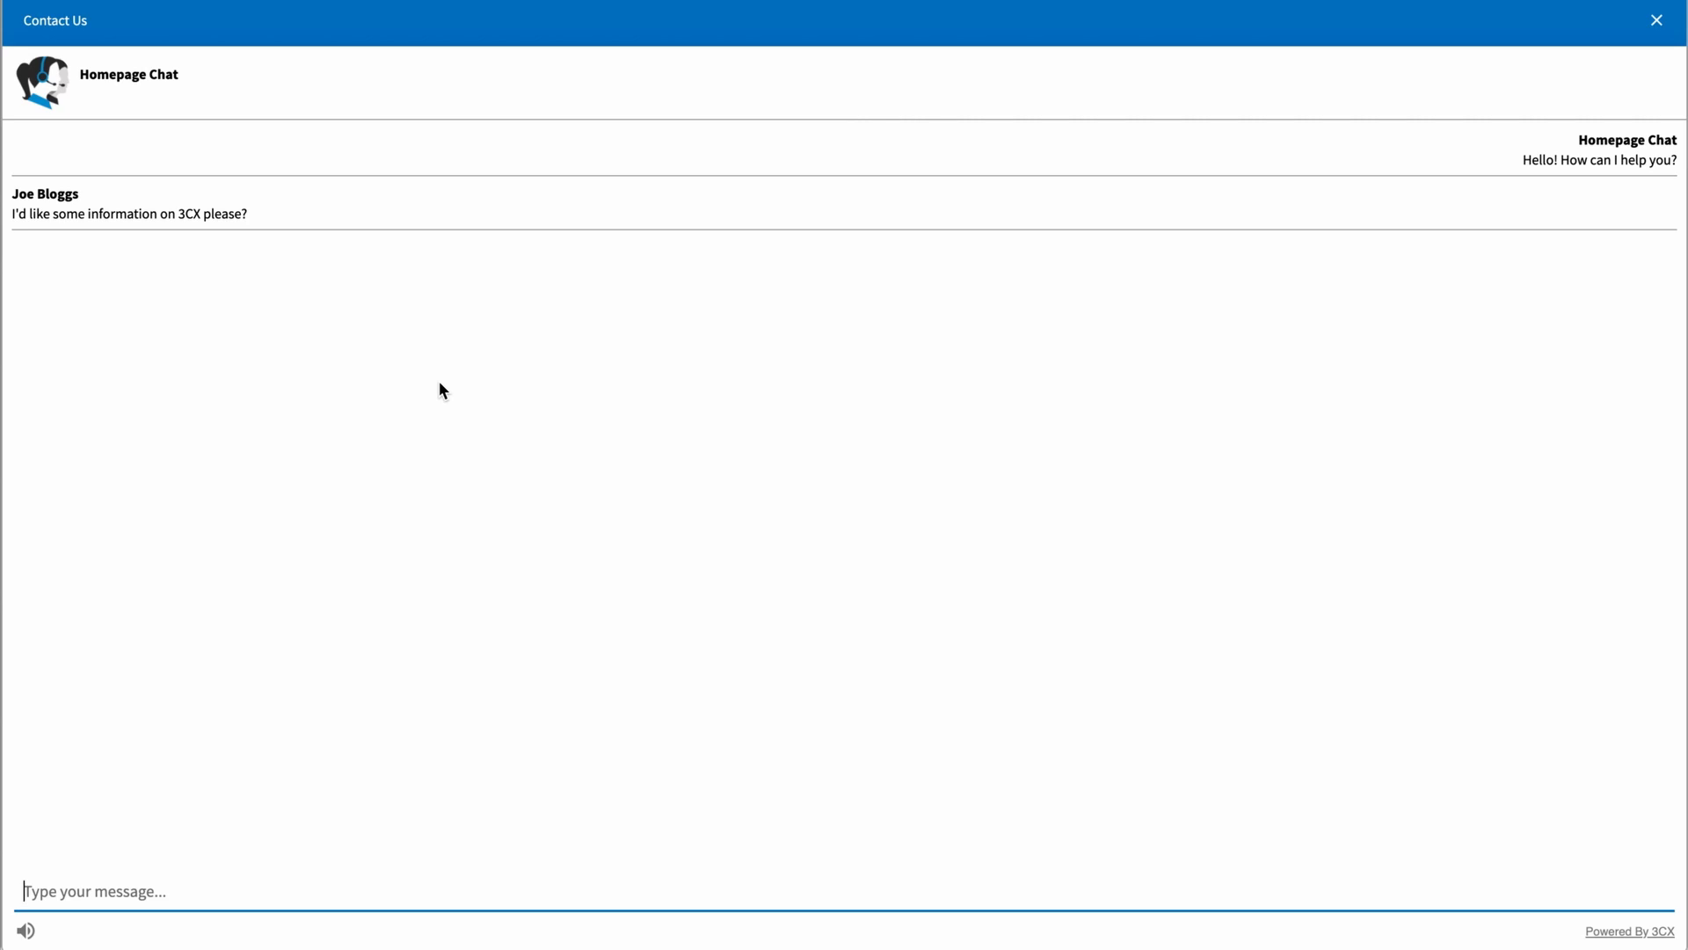
mouse_move(494, 444)
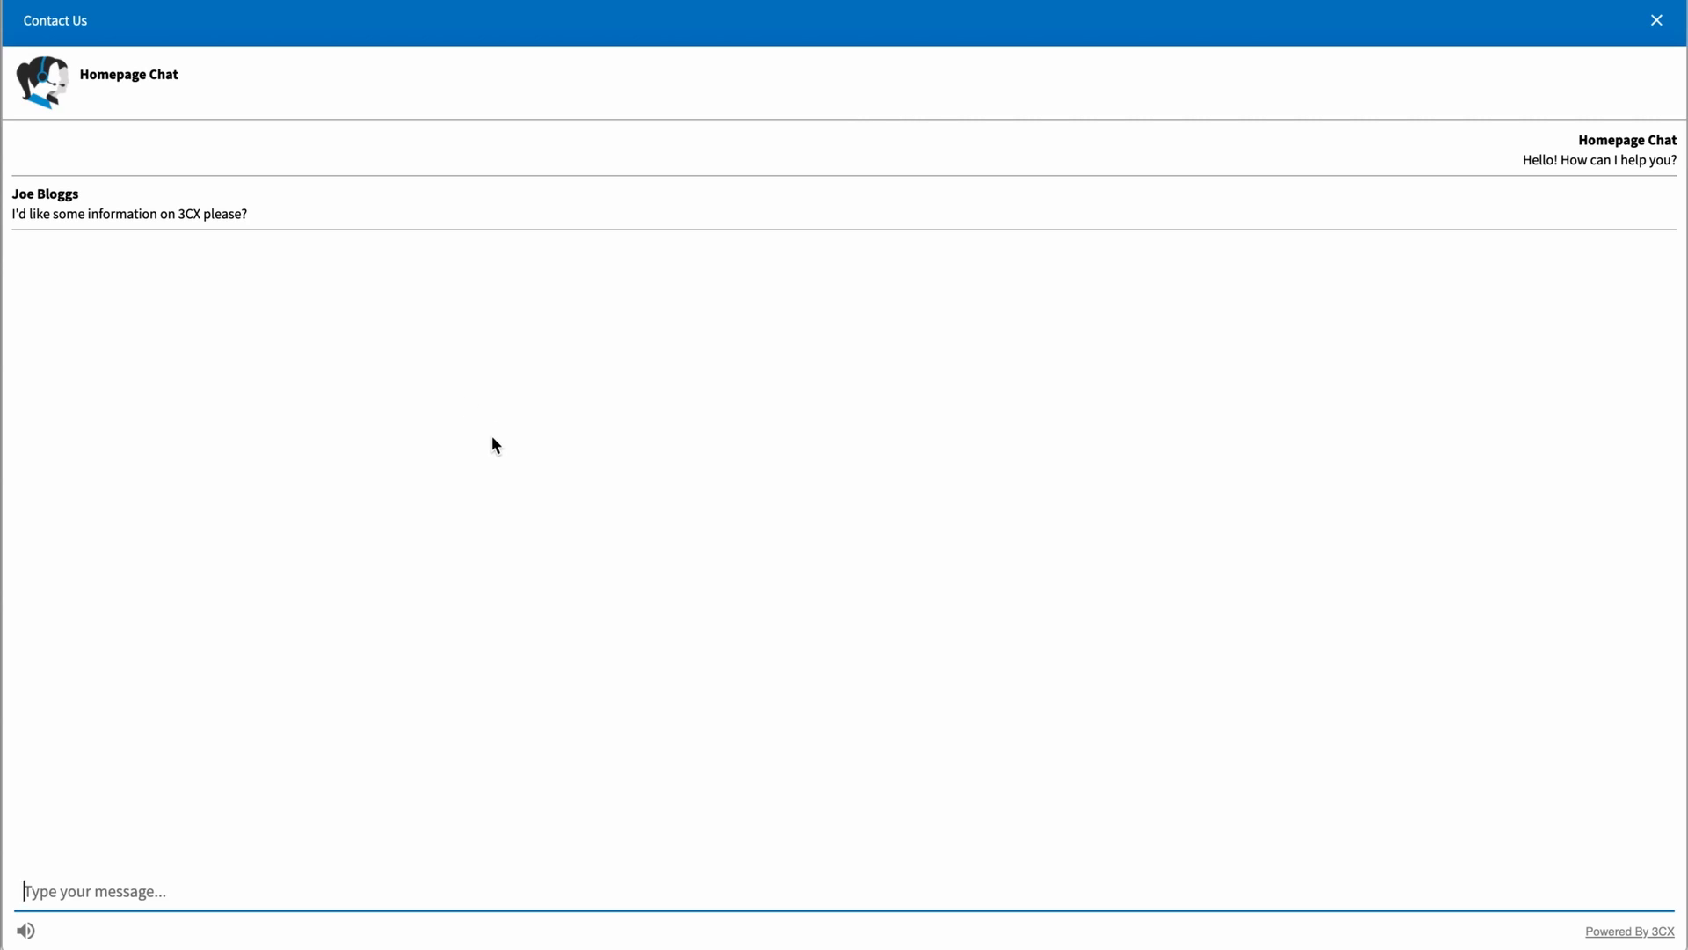
mouse_move(362, 389)
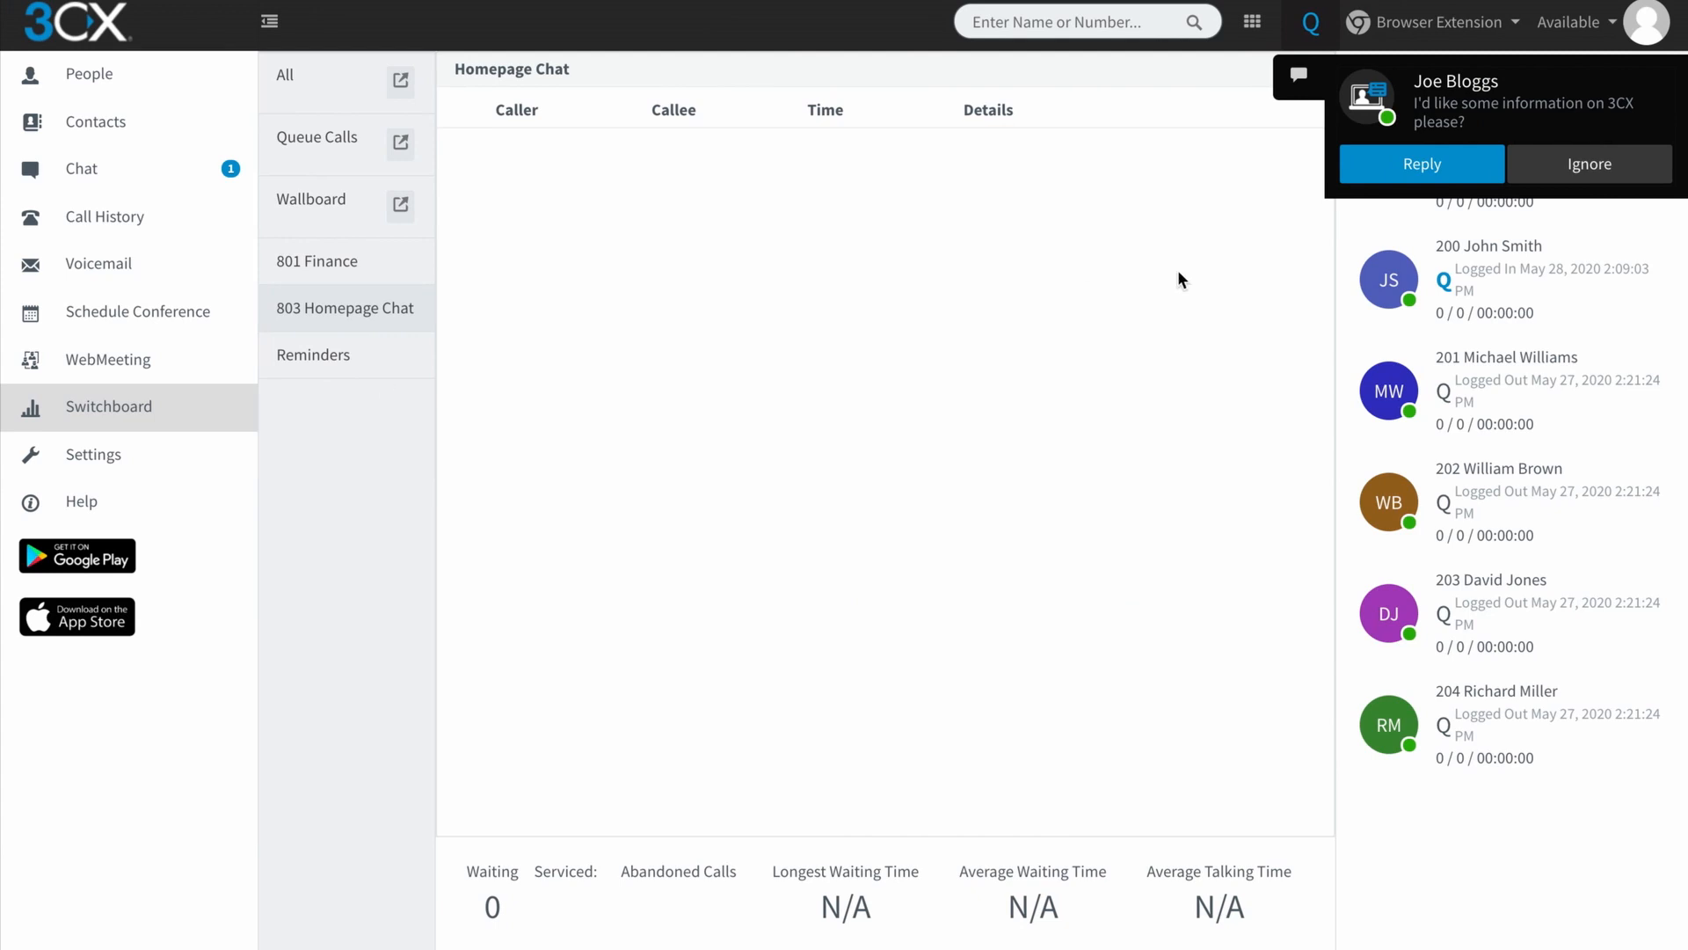
mouse_move(939, 549)
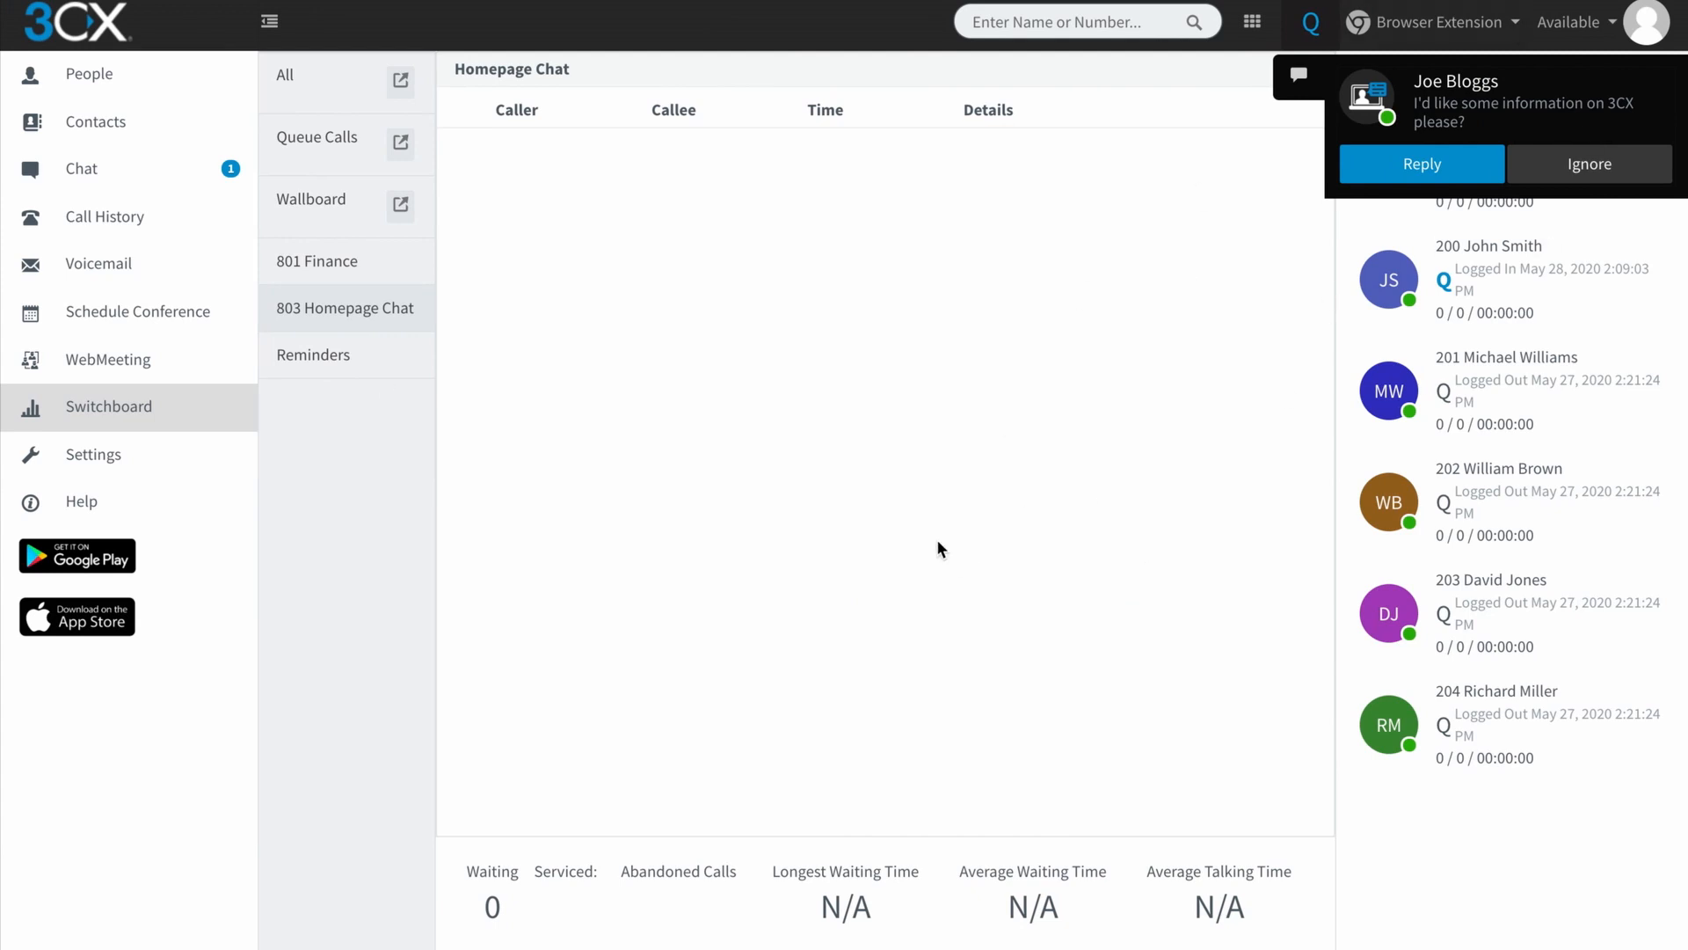
mouse_move(23, 310)
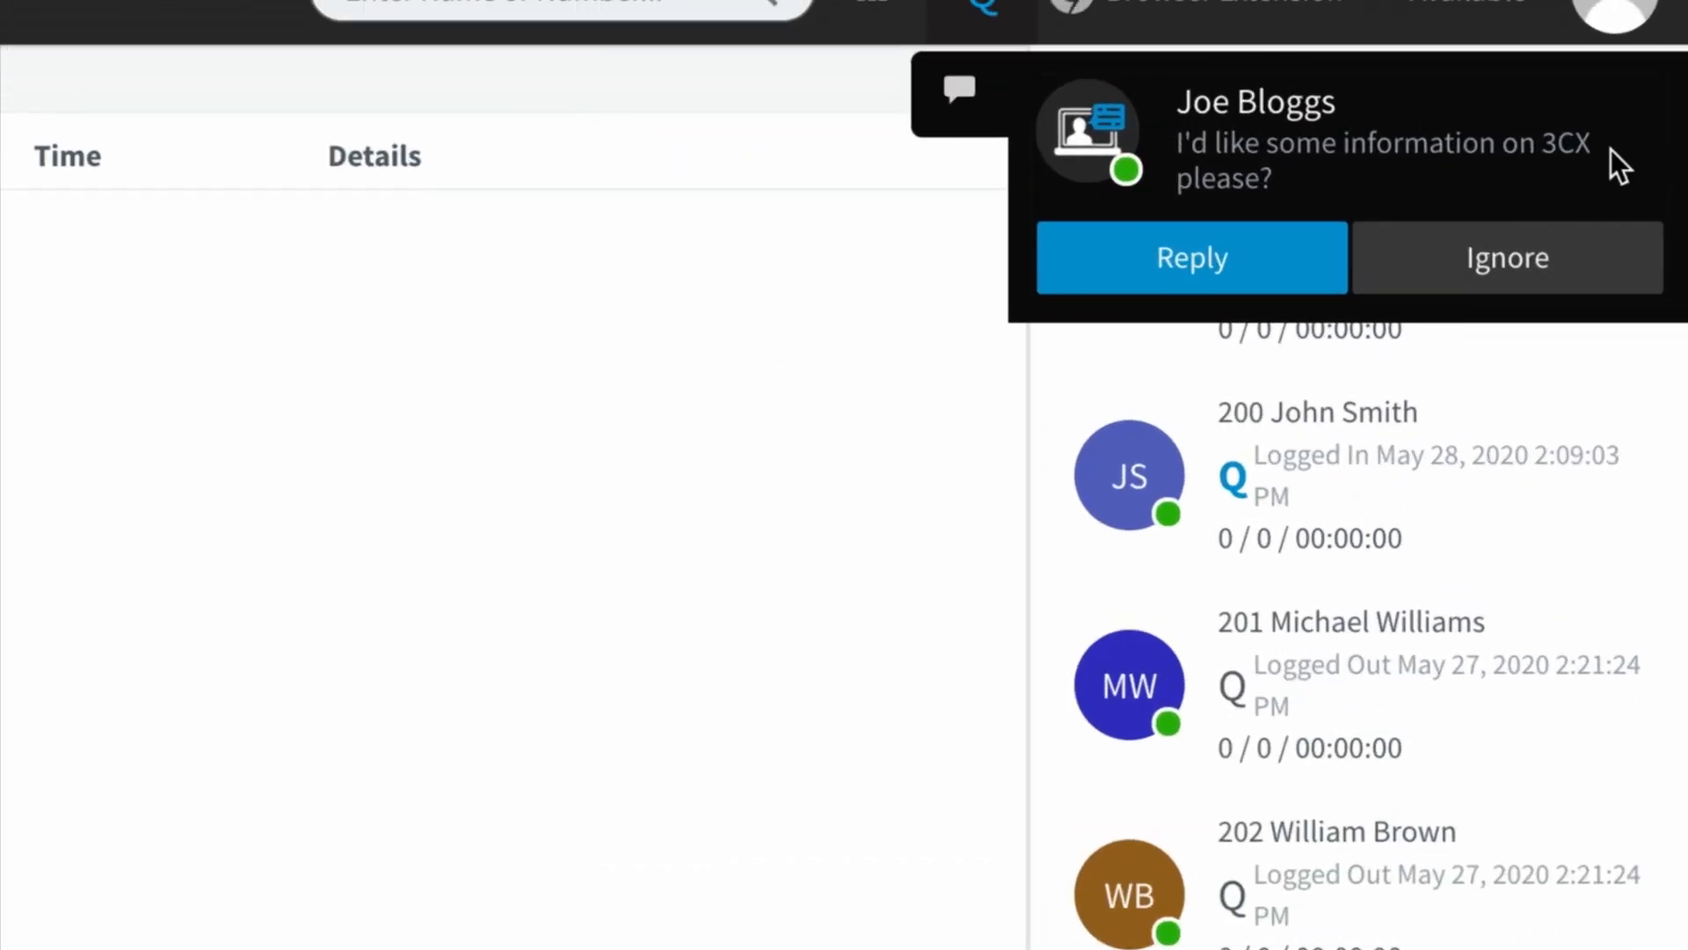
mouse_move(1109, 399)
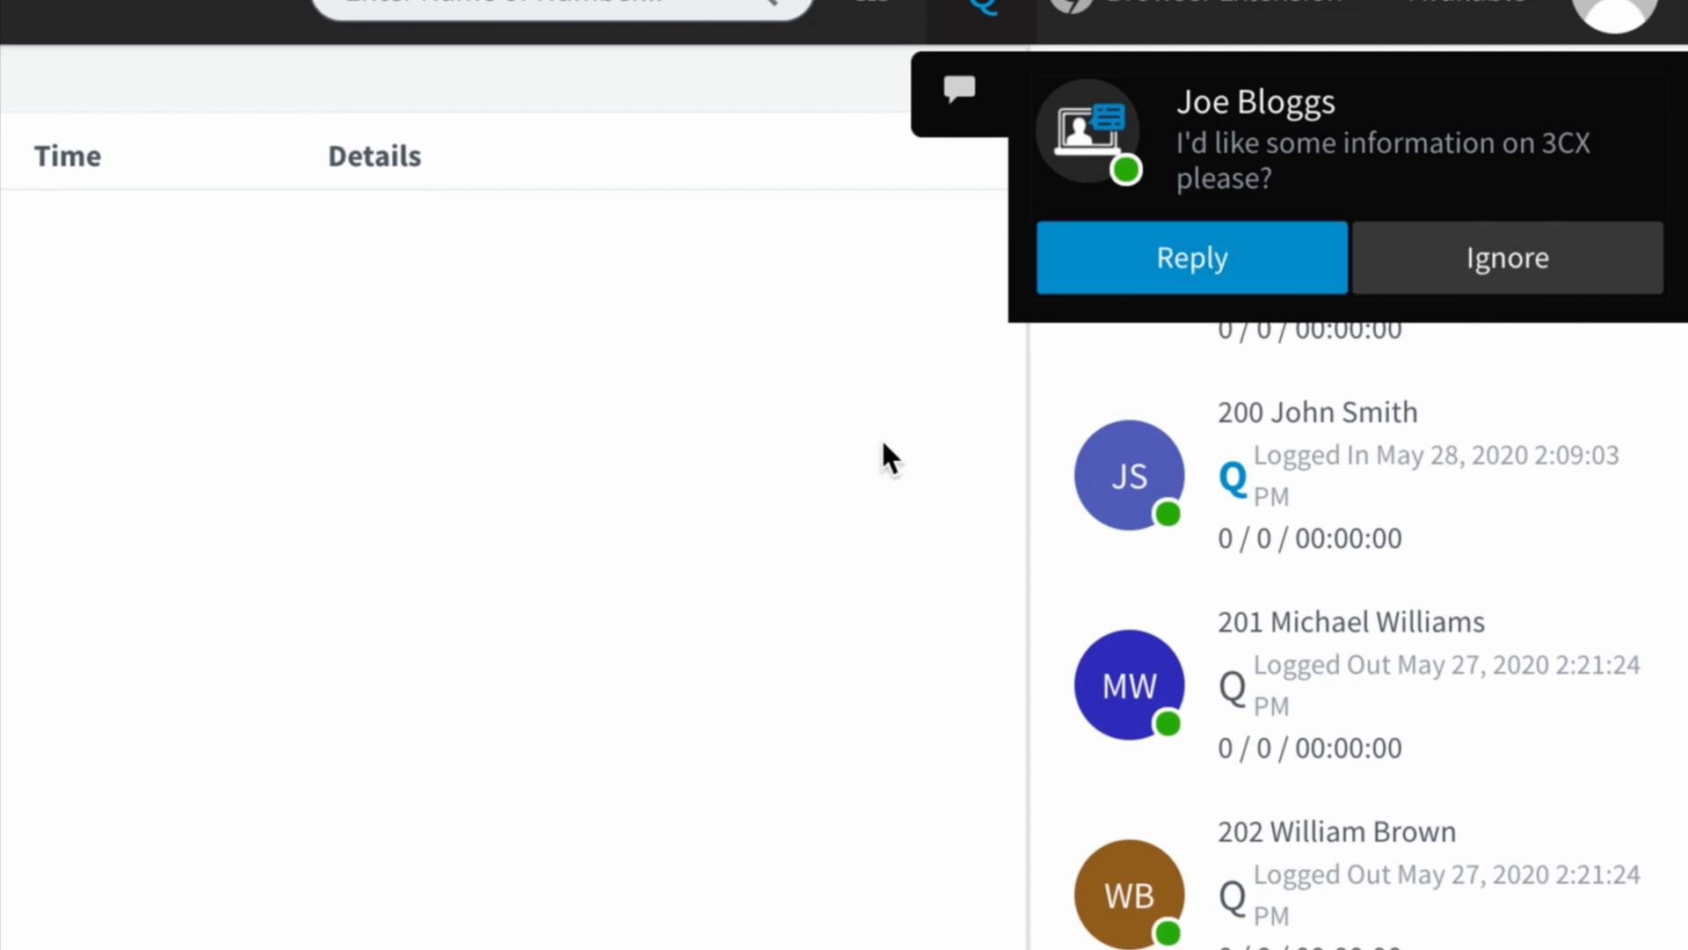
Acknowledge the incoming Joe Bloggs chat notification in the web client
left_click(1507, 257)
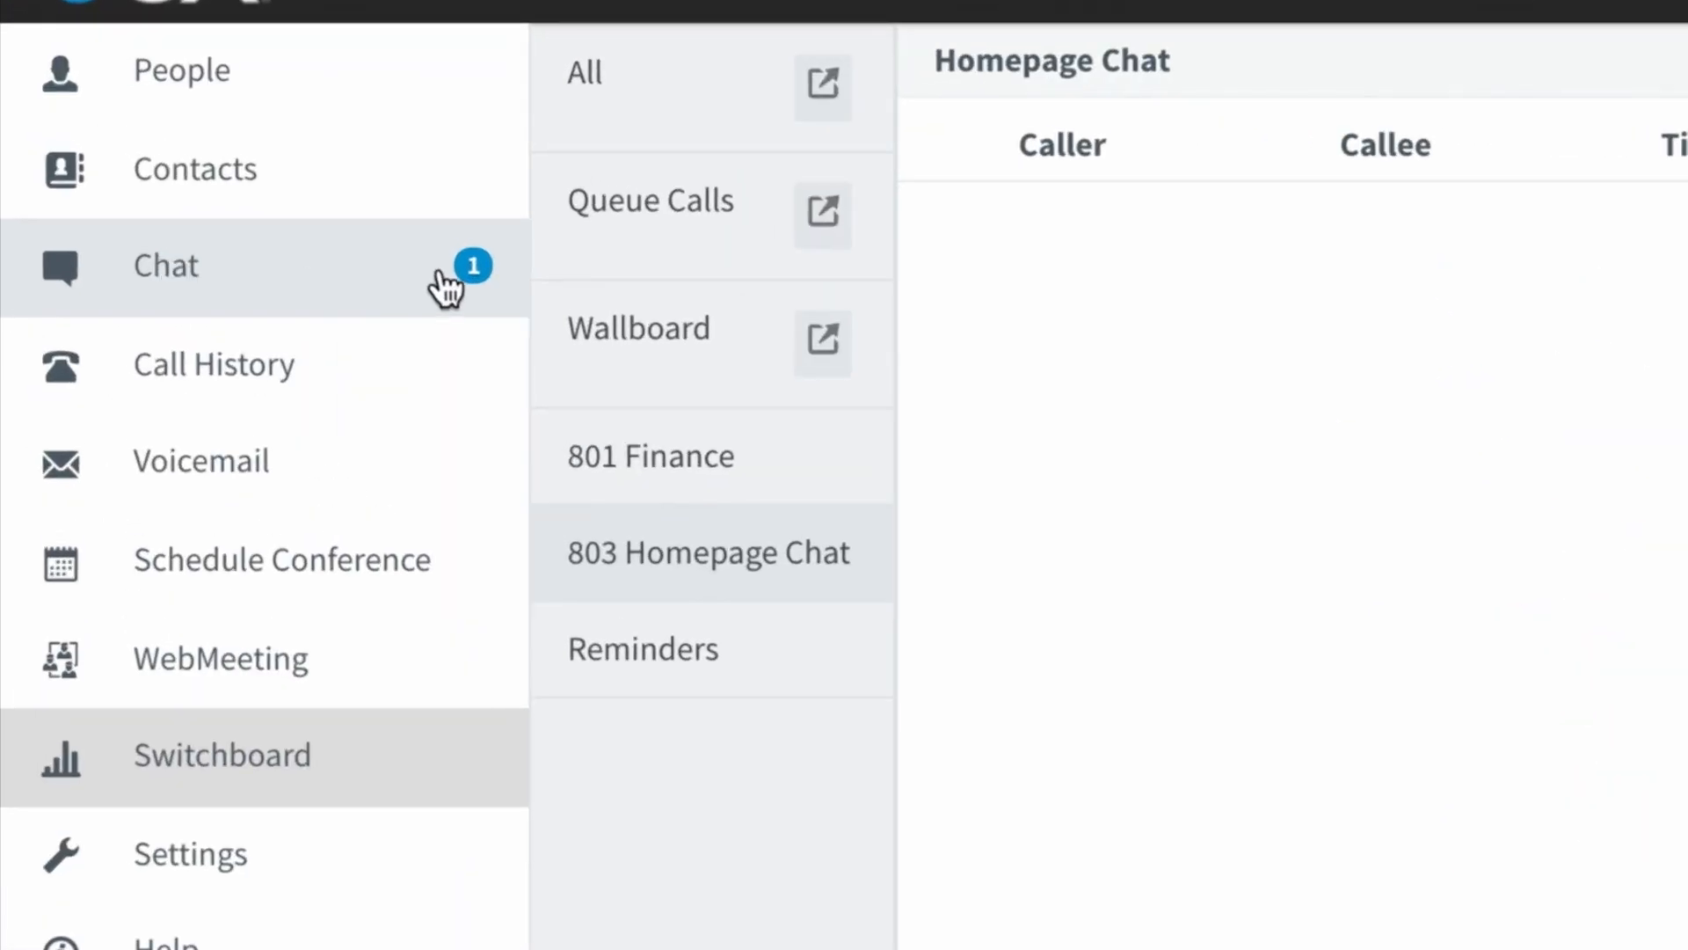
mouse_move(339, 283)
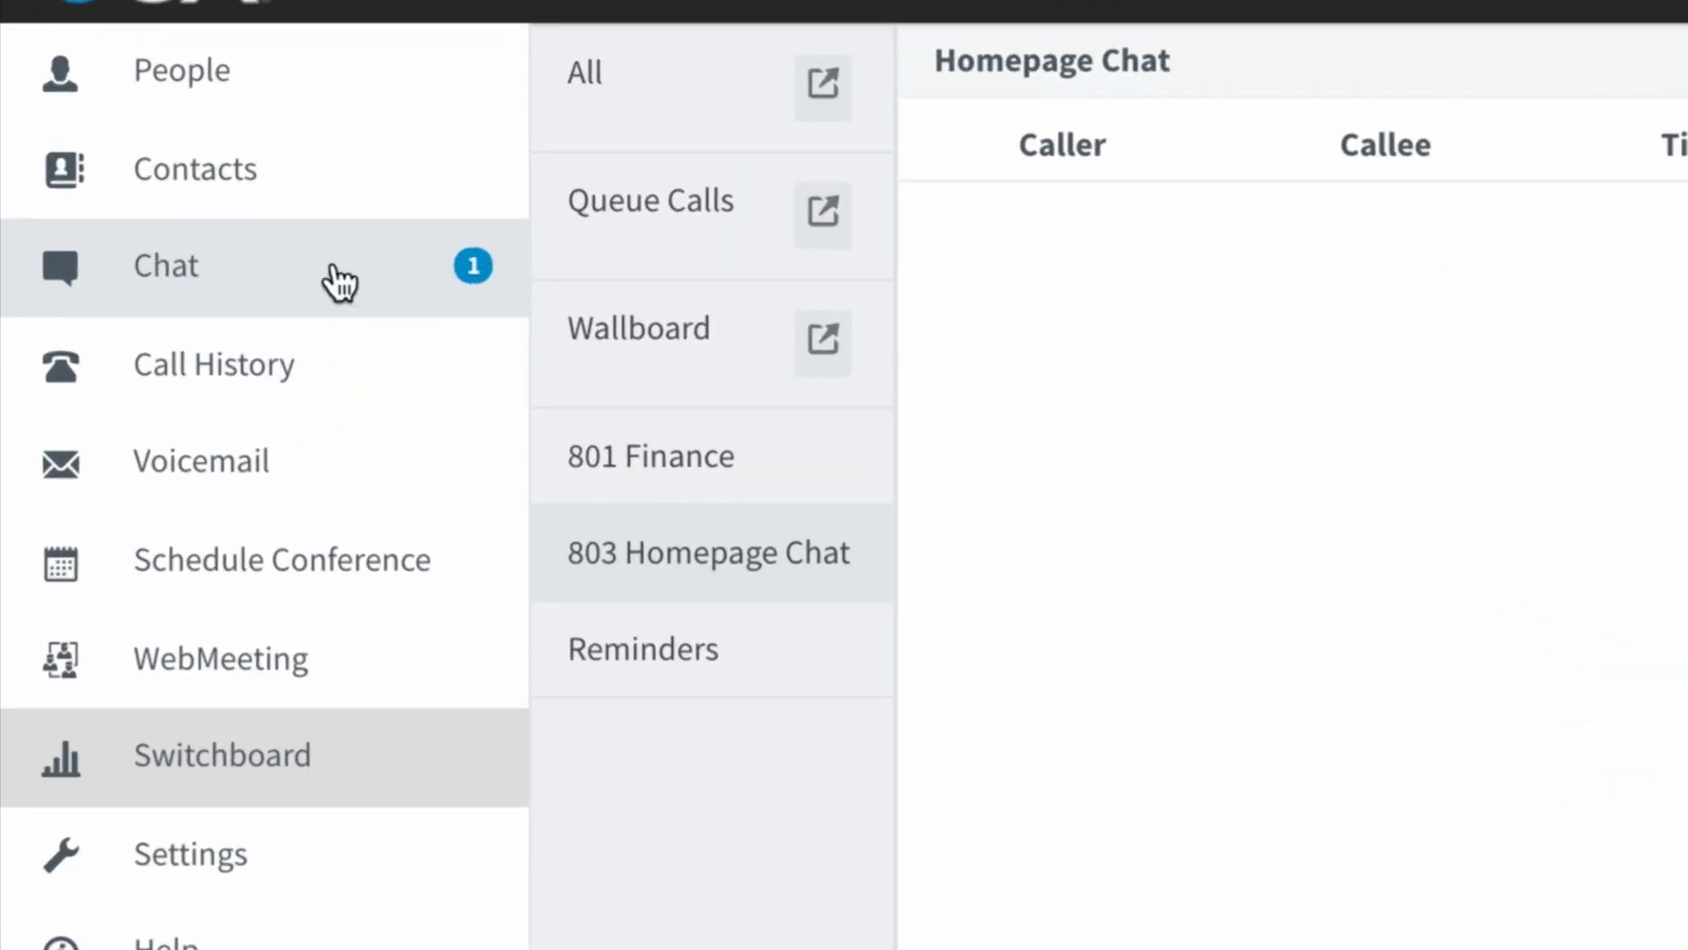
Send Joe Bloggs 'How would a quick call work for you now?' from his conversation
left_click(166, 265)
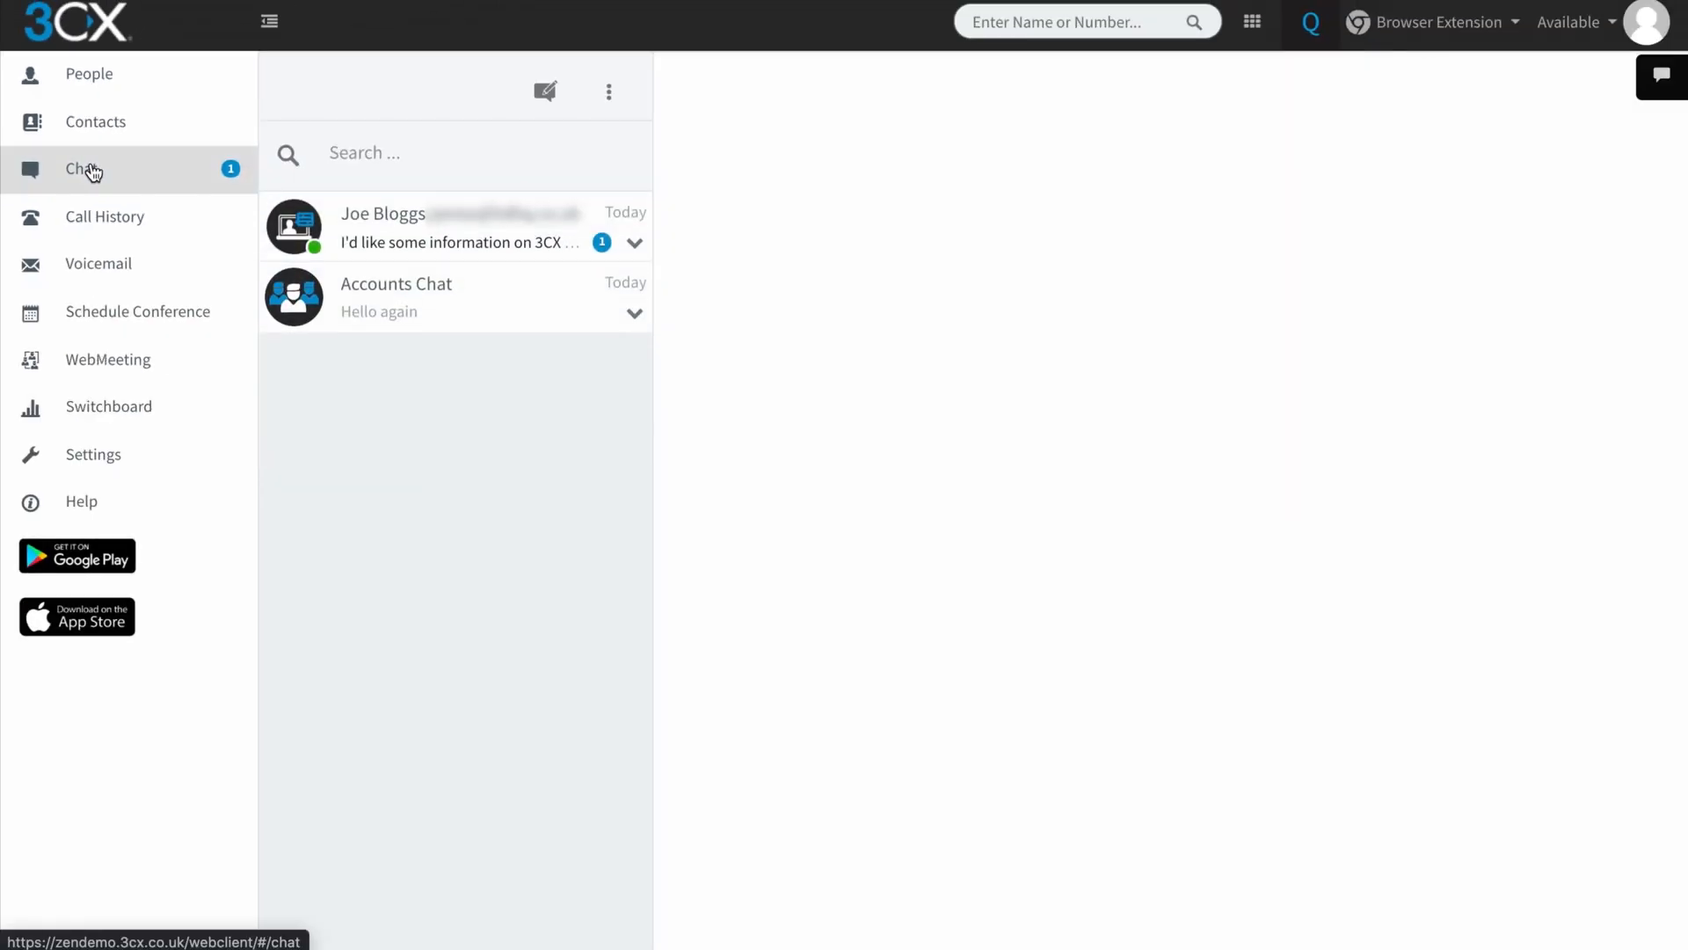
mouse_move(440, 267)
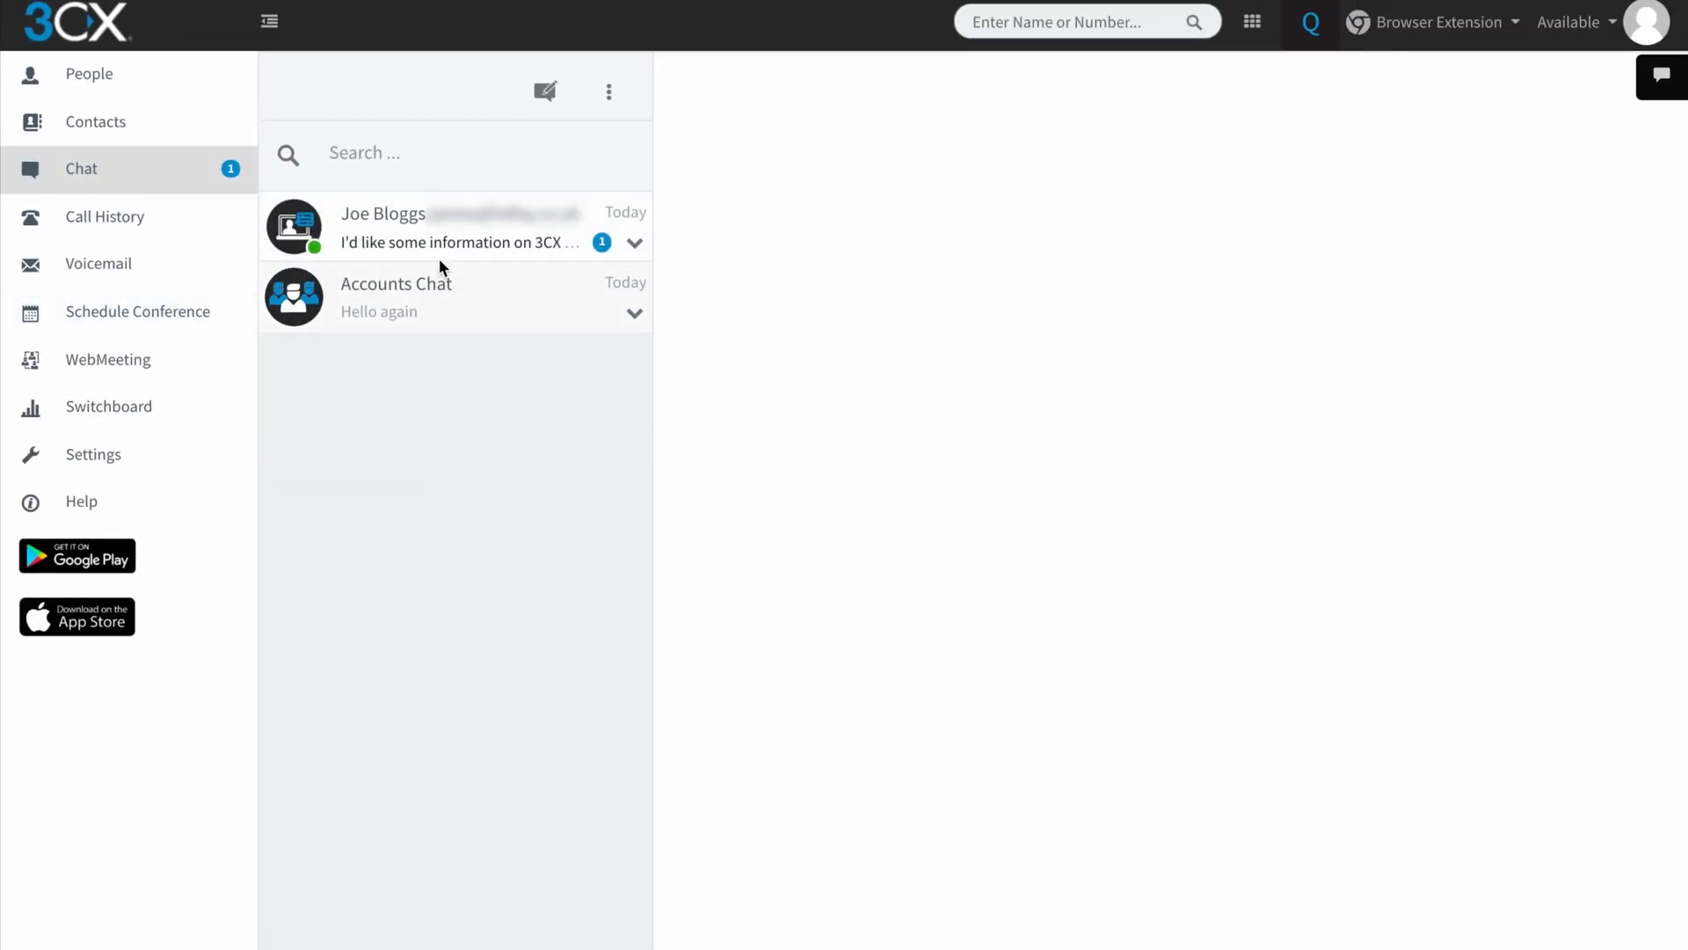
left_click(452, 227)
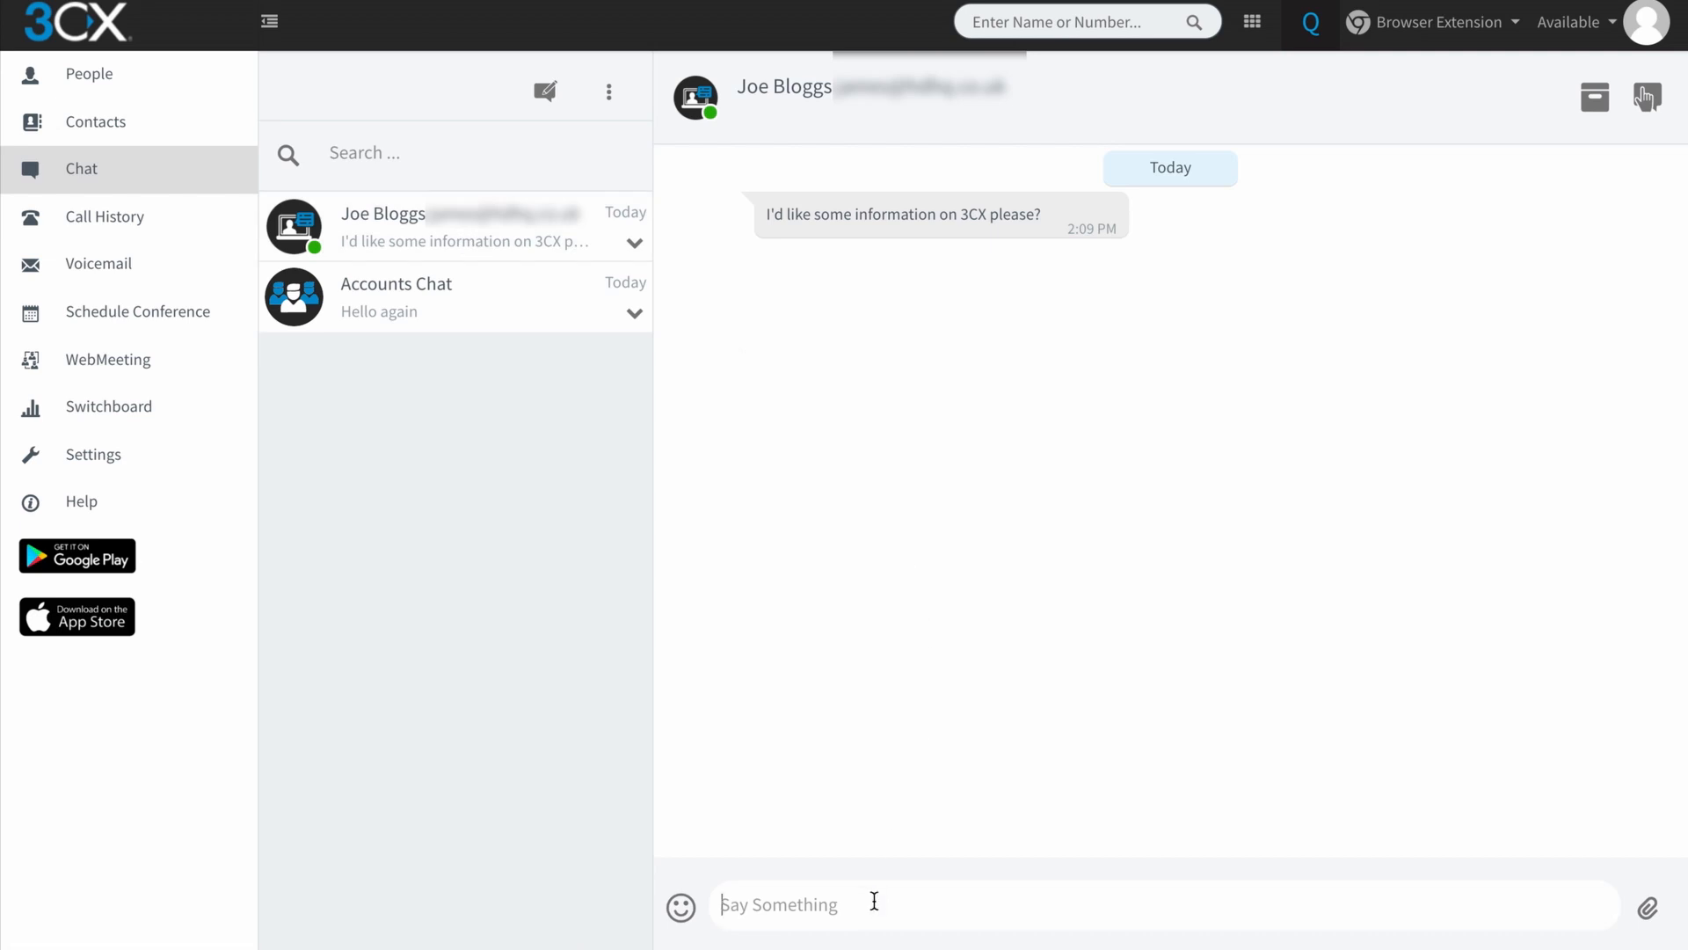
type("How would a quick call")
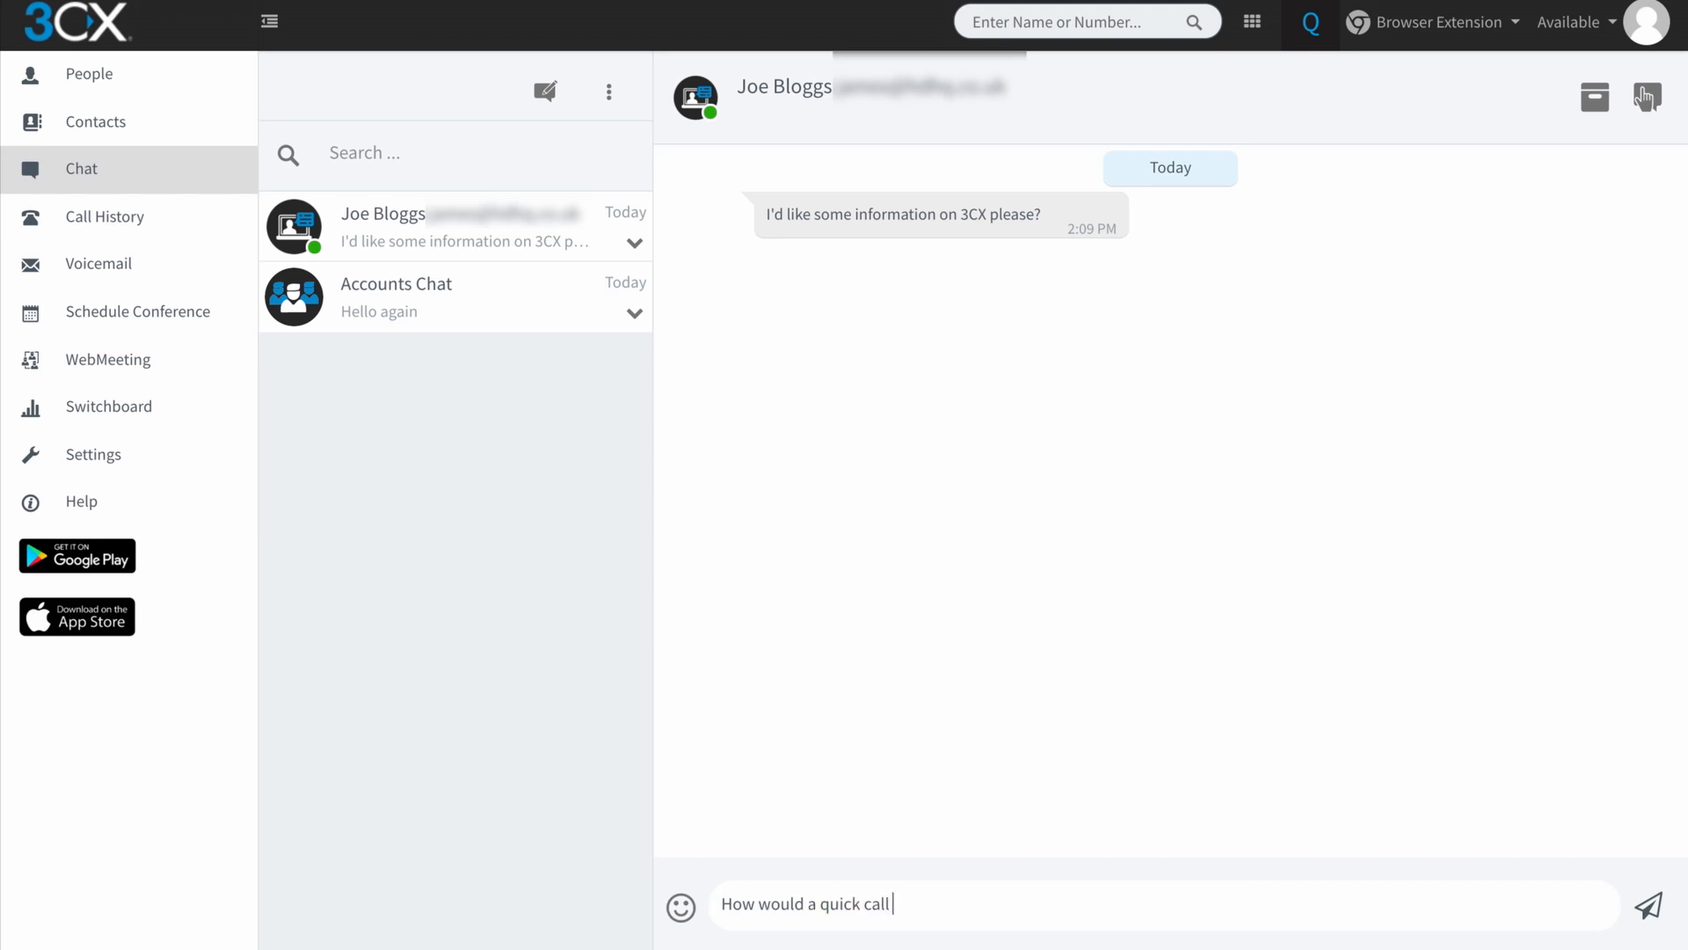
type("work for you")
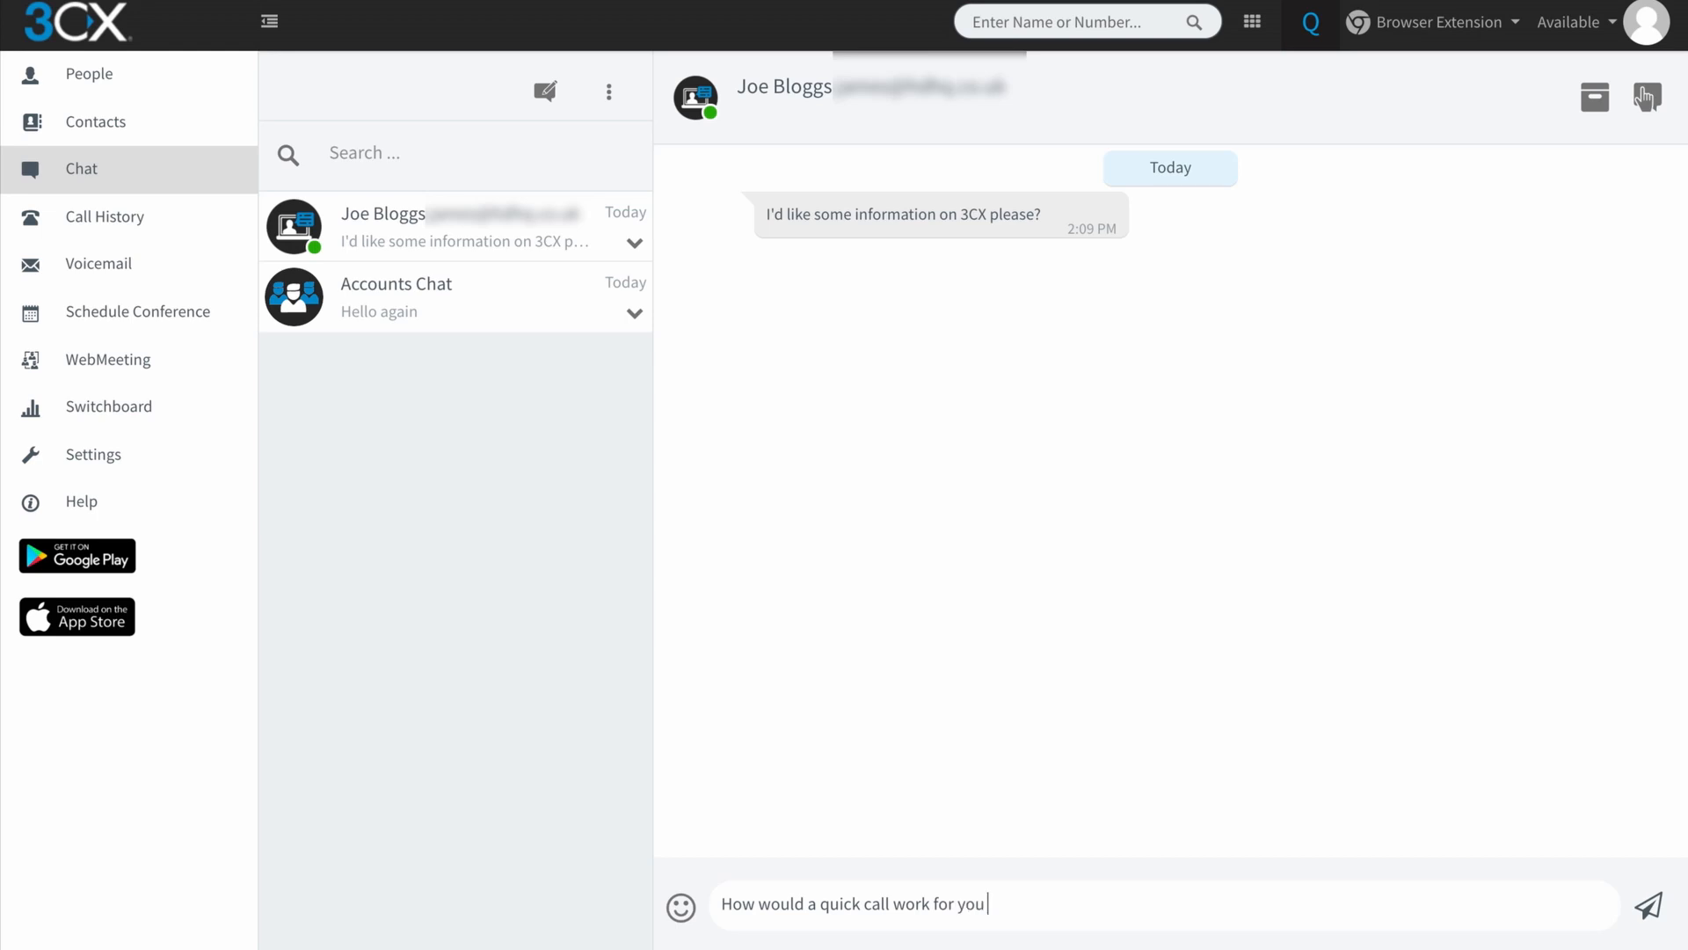
key("Return")
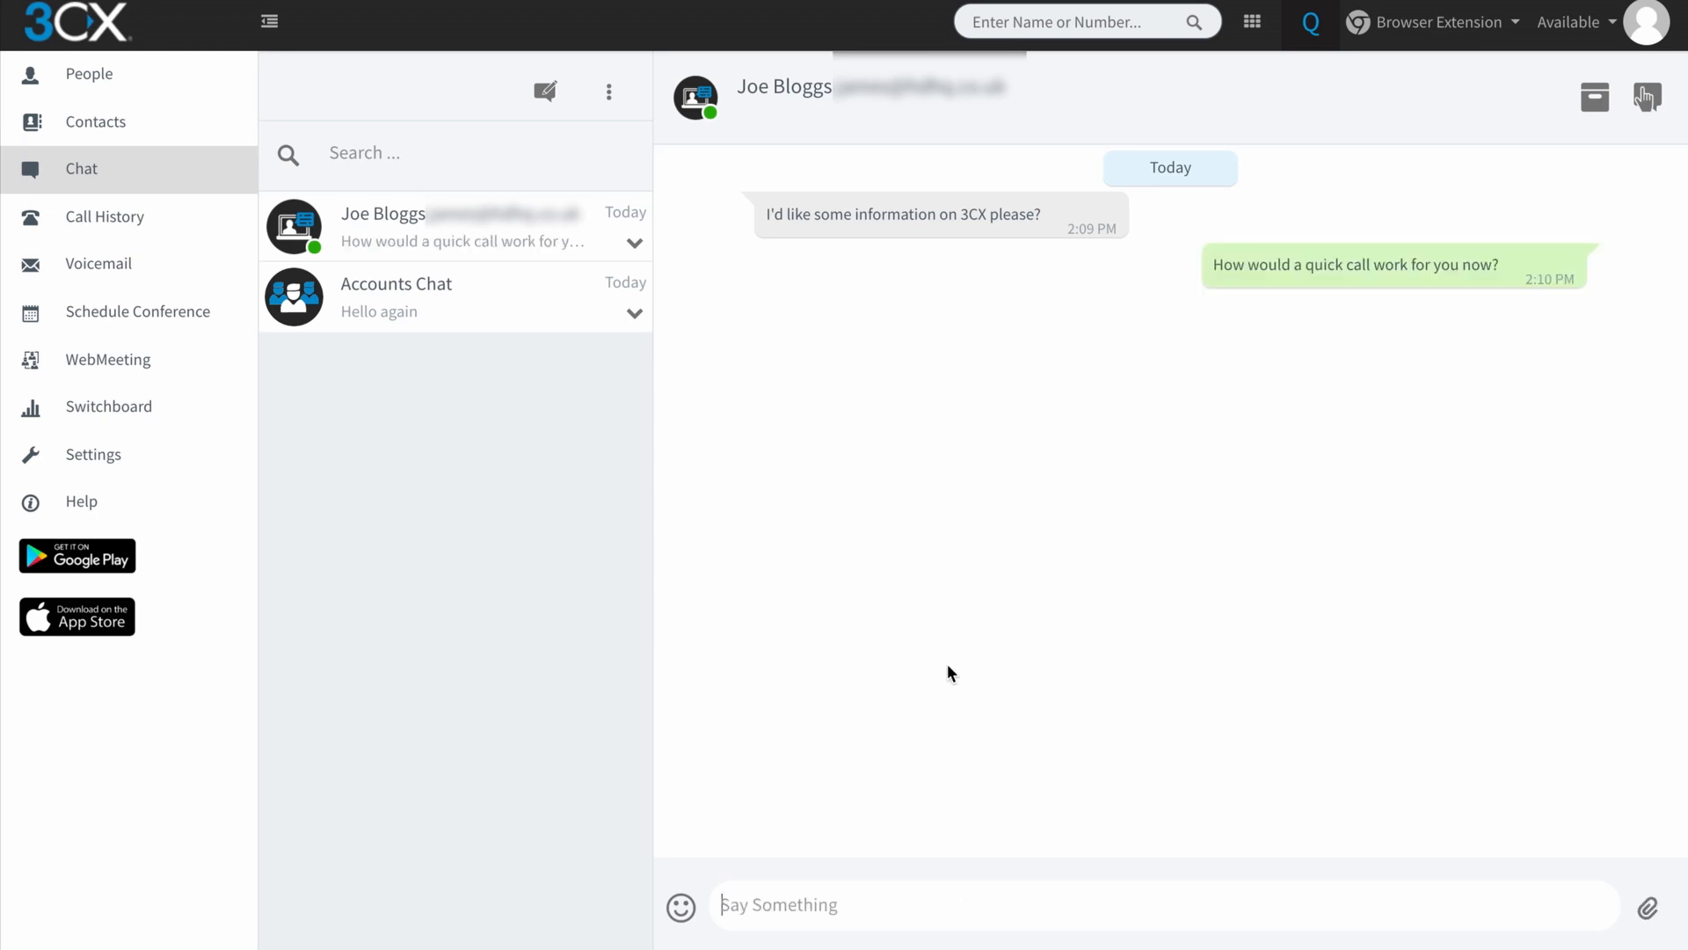
mouse_move(939, 577)
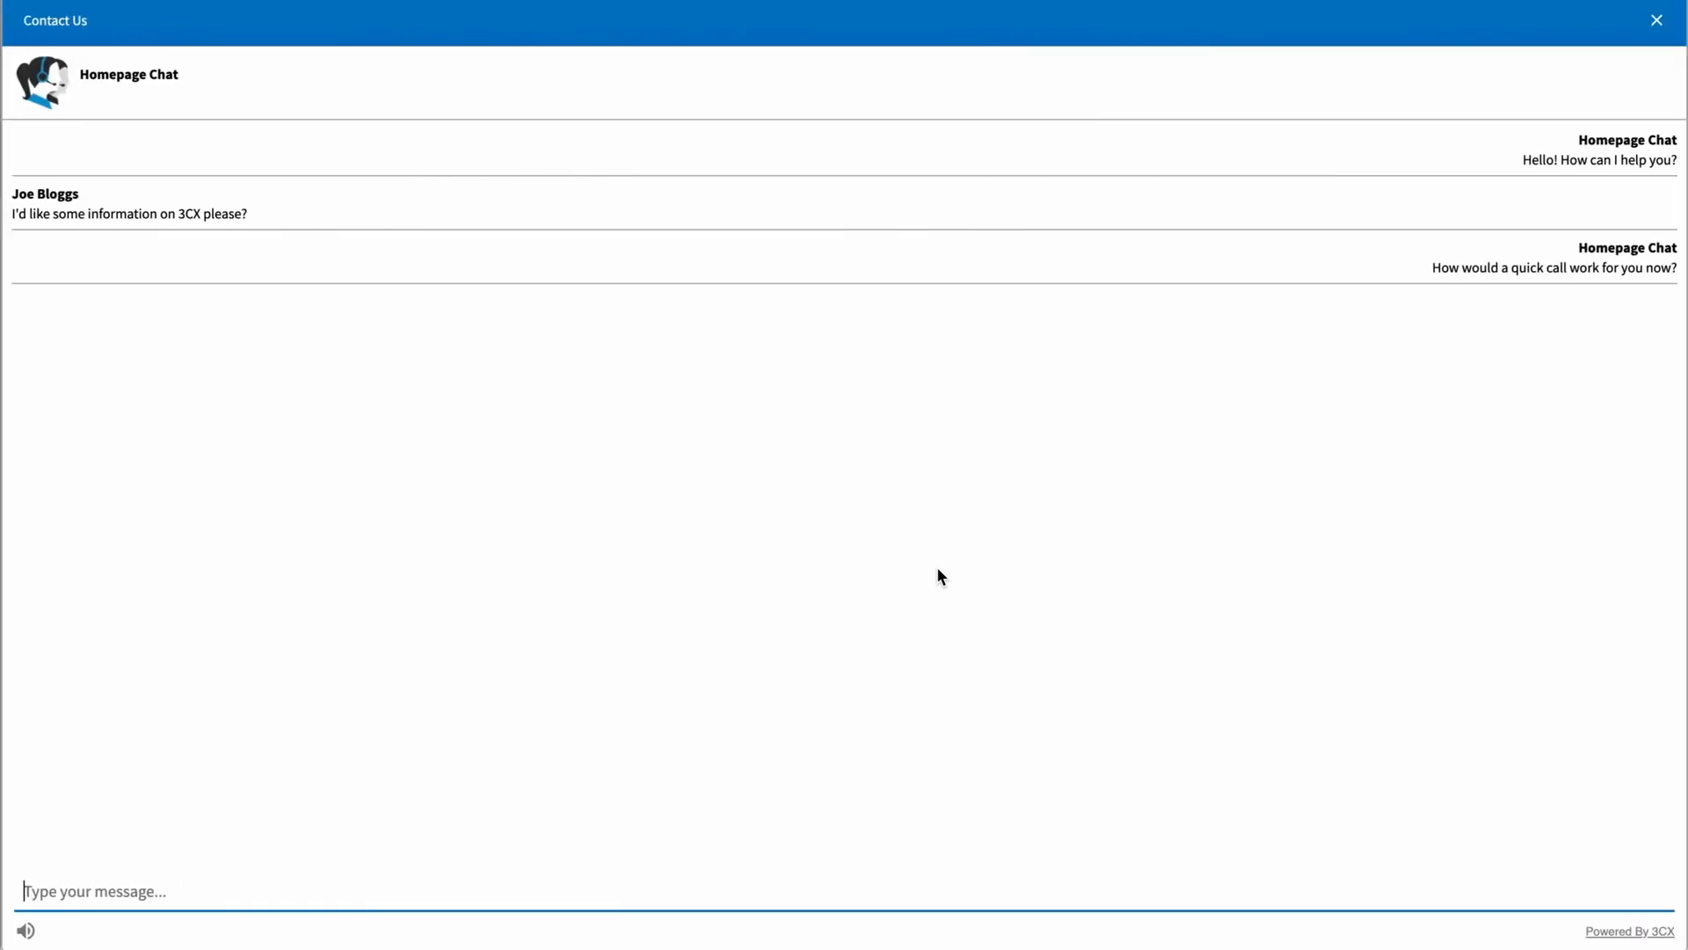
mouse_move(1474, 287)
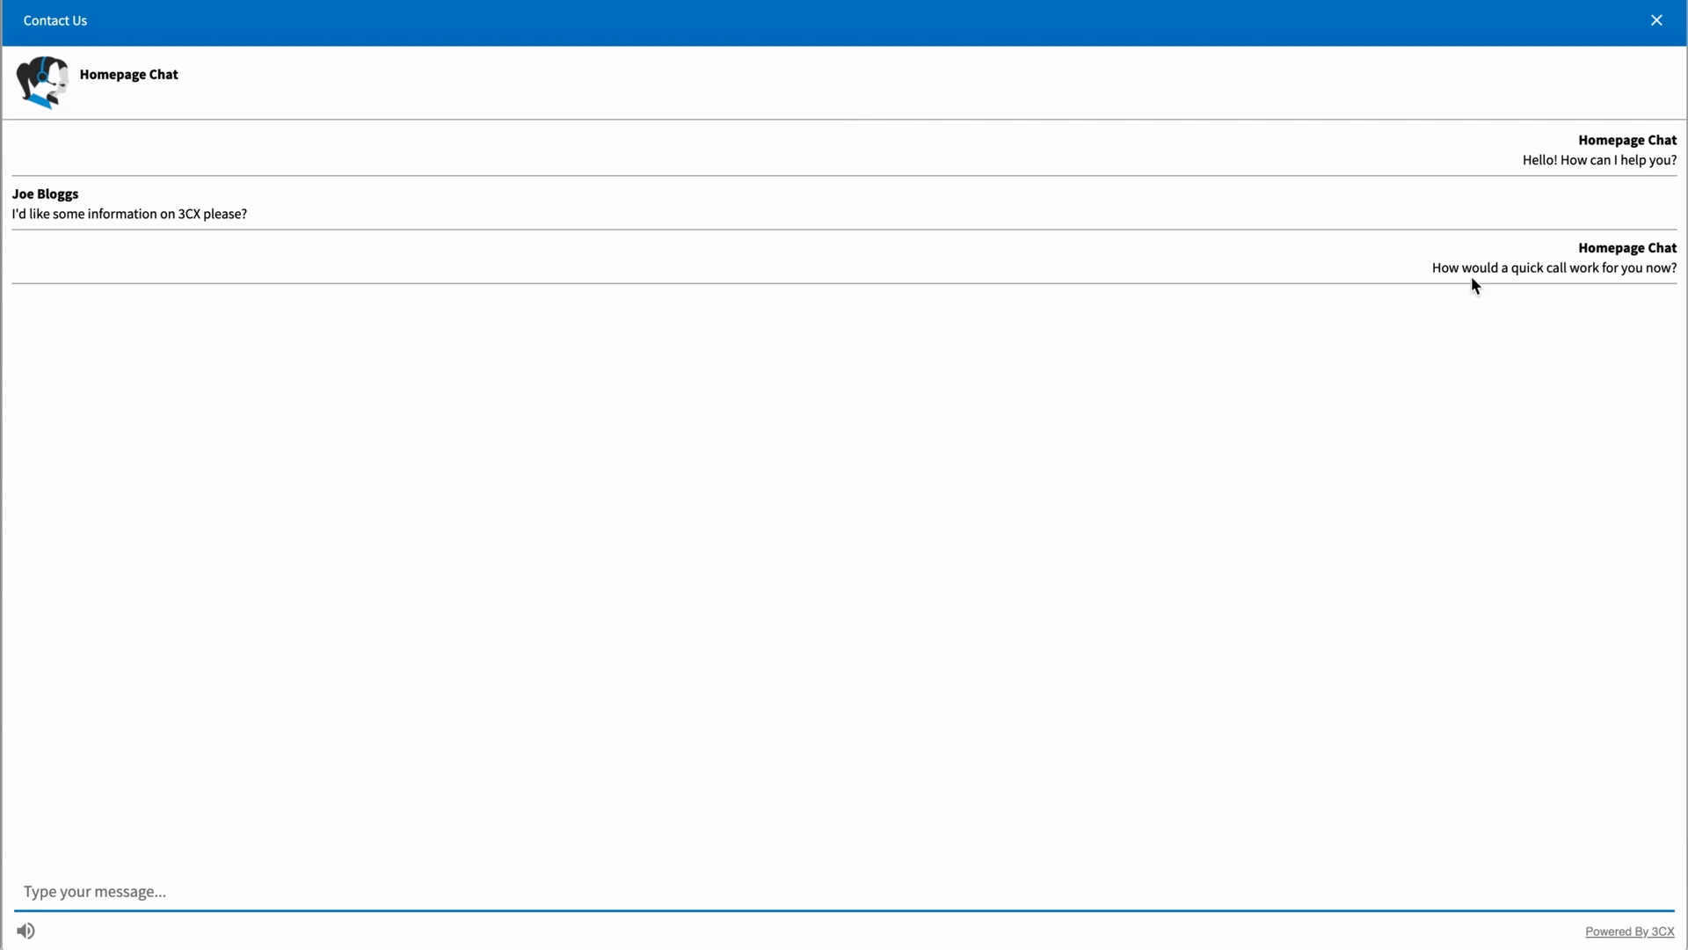
mouse_move(1551, 337)
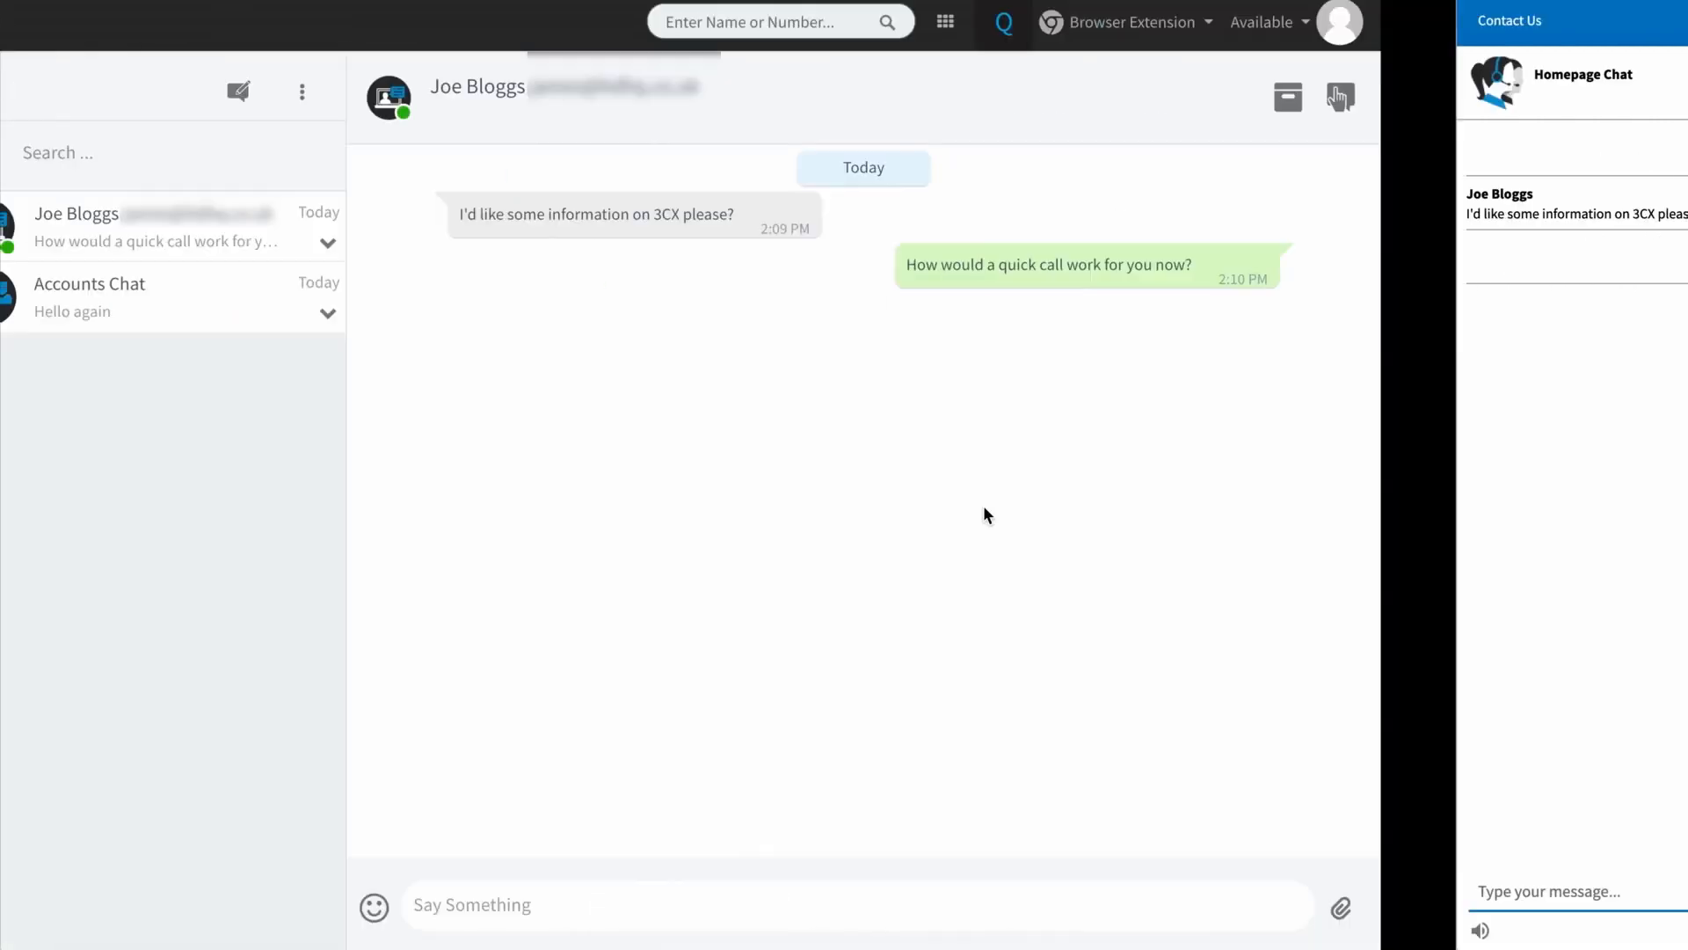
Show the Switchboard with its queues and agent status, then return to Joe Bloggs's Live Chat window
left_click(269, 21)
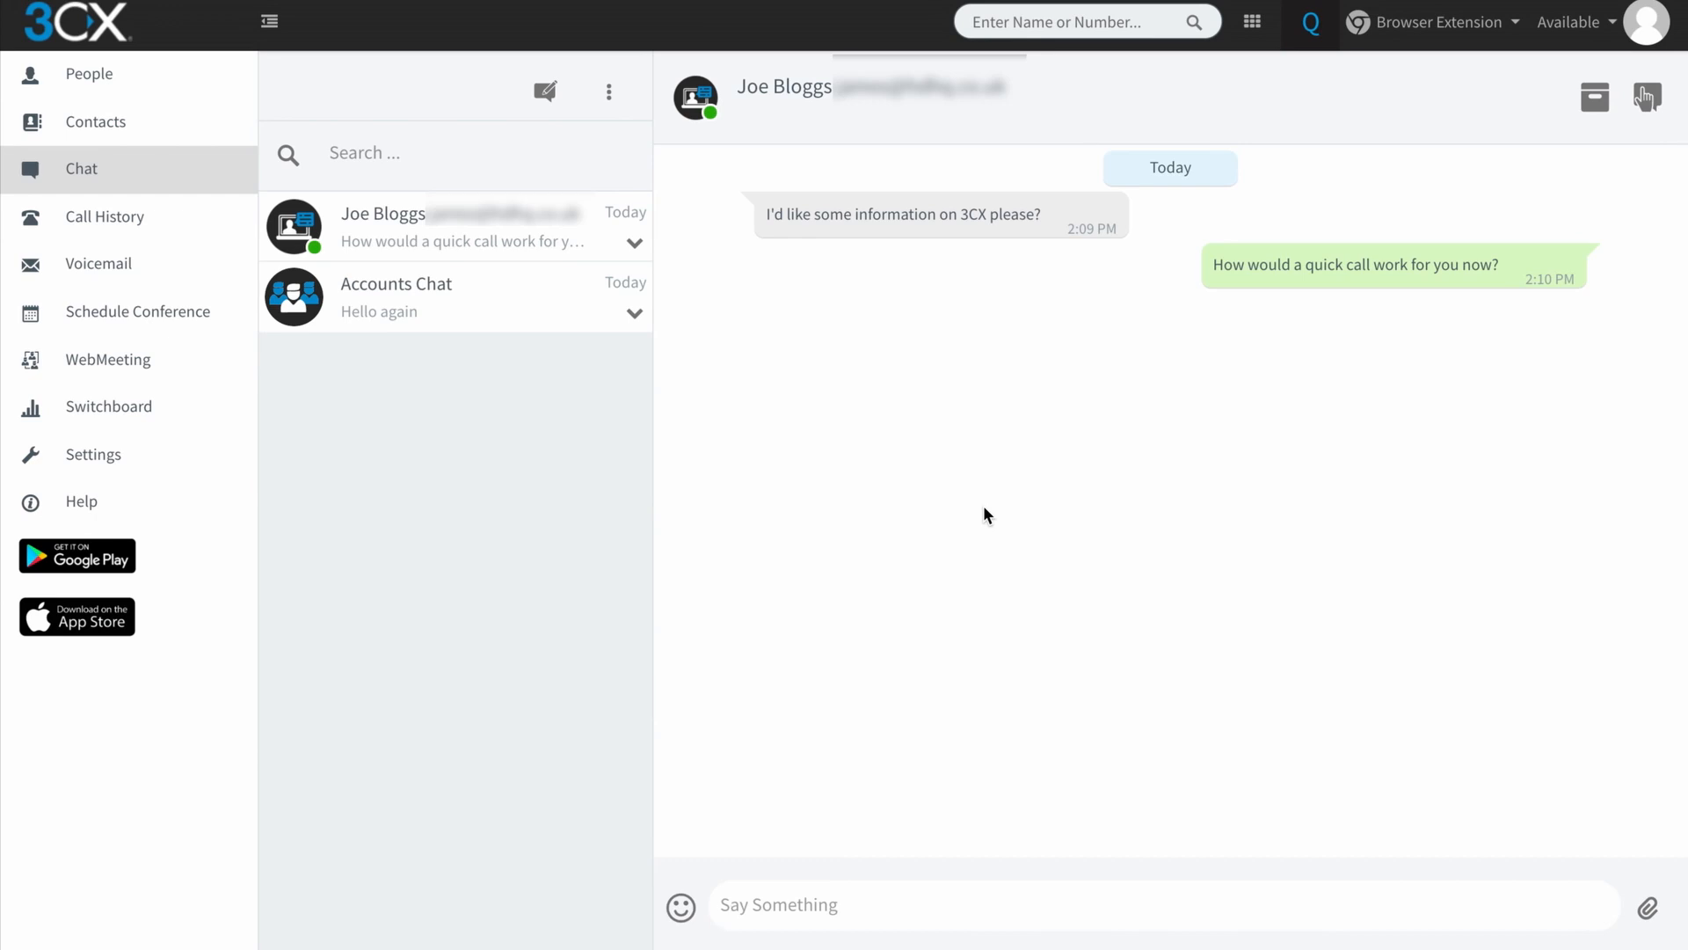
mouse_move(279, 410)
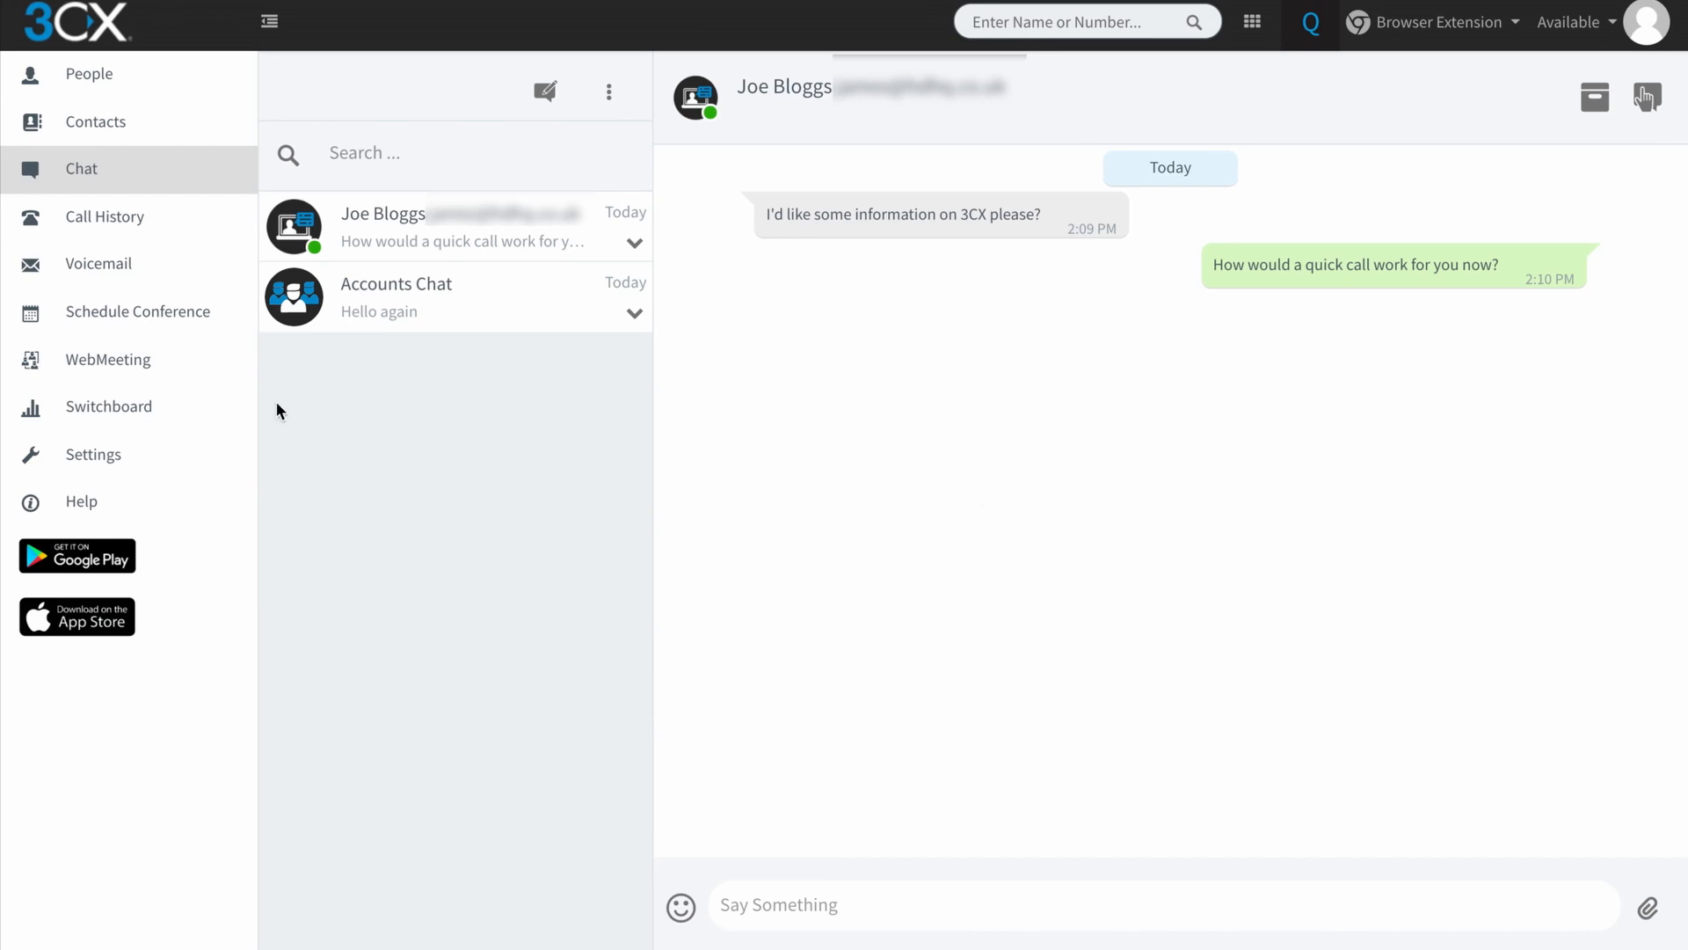
left_click(107, 407)
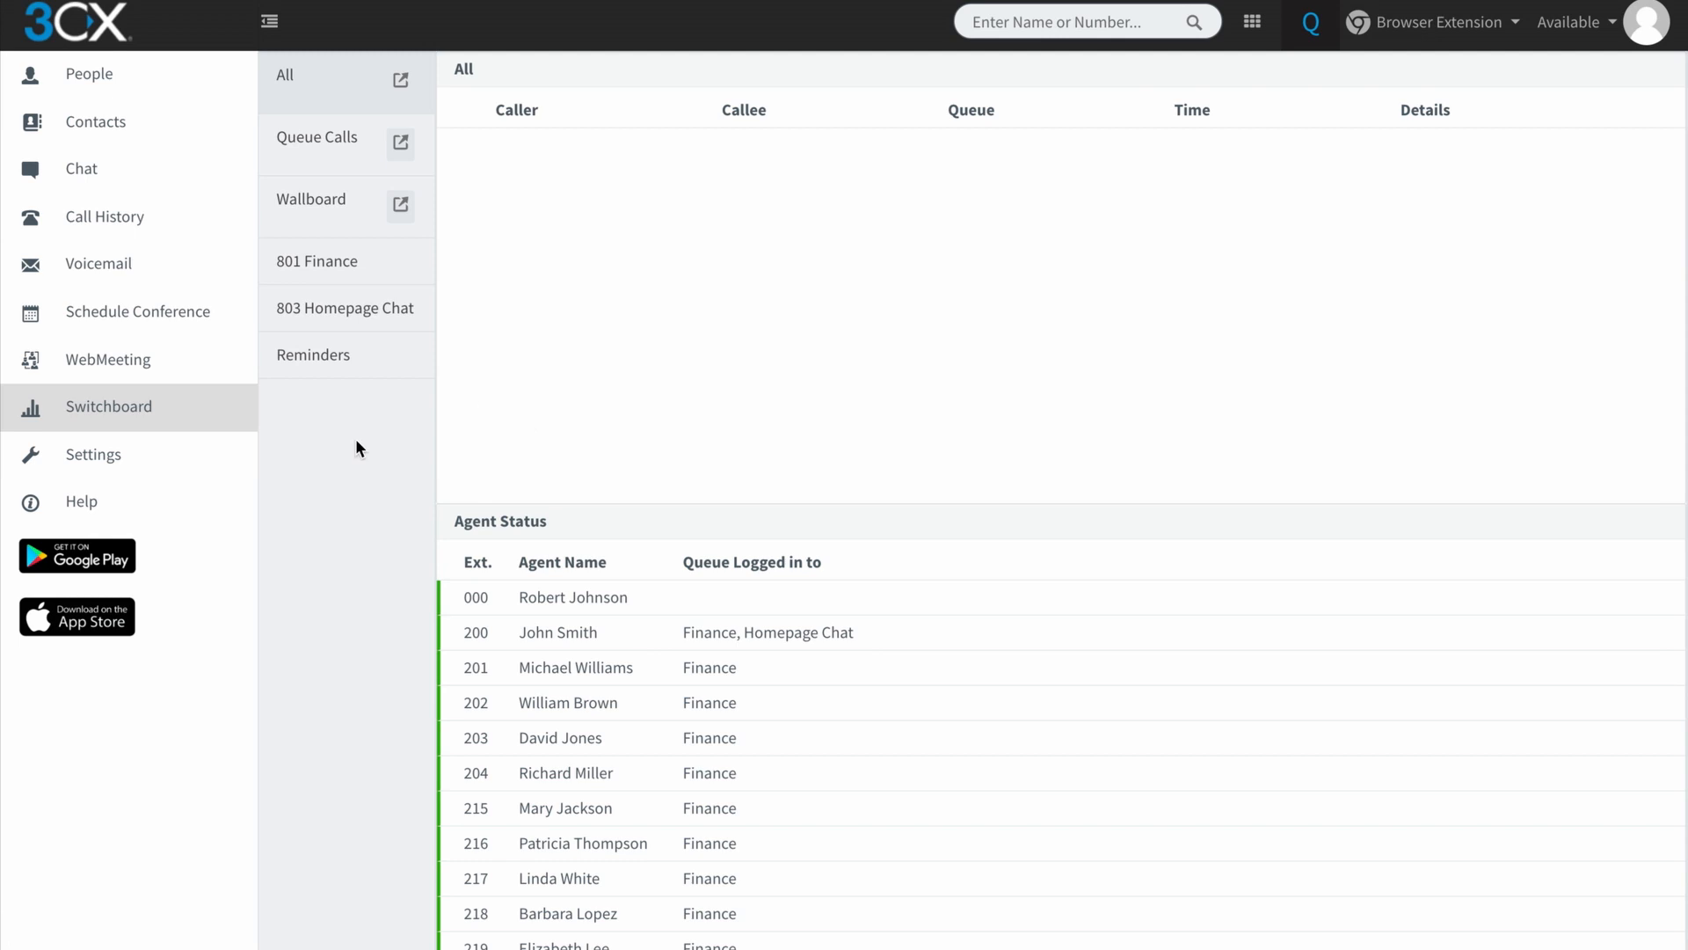
left_click(345, 306)
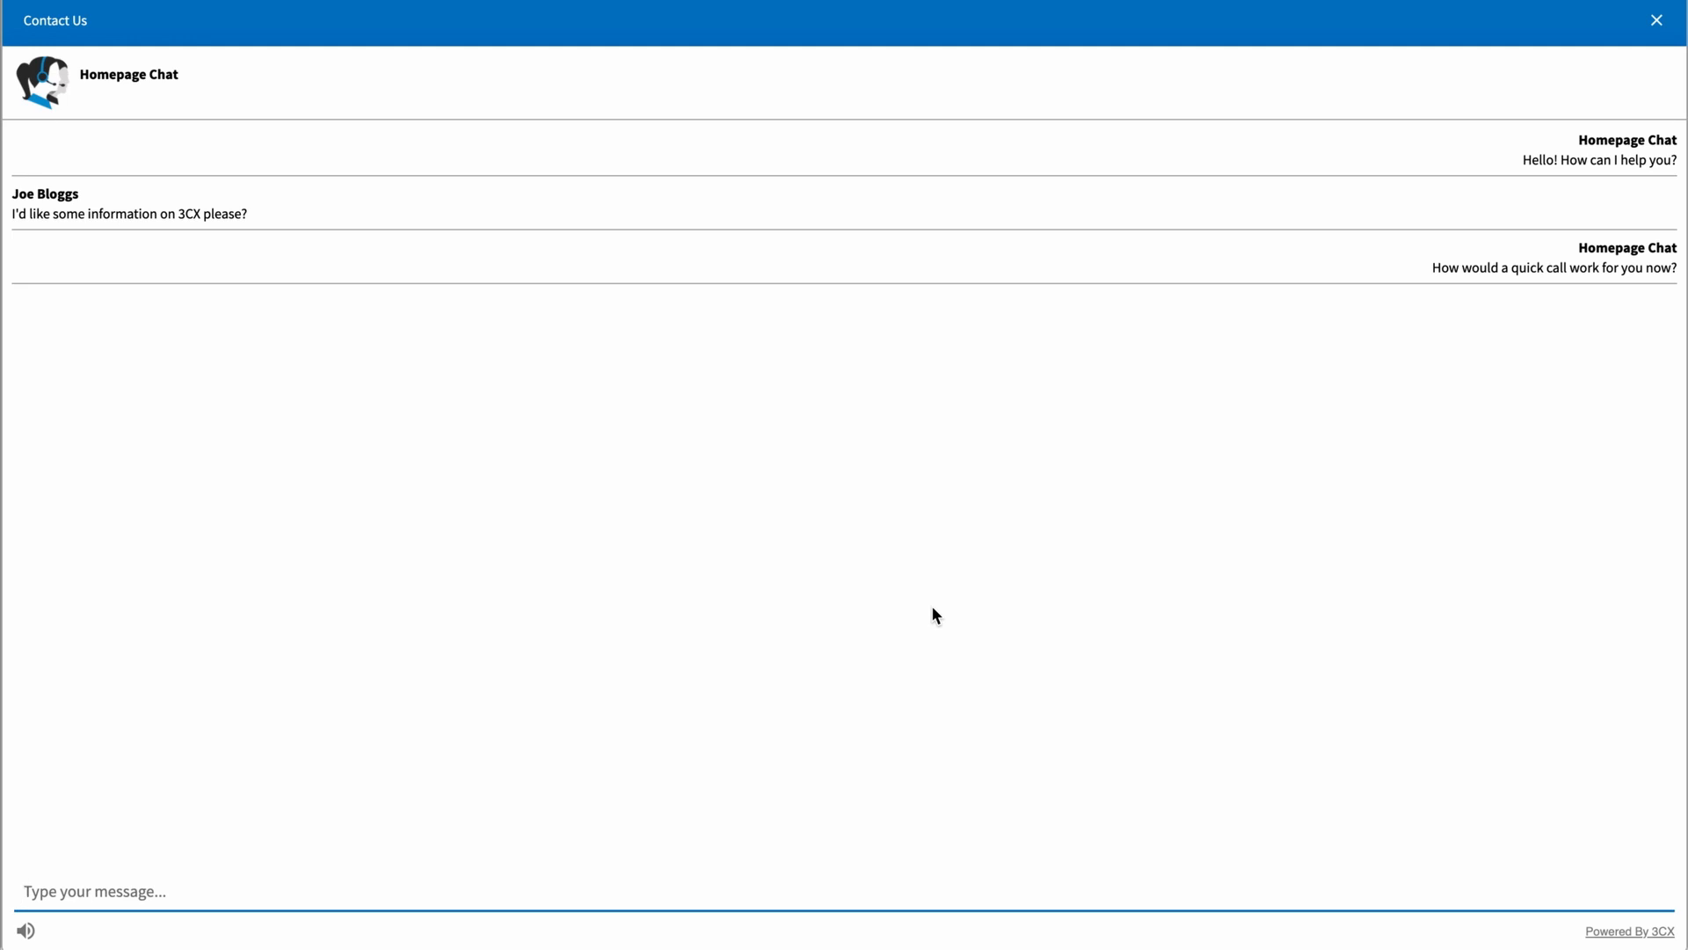
mouse_move(1659, 76)
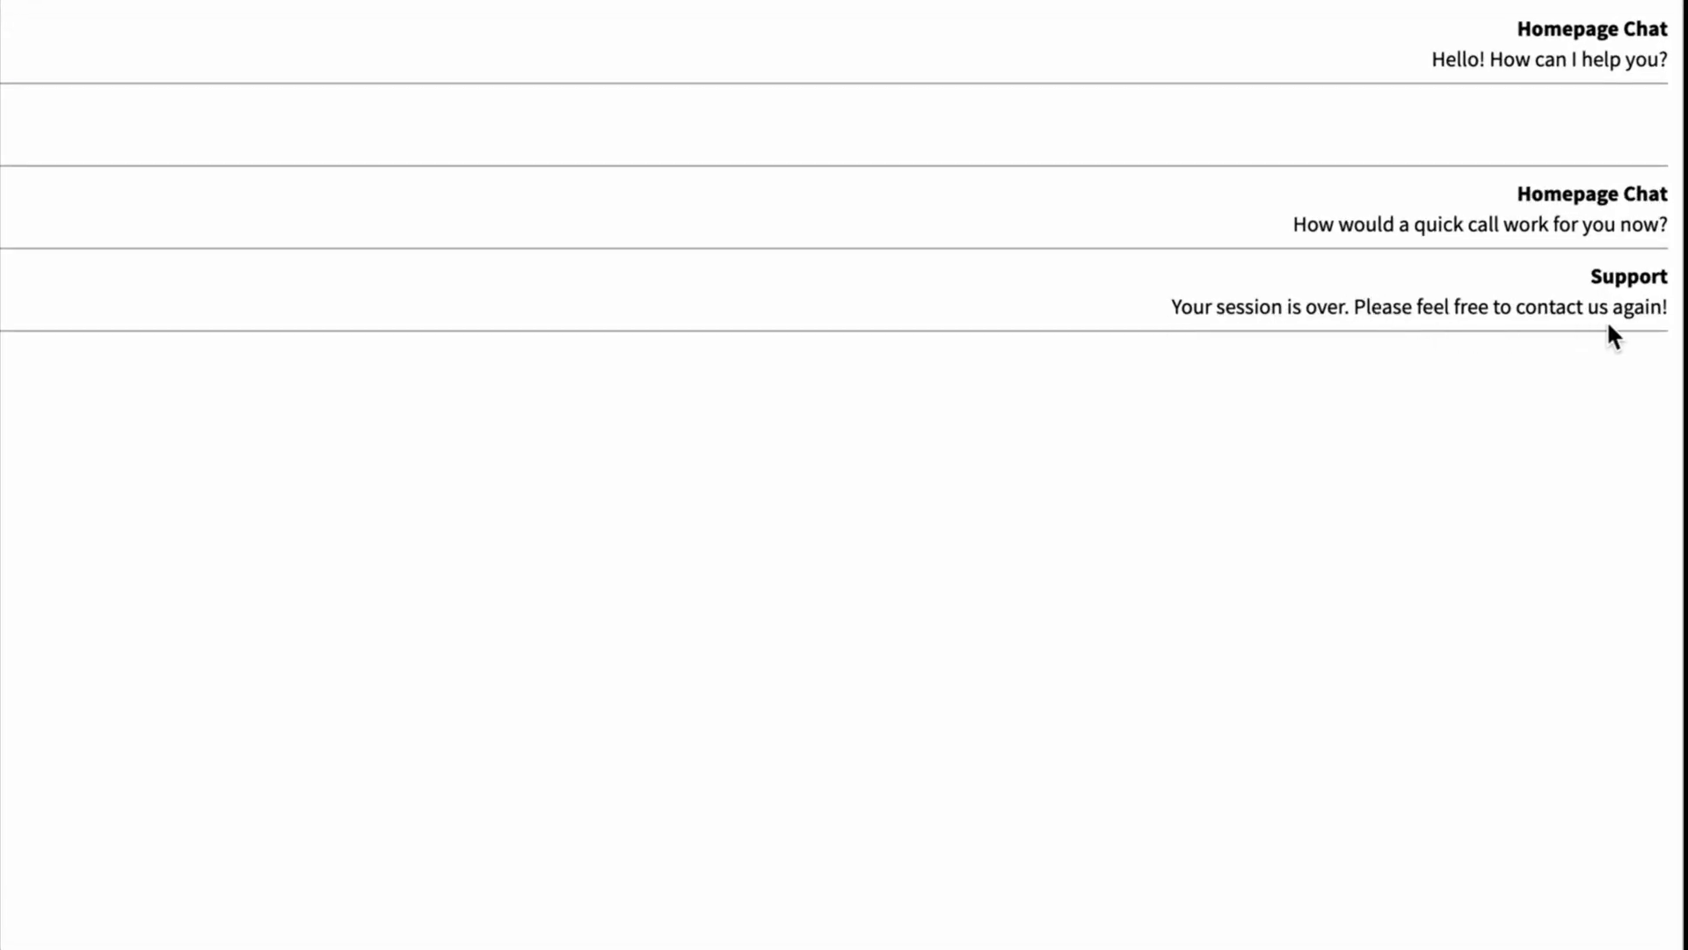
Scroll the Contact Us chat to read the 'Your session is over' message
scroll("up", 3)
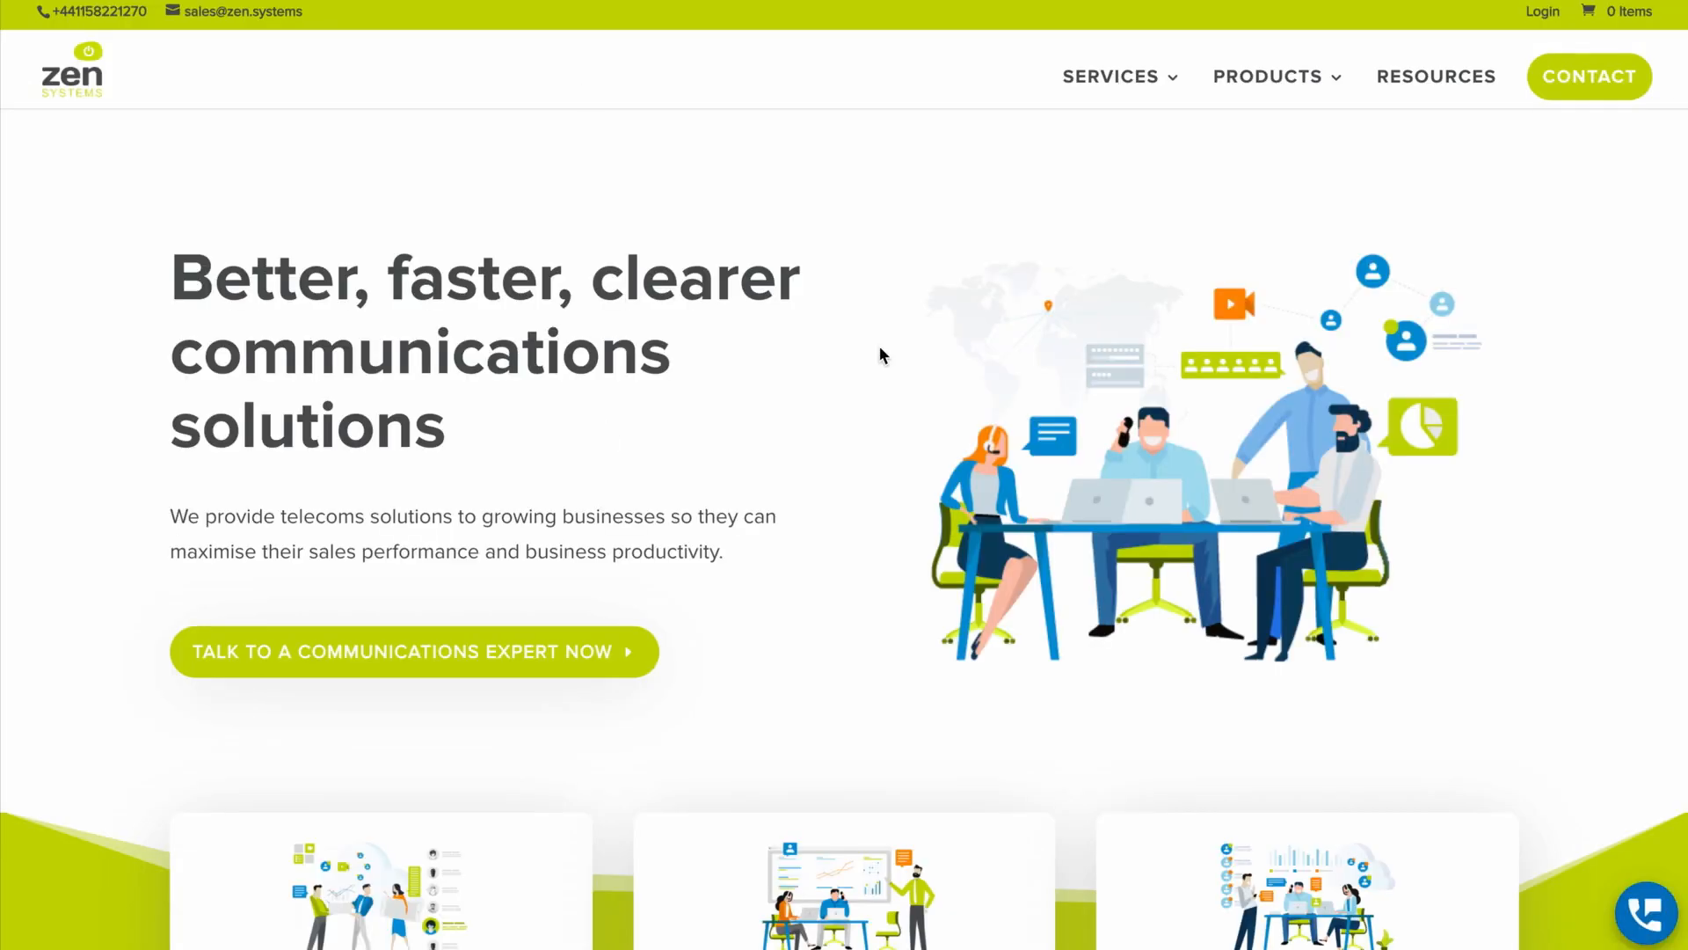
mouse_move(1646, 913)
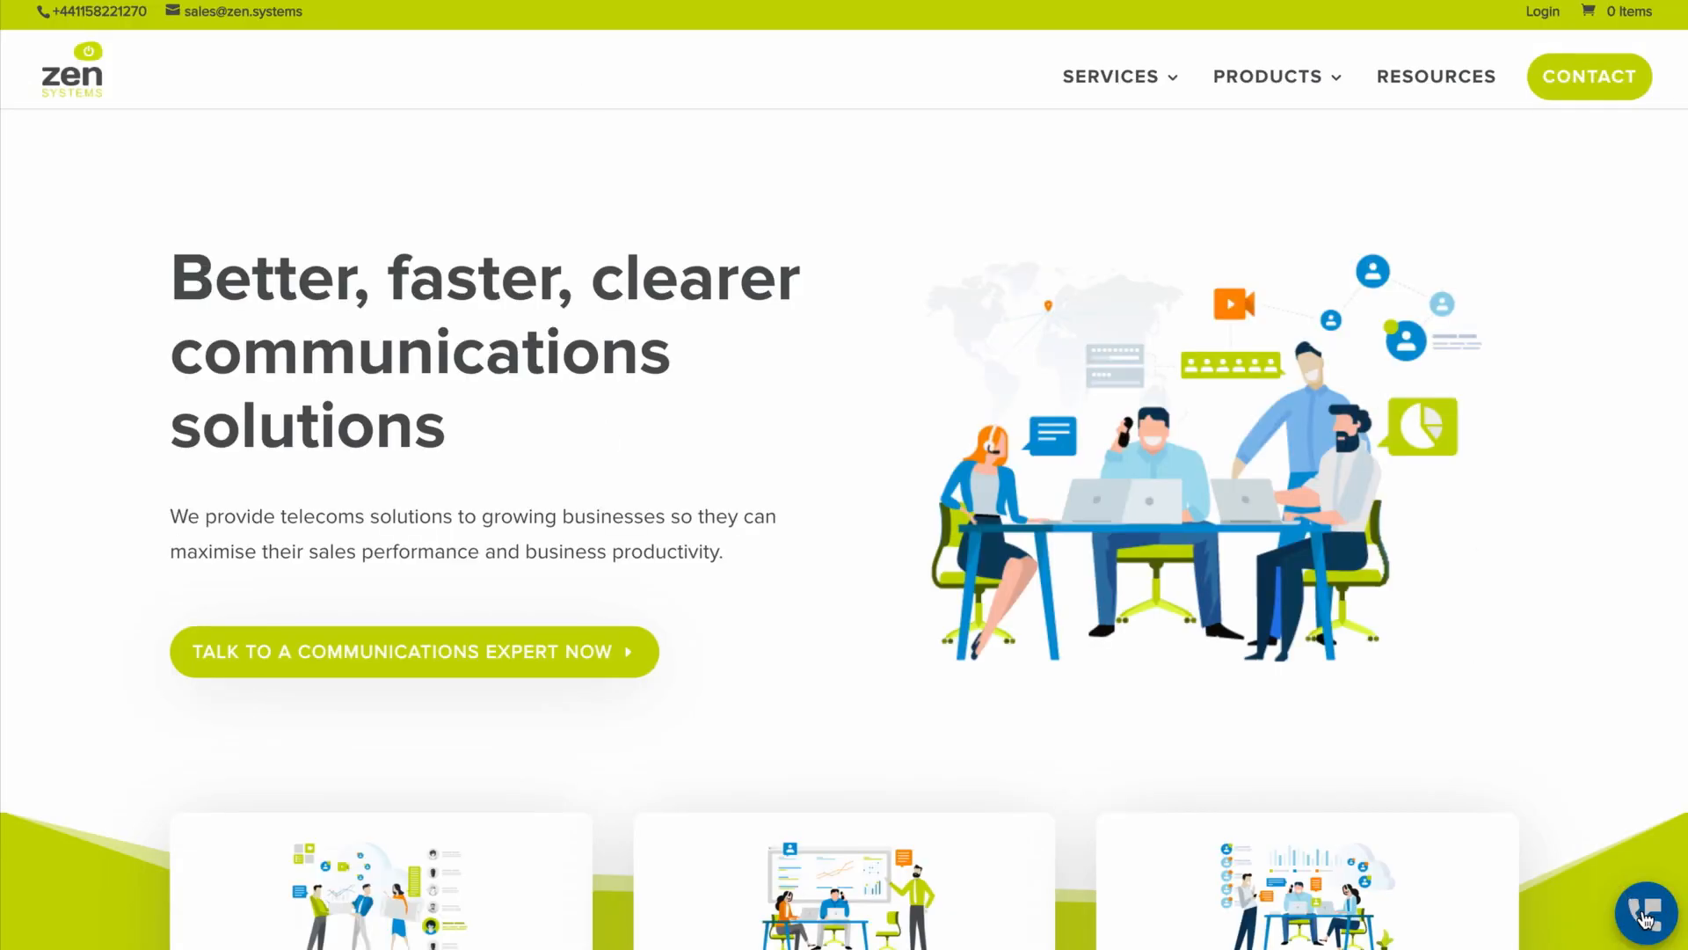
Start a new website chat and send 'Hi Could you please assist me?' as the visitor
left_click(1648, 913)
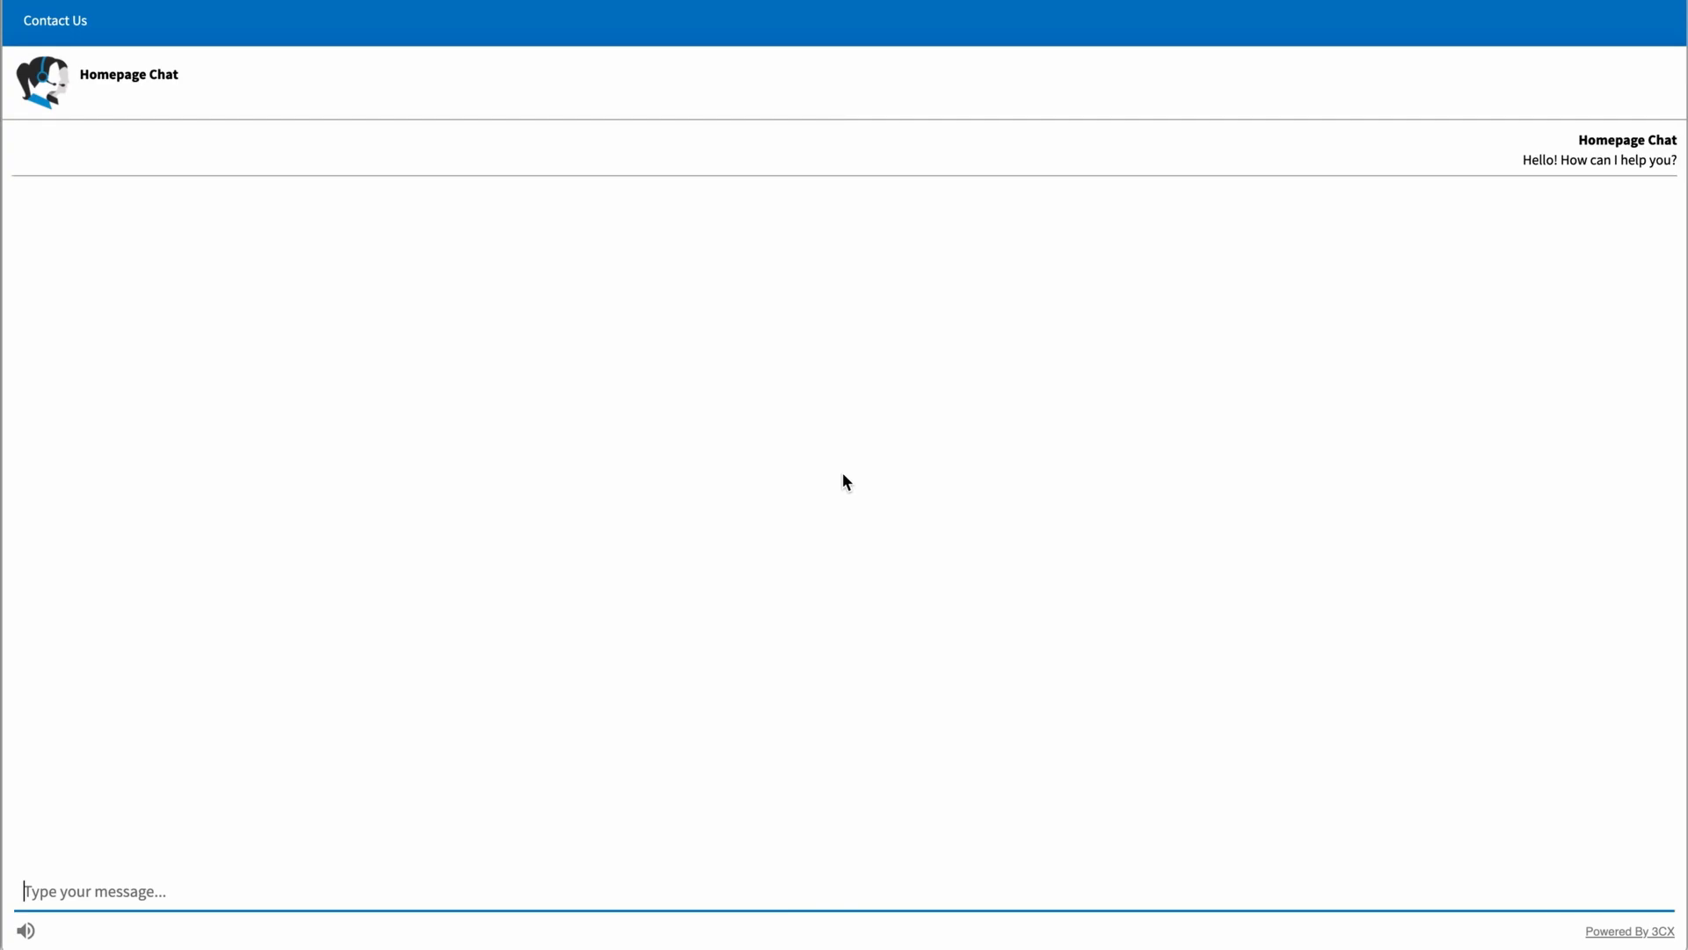
mouse_move(361, 612)
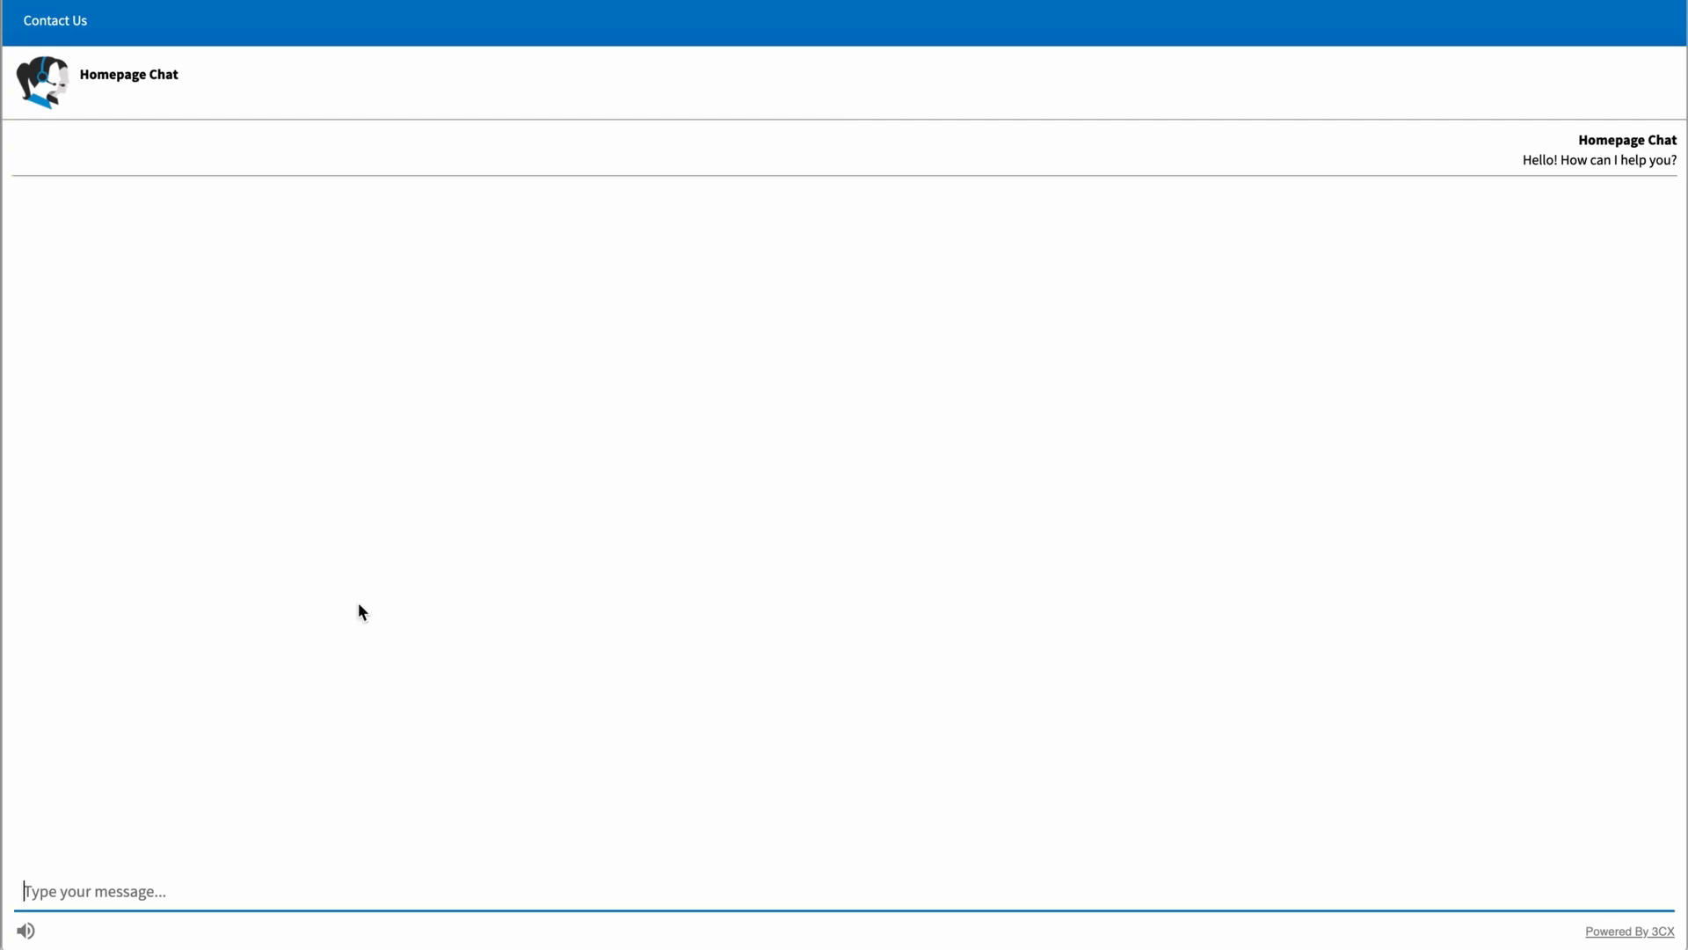
type("Hi")
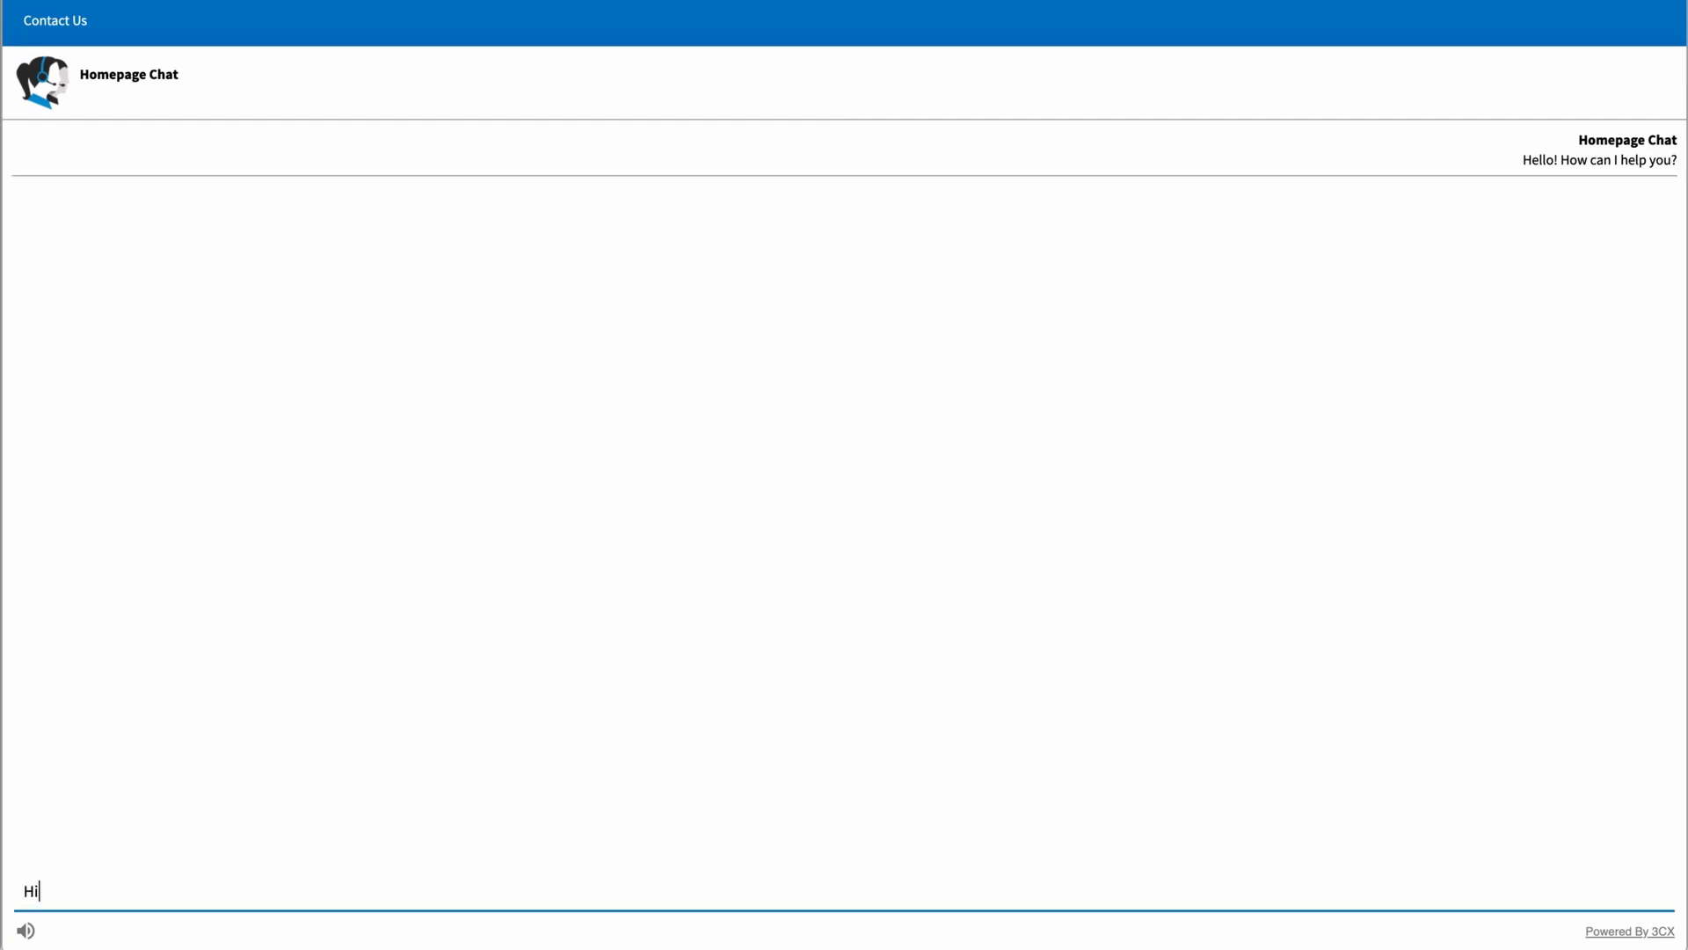
type("Could")
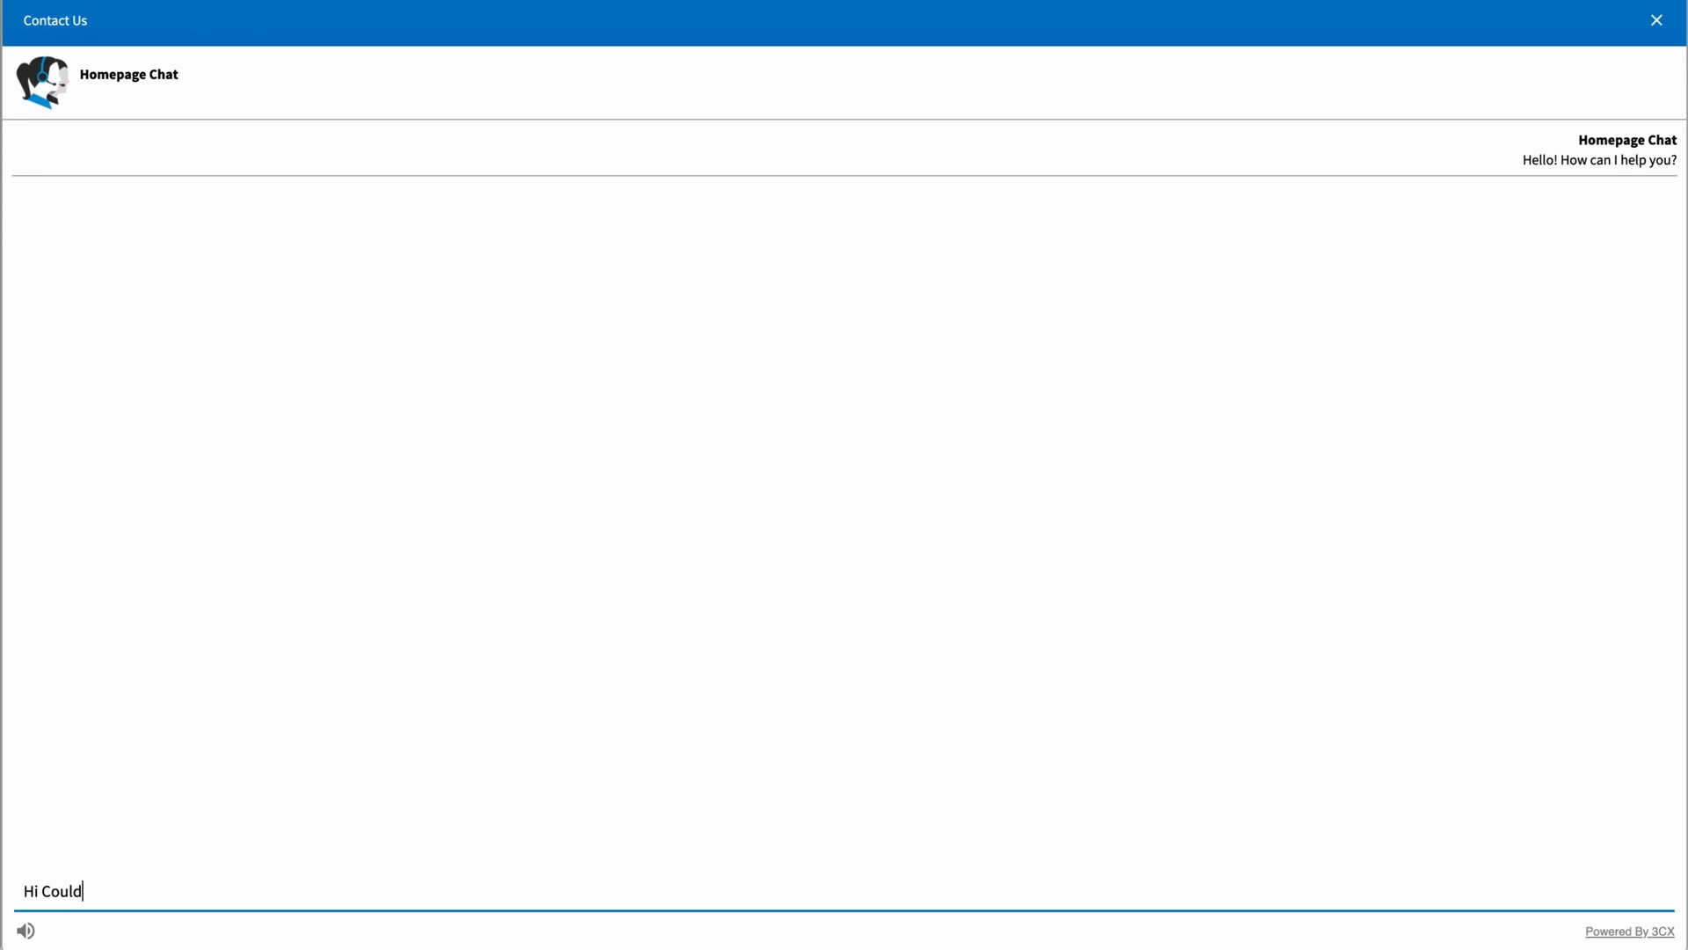
type("you please ass")
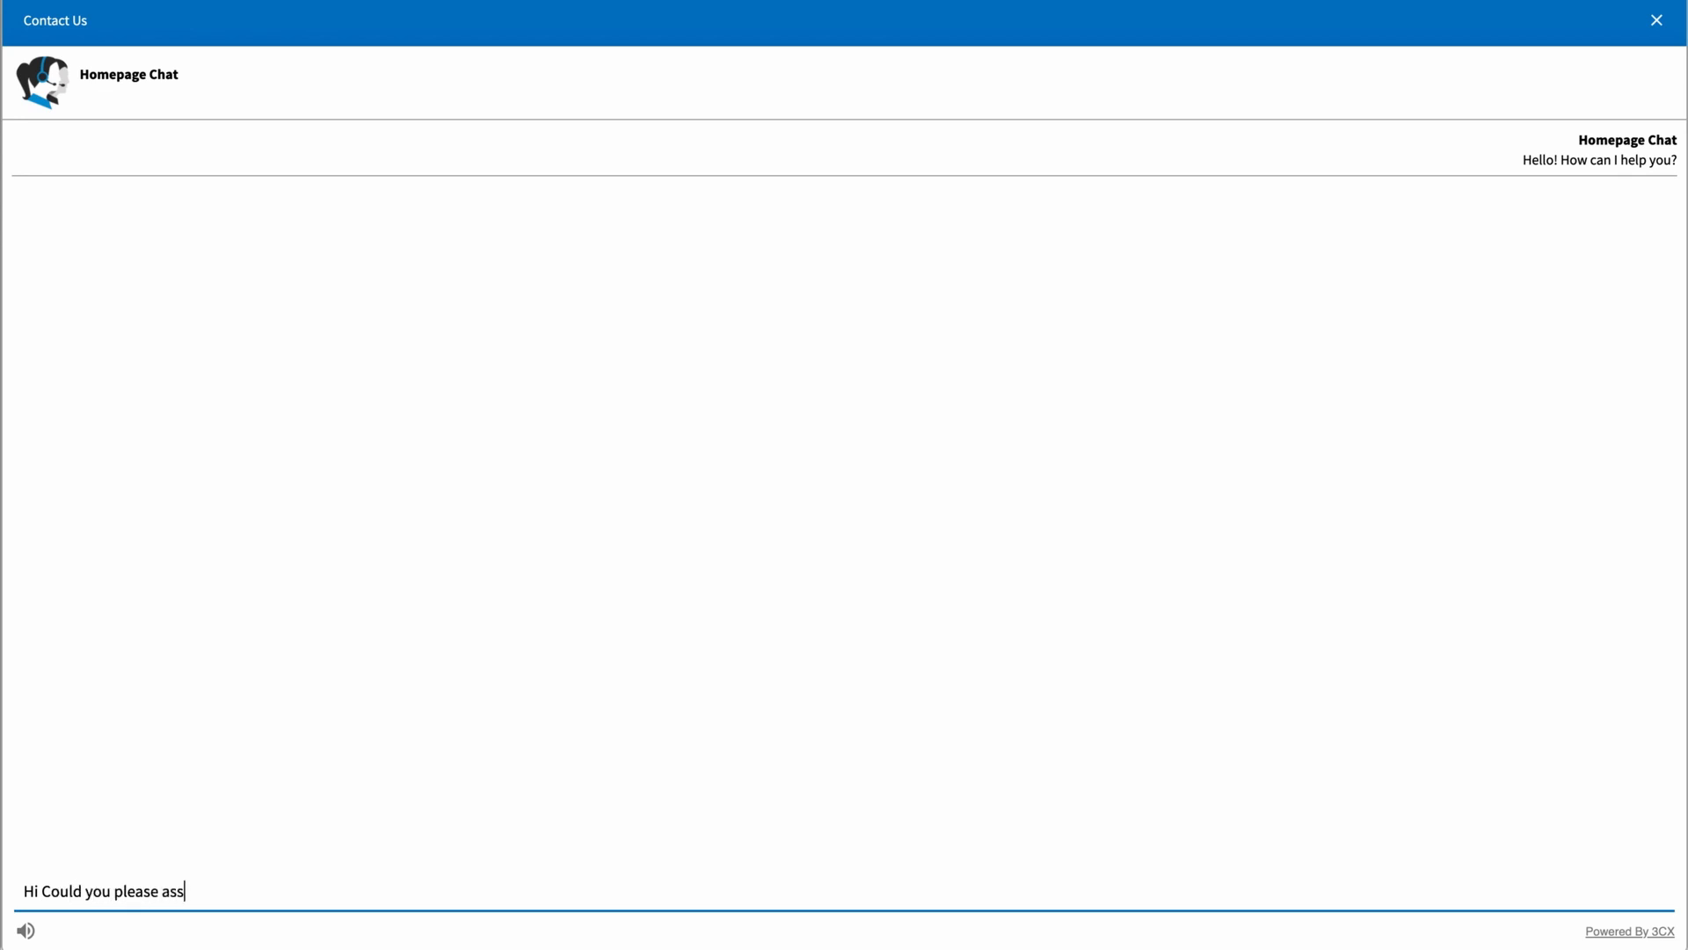
type("ist me?")
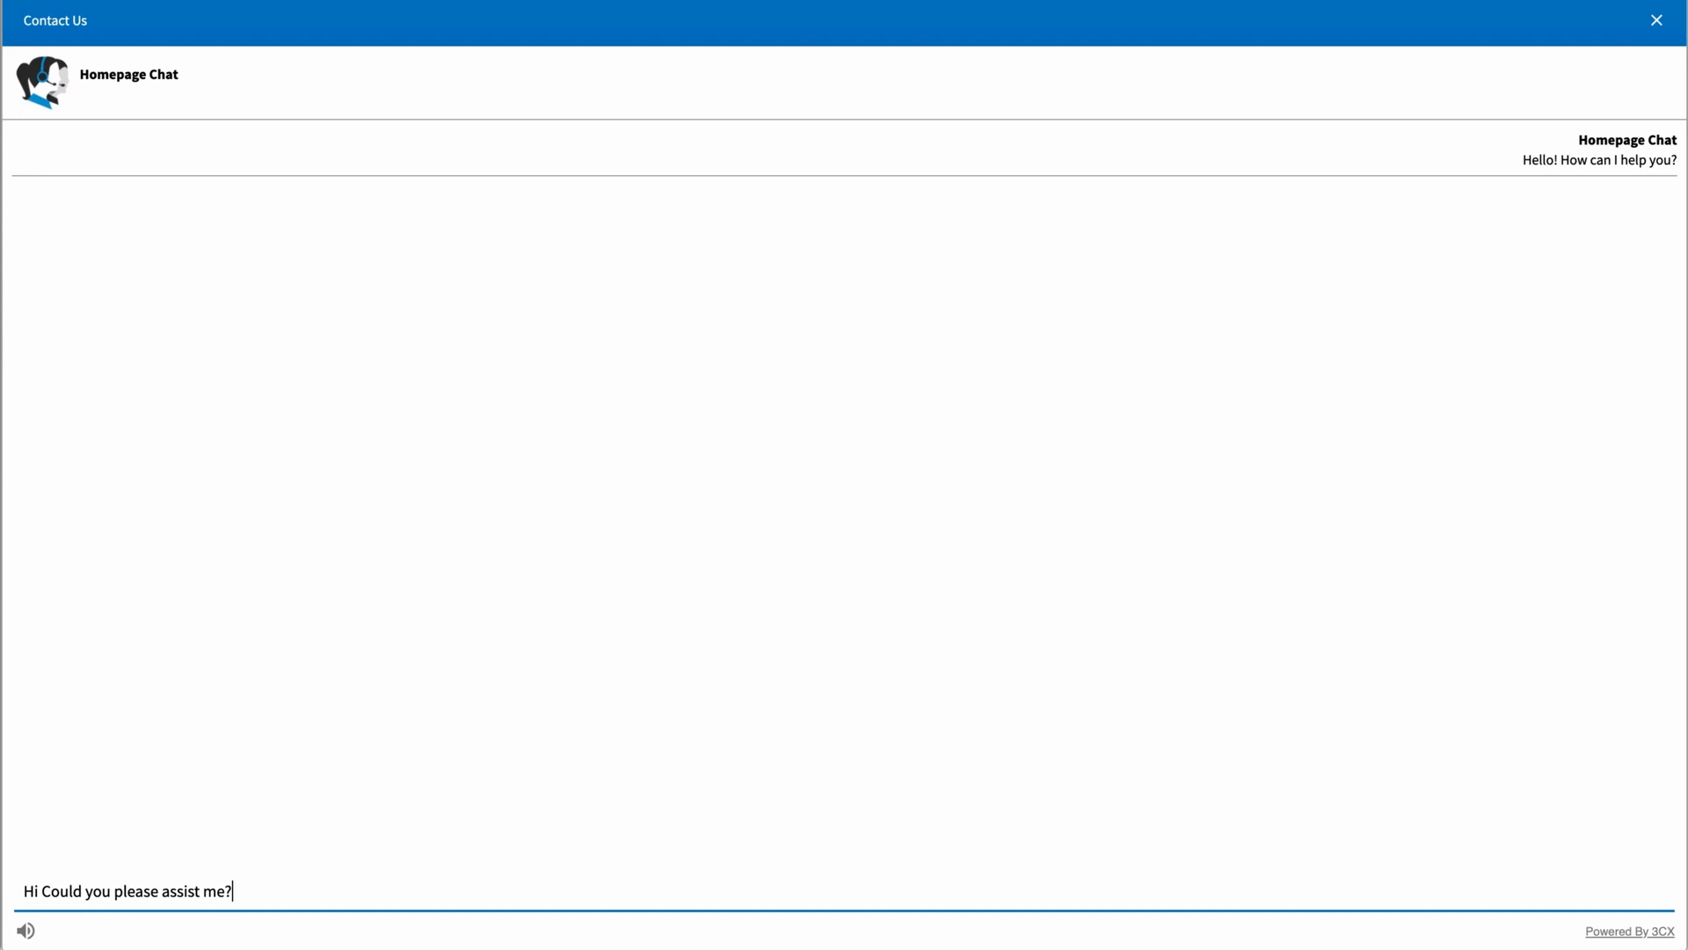
key("Return")
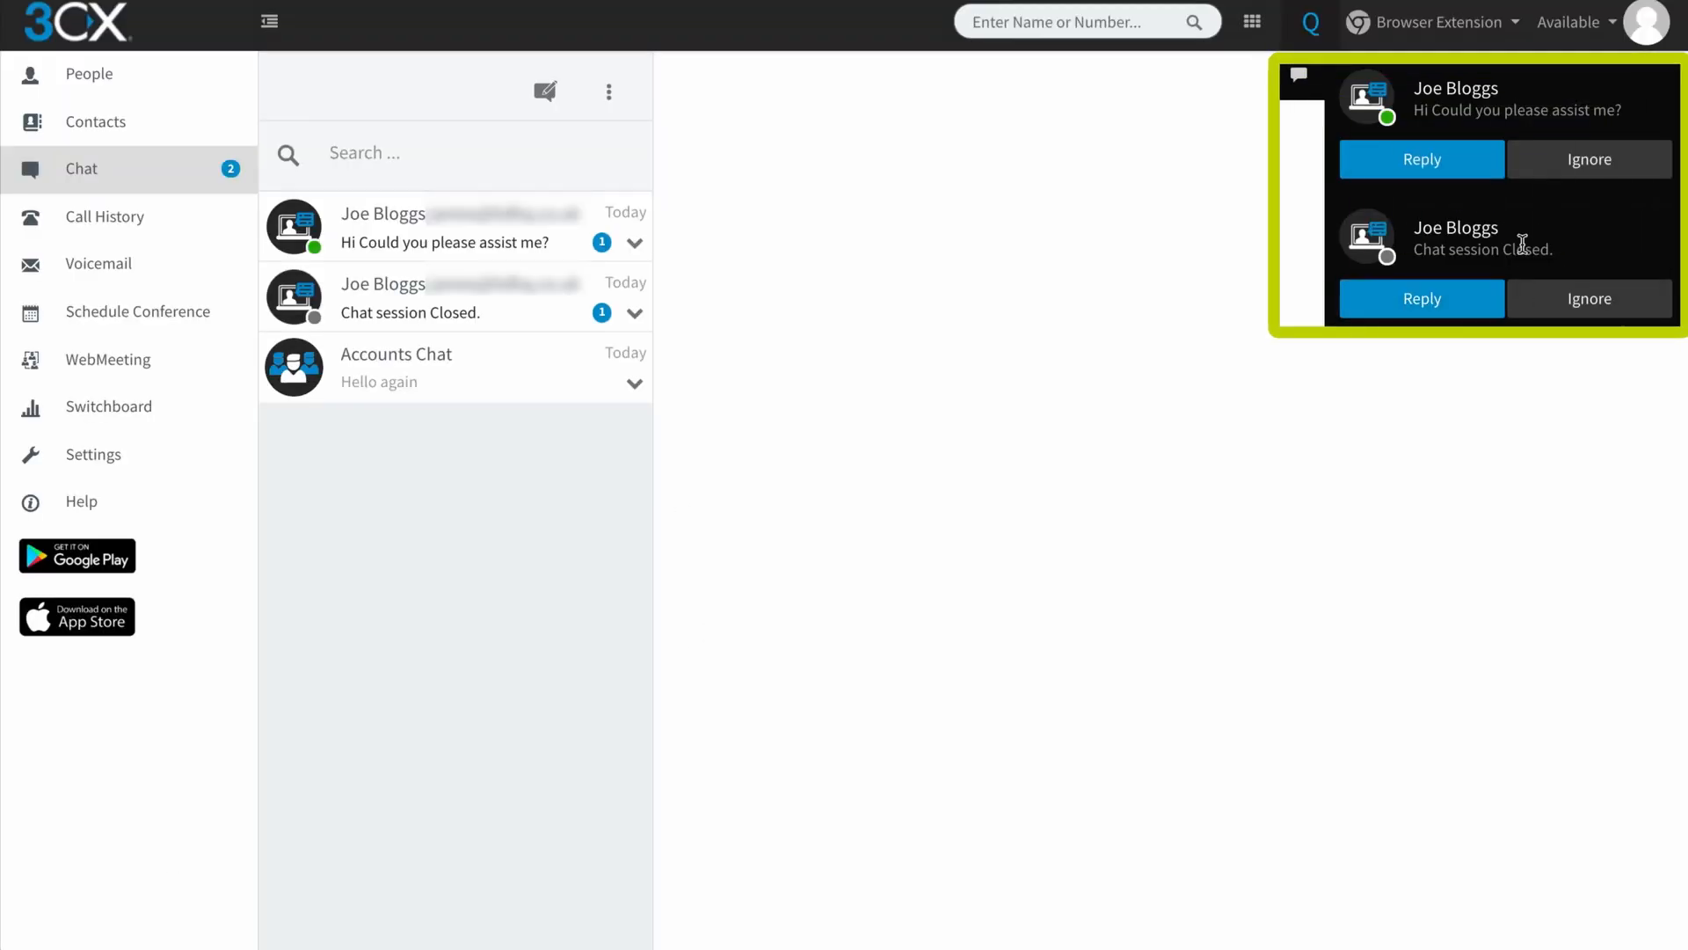
mouse_move(1533, 366)
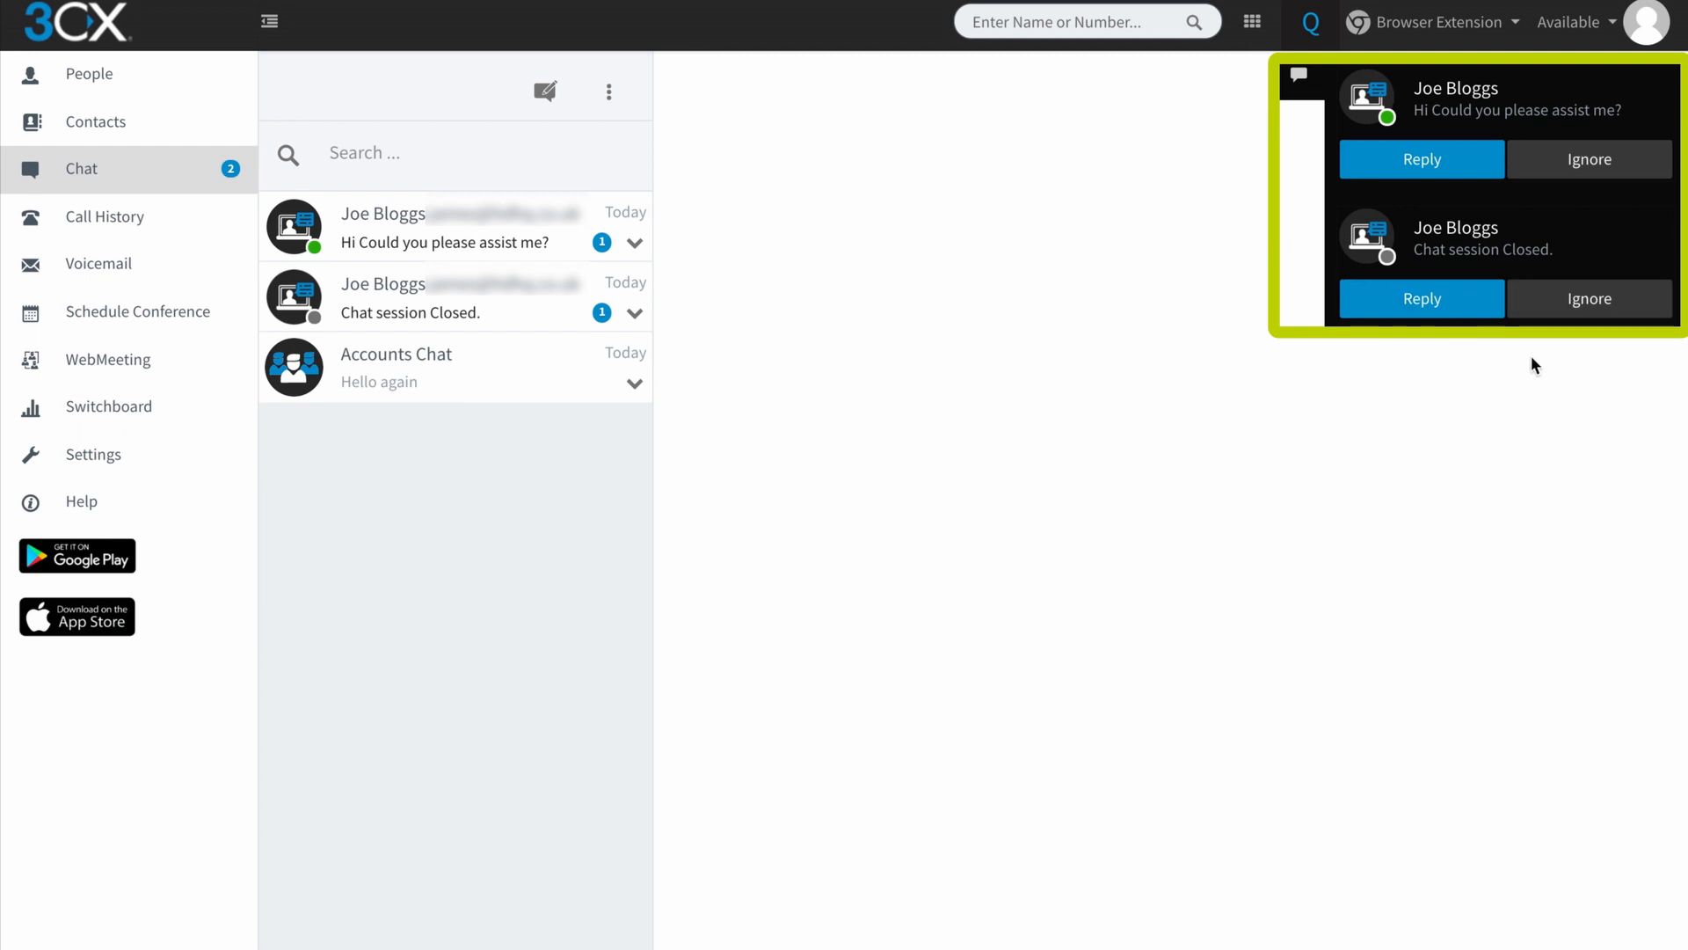
Ignore the old 'Chat session Closed' notification, leaving Joe Bloggs's new request pending
left_click(1590, 299)
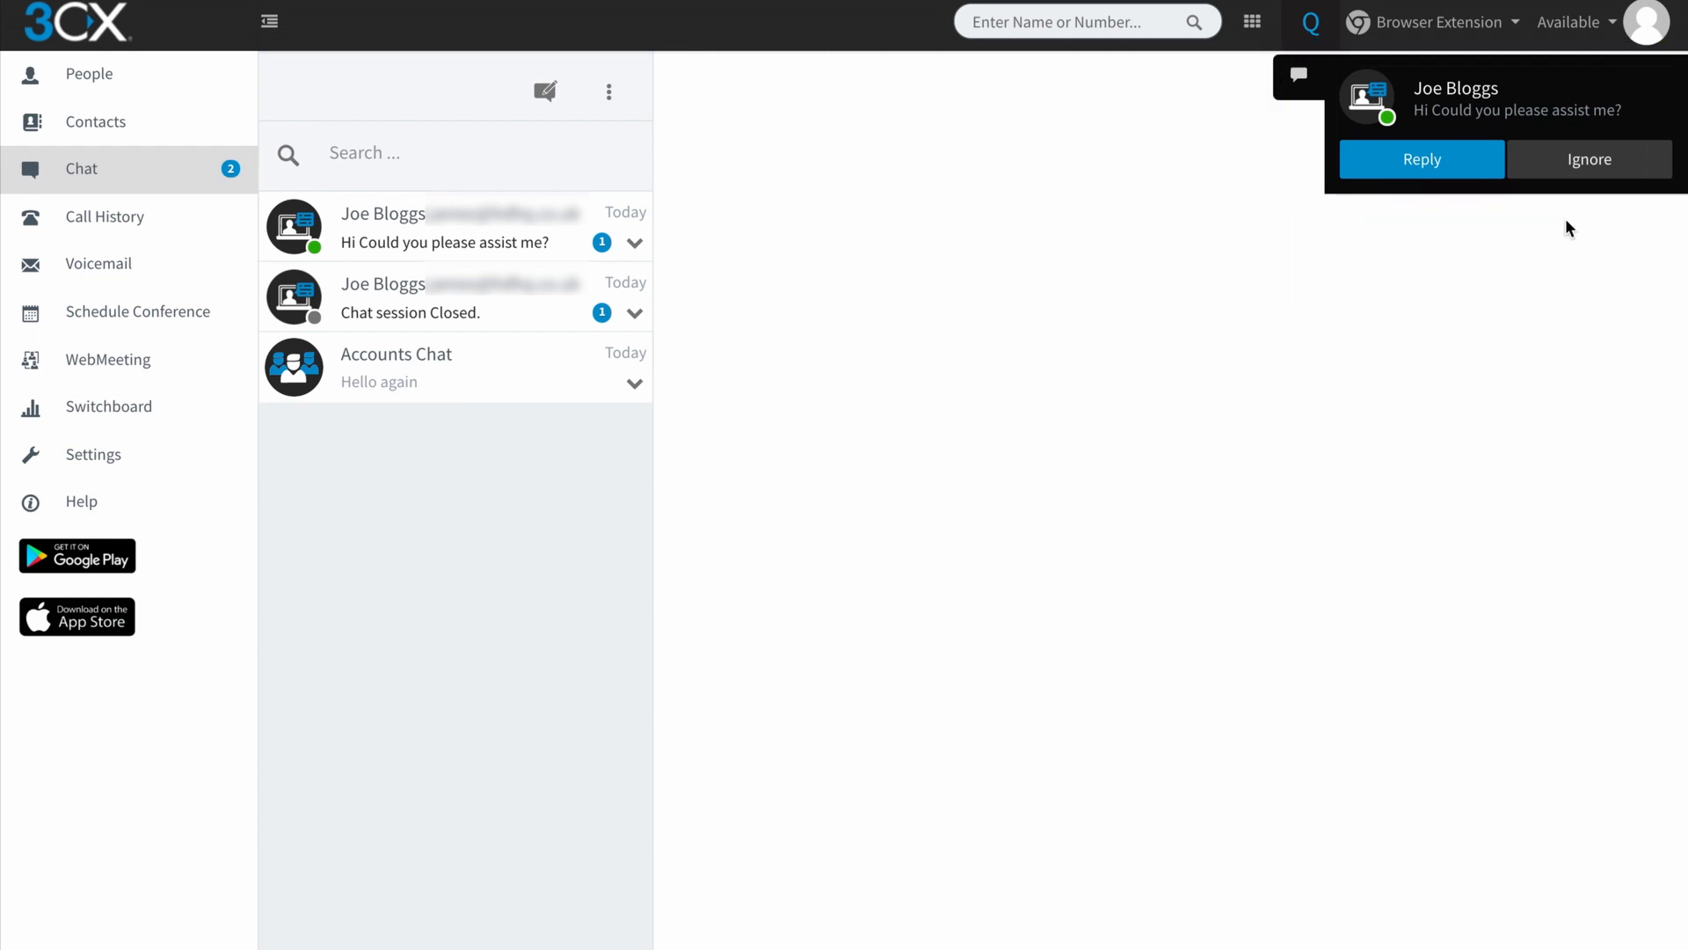
mouse_move(1436, 306)
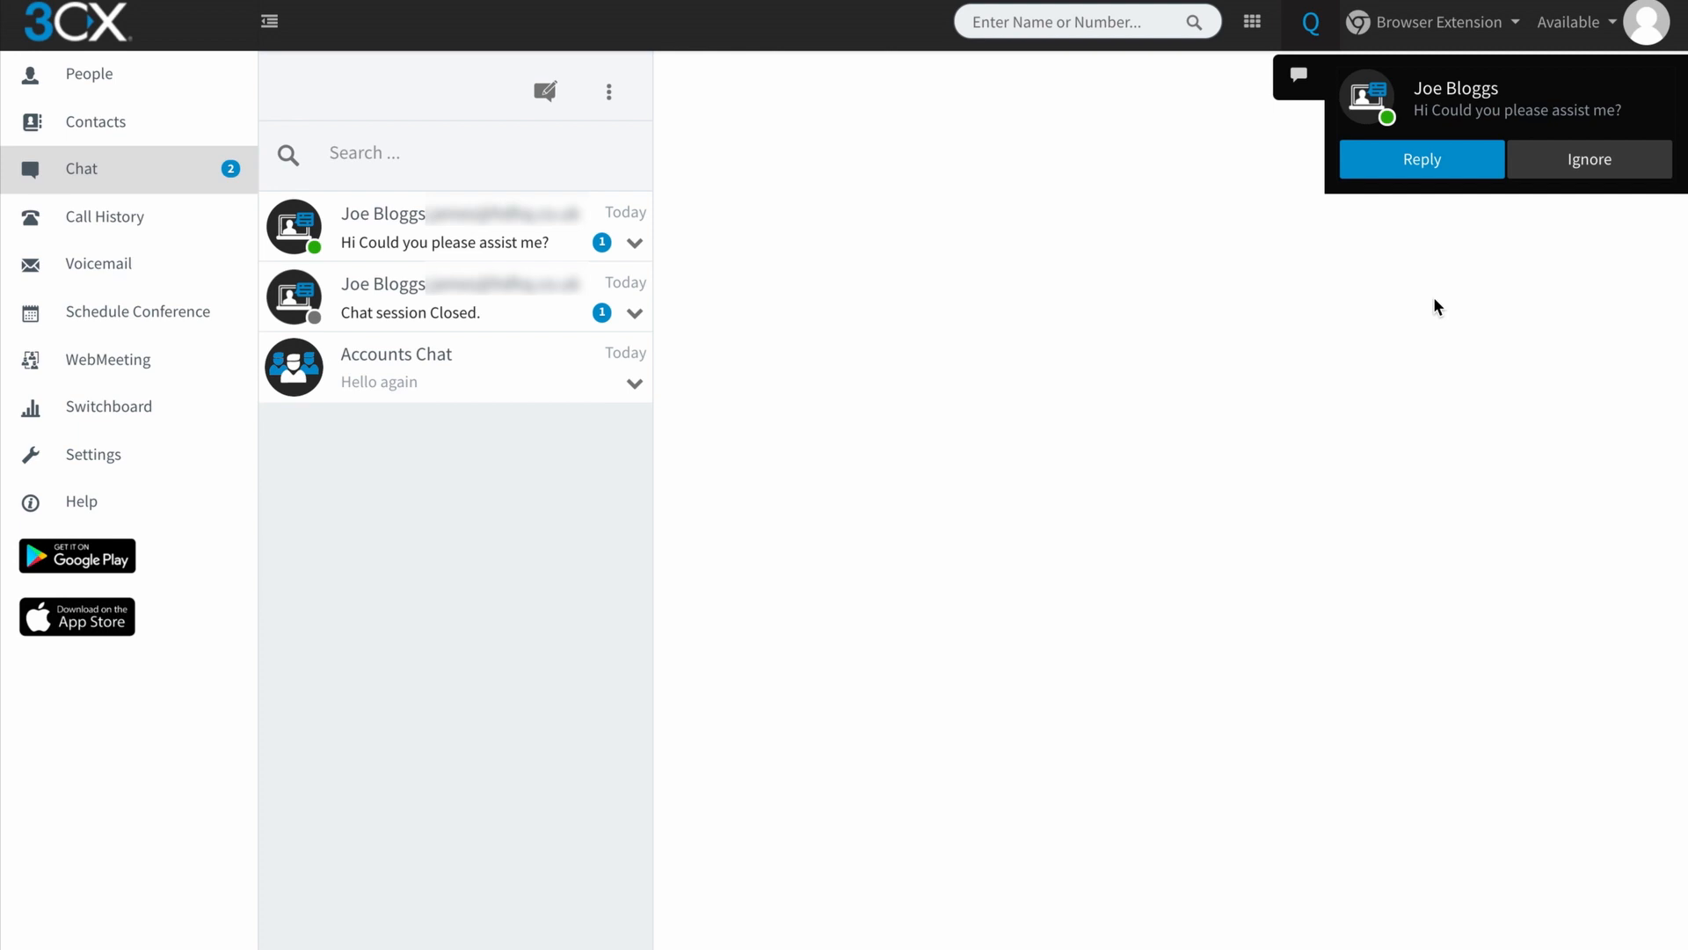
mouse_move(1491, 252)
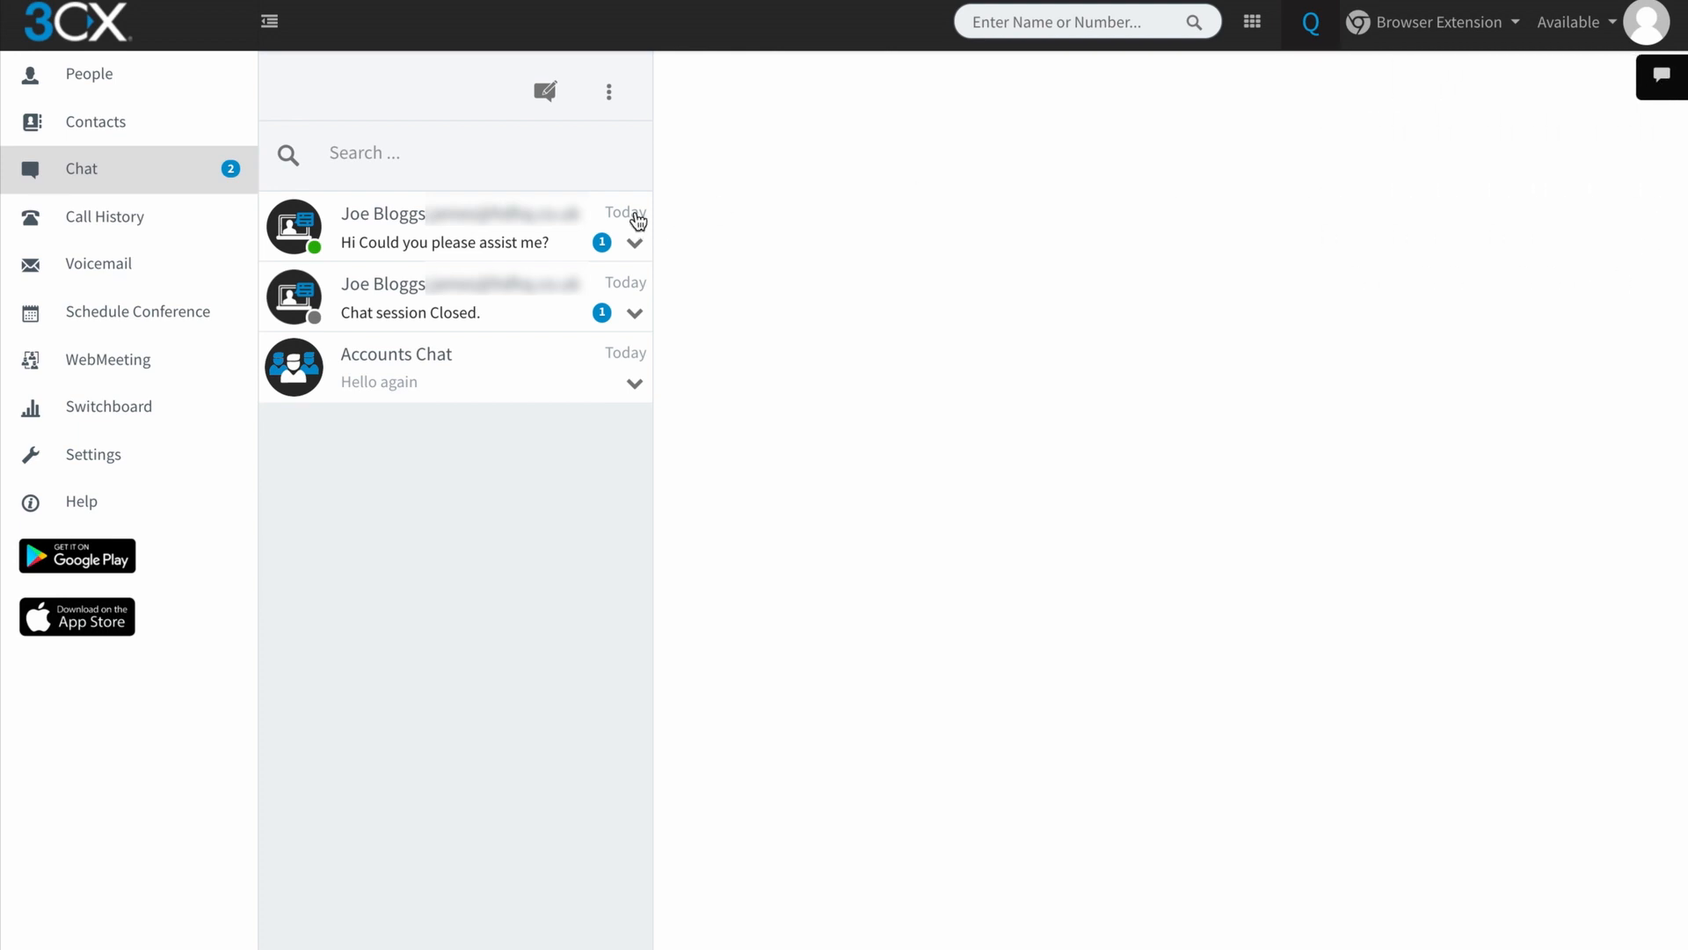
Open Joe Bloggs's new assistance-request chat showing 5 participants
left_click(452, 227)
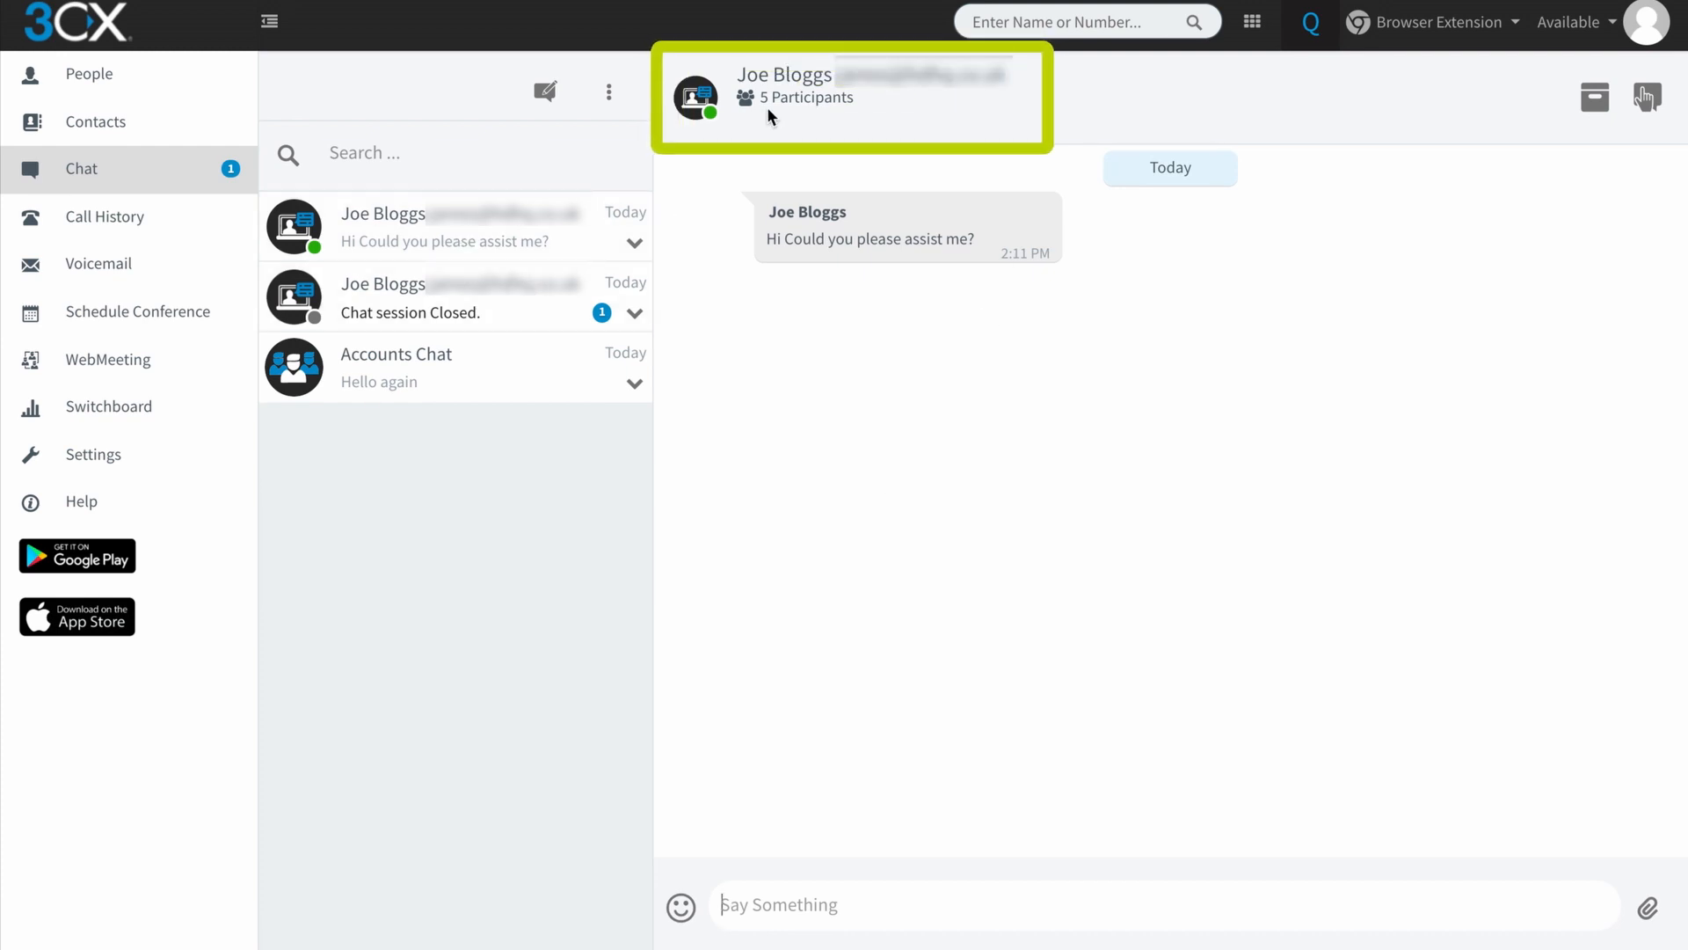
mouse_move(1414, 284)
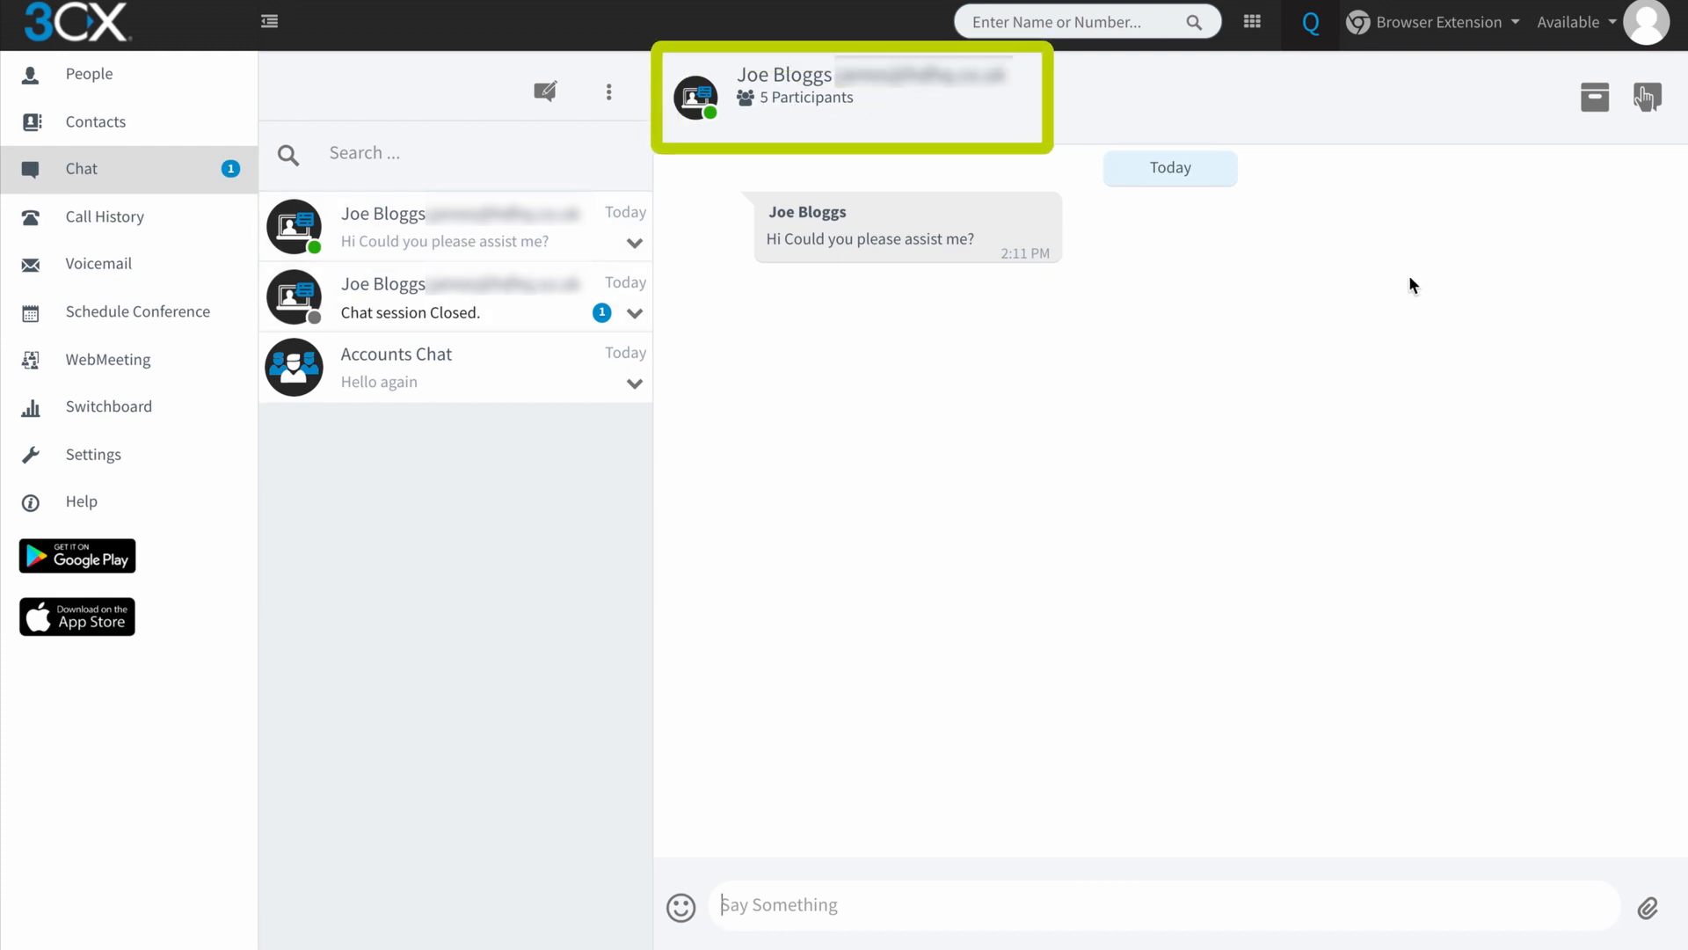
mouse_move(1013, 496)
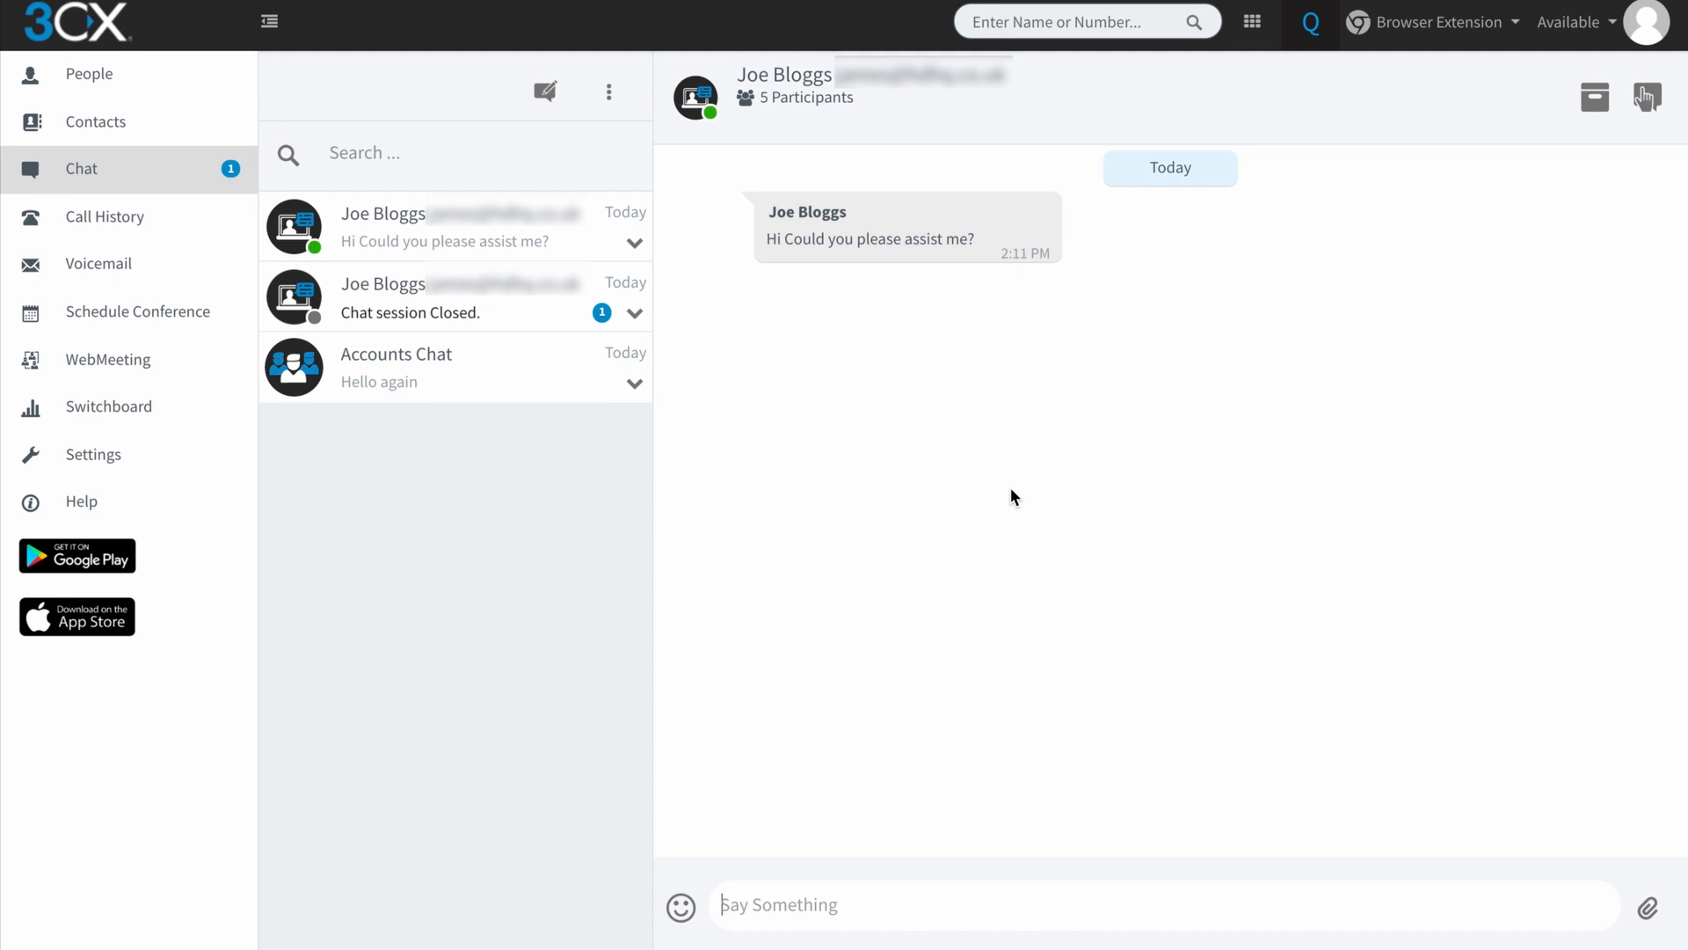
mouse_move(888, 850)
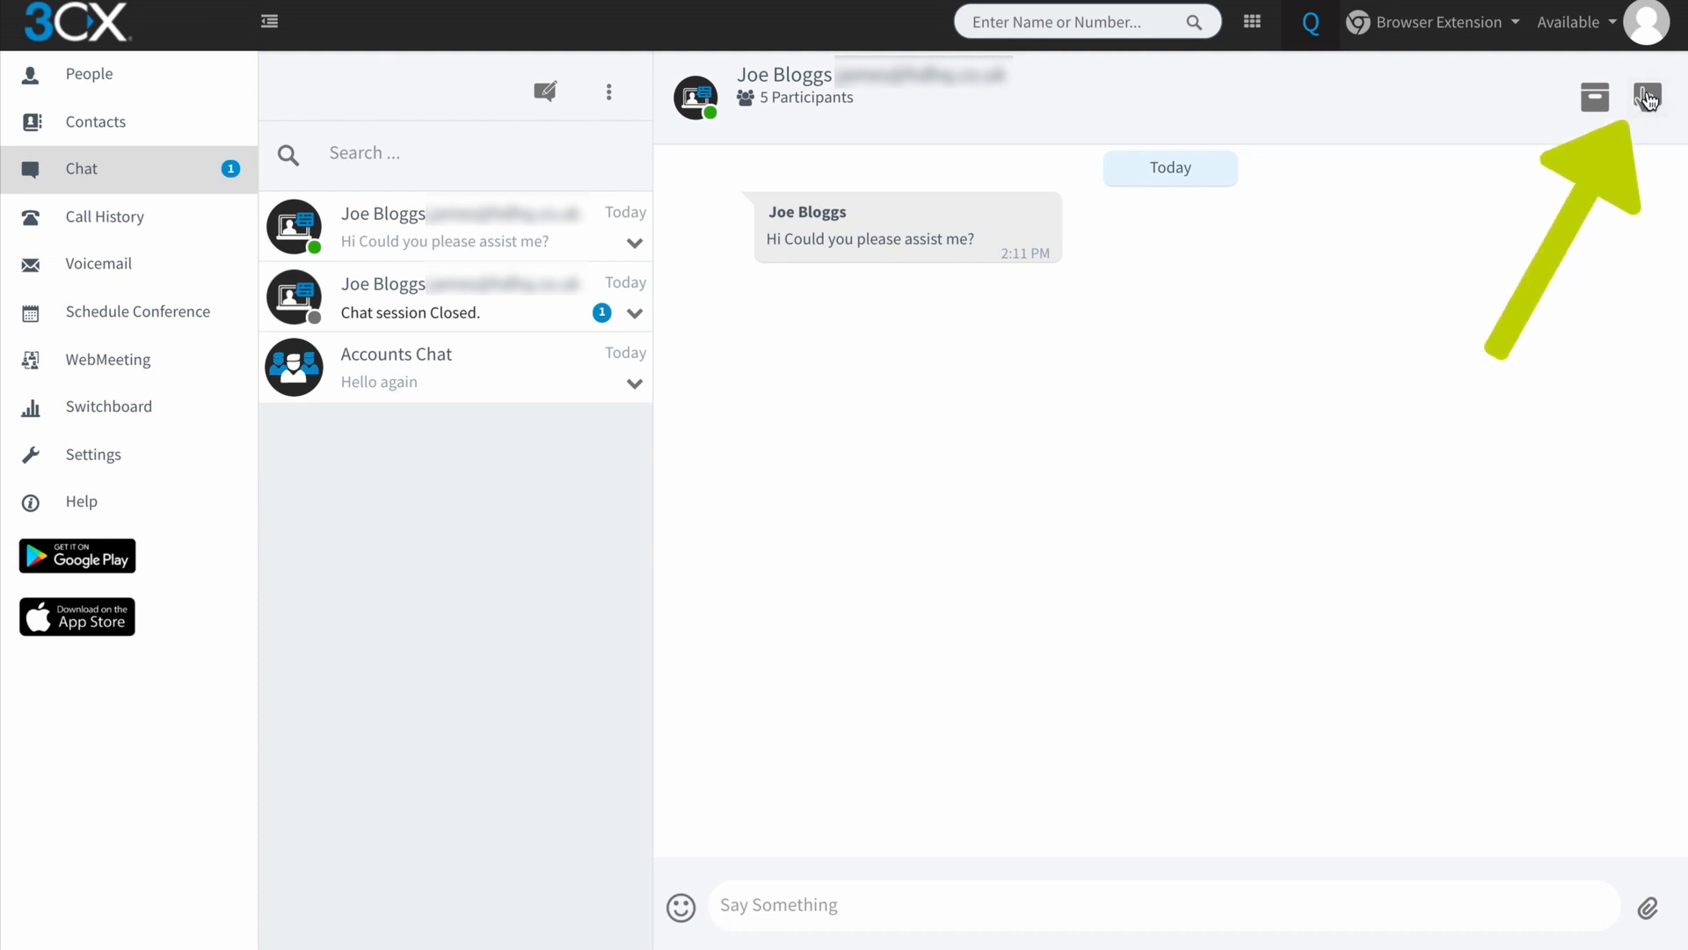
mouse_move(1646, 97)
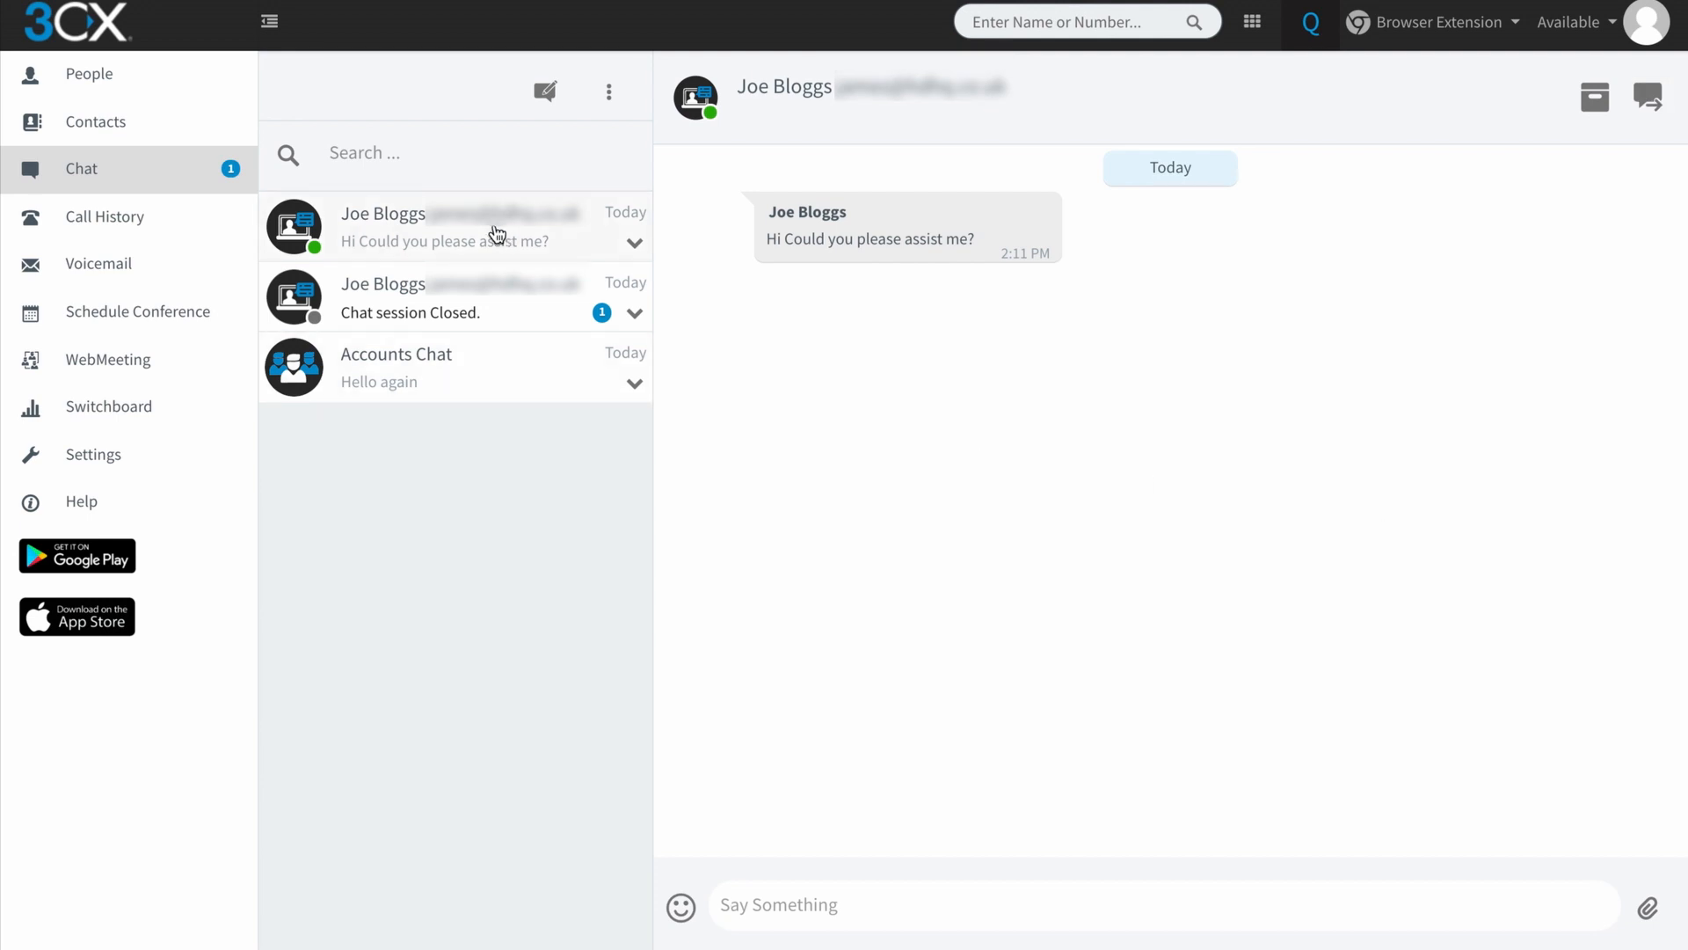
mouse_move(902, 542)
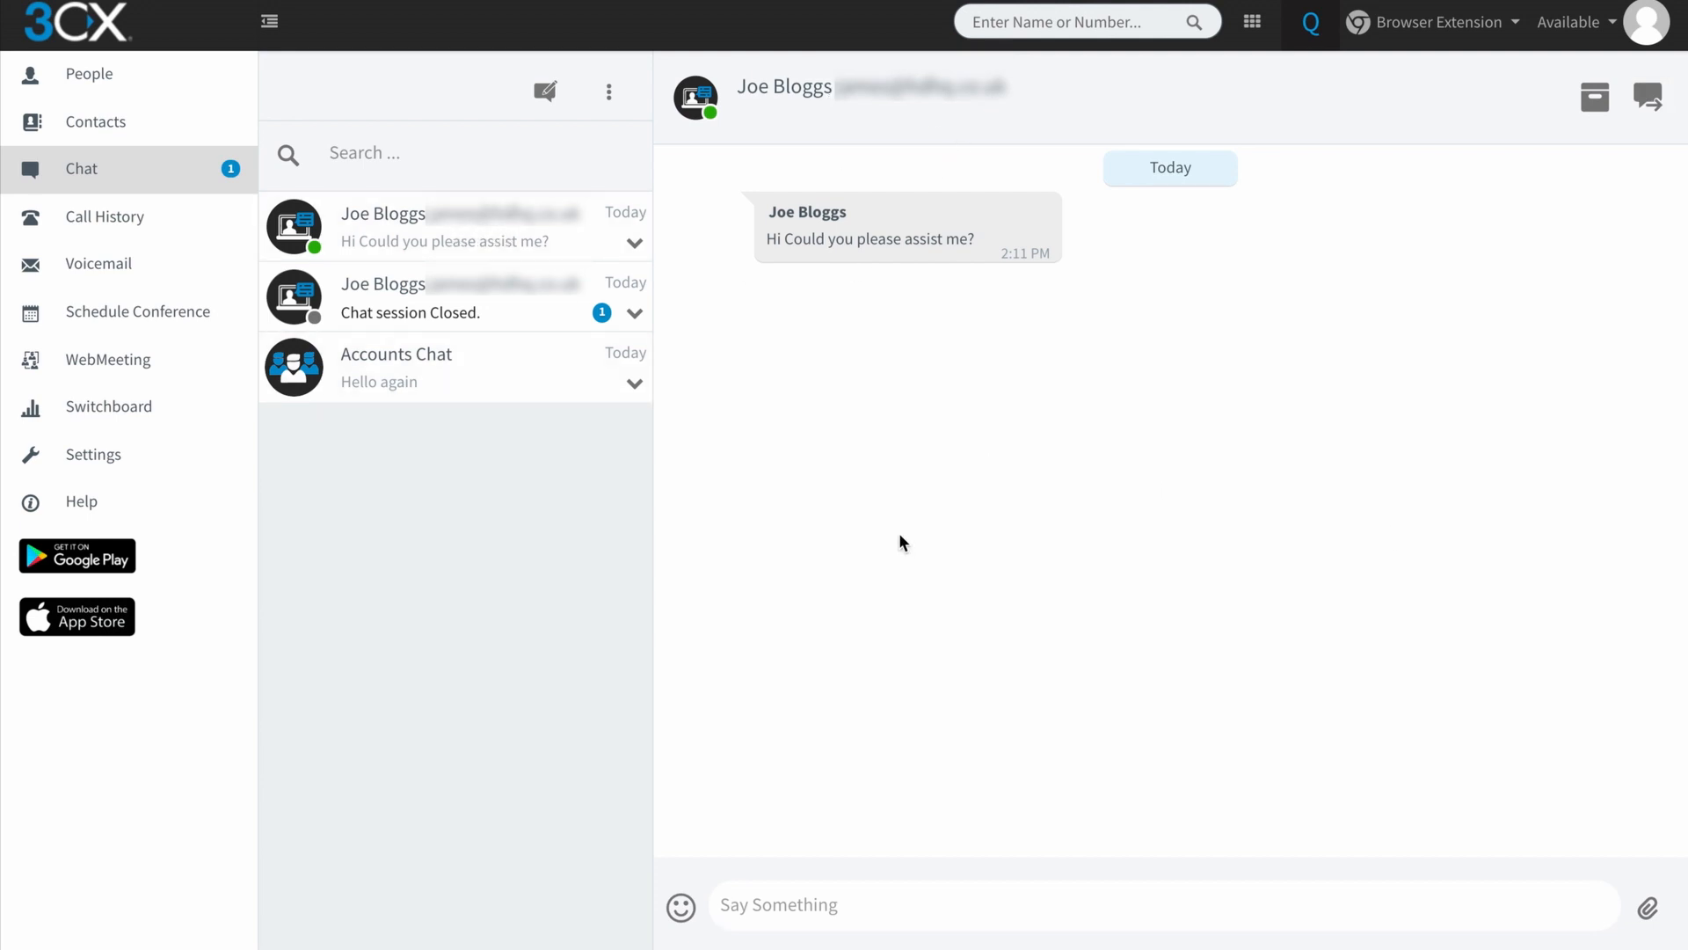
mouse_move(1130, 610)
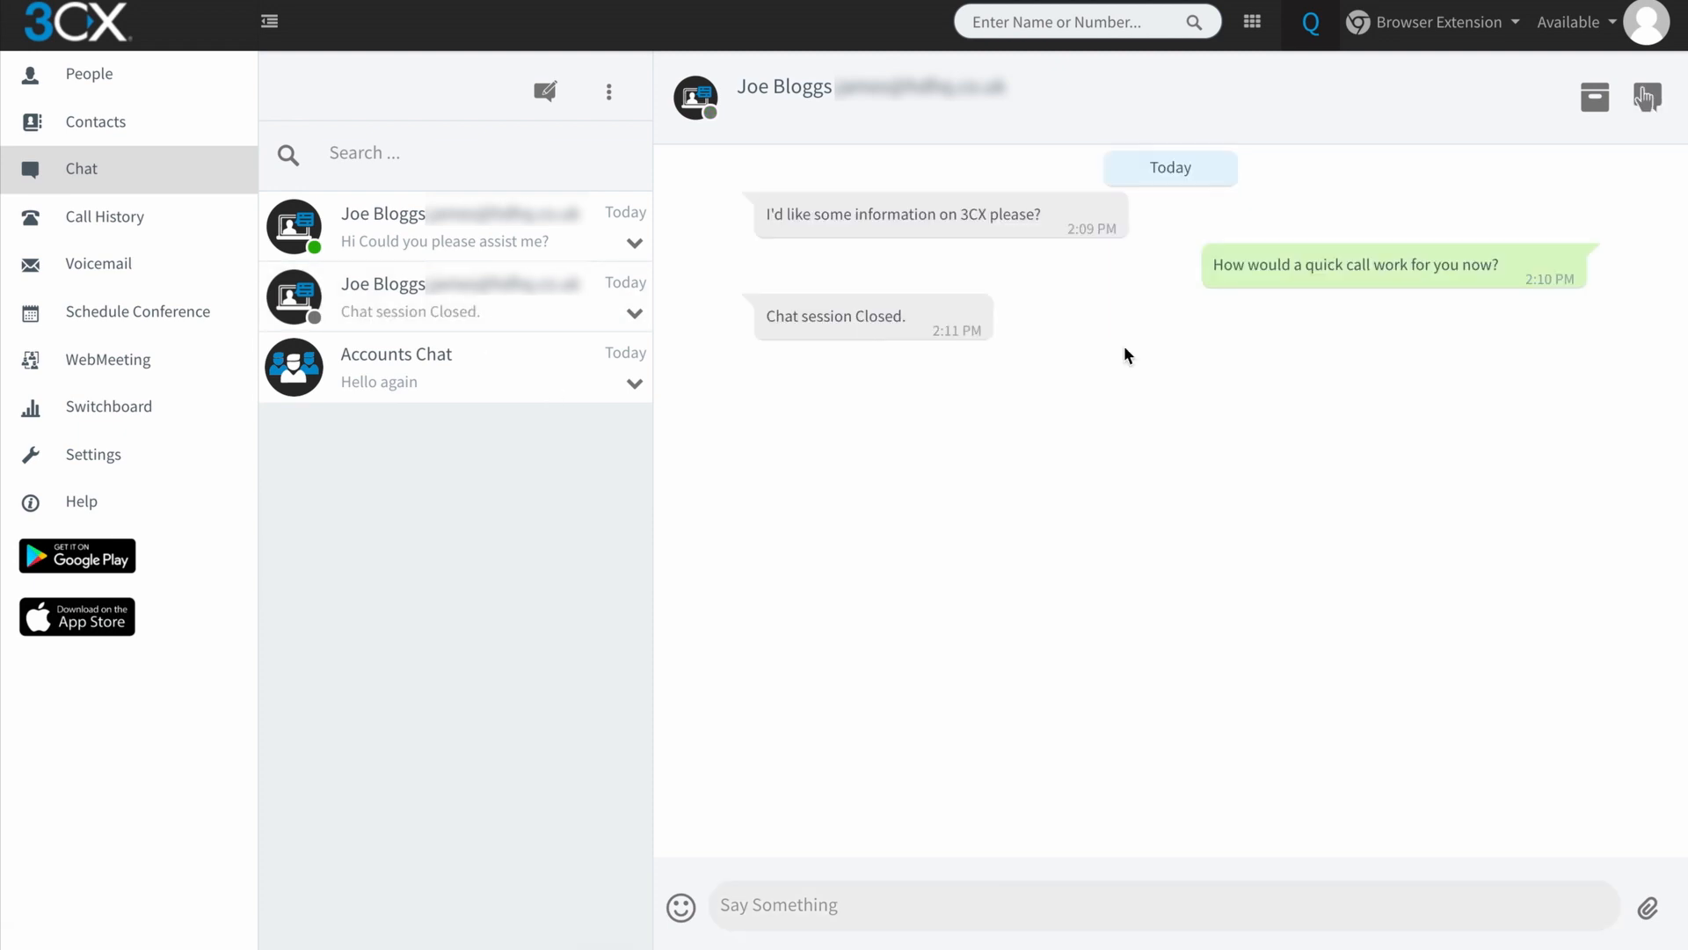
mouse_move(1110, 506)
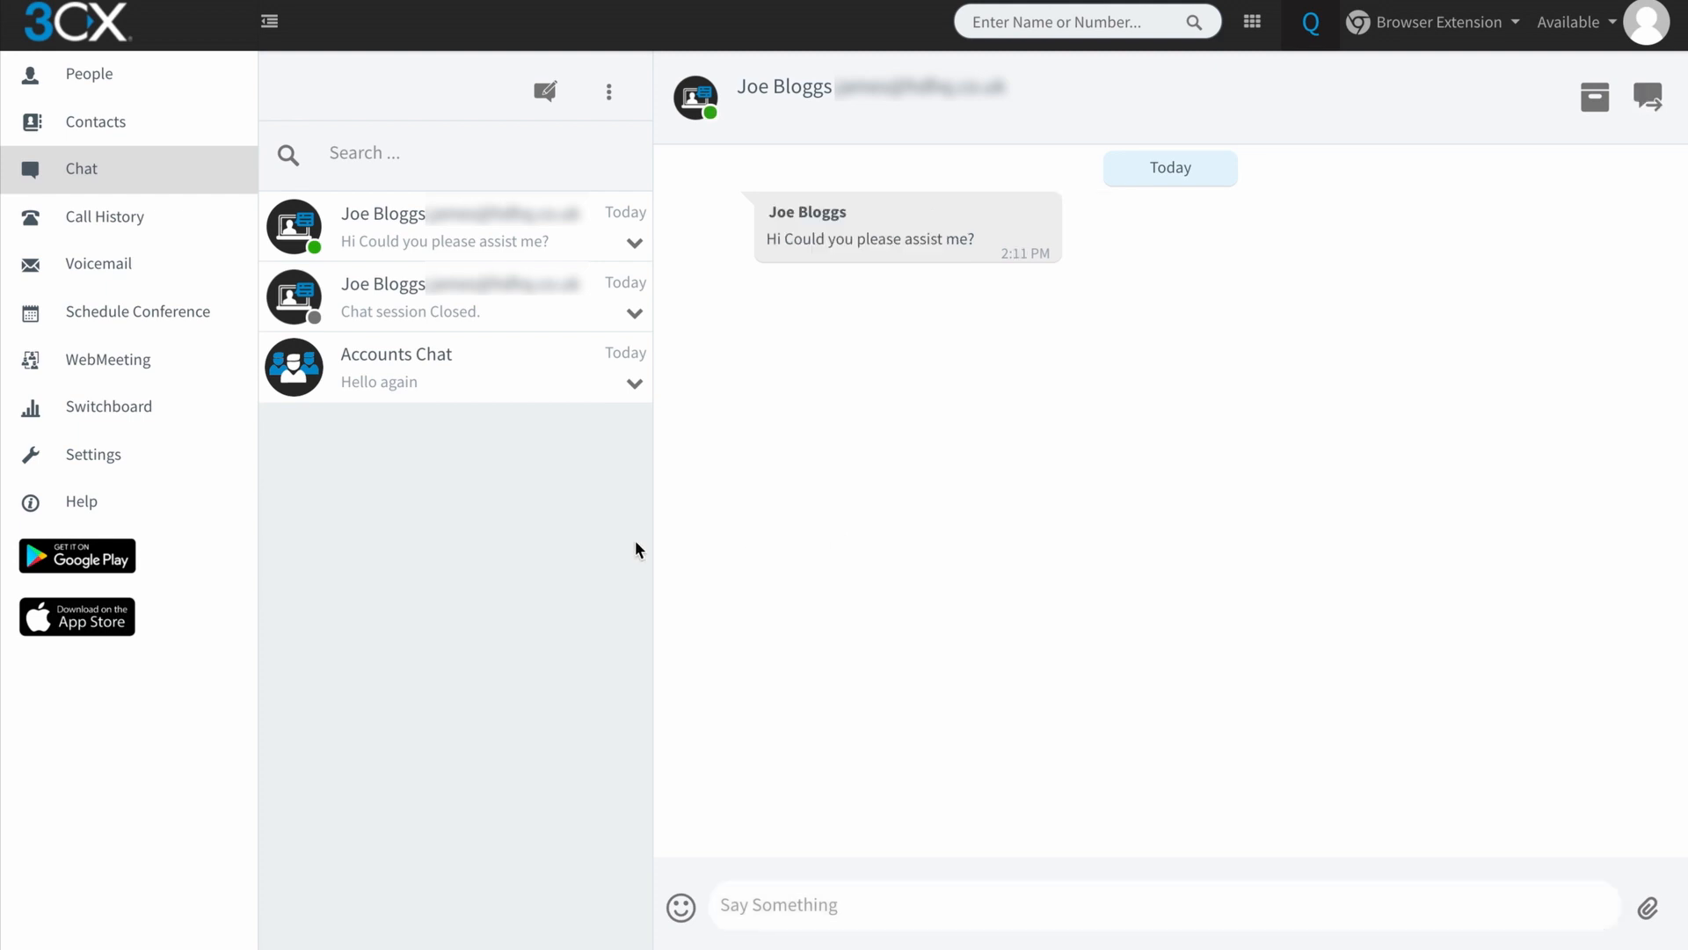
mouse_move(823, 193)
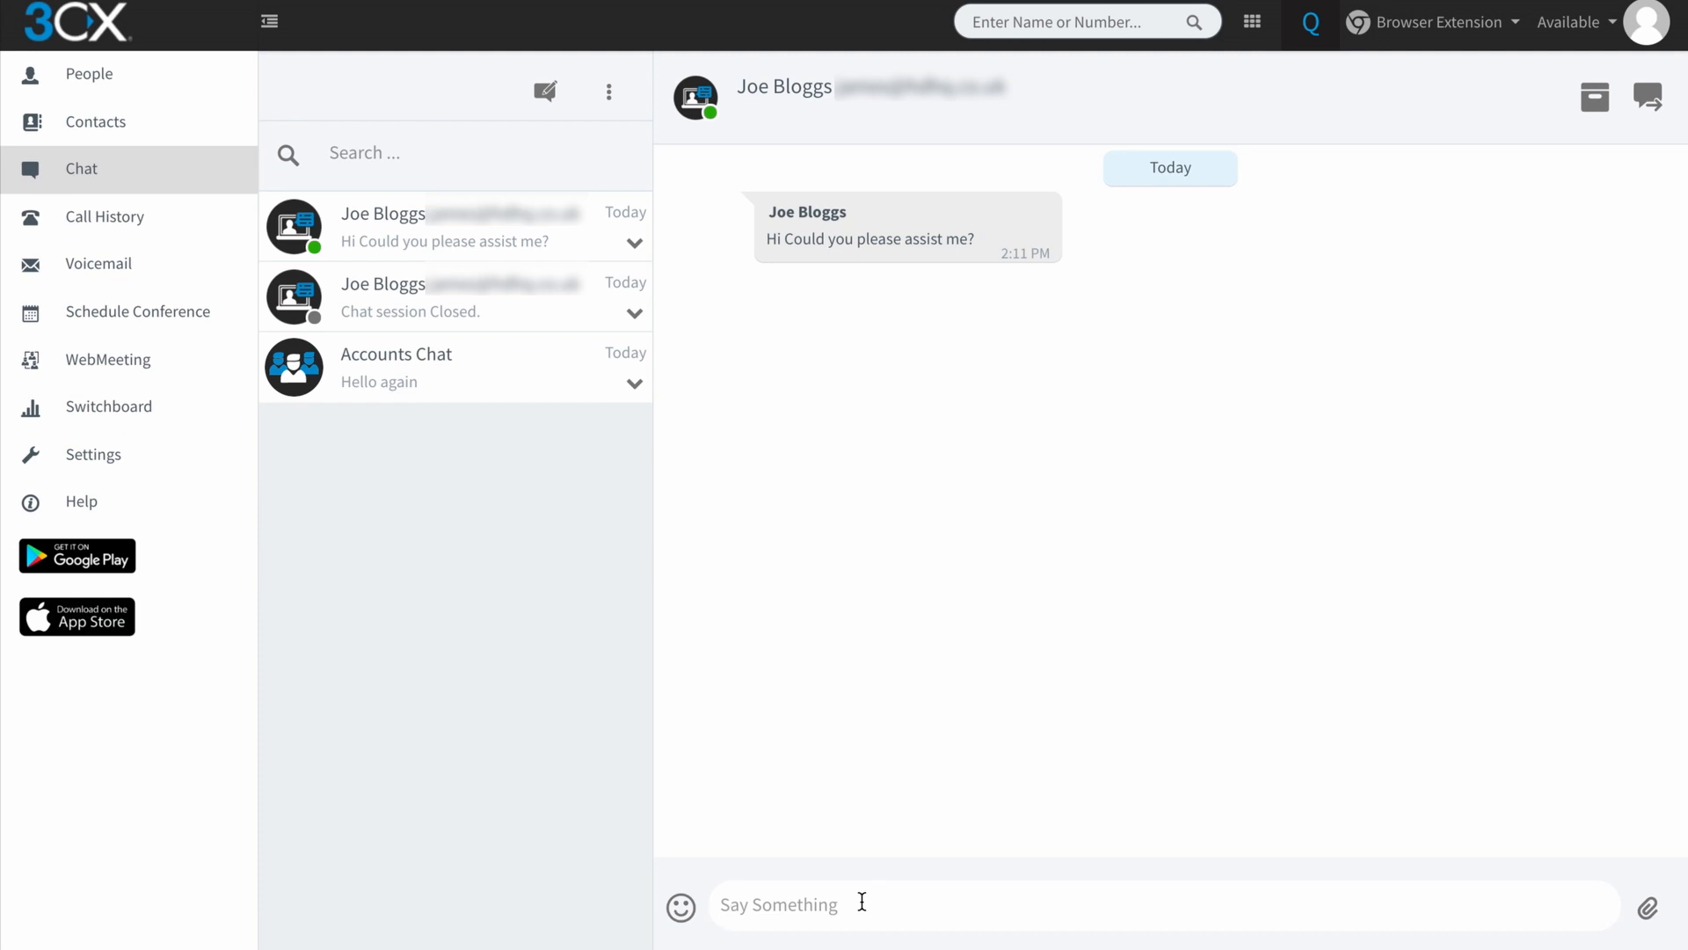
Write the reply 'Yes certainly, would a call work for you?' to Joe Bloggs
type("Yes certainly, wou")
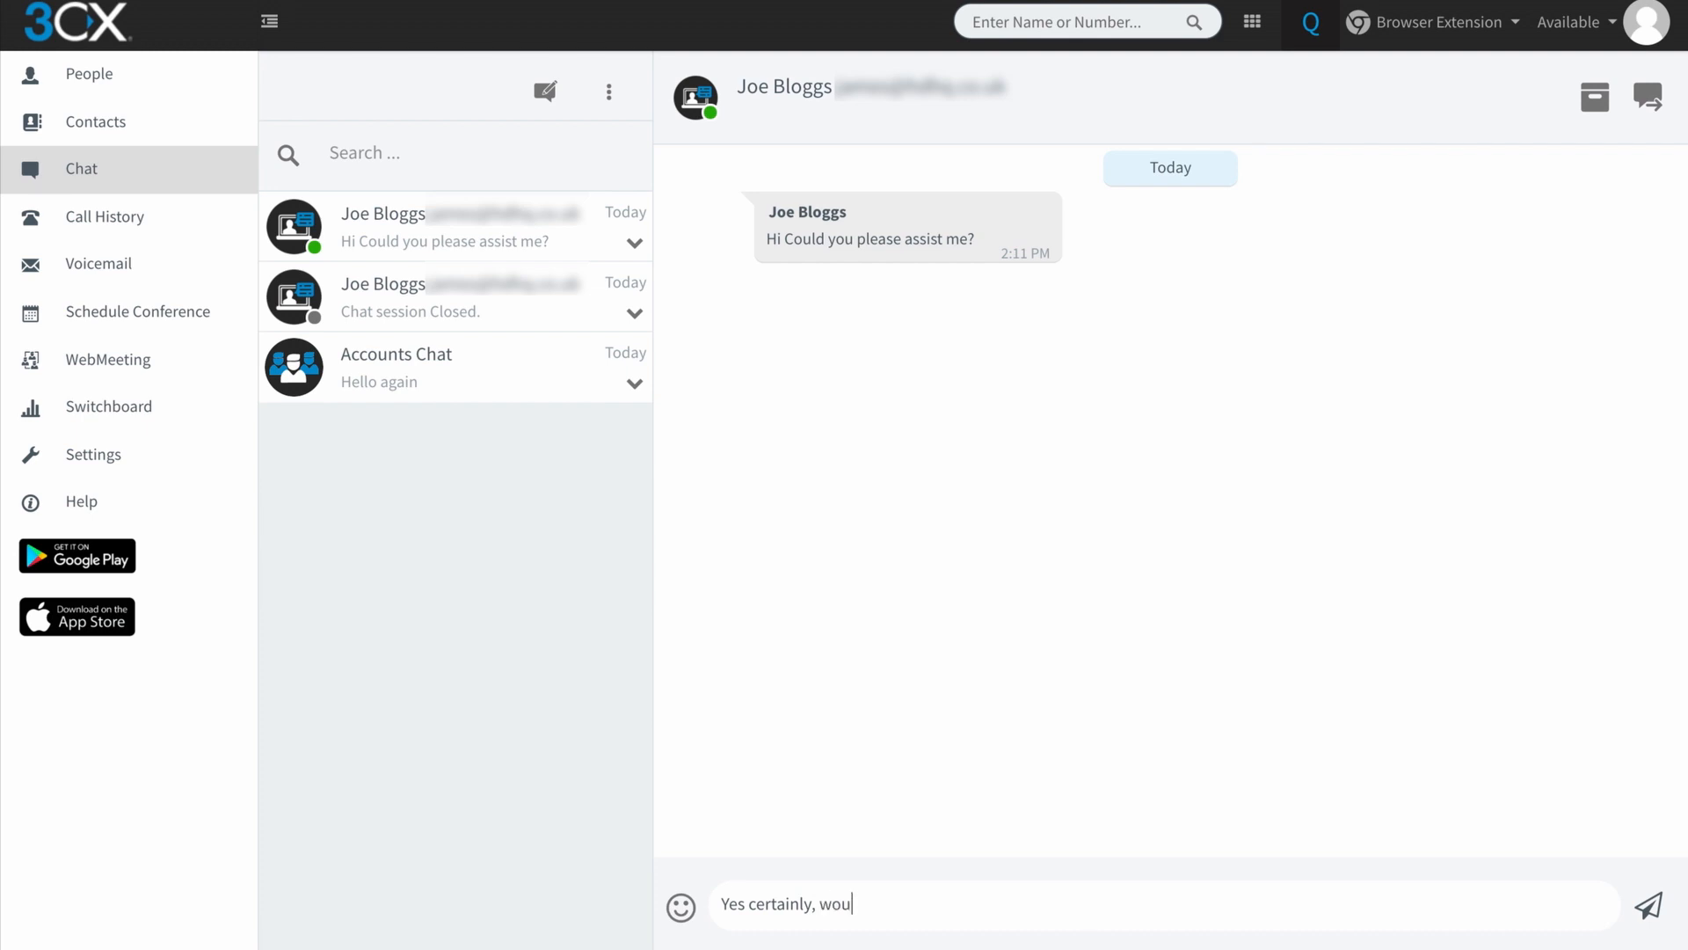
type("ld a call w")
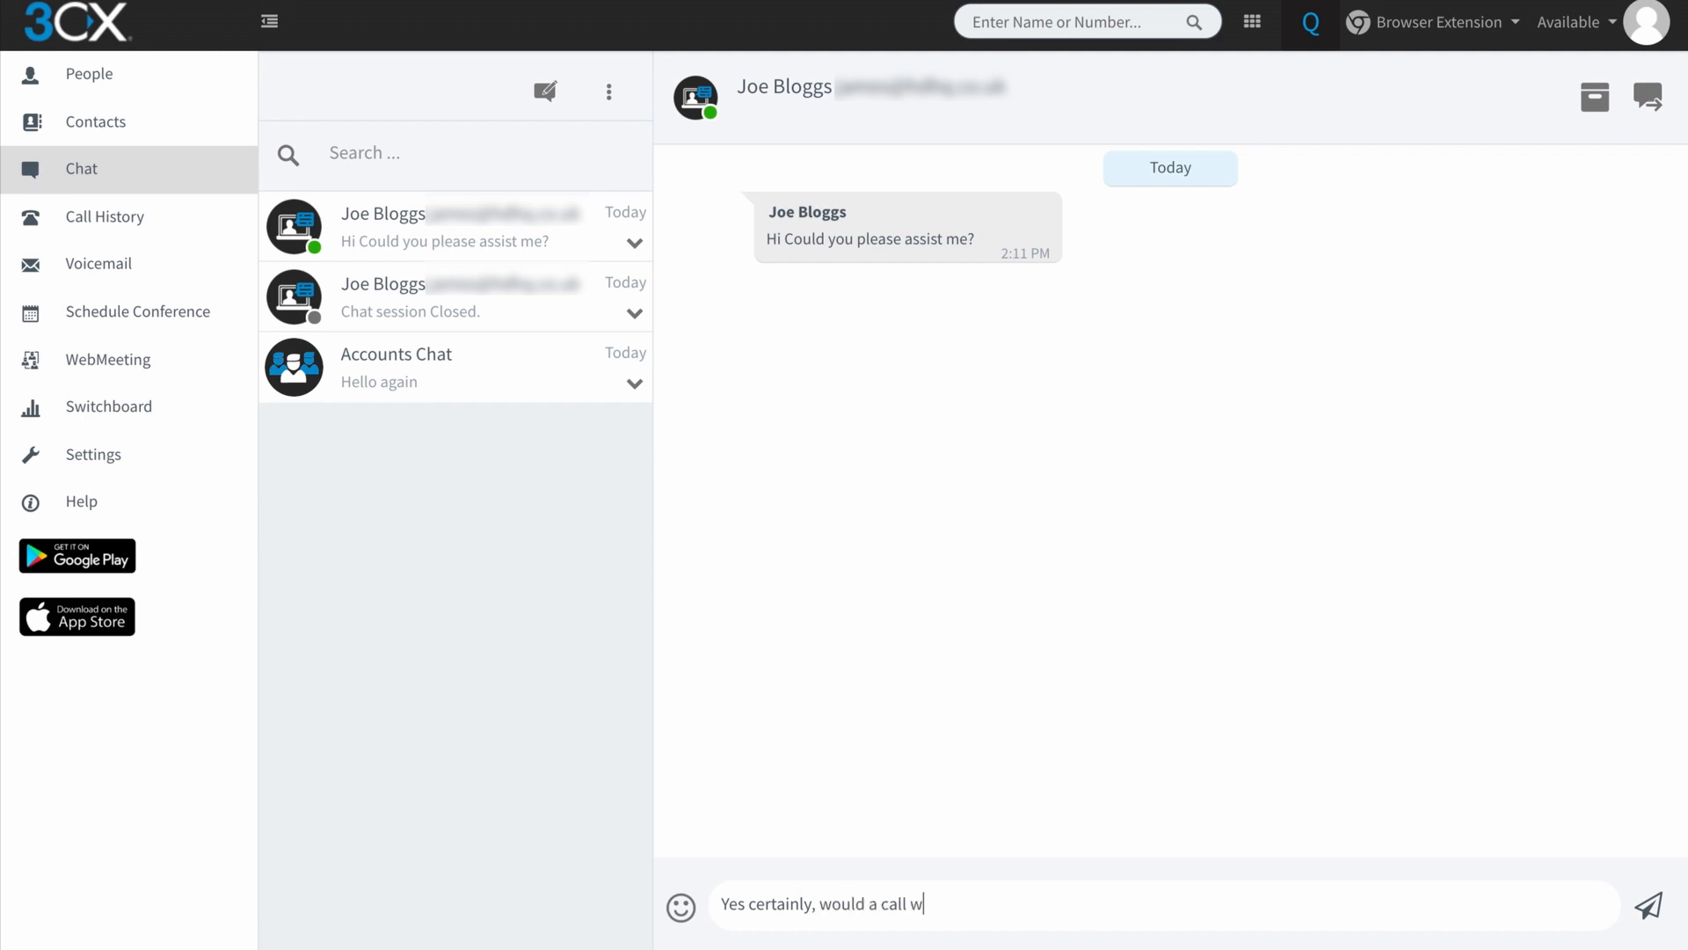
type("ork for you?")
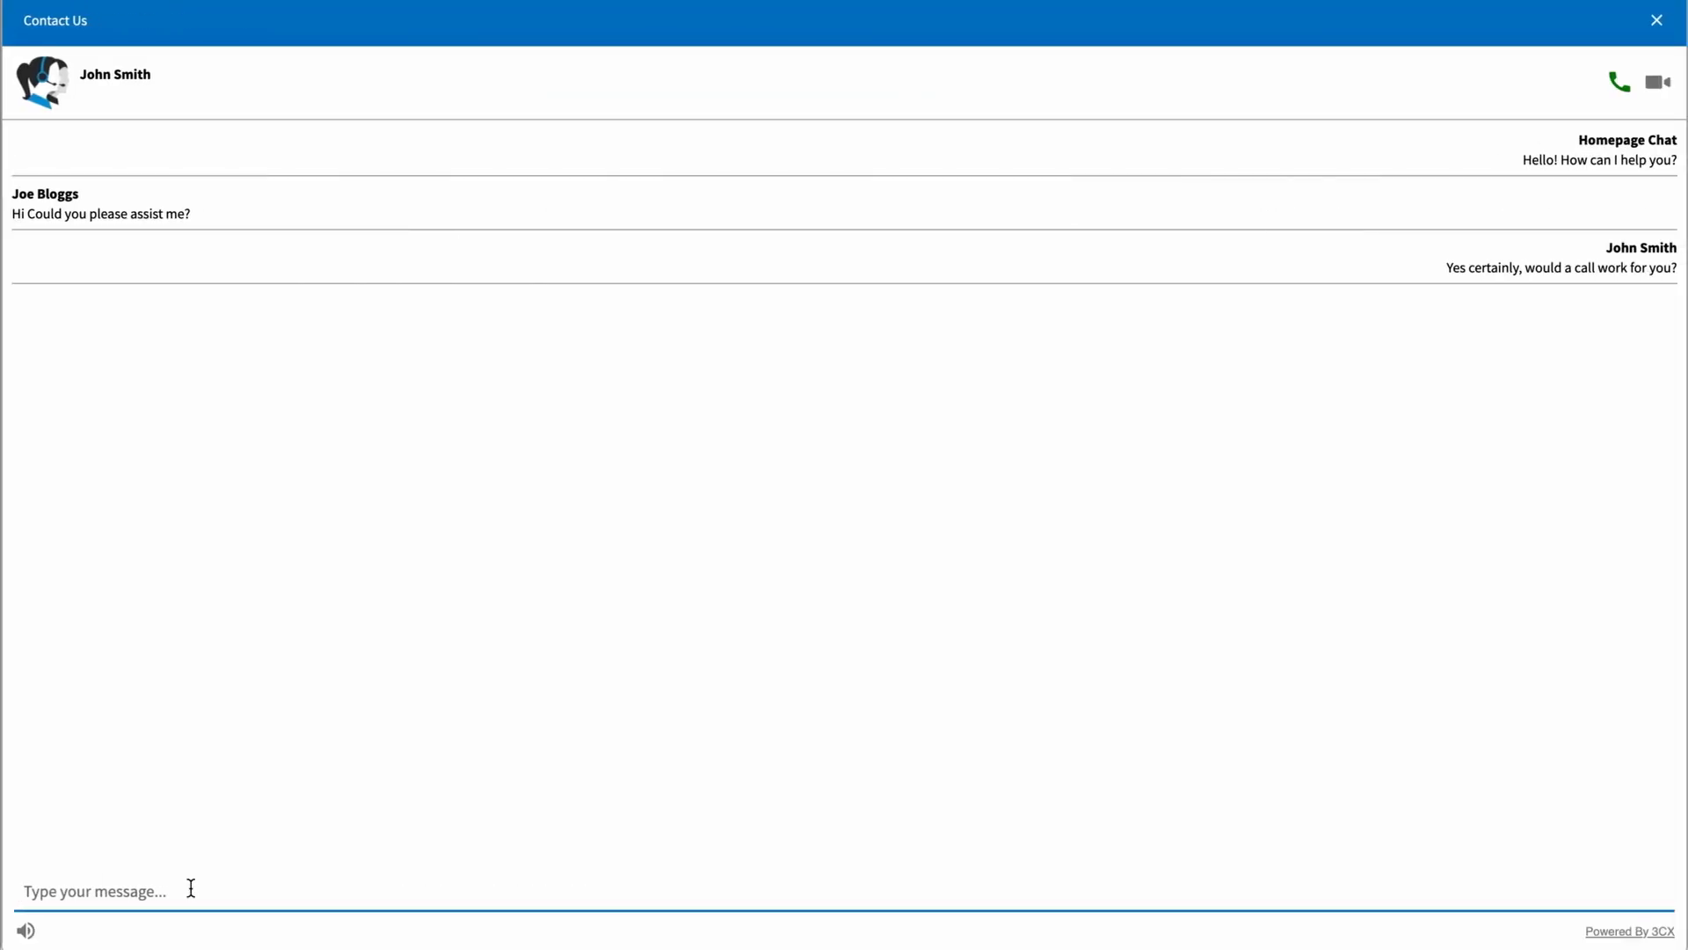
As the visitor, send 'Yes that would be great.' from the Live Chat widget
type("Yes that woul")
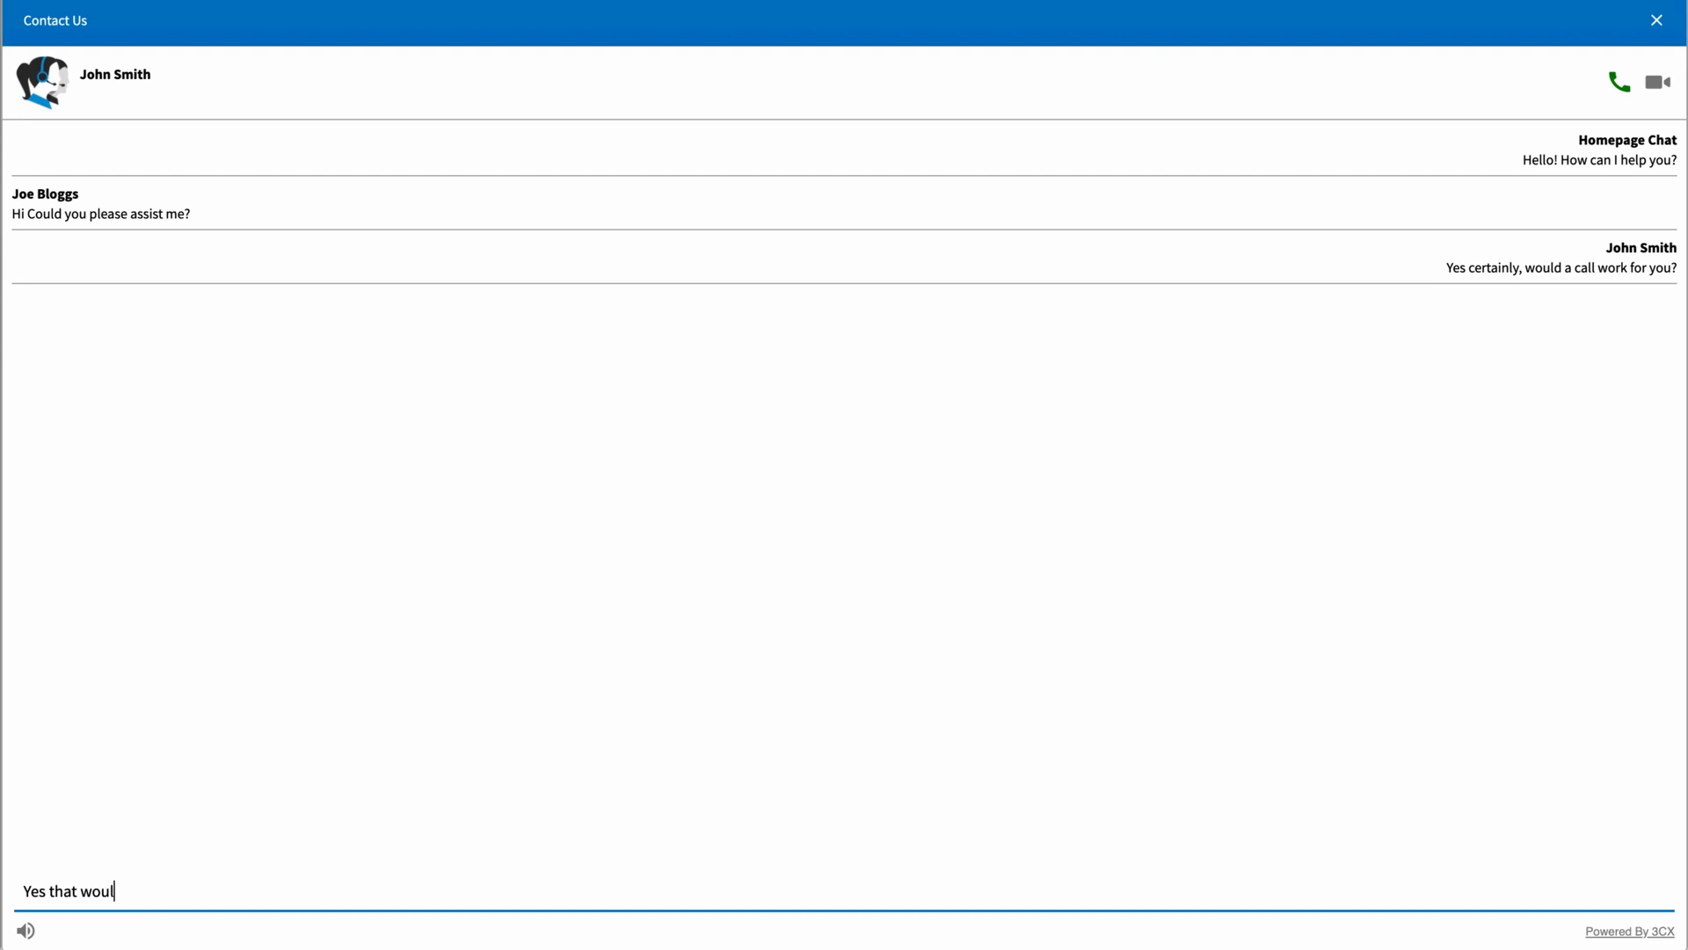
type("d be grea")
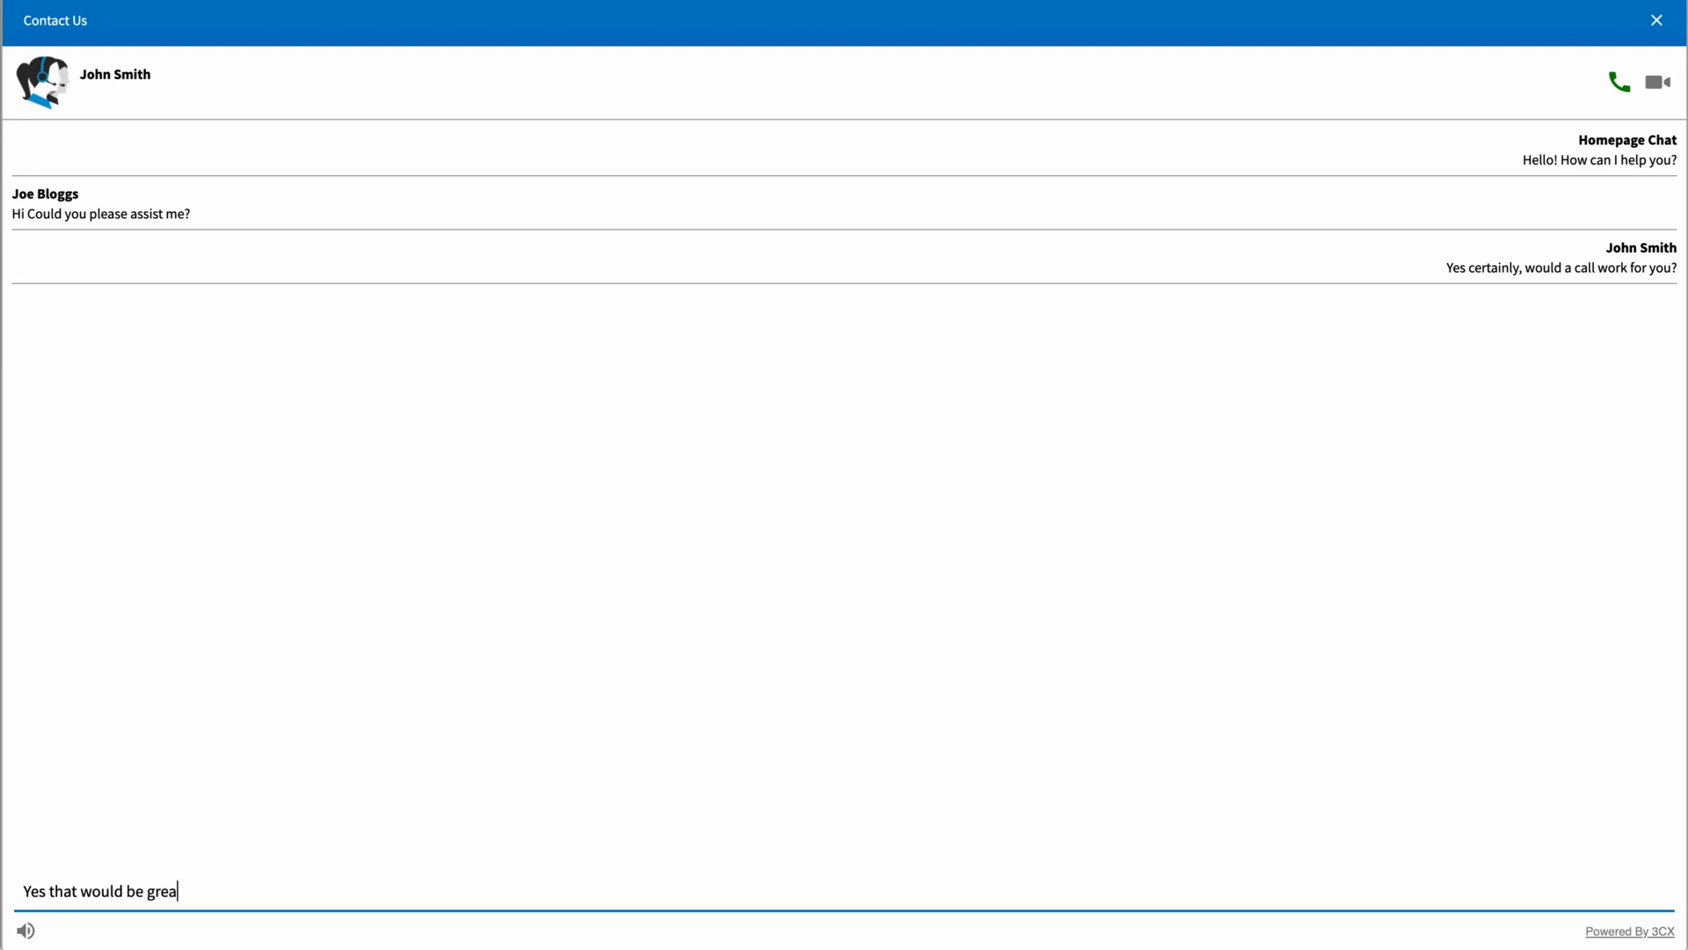
key("Return")
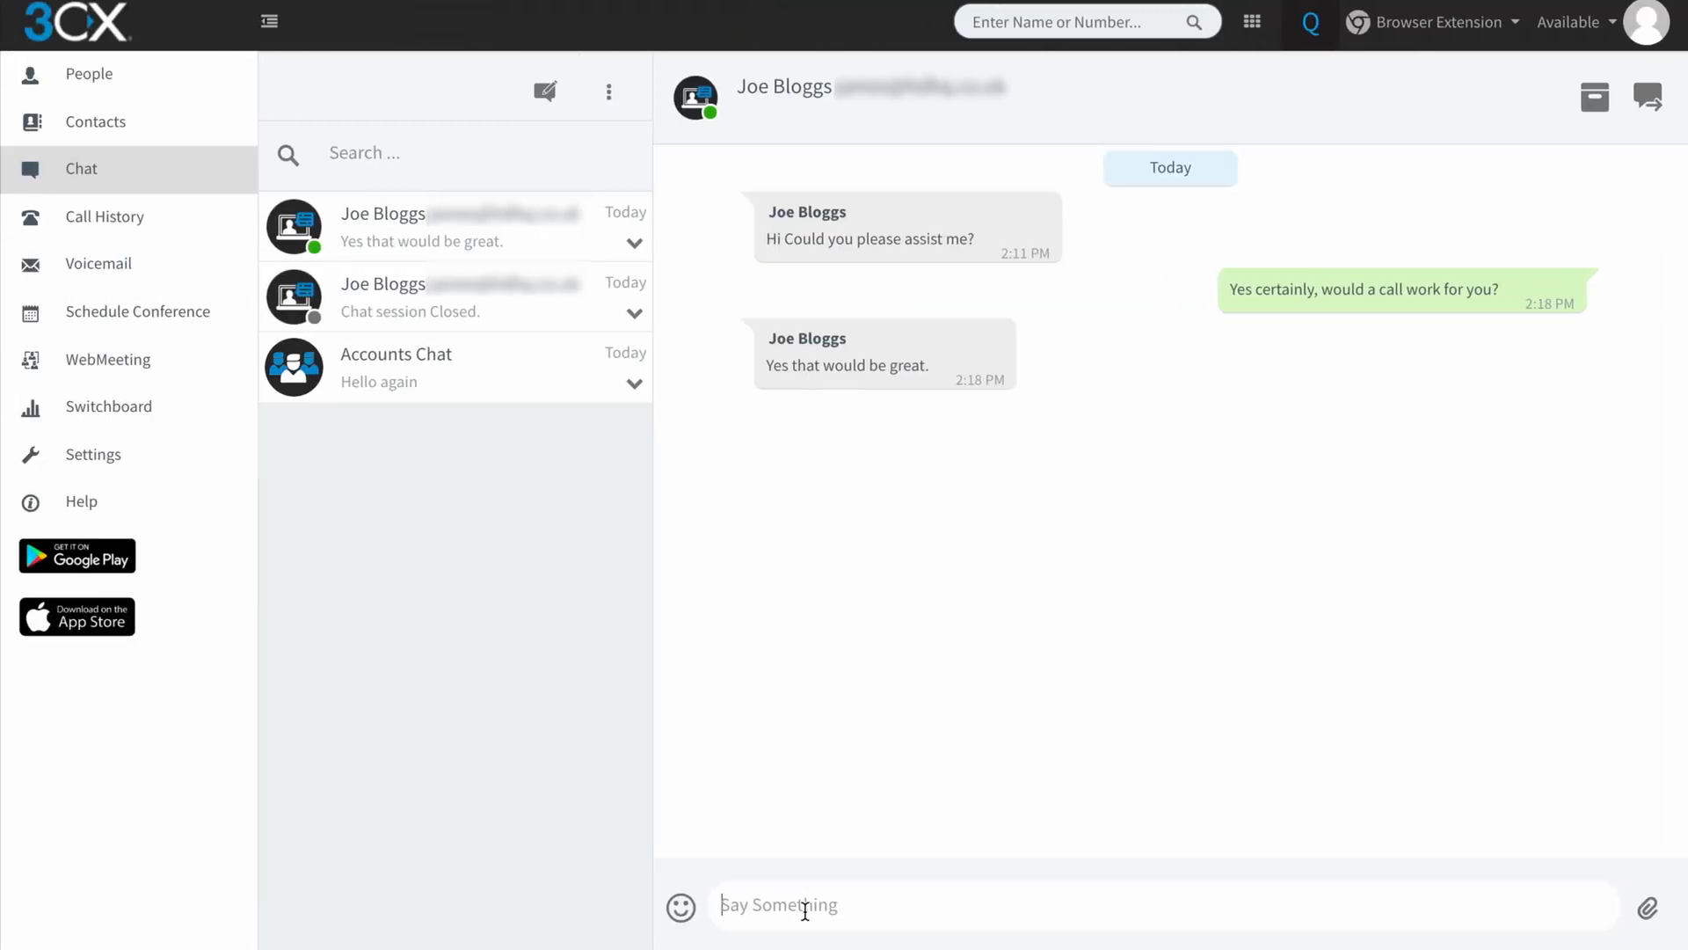
Send the visitor 'Please press the green telephone icon at the top right of your screen'
type("Please pre")
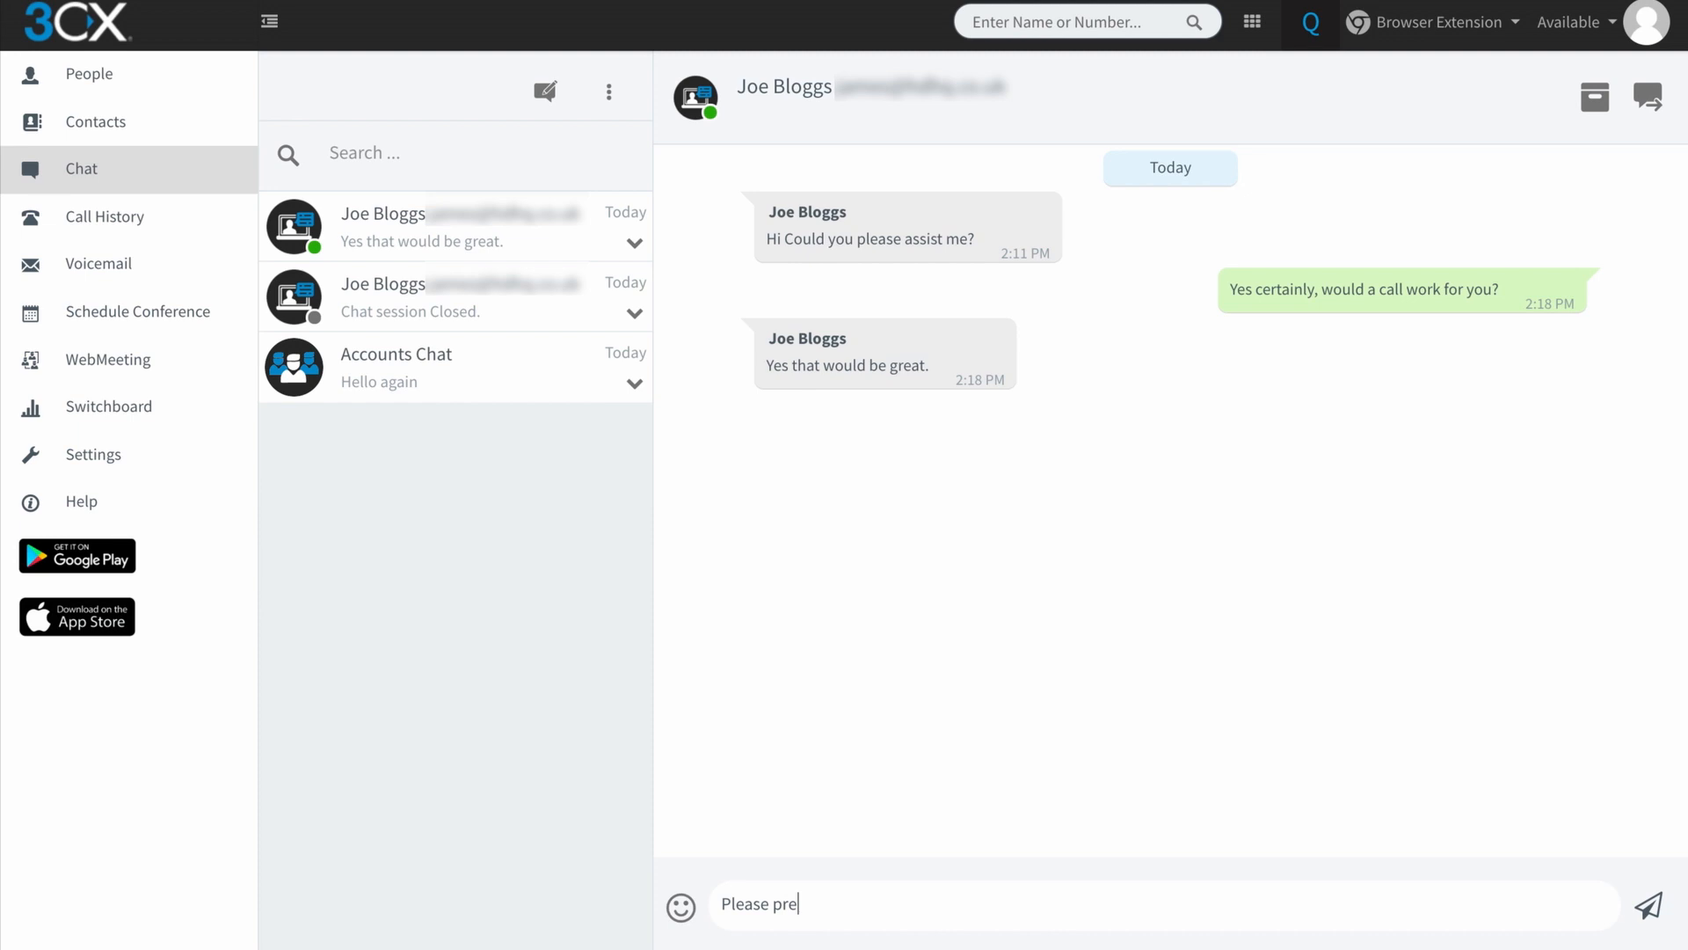
type("ss the green t")
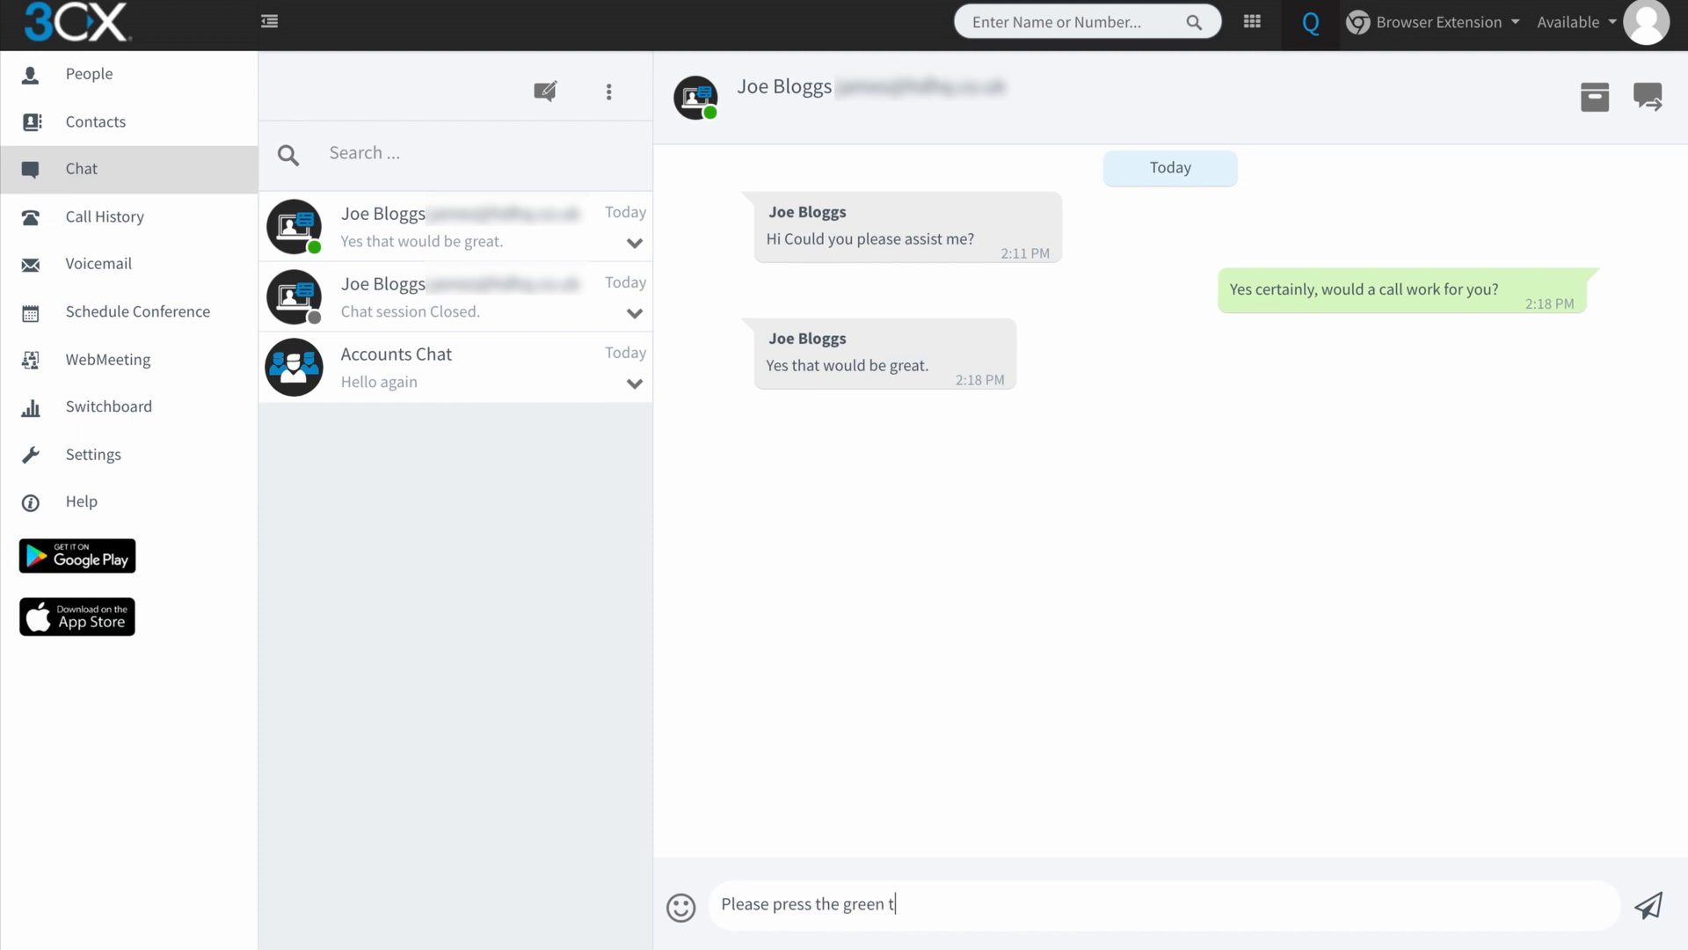
type("elephone icon at the")
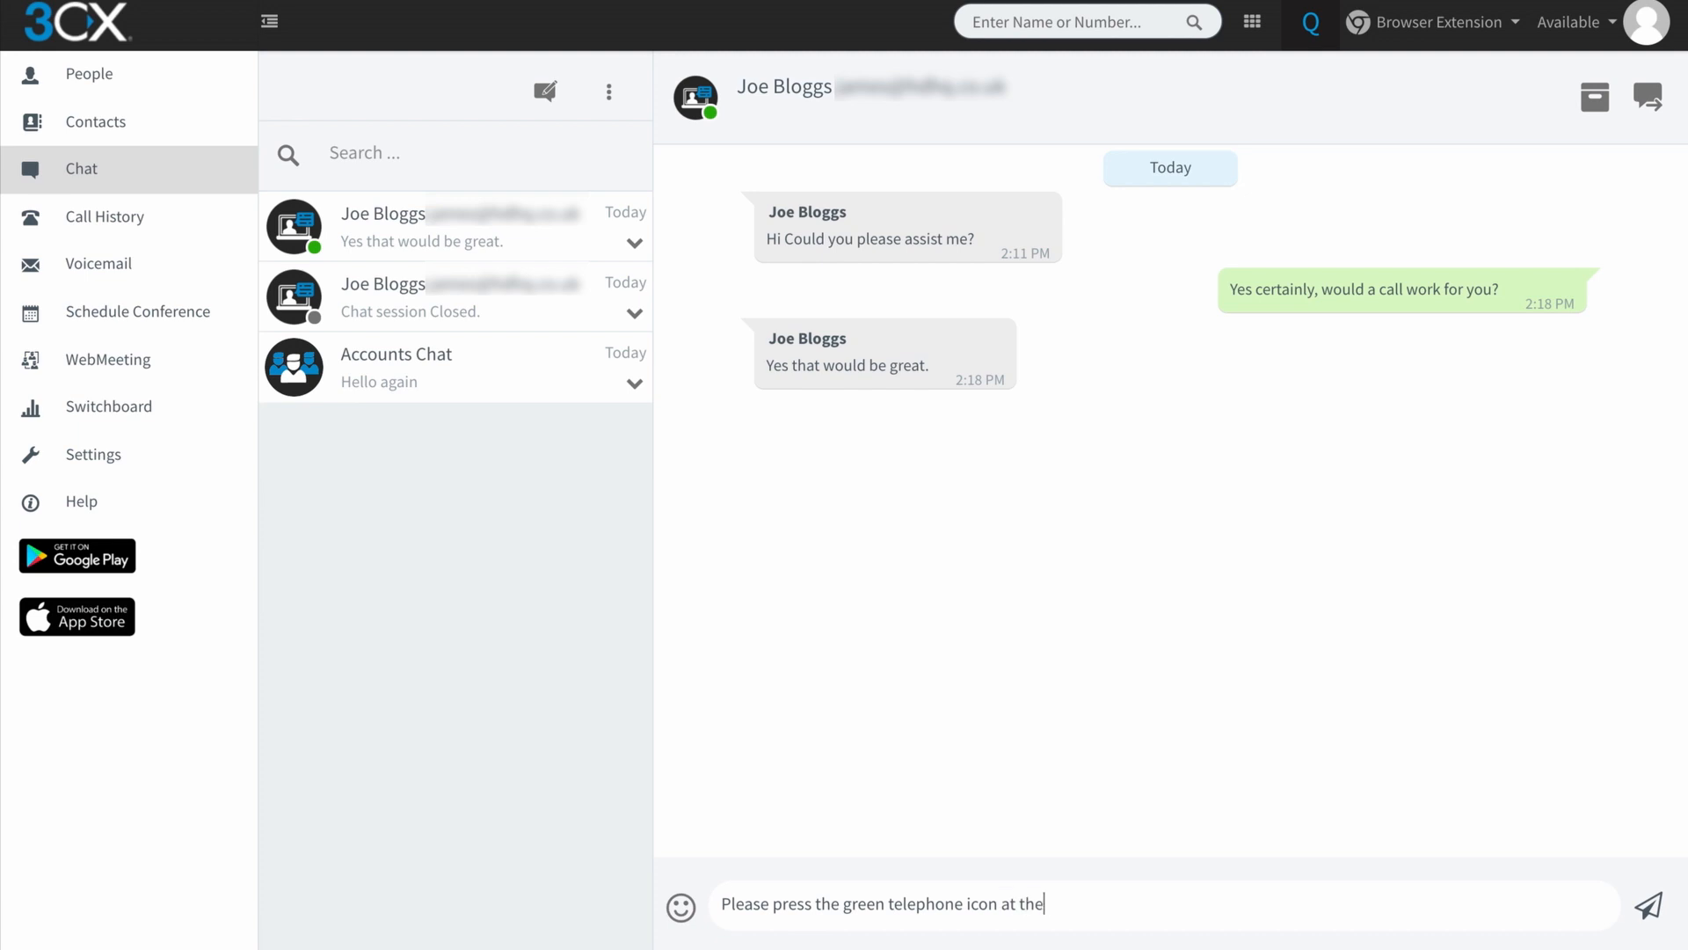
type("top right of")
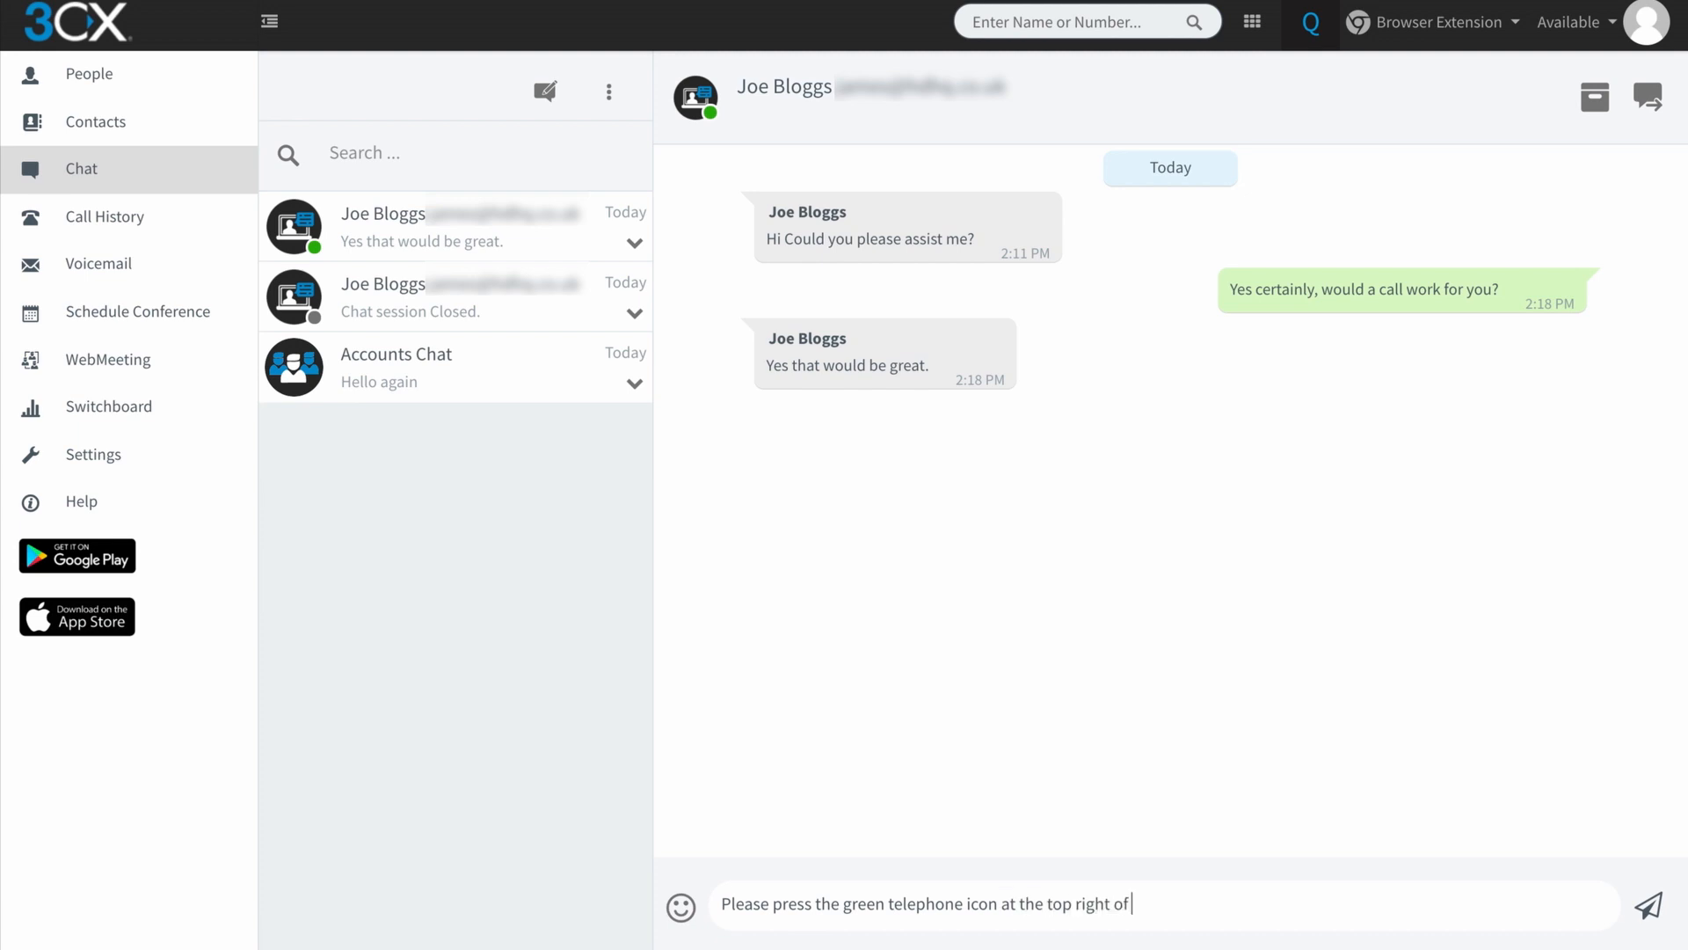
type("your screen")
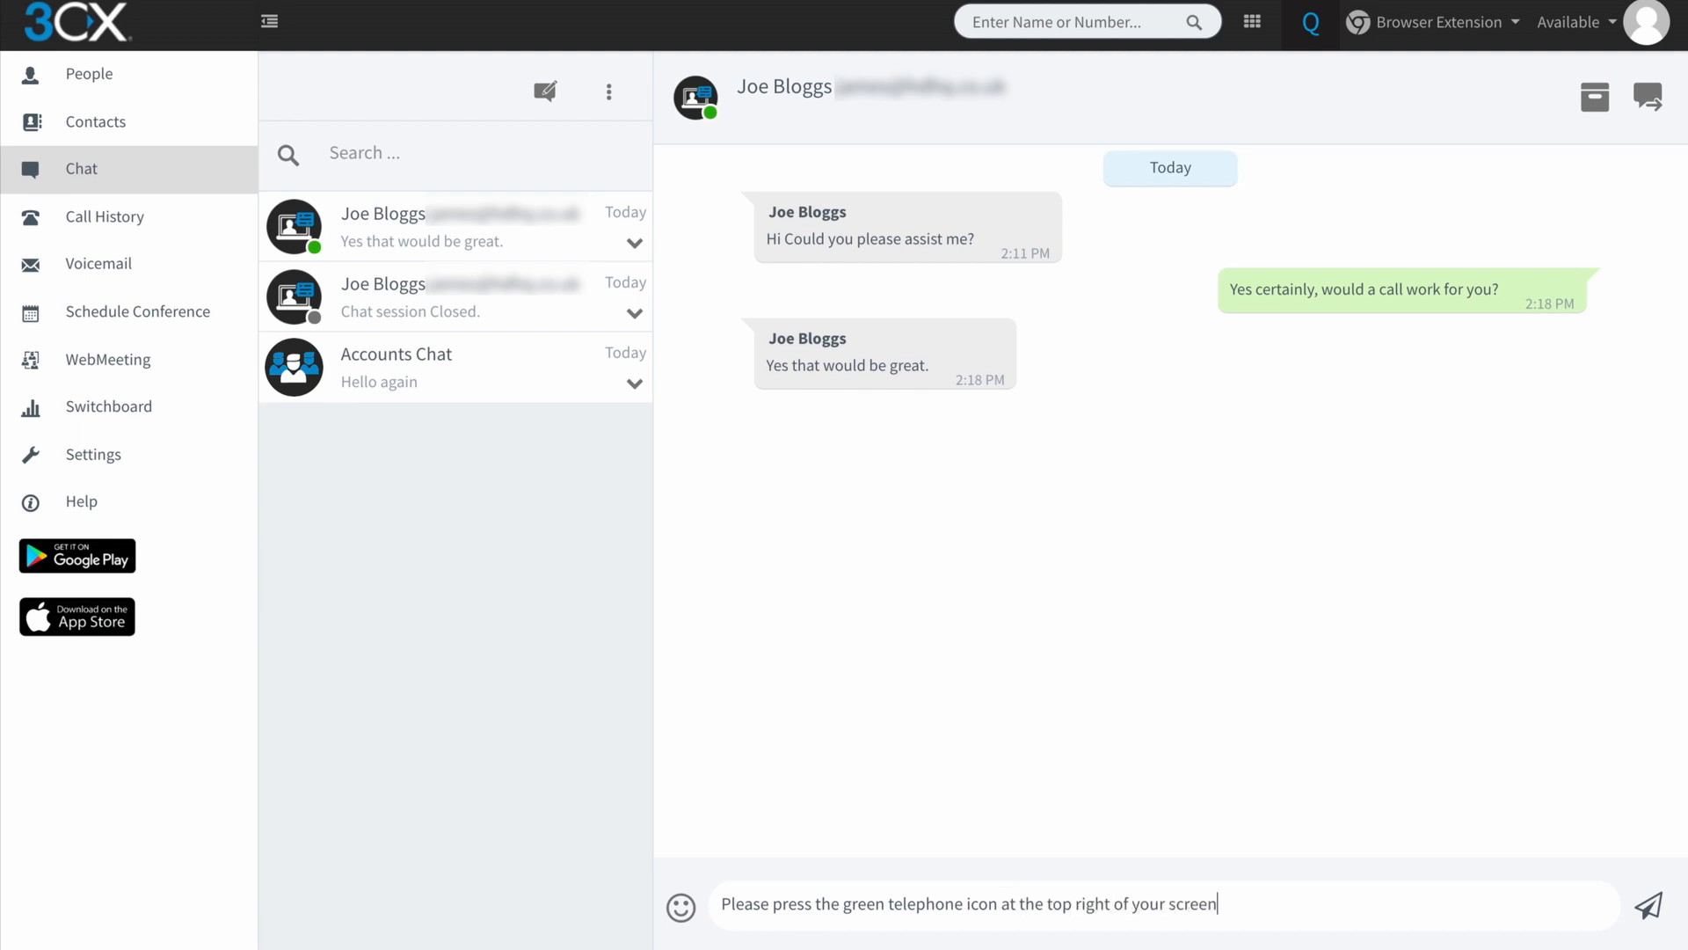
left_click(1646, 904)
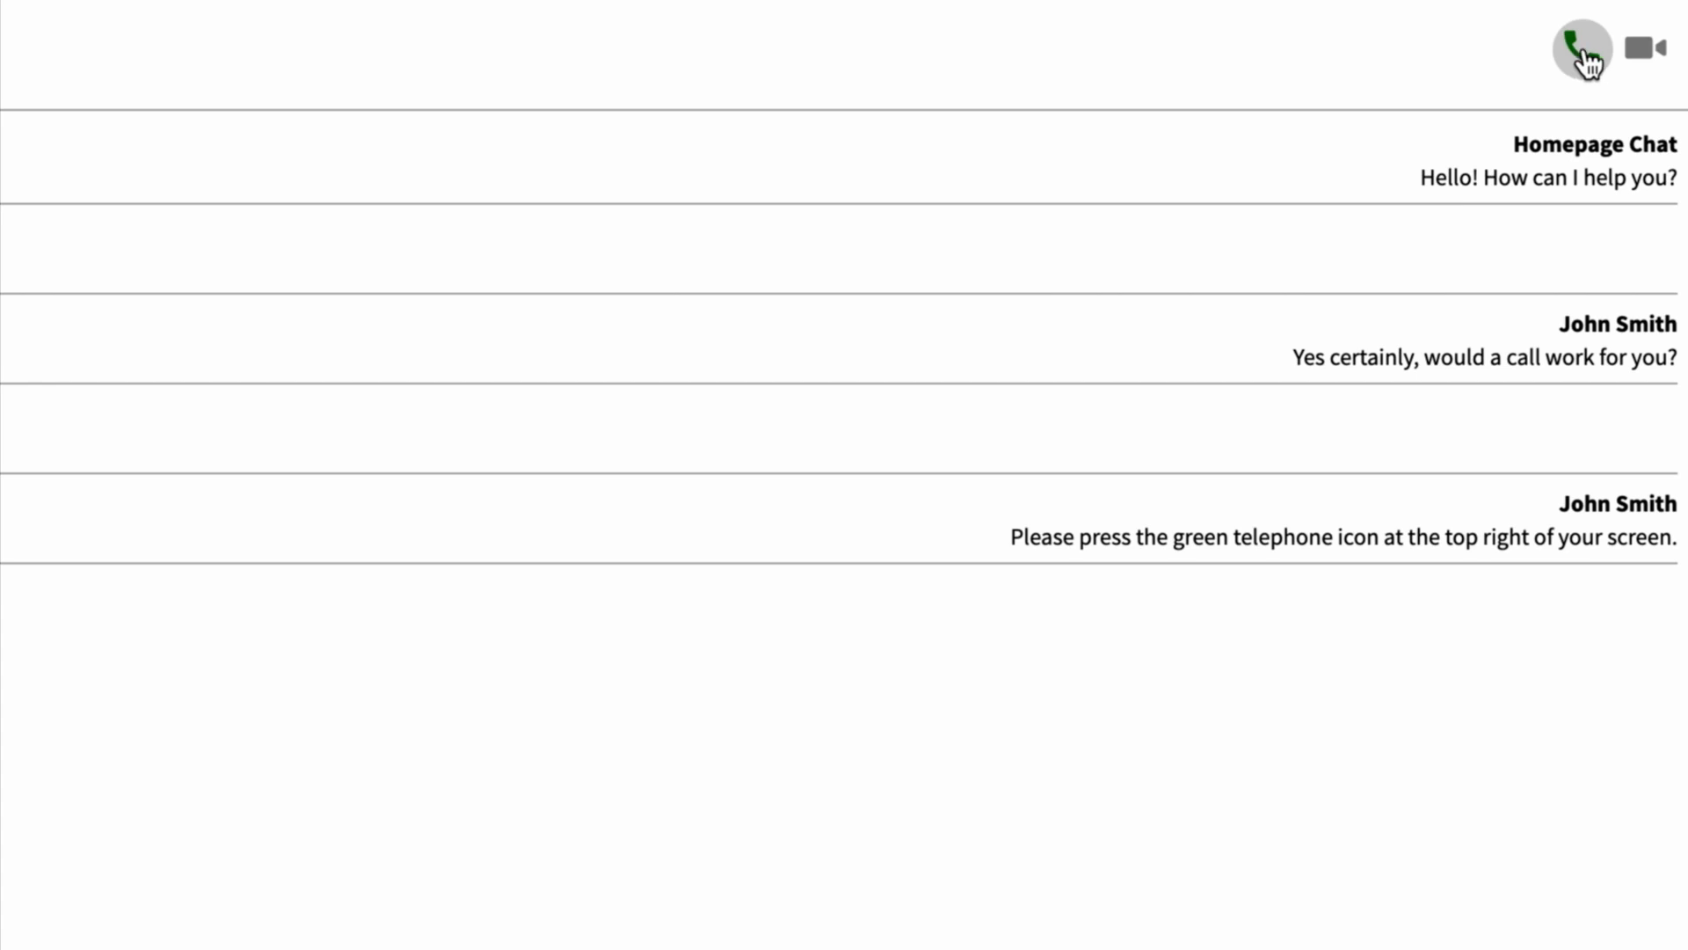
Start a voice call with the agent from the visitor's Contact Us chat widget
left_click(1581, 51)
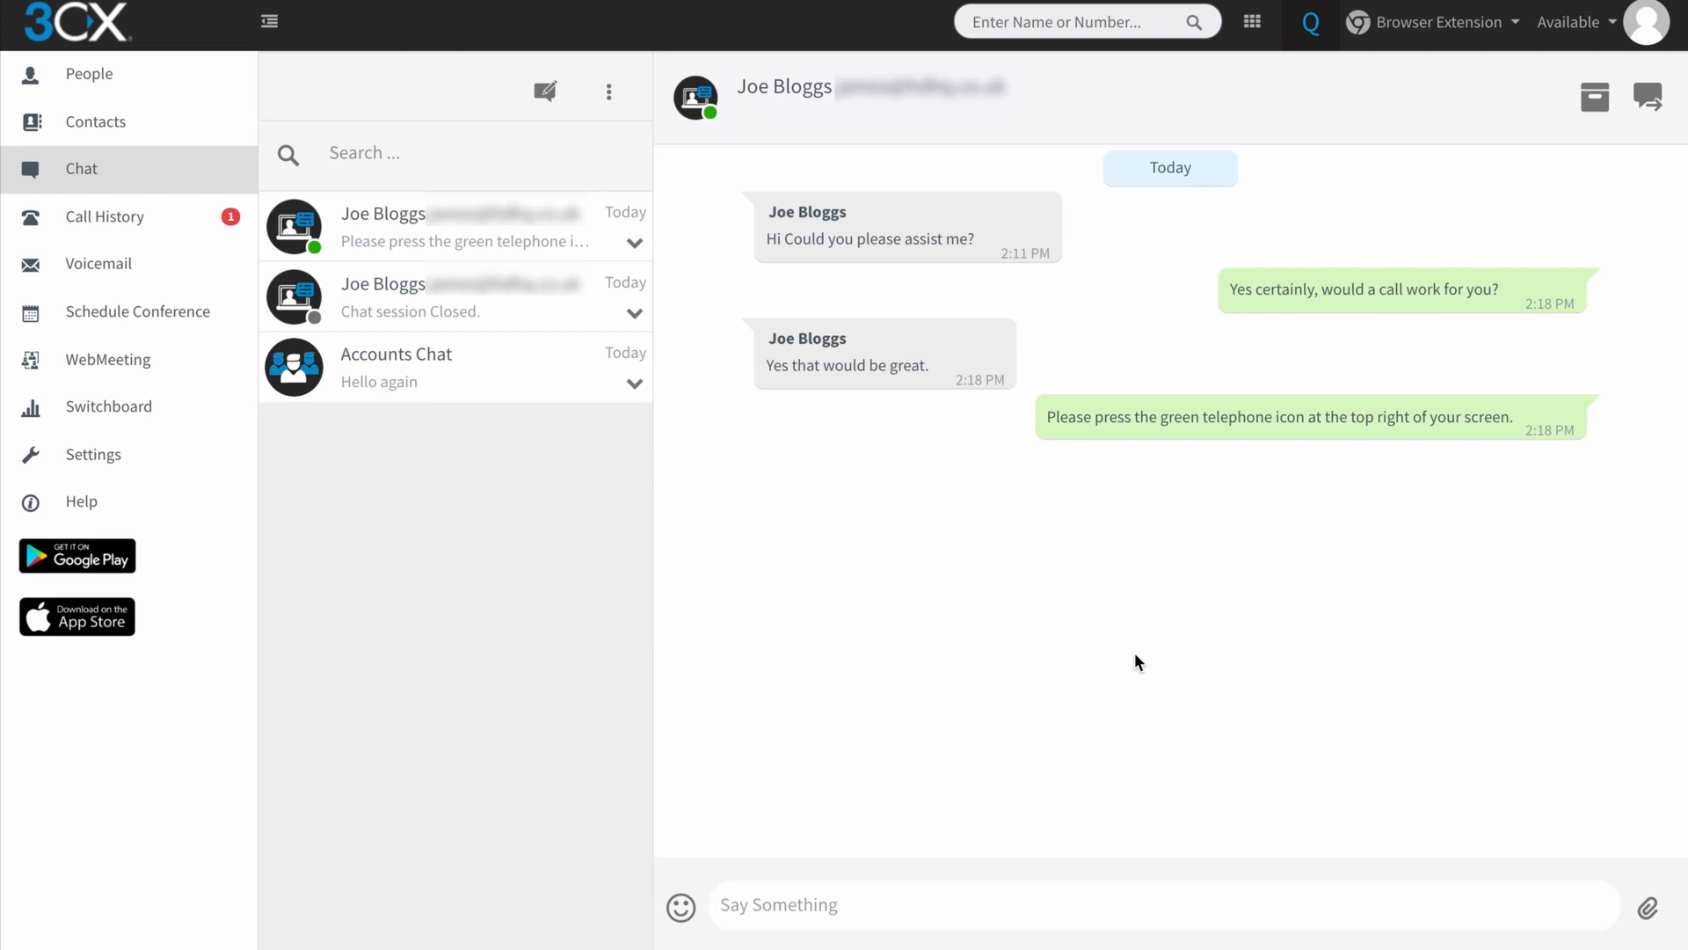
mouse_move(1646, 97)
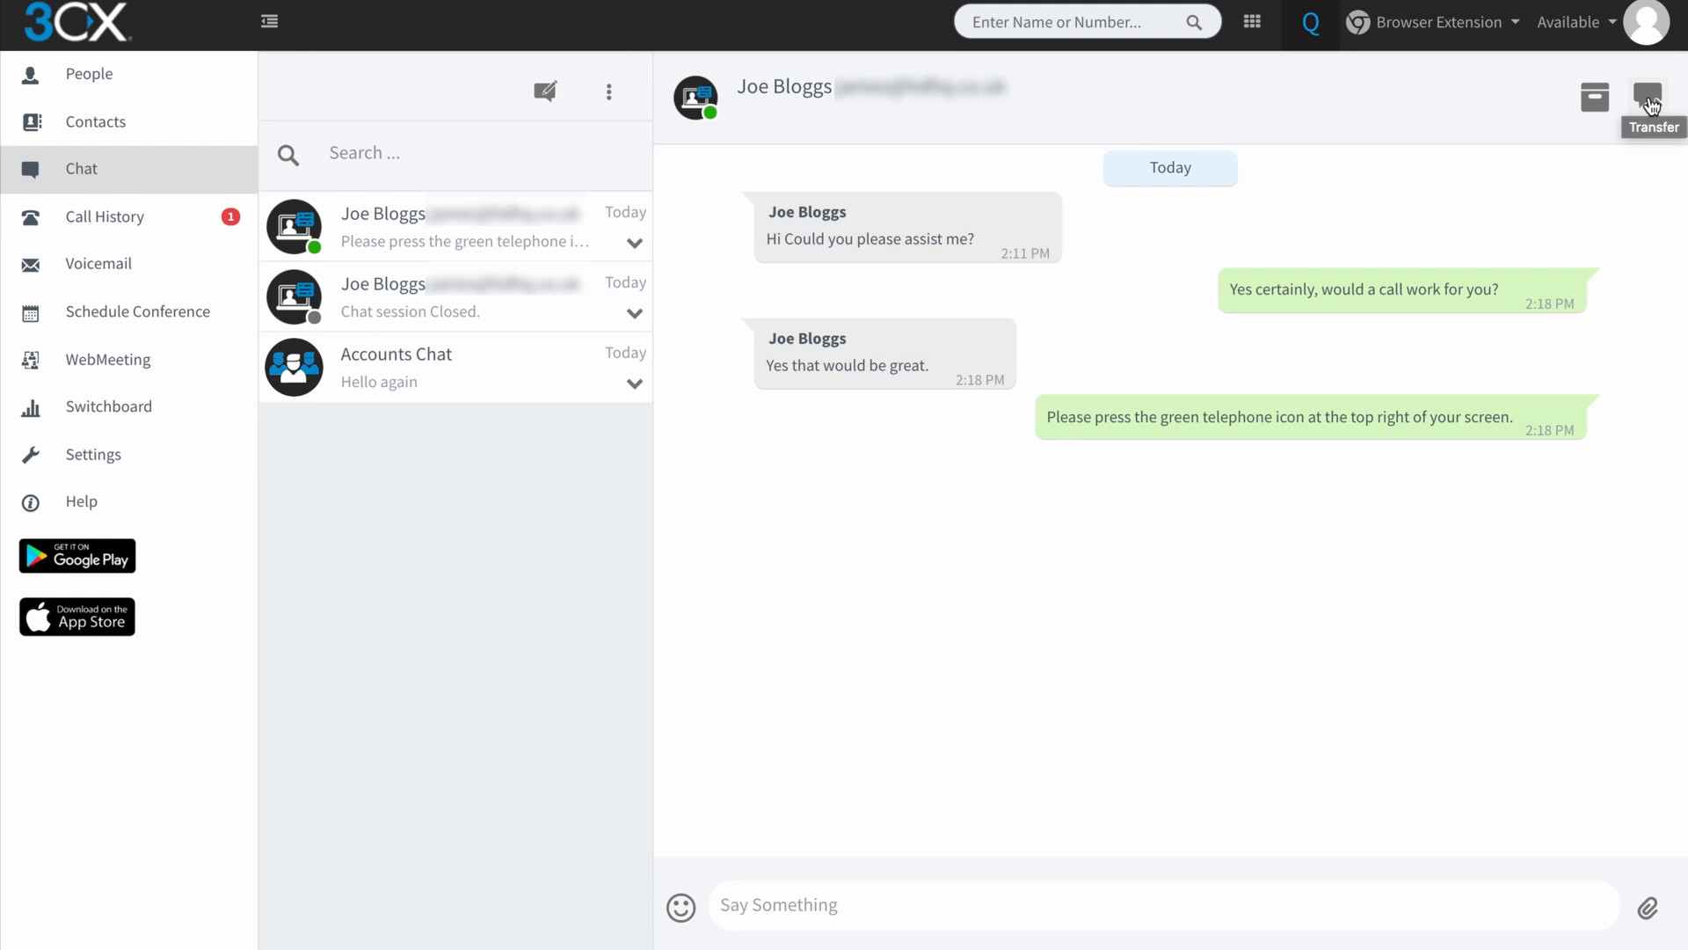
Transfer Joe Bloggs's chat to the agent found by searching '20' as transfer participant
left_click(1648, 96)
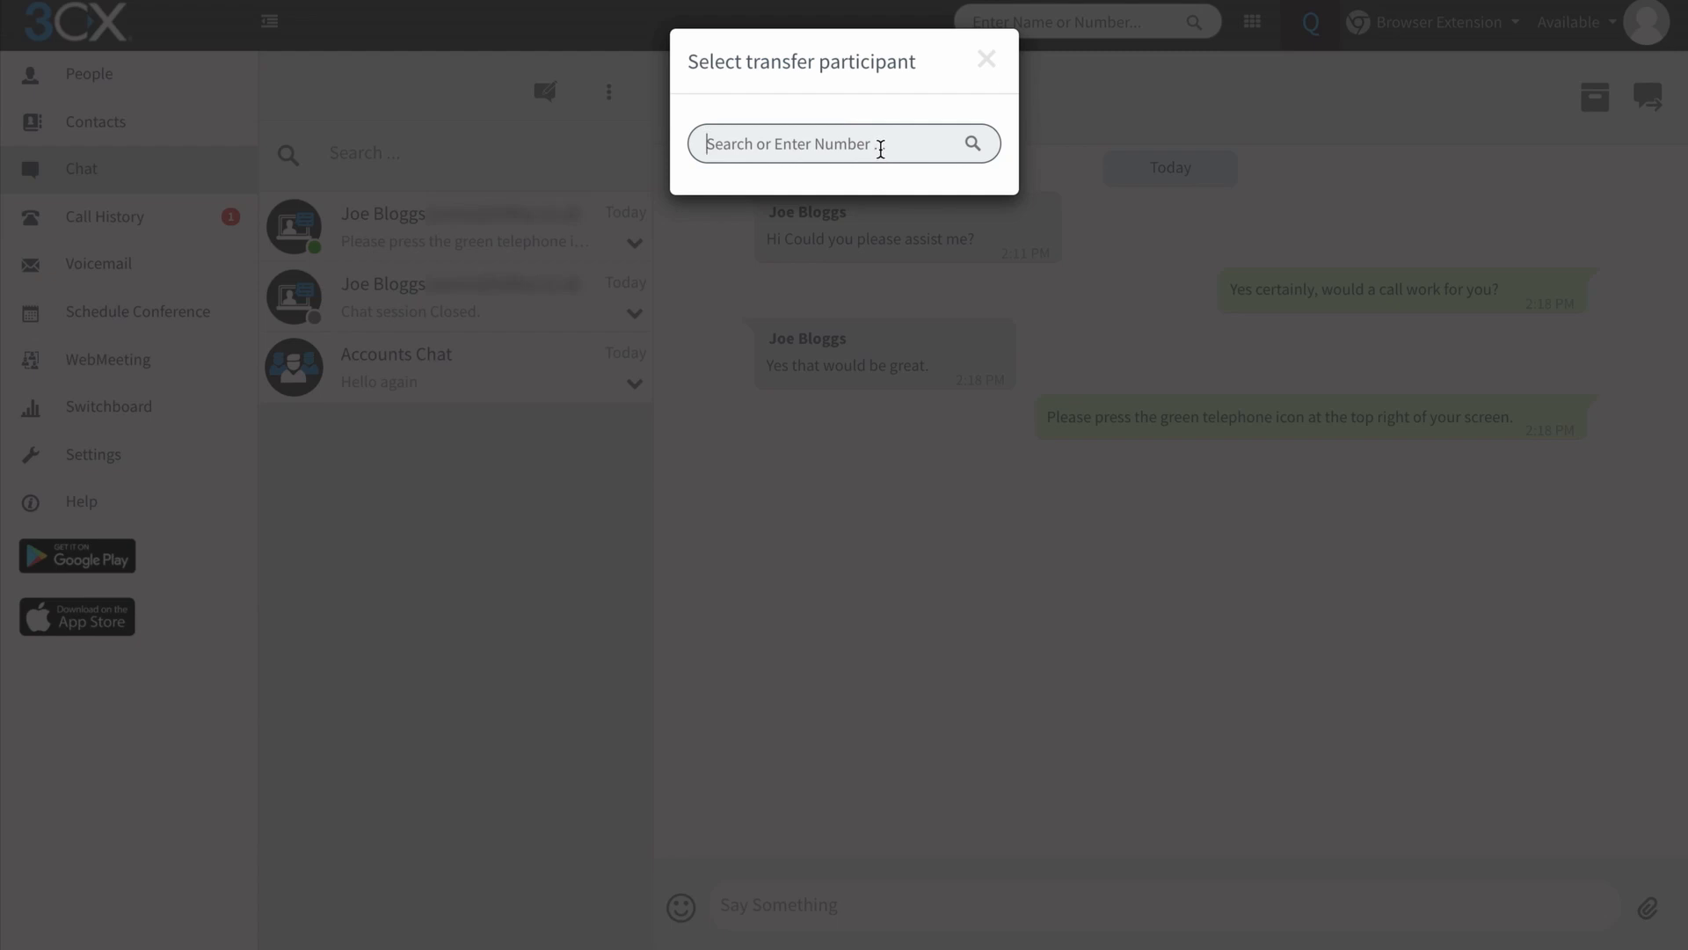
type("2")
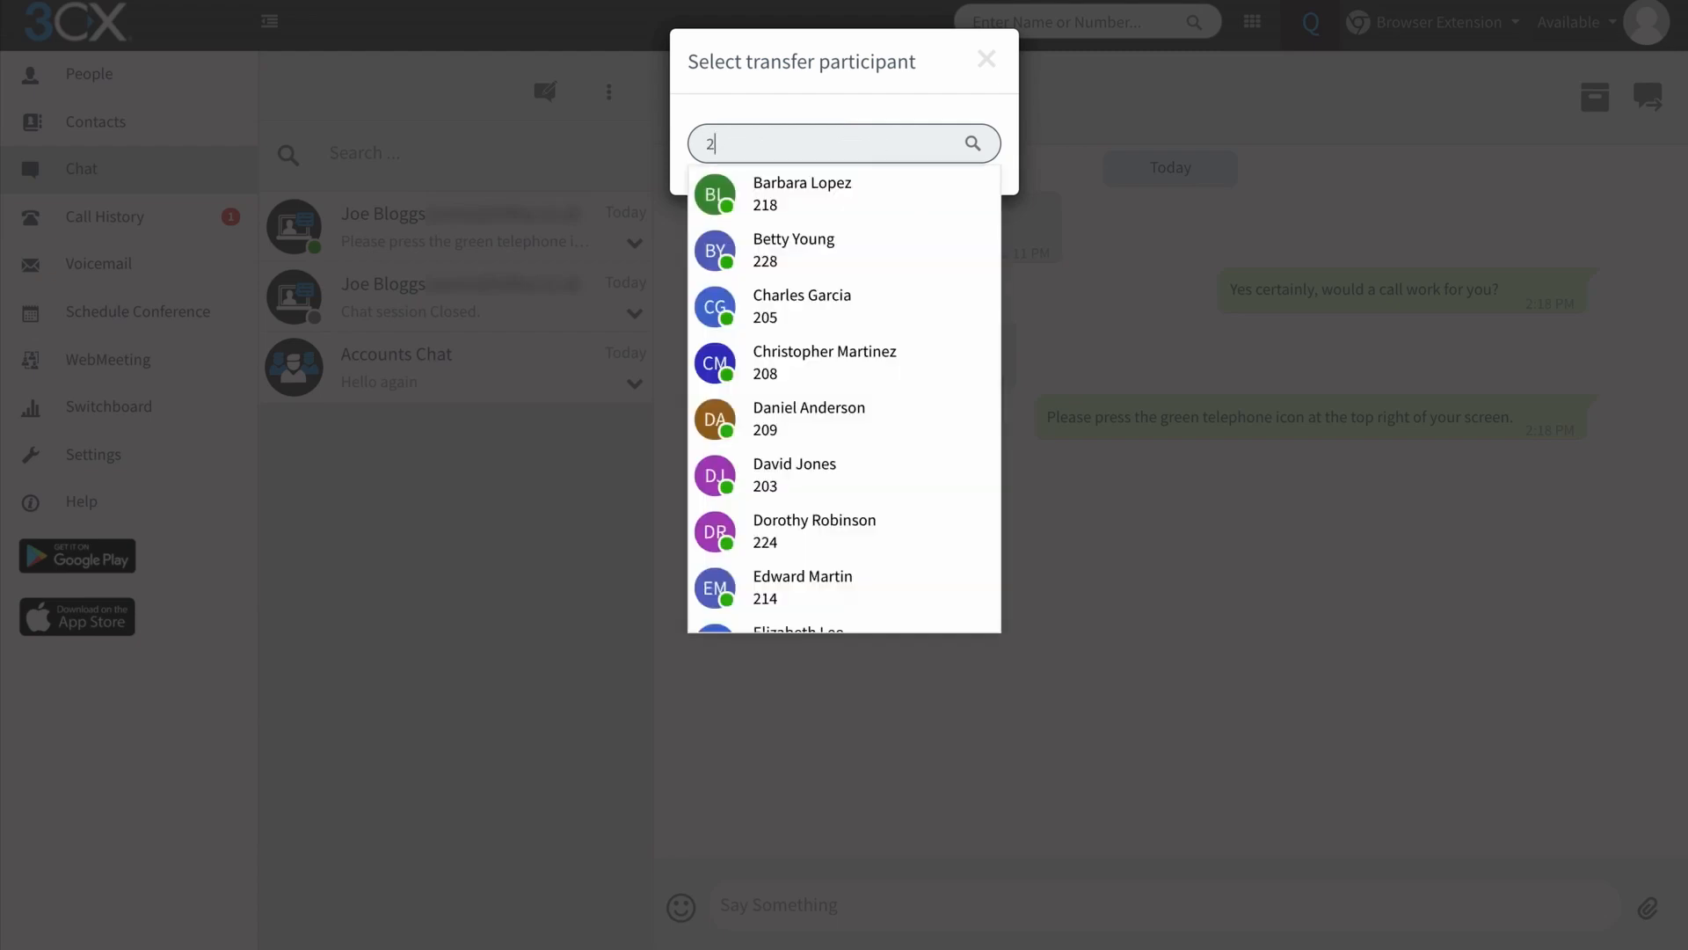
type("0")
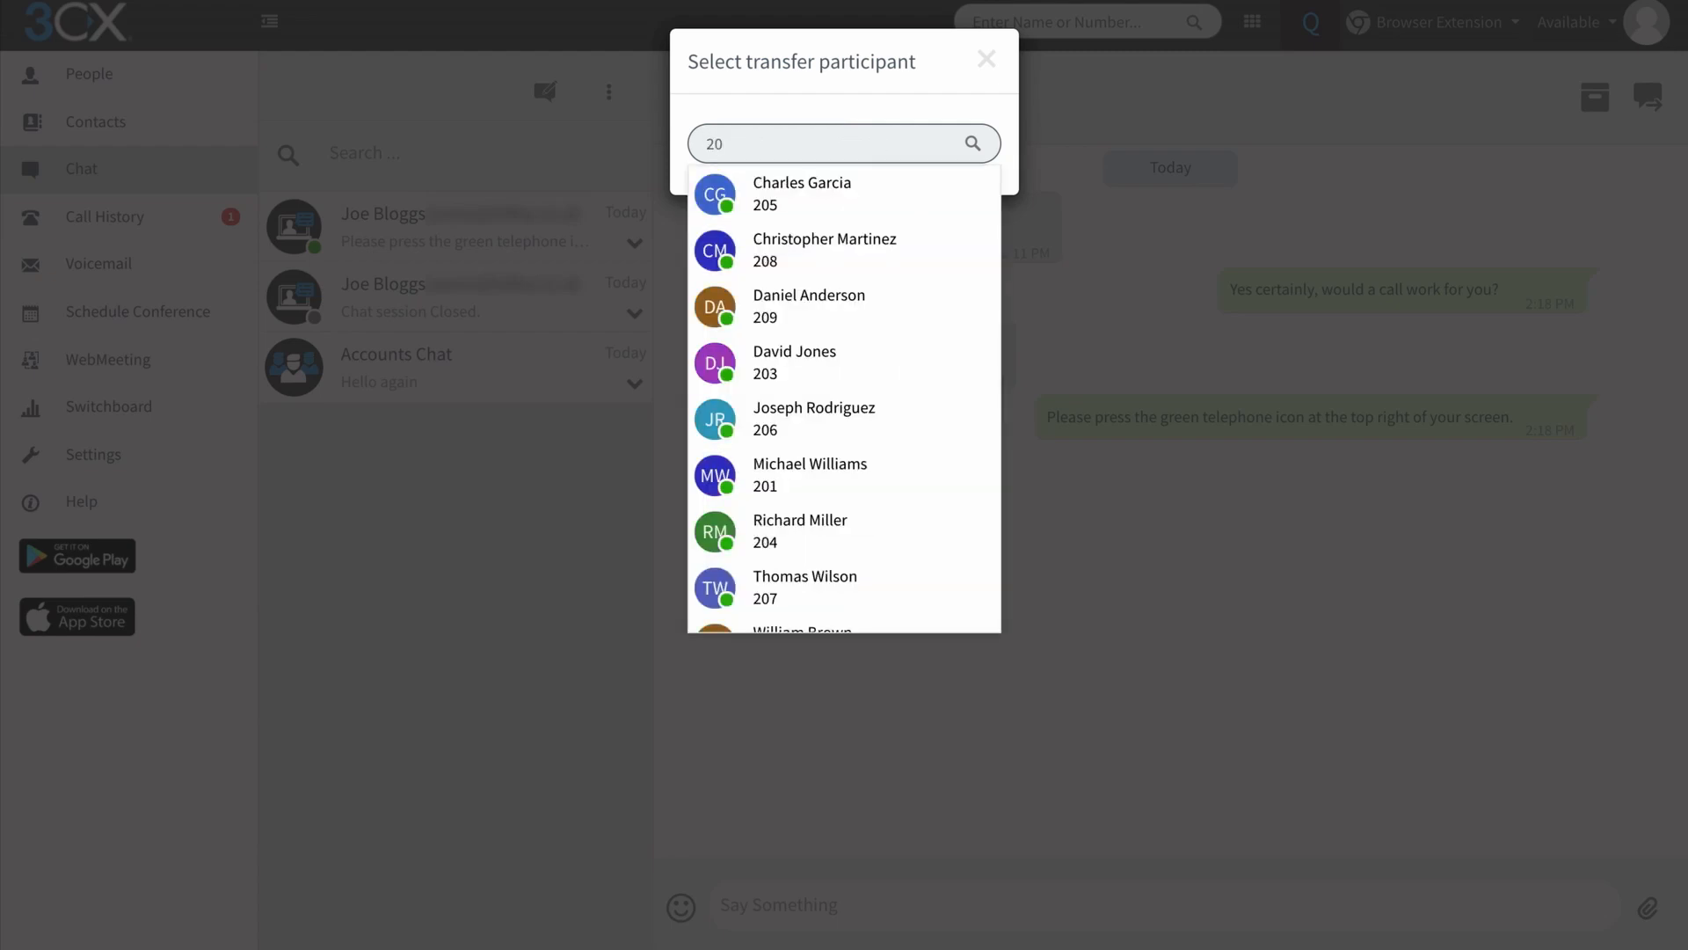
left_click(985, 58)
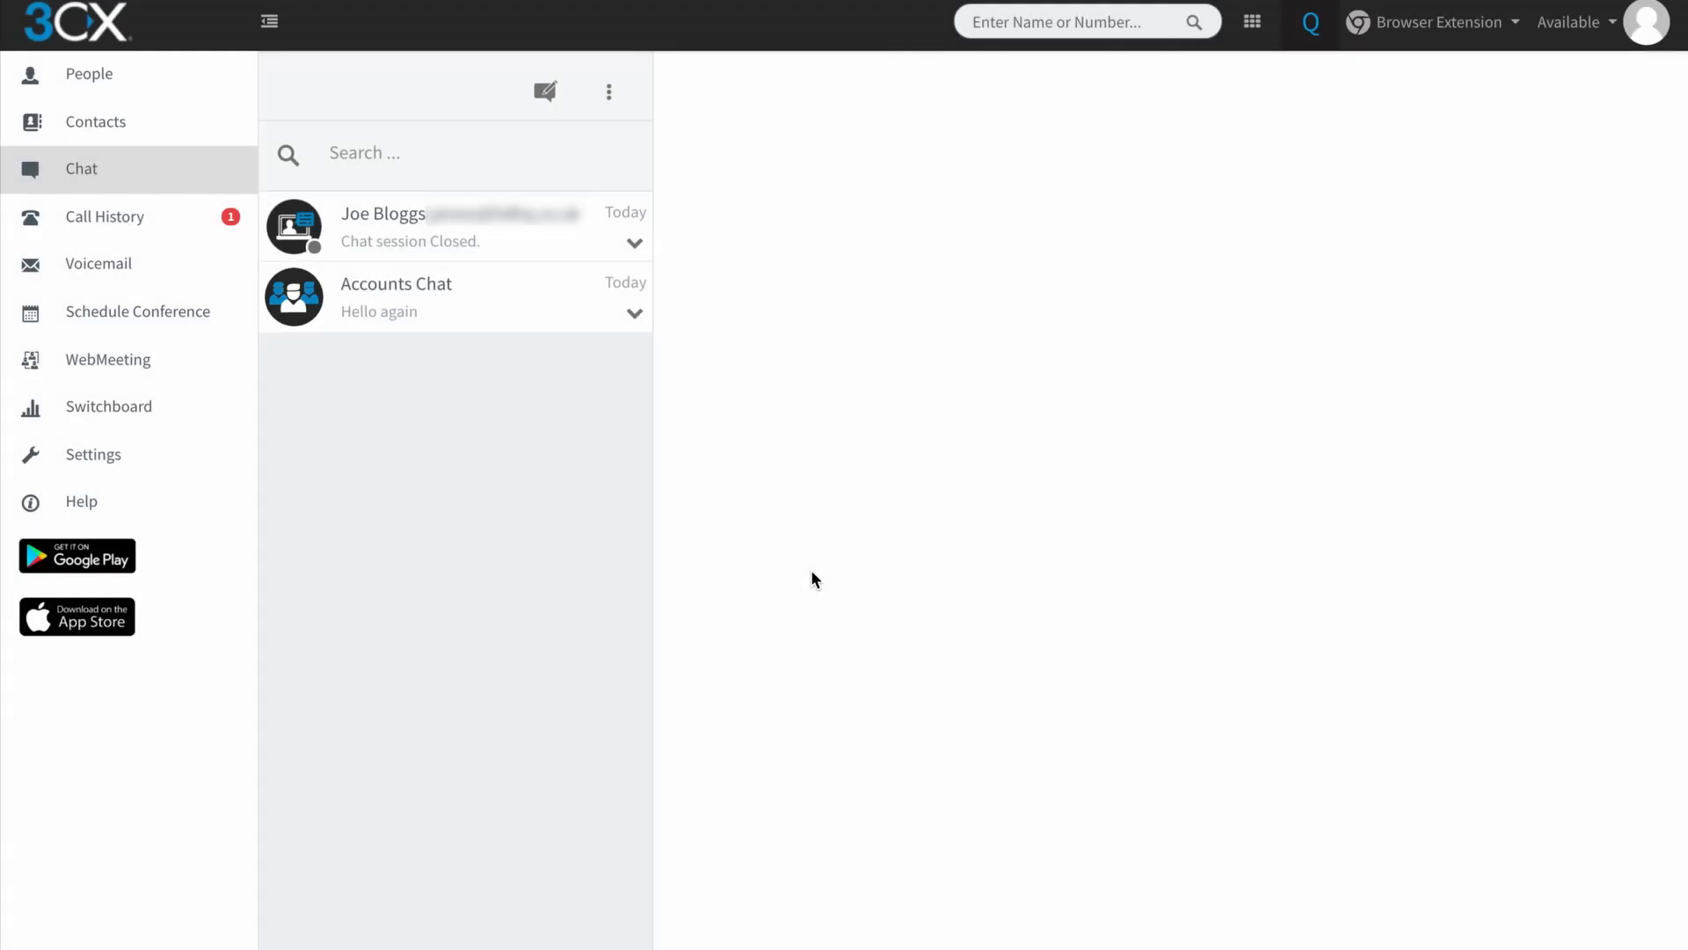